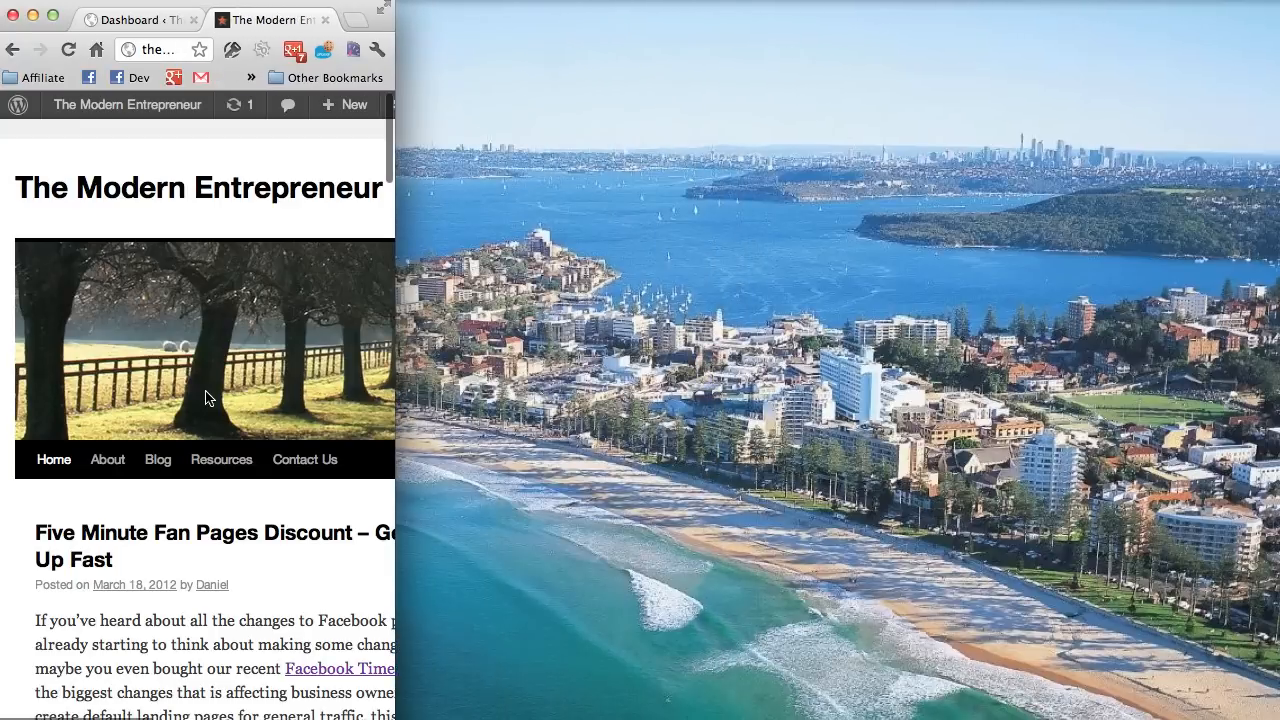
{"action": "mouse_move", "coordinate": [236, 588]}
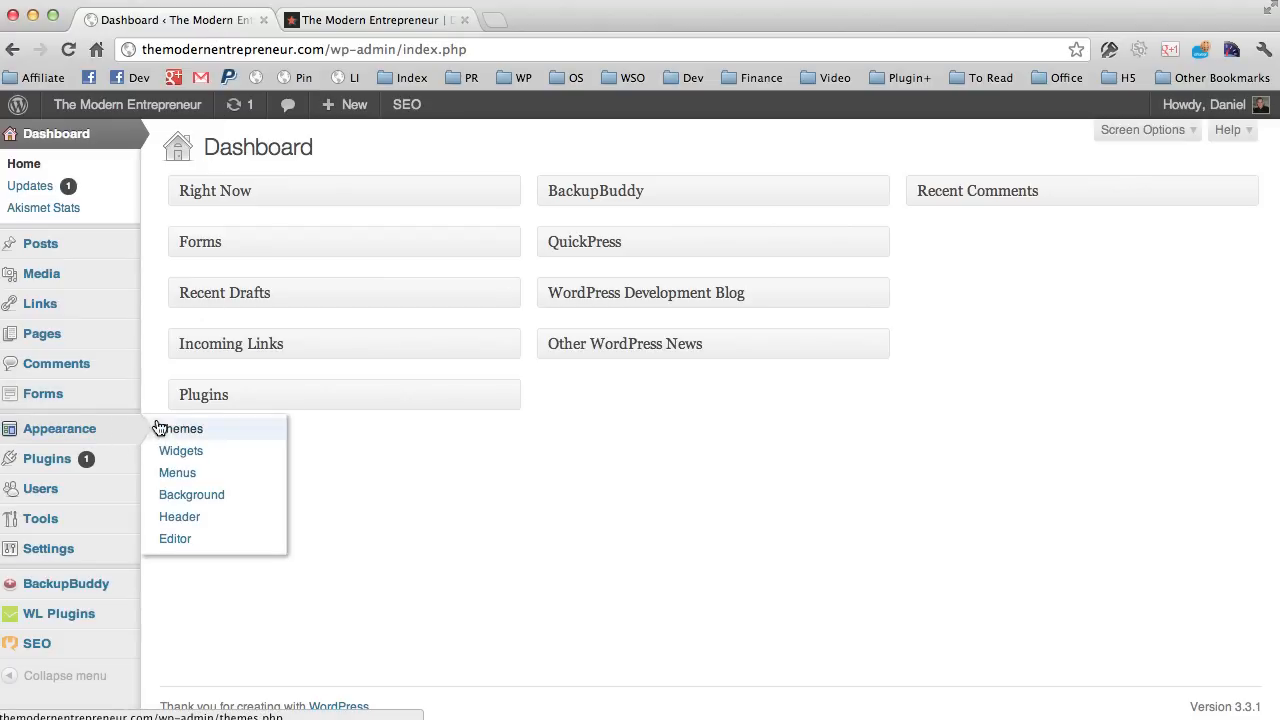
Go to Appearance > Themes > Install Themes > Upload and choose the wpgomobi.zip theme file.
{"action": "left_click", "coordinate": [180, 428]}
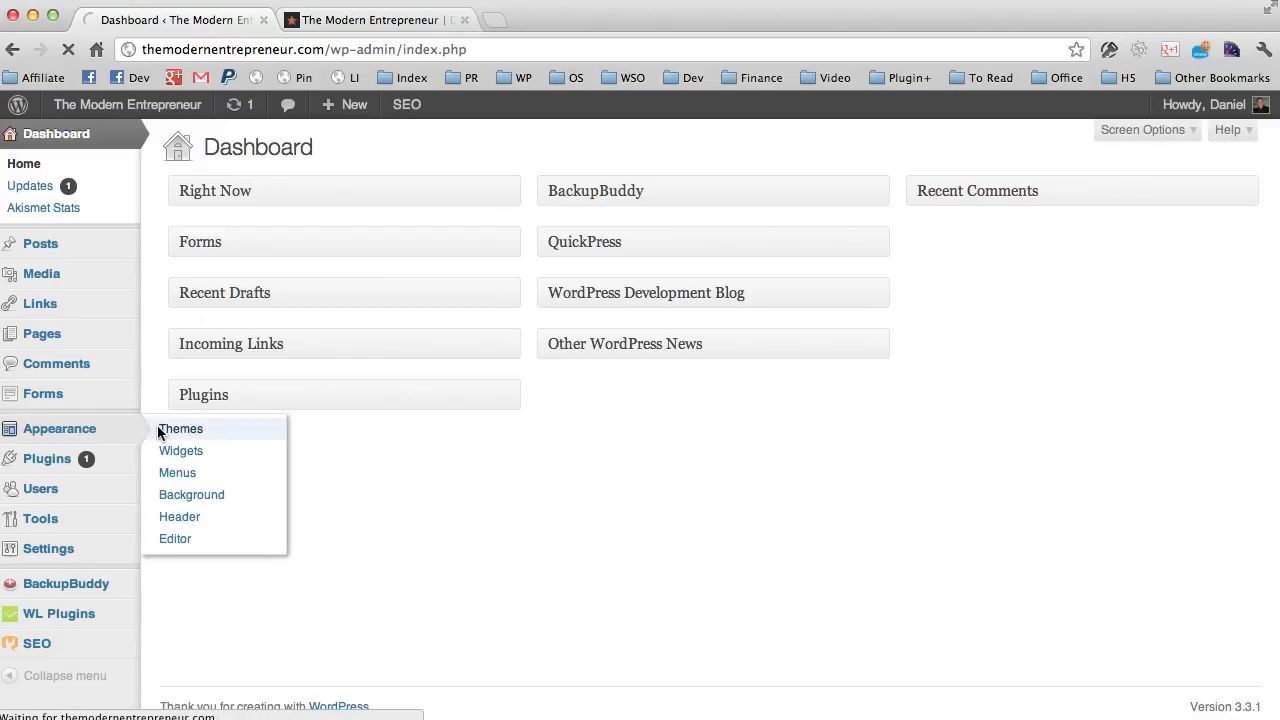
{"action": "left_click", "coordinate": [180, 428]}
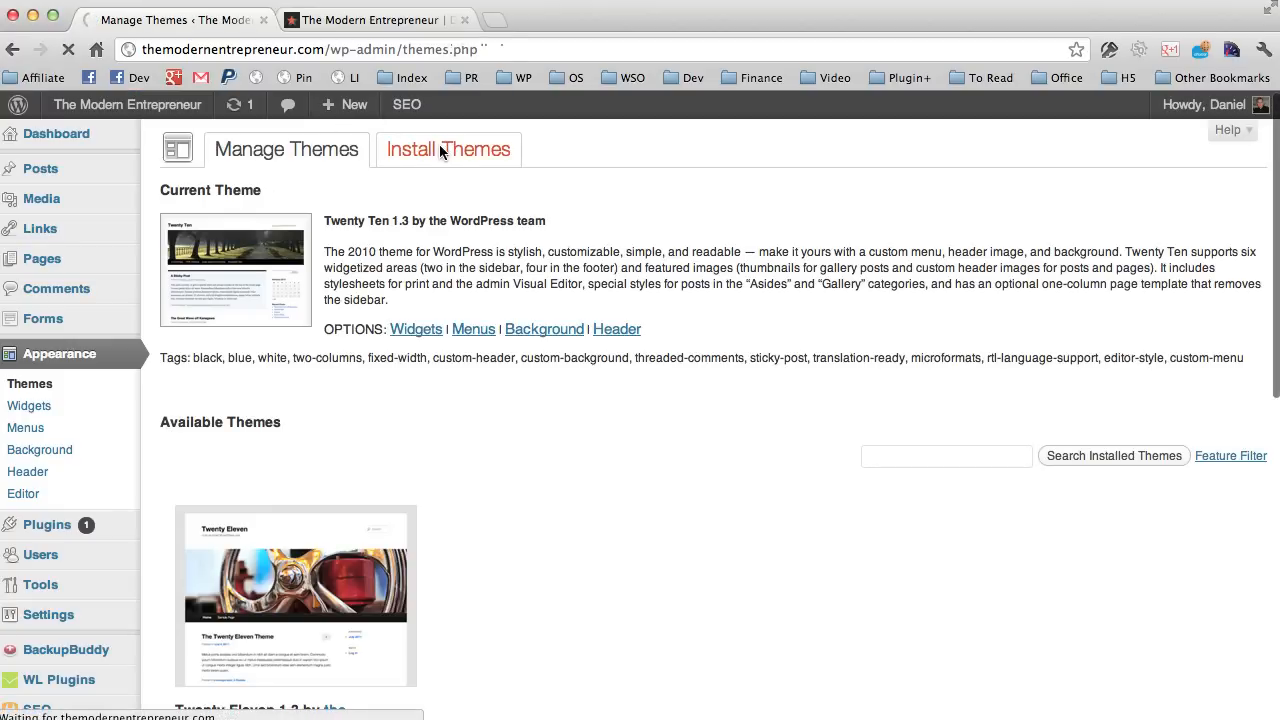
{"action": "left_click", "coordinate": [448, 148]}
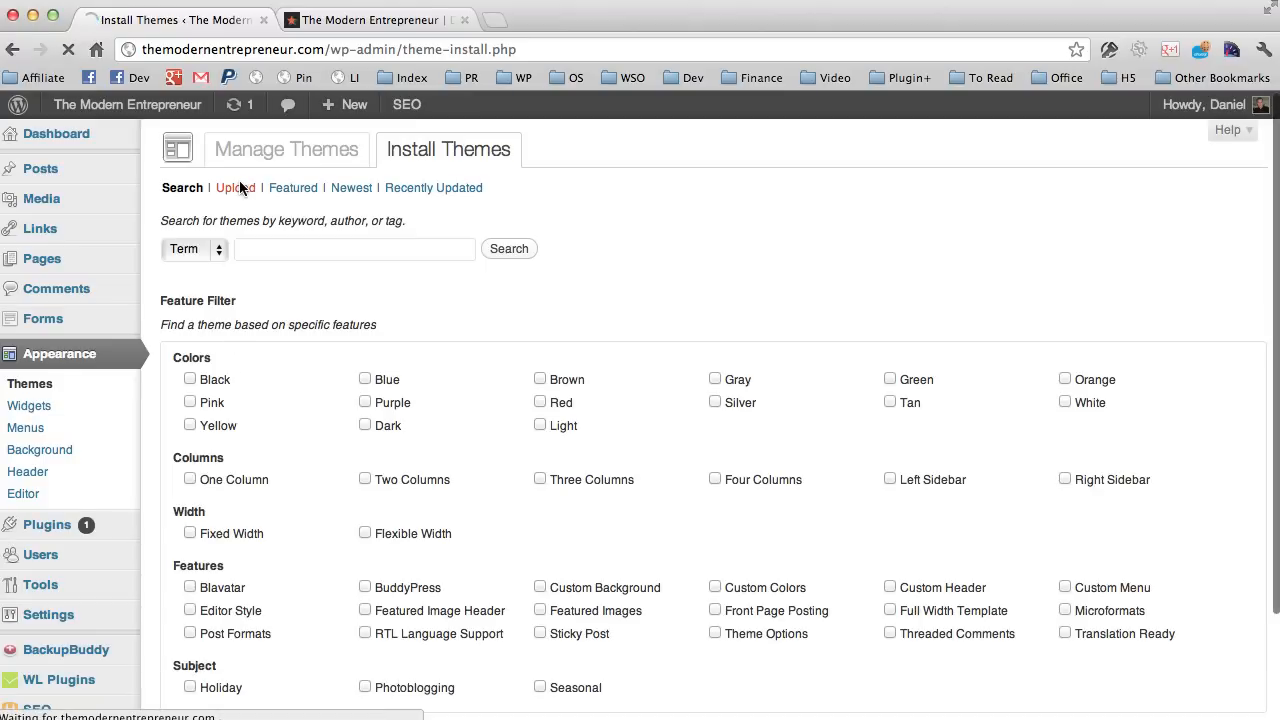
{"action": "left_click", "coordinate": [234, 188]}
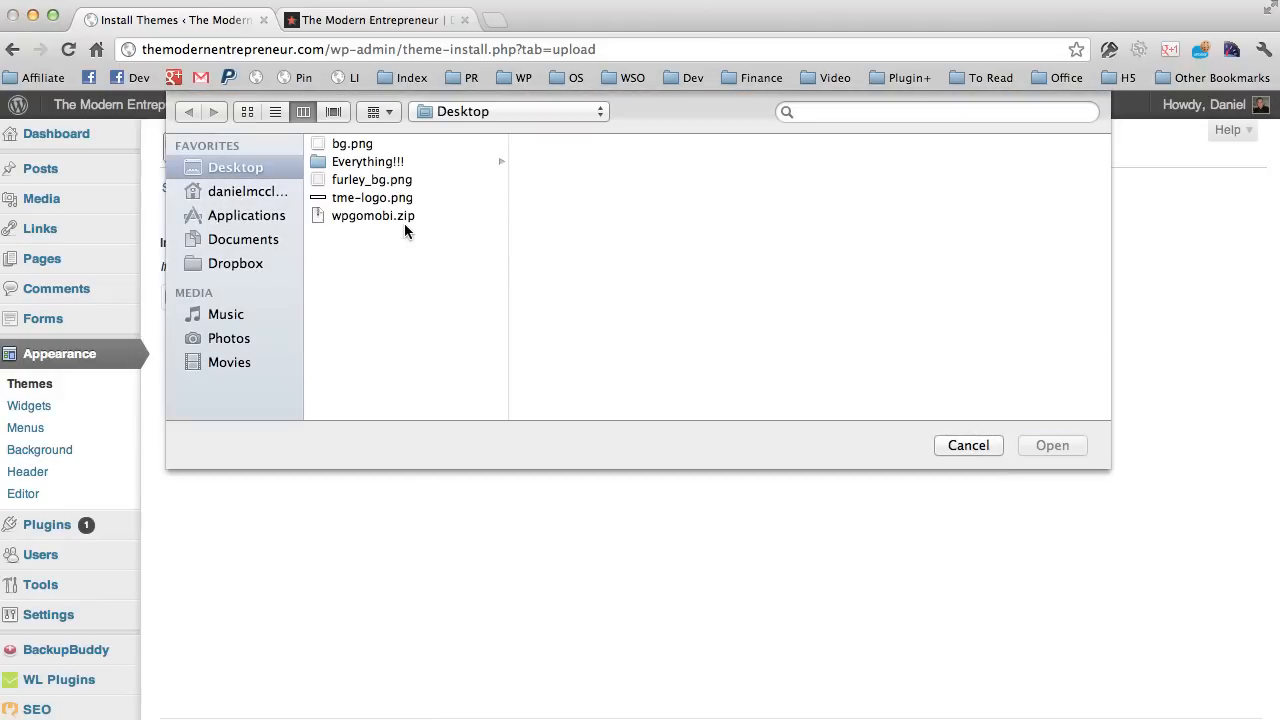
{"action": "left_click", "coordinate": [1052, 444]}
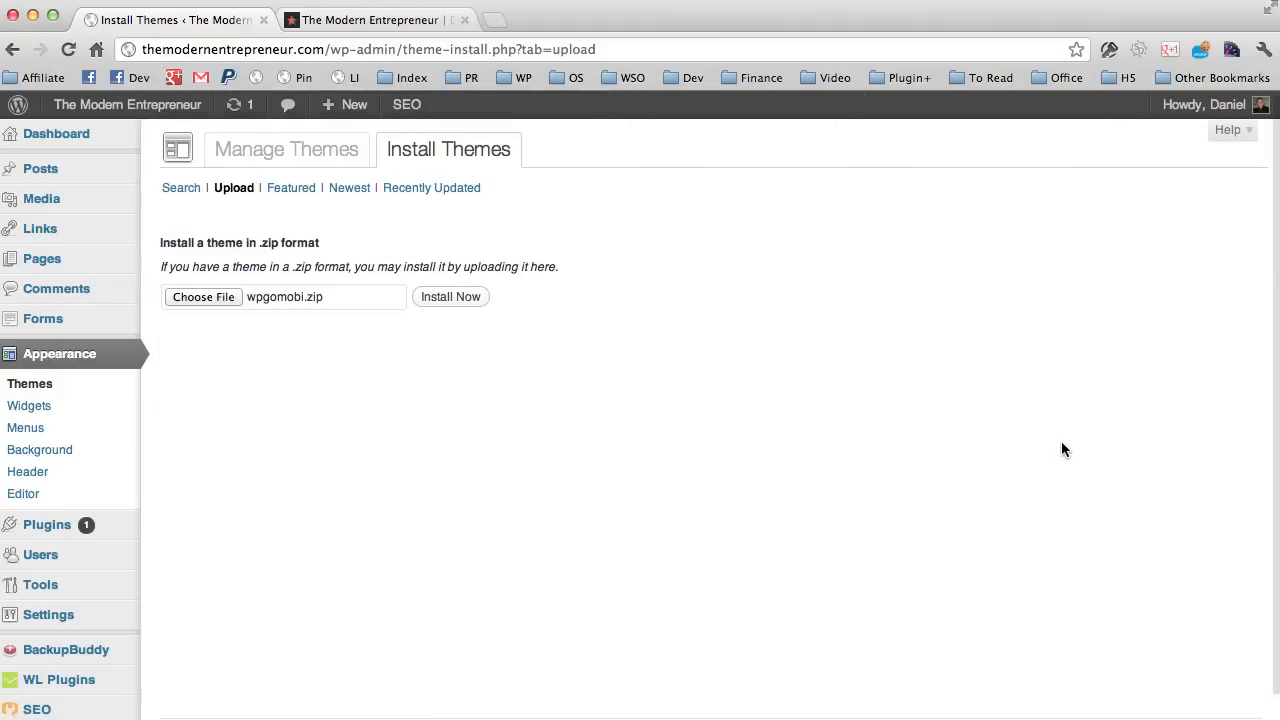
Install the uploaded WP Go Mobi theme and activate it for the site.
{"action": "left_click", "coordinate": [450, 296]}
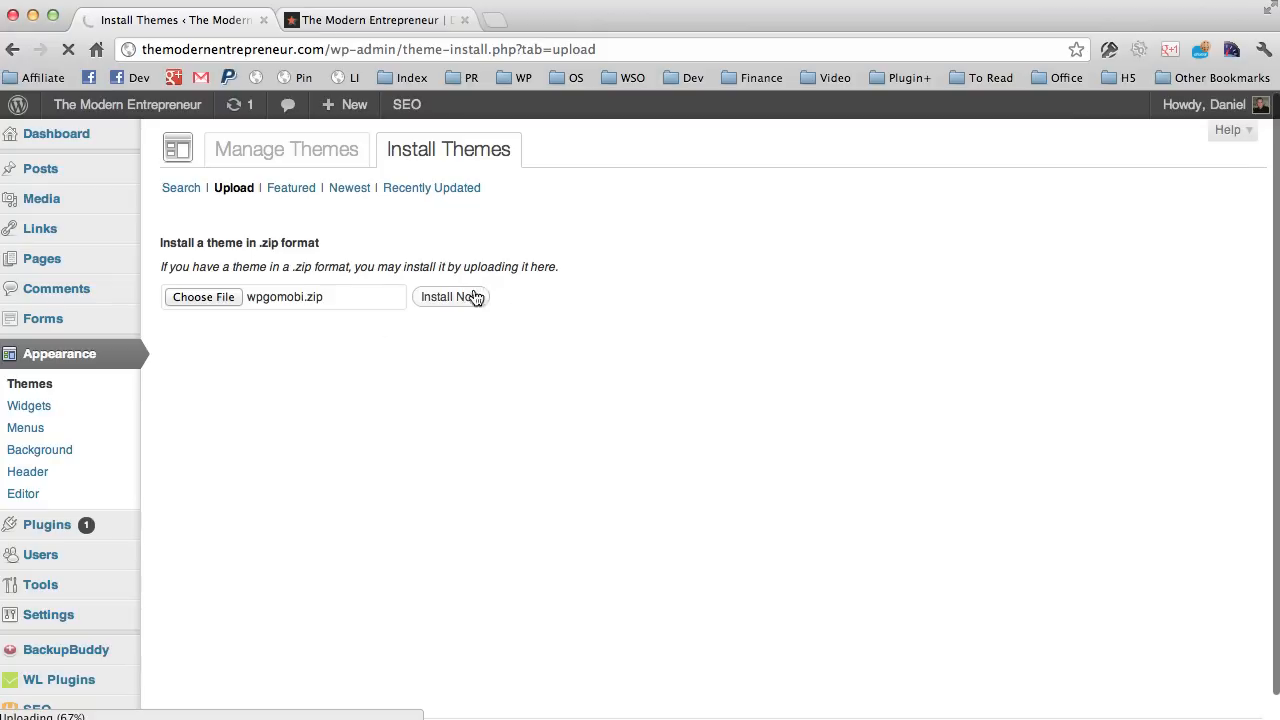
{"action": "left_click", "coordinate": [452, 296]}
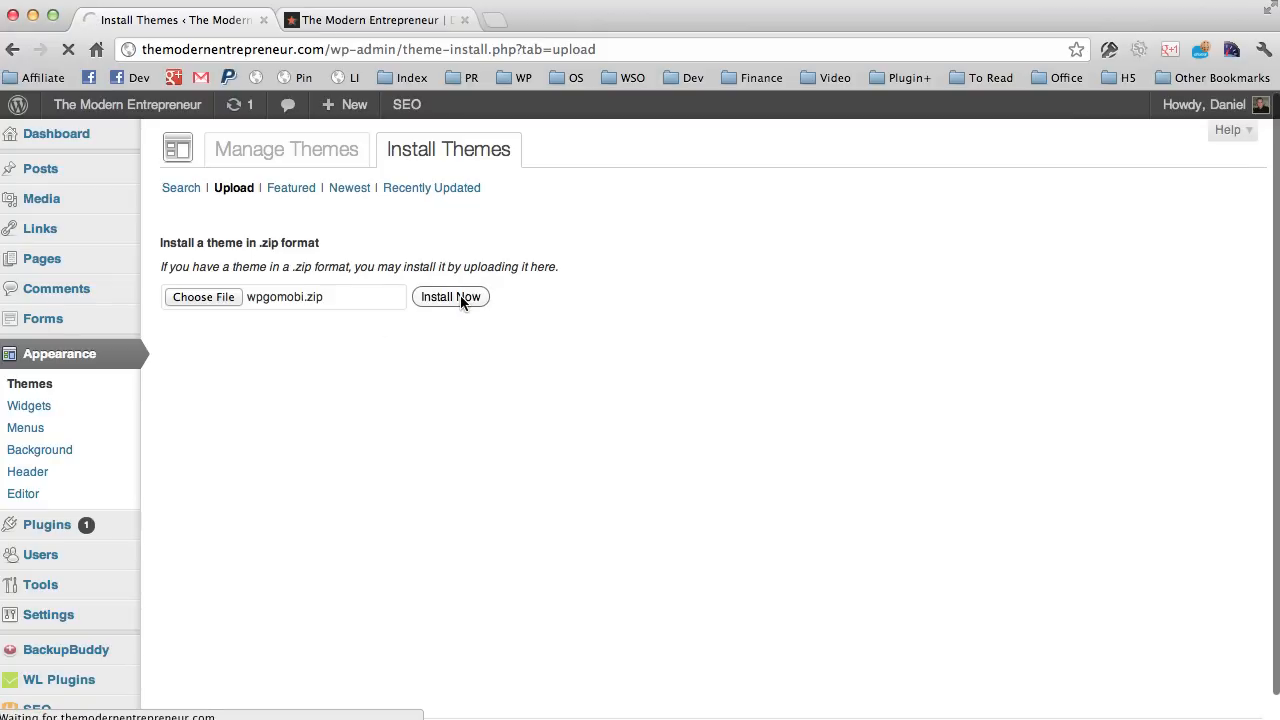
{"action": "left_click", "coordinate": [450, 296]}
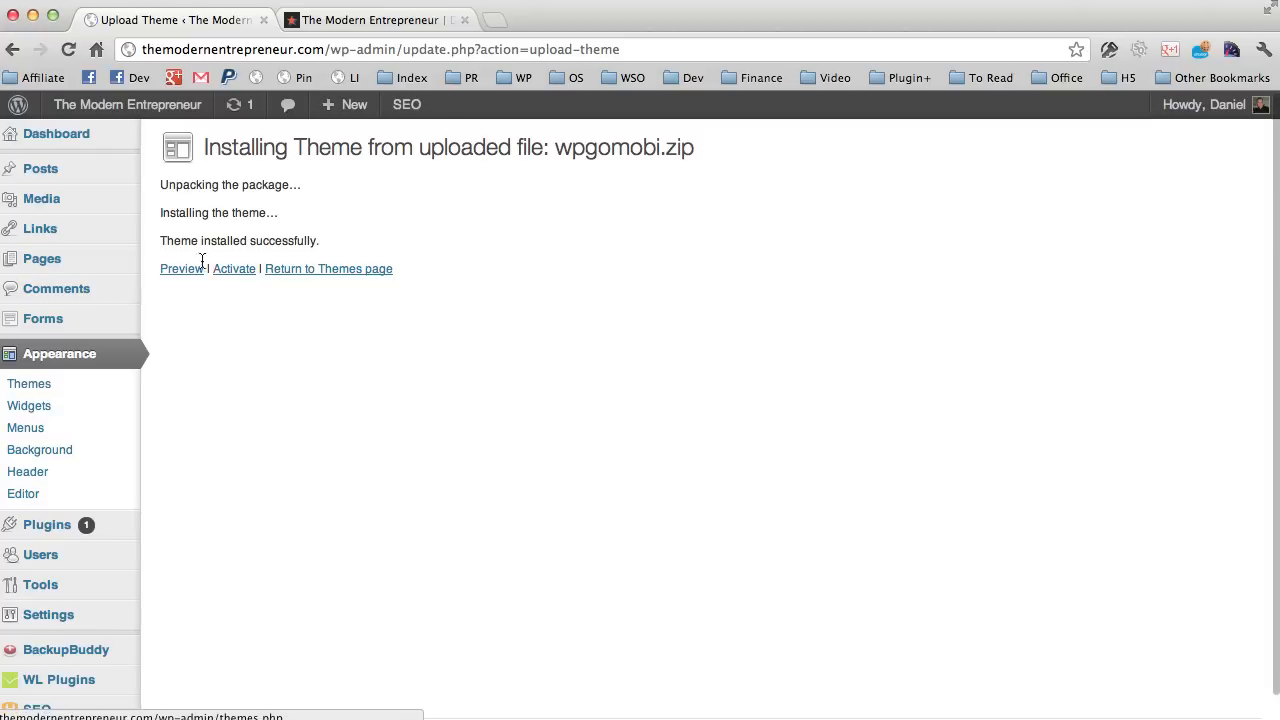
{"action": "left_click", "coordinate": [234, 268]}
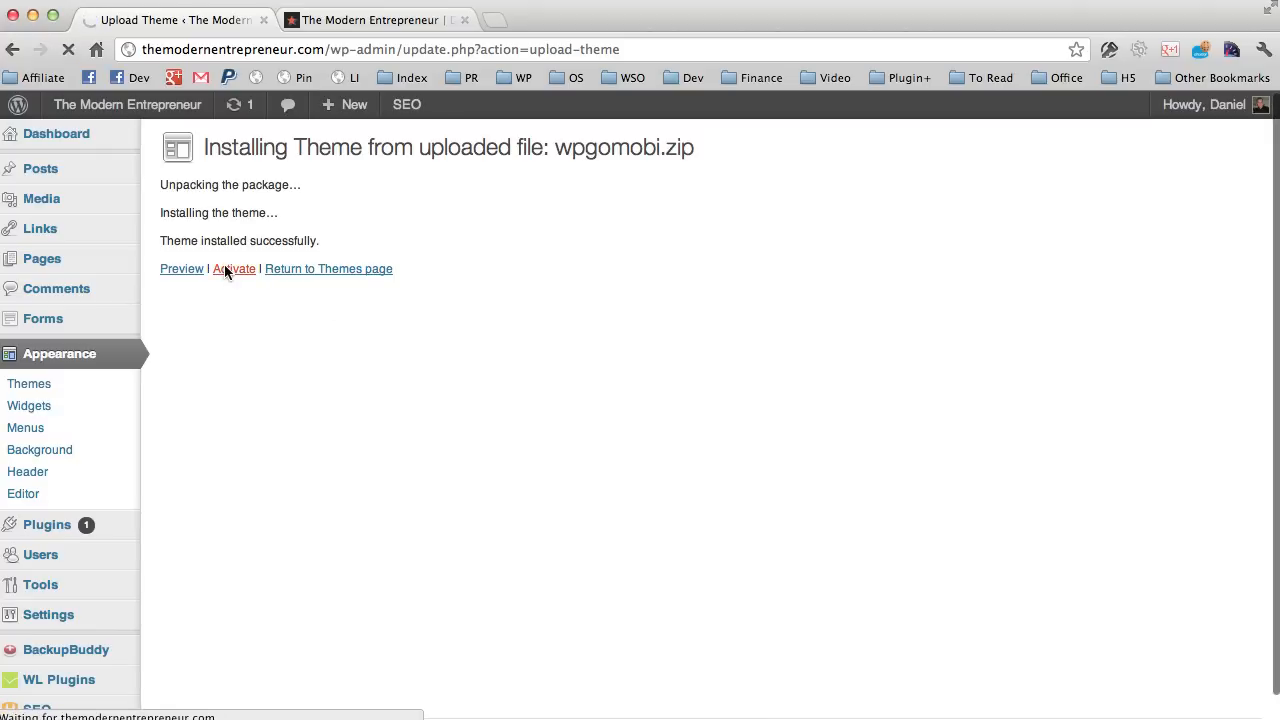
{"action": "left_click", "coordinate": [234, 268]}
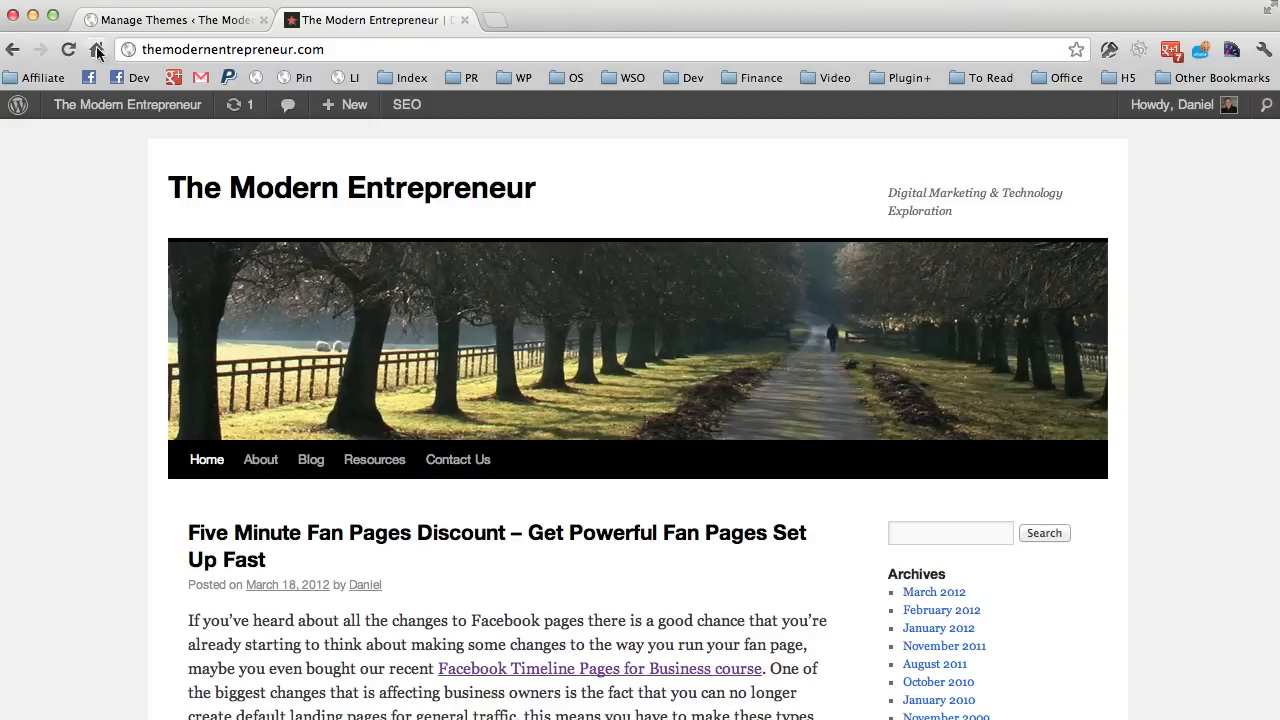
Reload The Modern Entrepreneur homepage in the orange WP Go Mobi theme and preview its narrow mobile layout.
{"action": "left_click", "coordinate": [68, 48]}
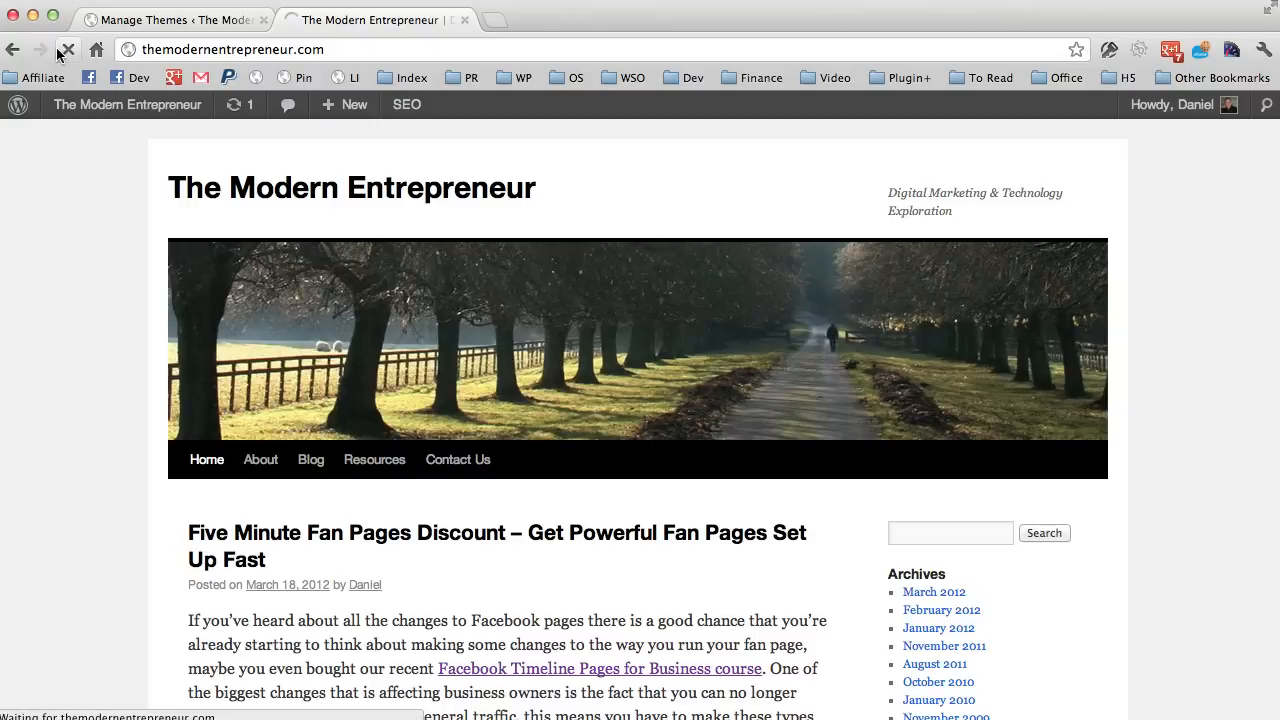
{"action": "left_click", "coordinate": [66, 48]}
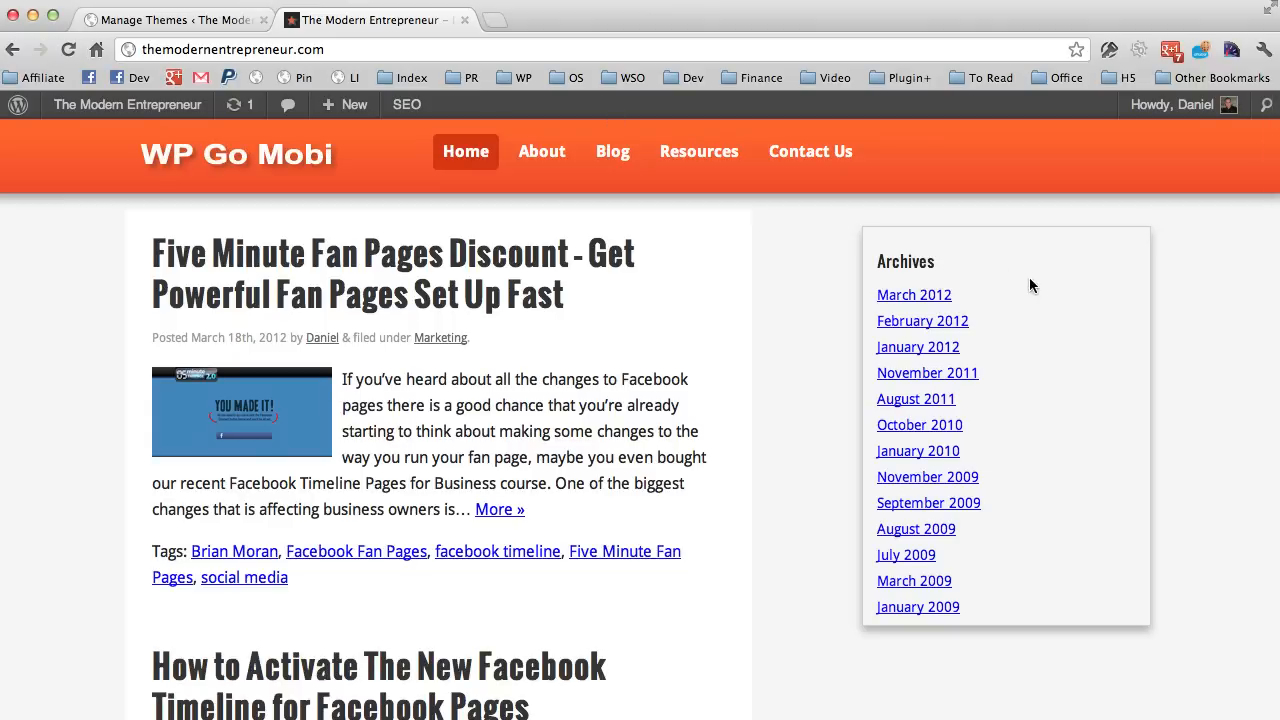
{"action": "mouse_move", "coordinate": [1108, 338]}
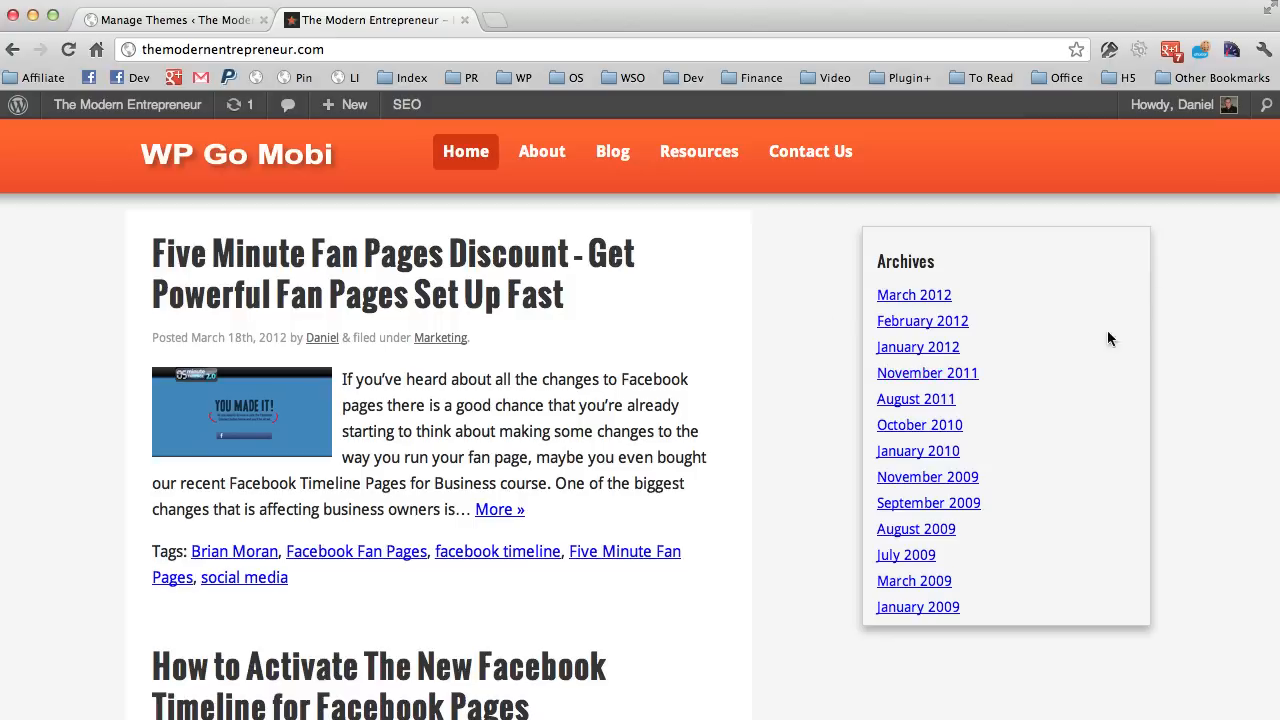
{"action": "mouse_move", "coordinate": [890, 348]}
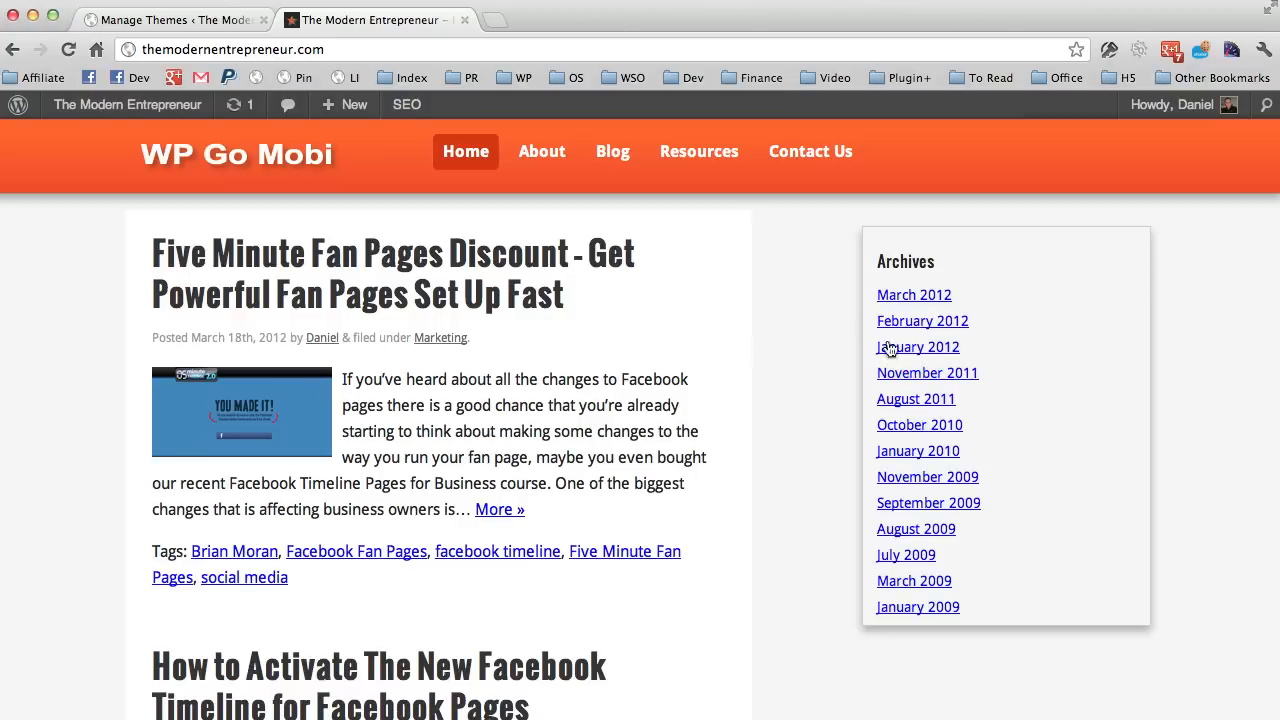
{"action": "mouse_move", "coordinate": [1276, 398]}
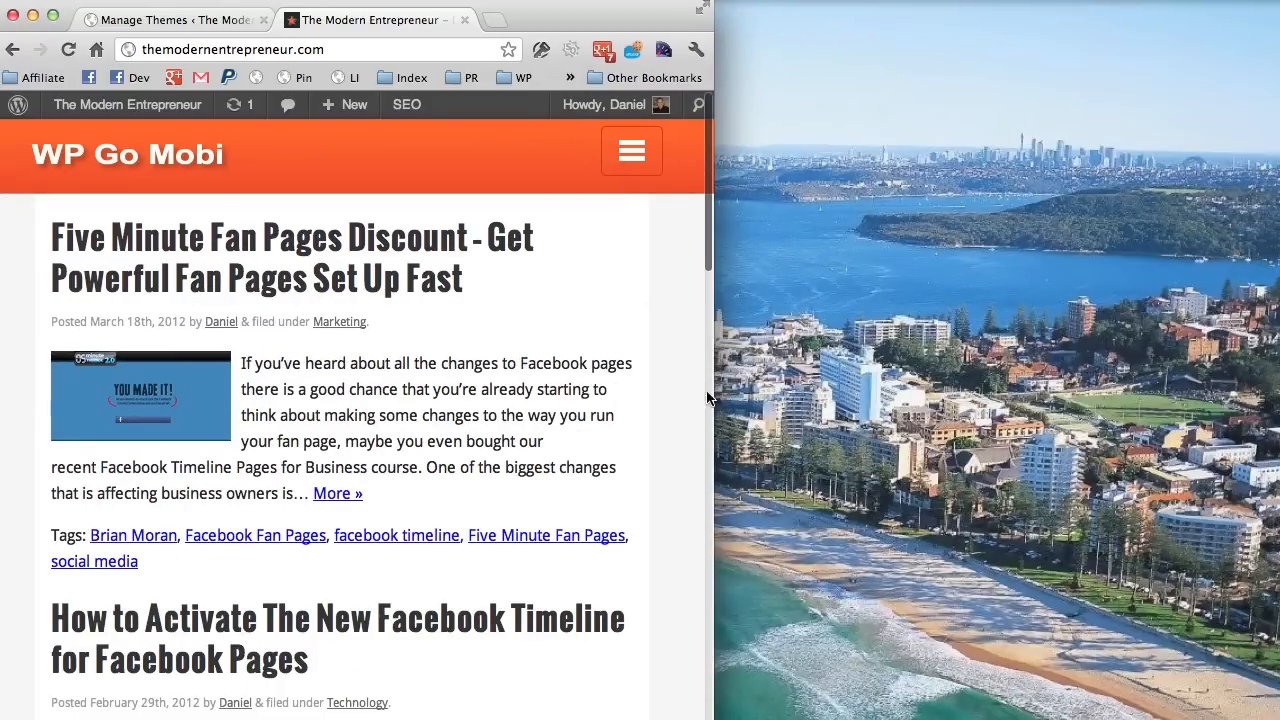
{"action": "scroll", "scroll_direction": "down", "scroll_amount": 3}
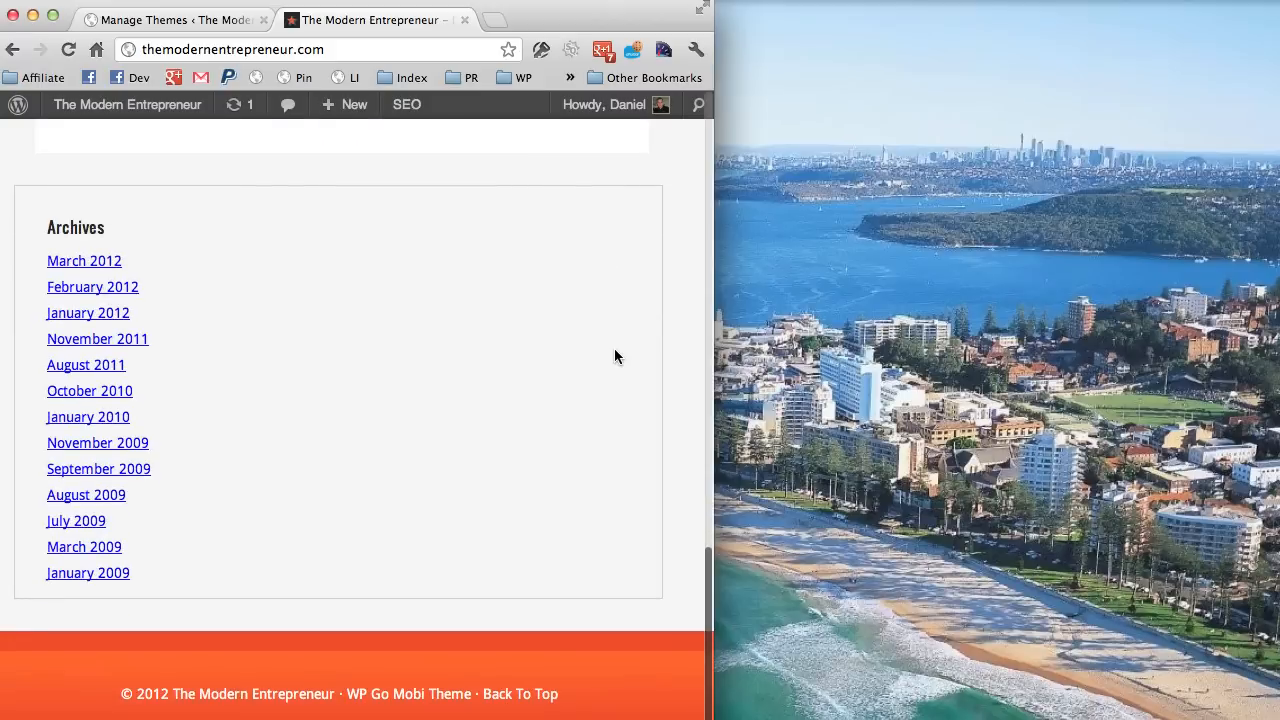
{"action": "scroll", "scroll_direction": "up", "scroll_amount": 3}
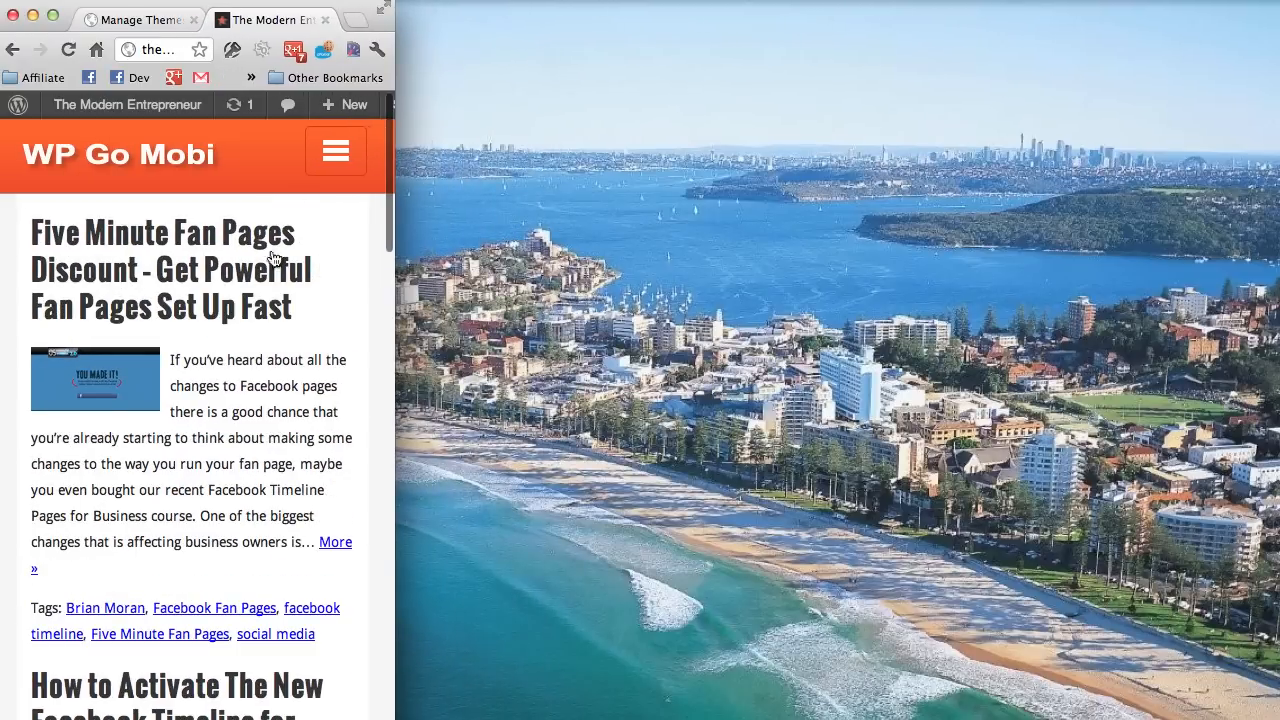
{"action": "mouse_move", "coordinate": [416, 368]}
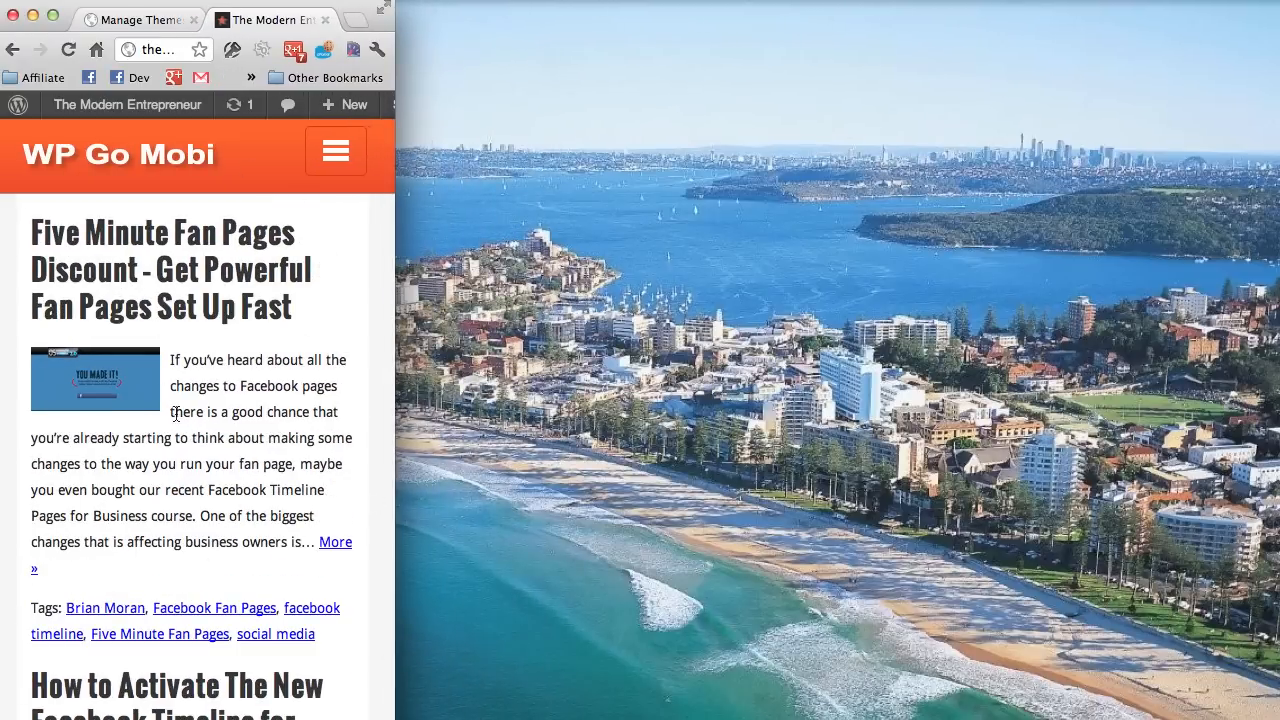
{"action": "left_click", "coordinate": [336, 152]}
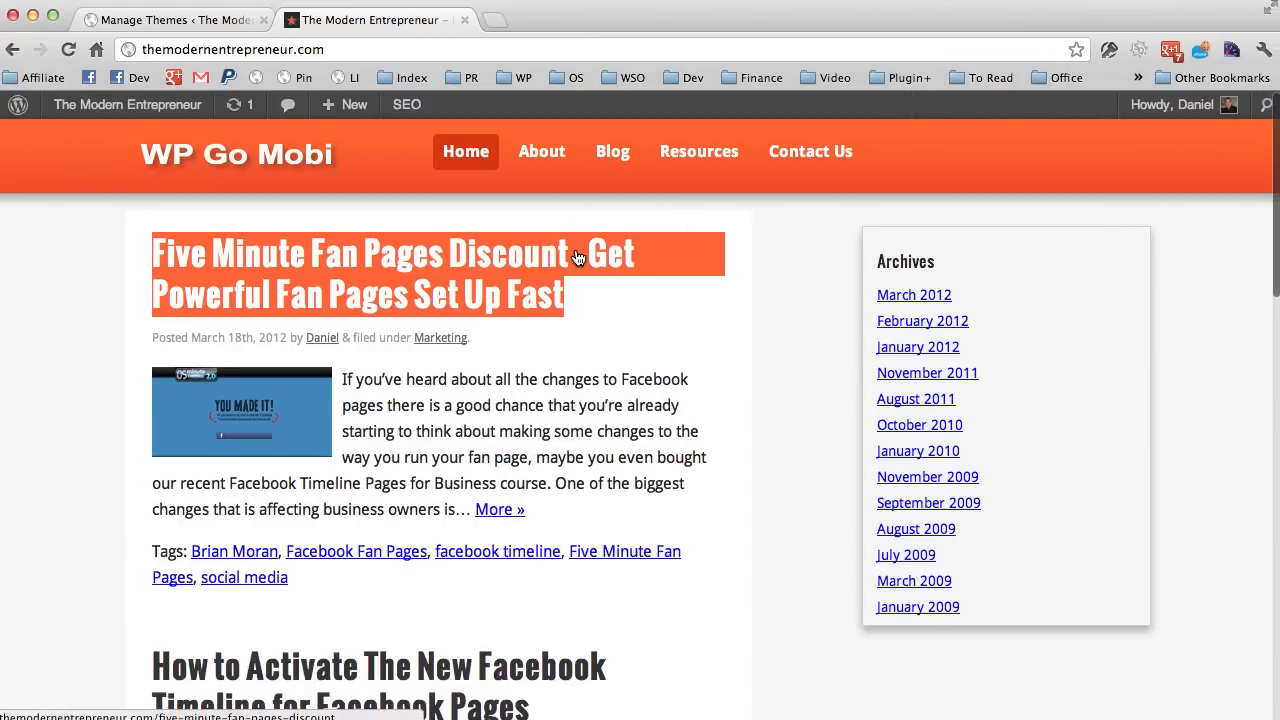
{"action": "mouse_move", "coordinate": [268, 176]}
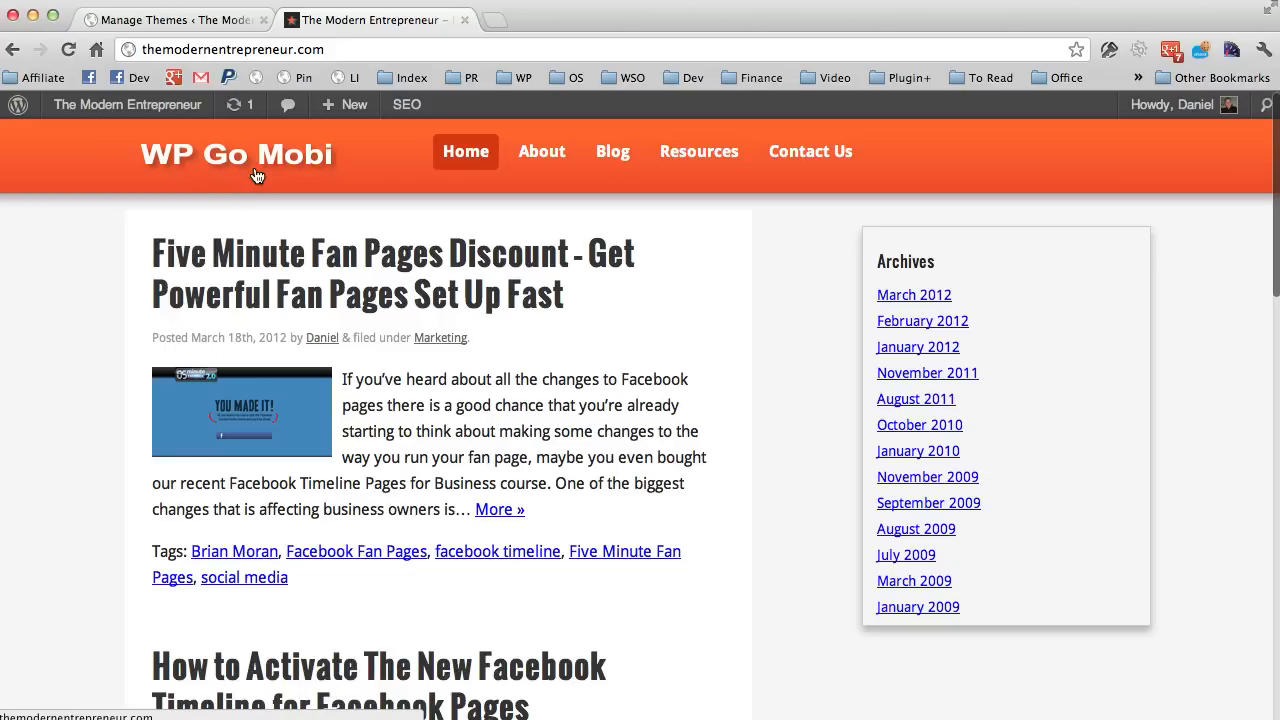
Remove the theme's header logo image under Appearance > Header so the text title shows.
{"action": "left_click", "coordinate": [176, 20]}
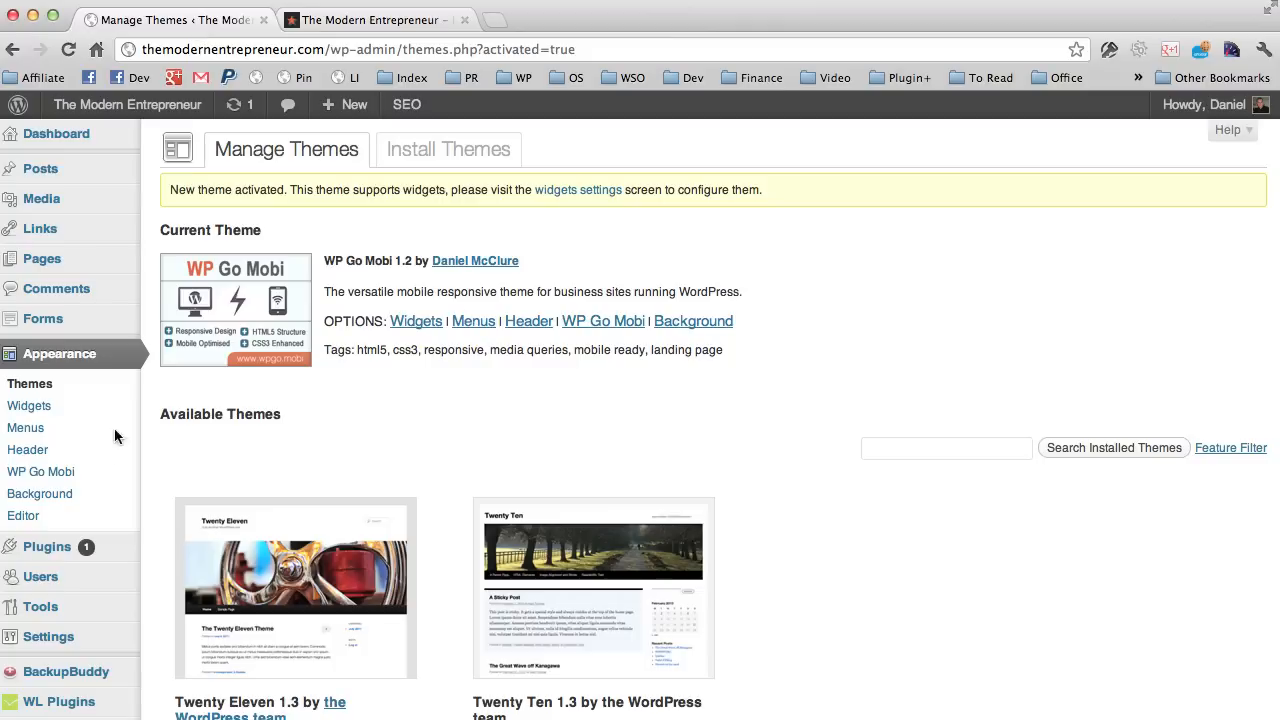
{"action": "mouse_move", "coordinate": [28, 450]}
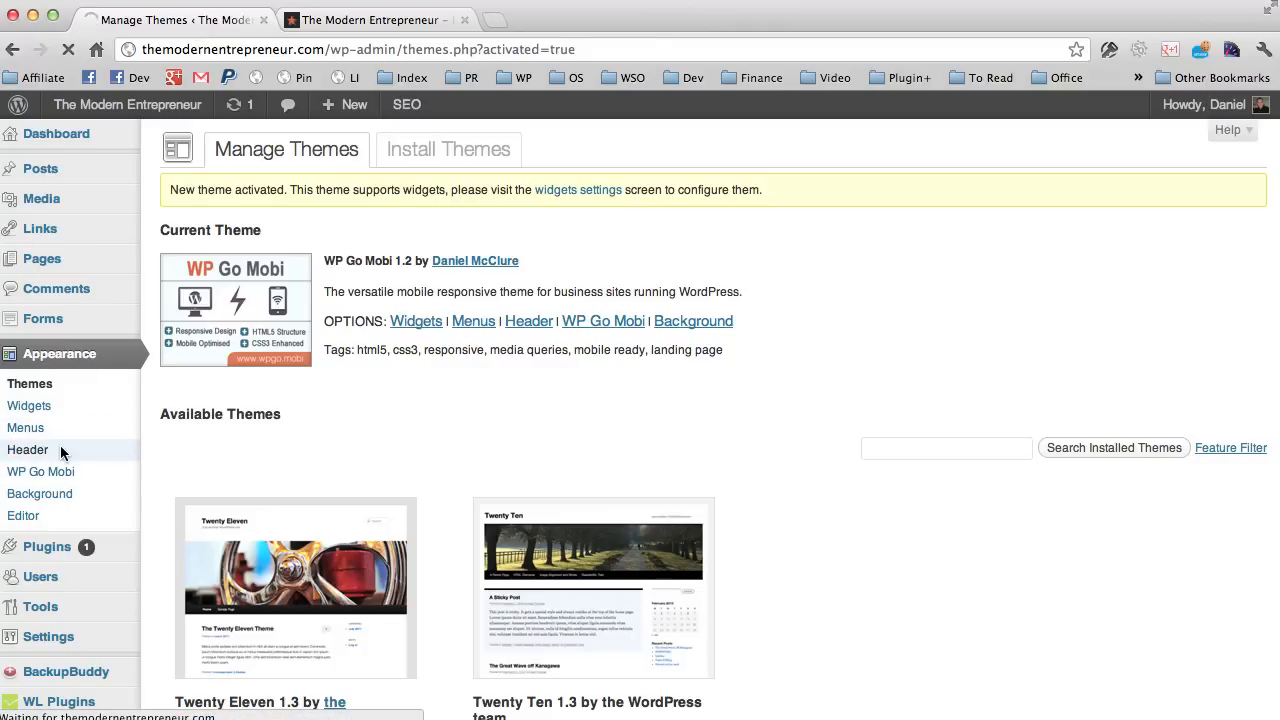
{"action": "left_click", "coordinate": [28, 448]}
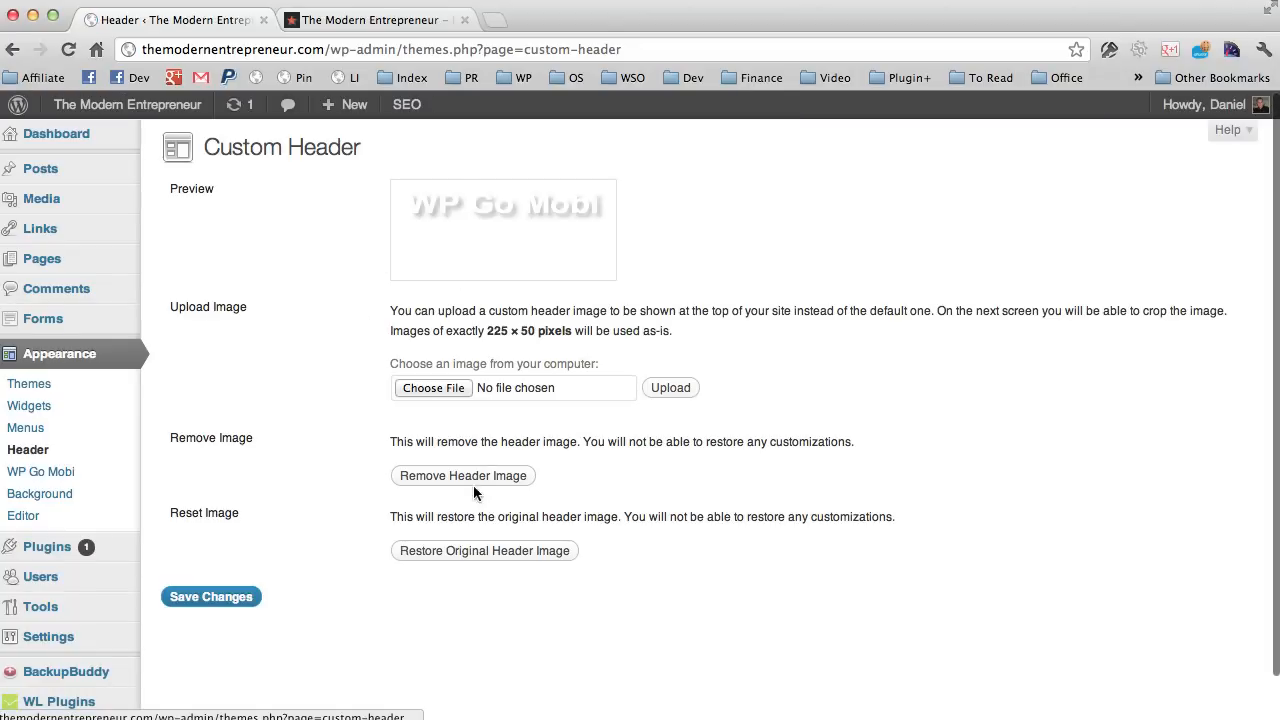
{"action": "left_click", "coordinate": [462, 476]}
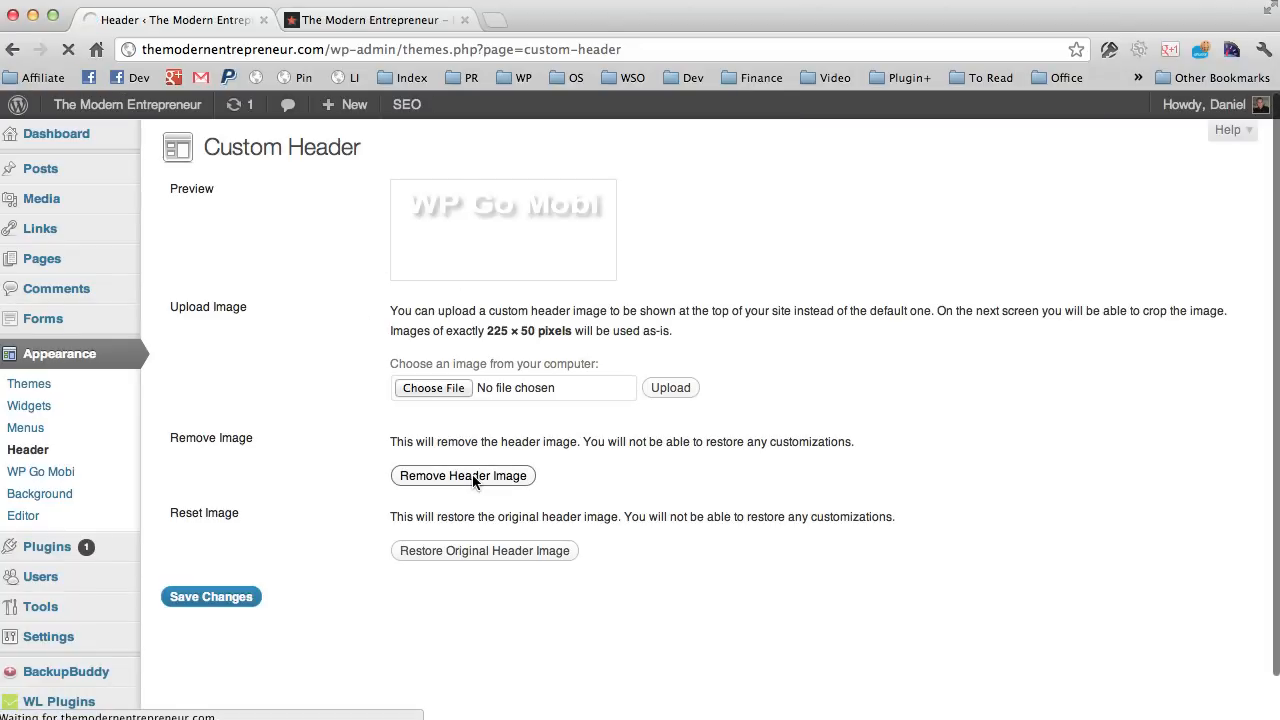
{"action": "left_click", "coordinate": [464, 476]}
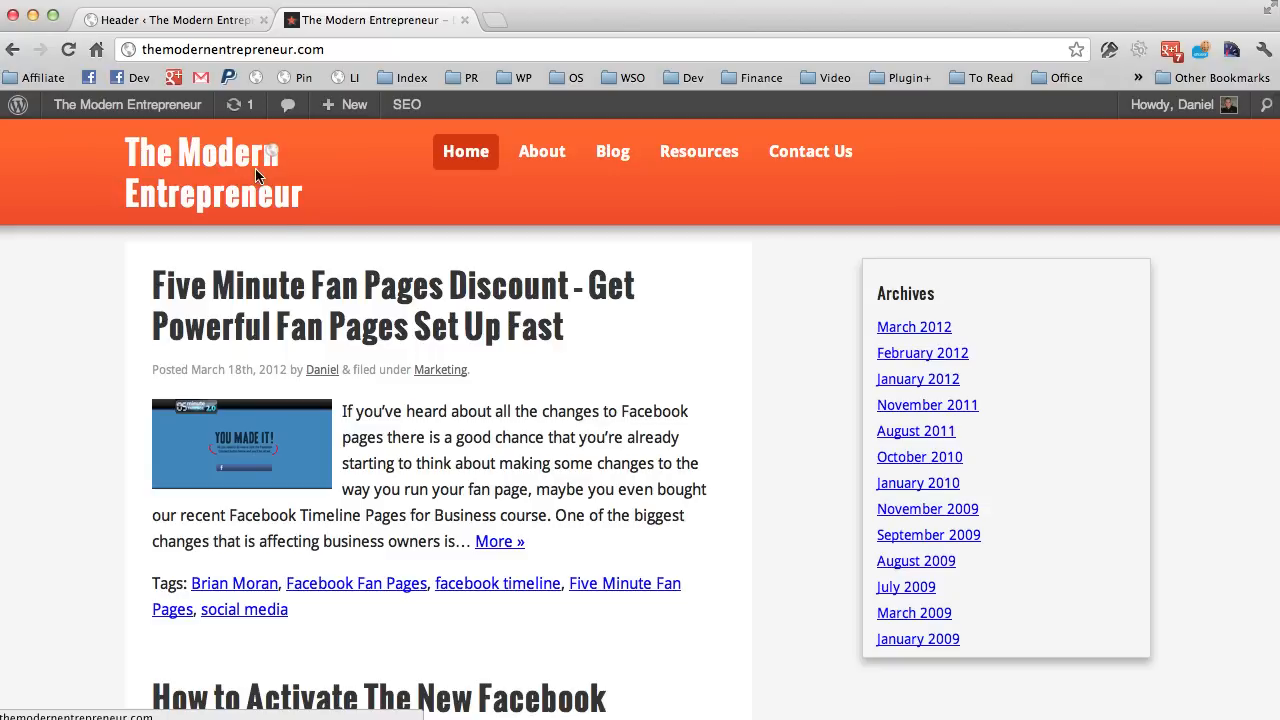
{"action": "mouse_move", "coordinate": [190, 184]}
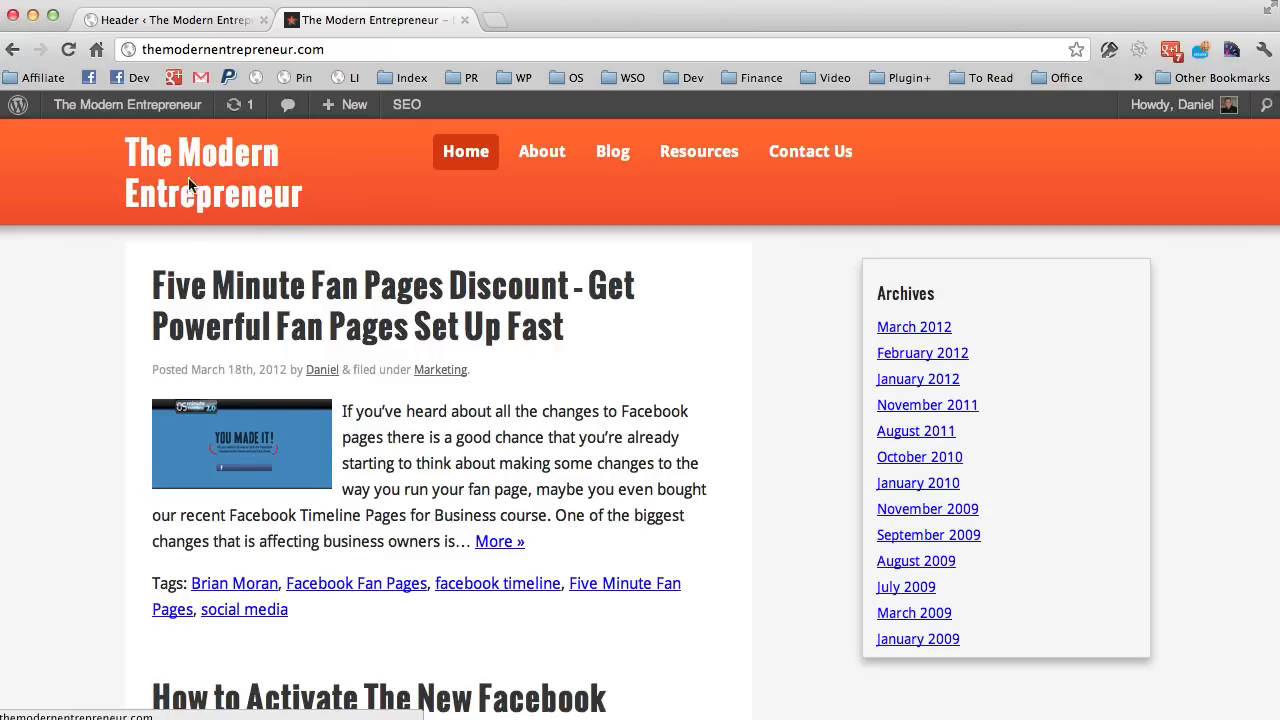
{"action": "mouse_move", "coordinate": [268, 222]}
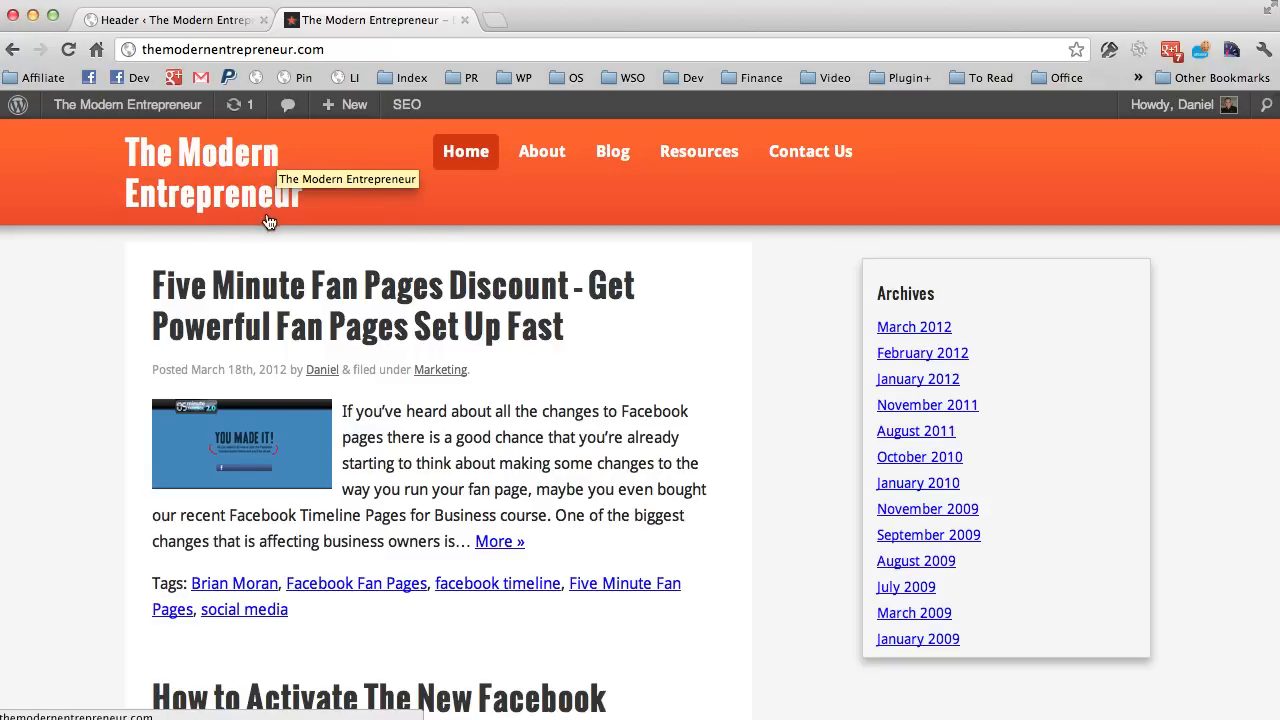
{"action": "mouse_move", "coordinate": [244, 244]}
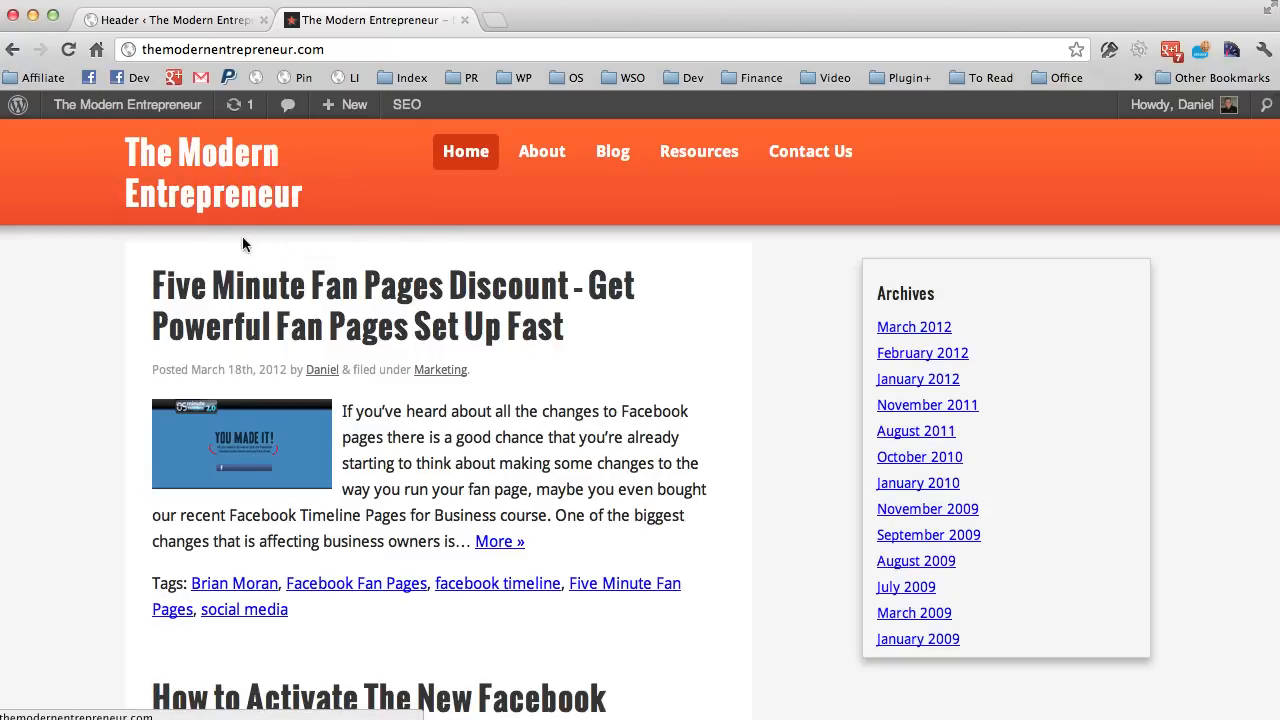
{"action": "mouse_move", "coordinate": [280, 156]}
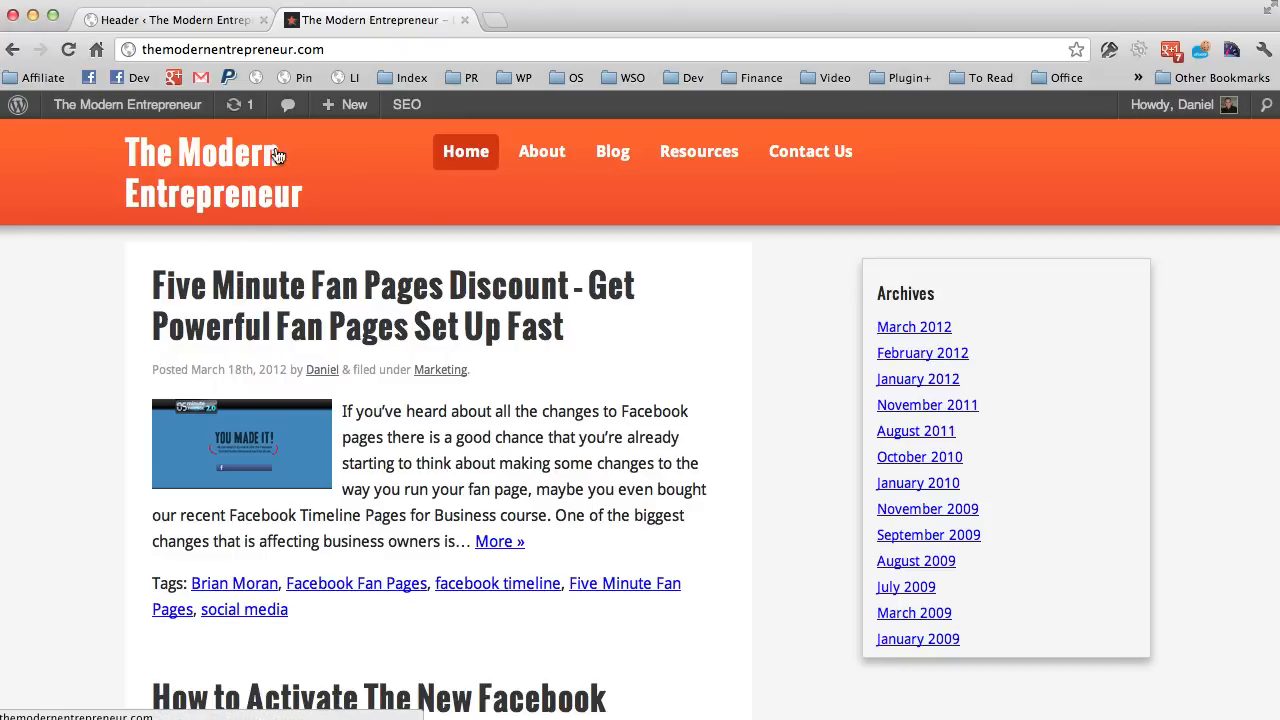
{"action": "mouse_move", "coordinate": [218, 160]}
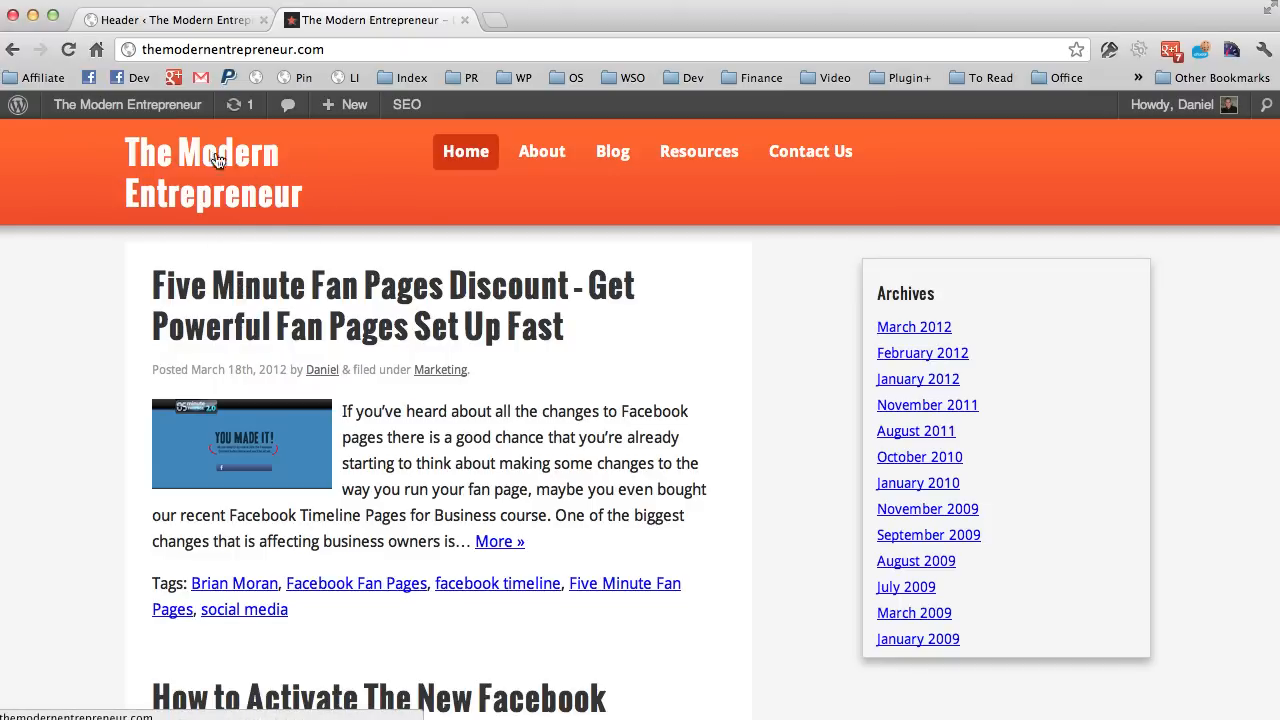
{"action": "mouse_move", "coordinate": [262, 162]}
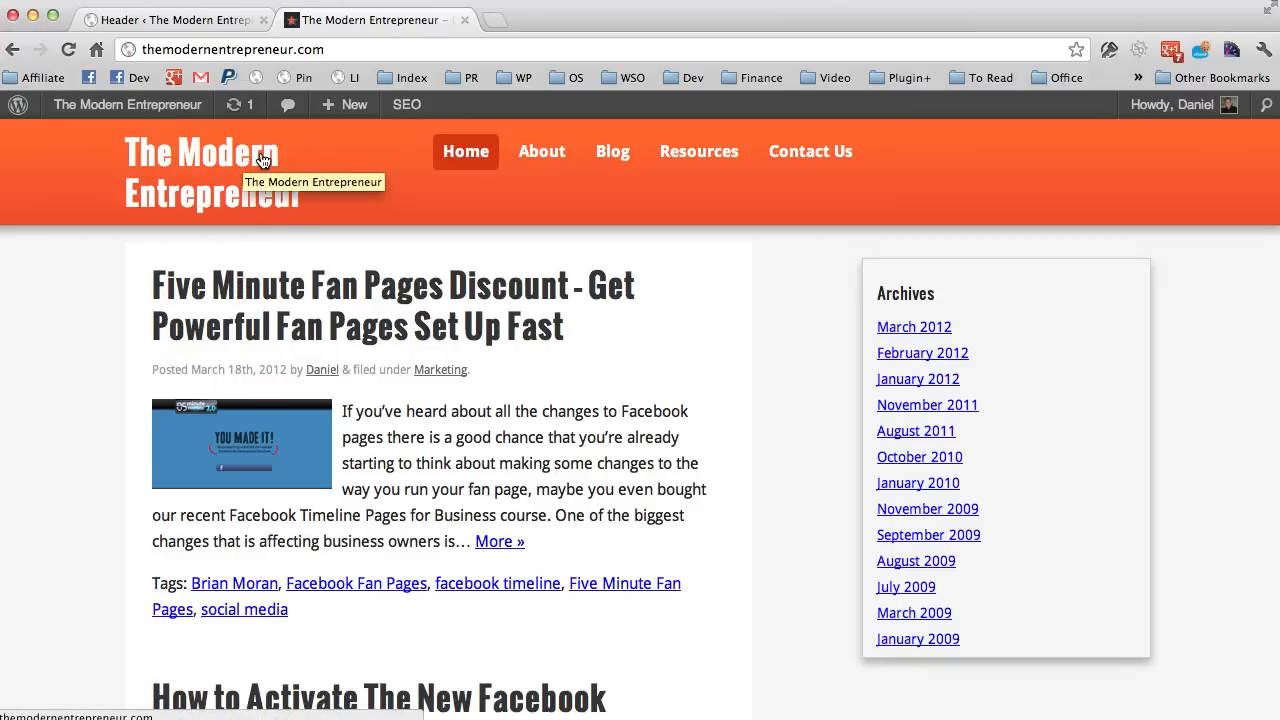
{"action": "mouse_move", "coordinate": [180, 176]}
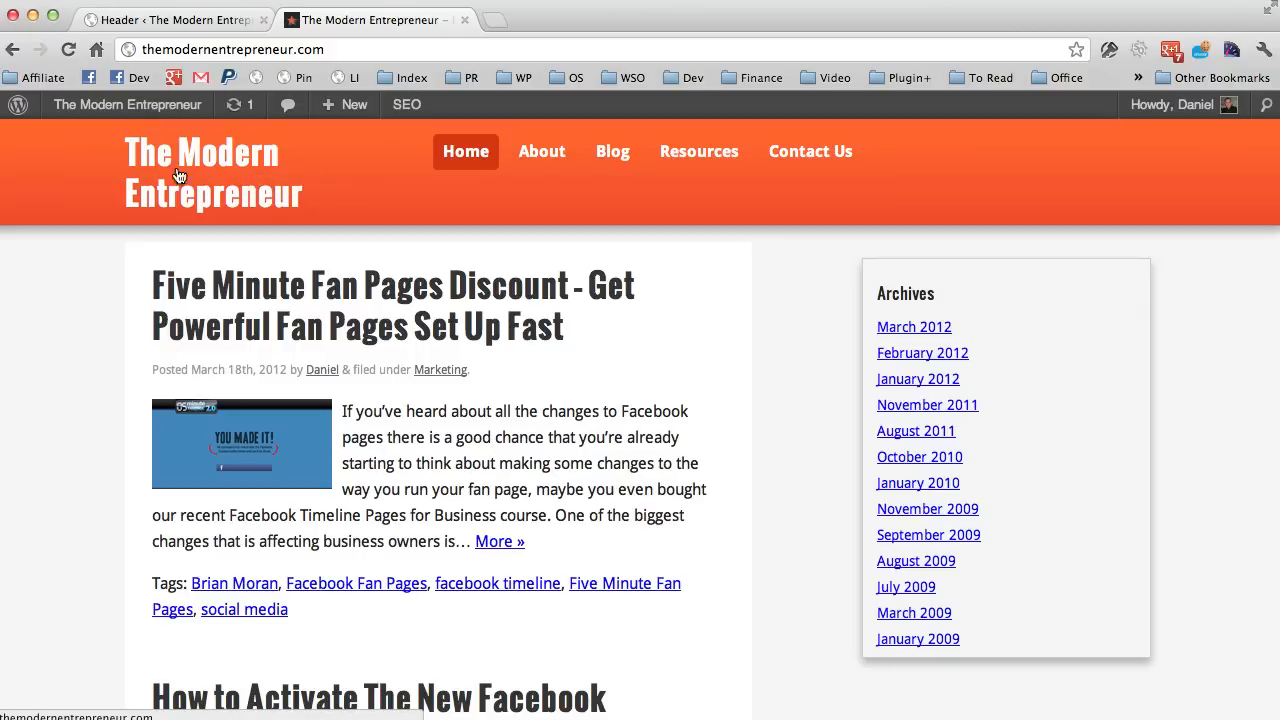
{"action": "mouse_move", "coordinate": [264, 152]}
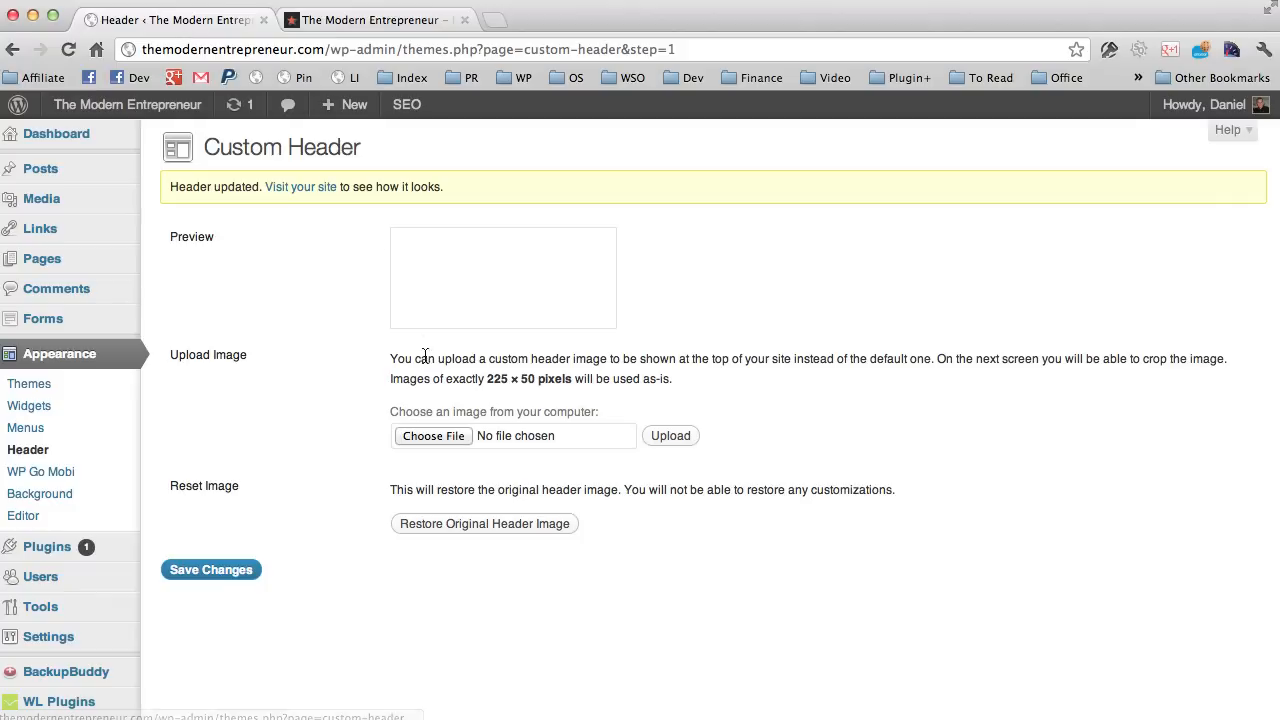
Choose tme-logo.png and upload it as the site's custom header image.
{"action": "left_click", "coordinate": [432, 436]}
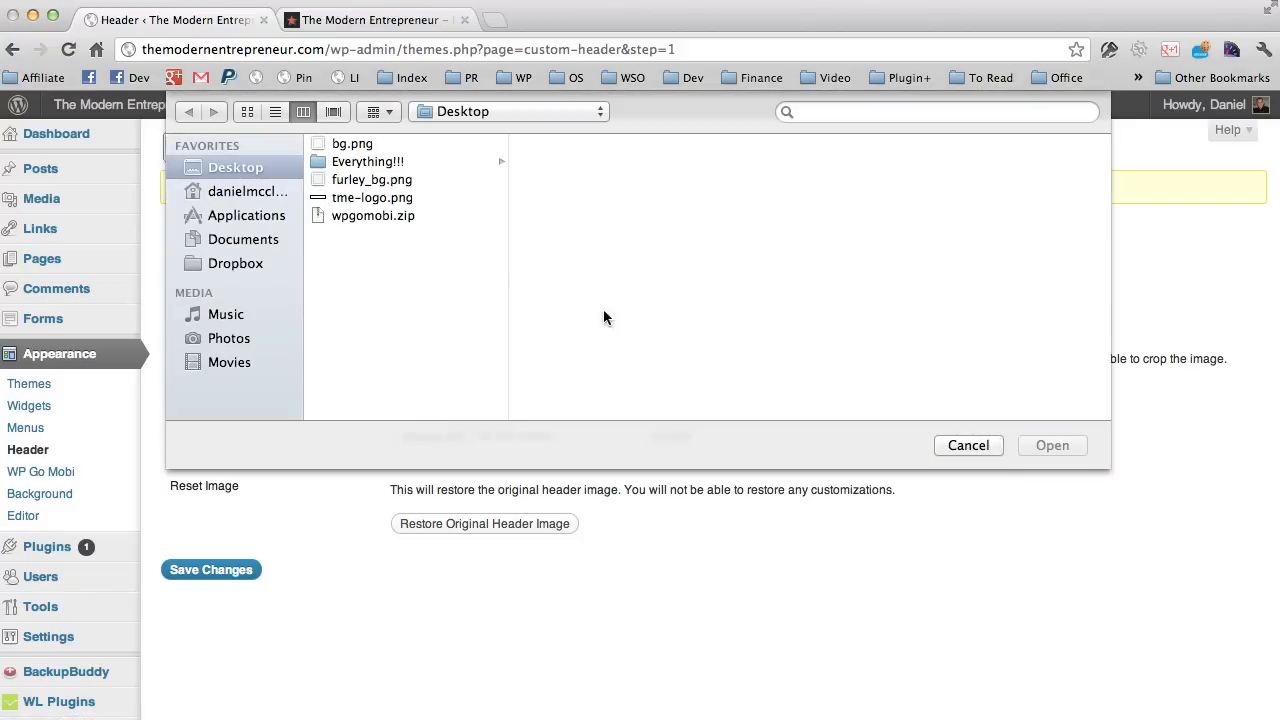
{"action": "left_click", "coordinate": [372, 198]}
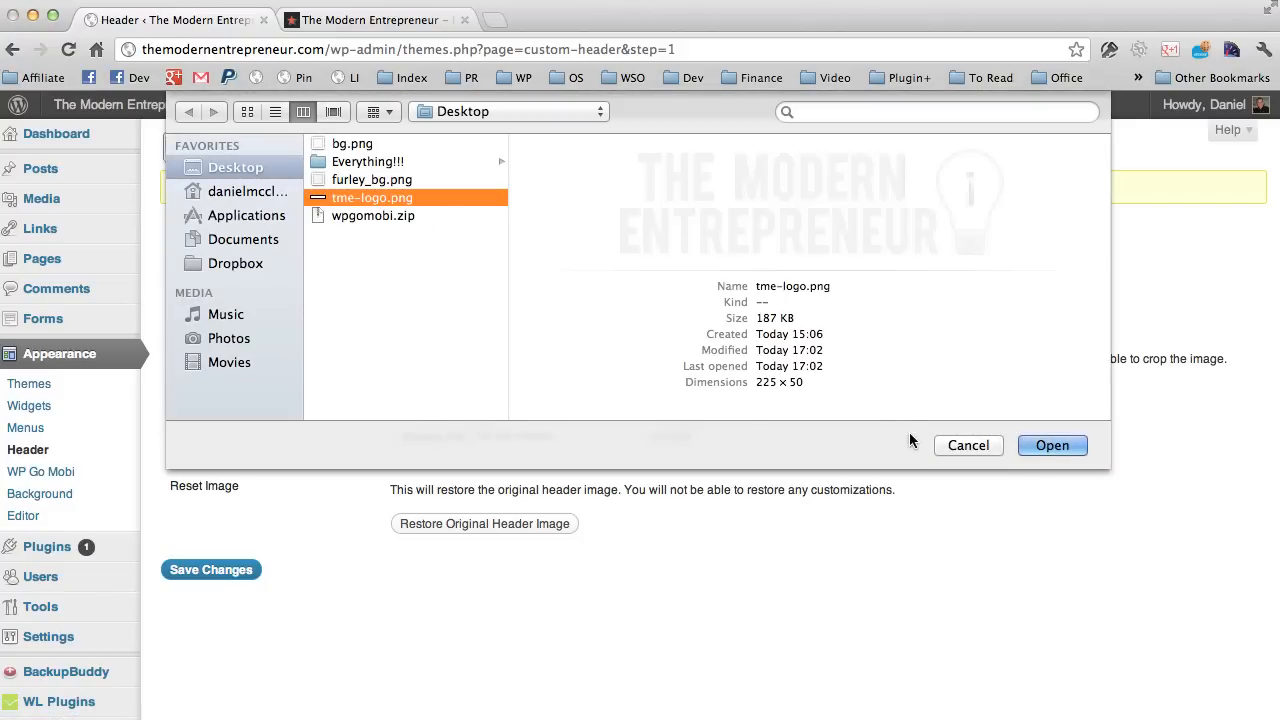
{"action": "left_click", "coordinate": [1052, 444]}
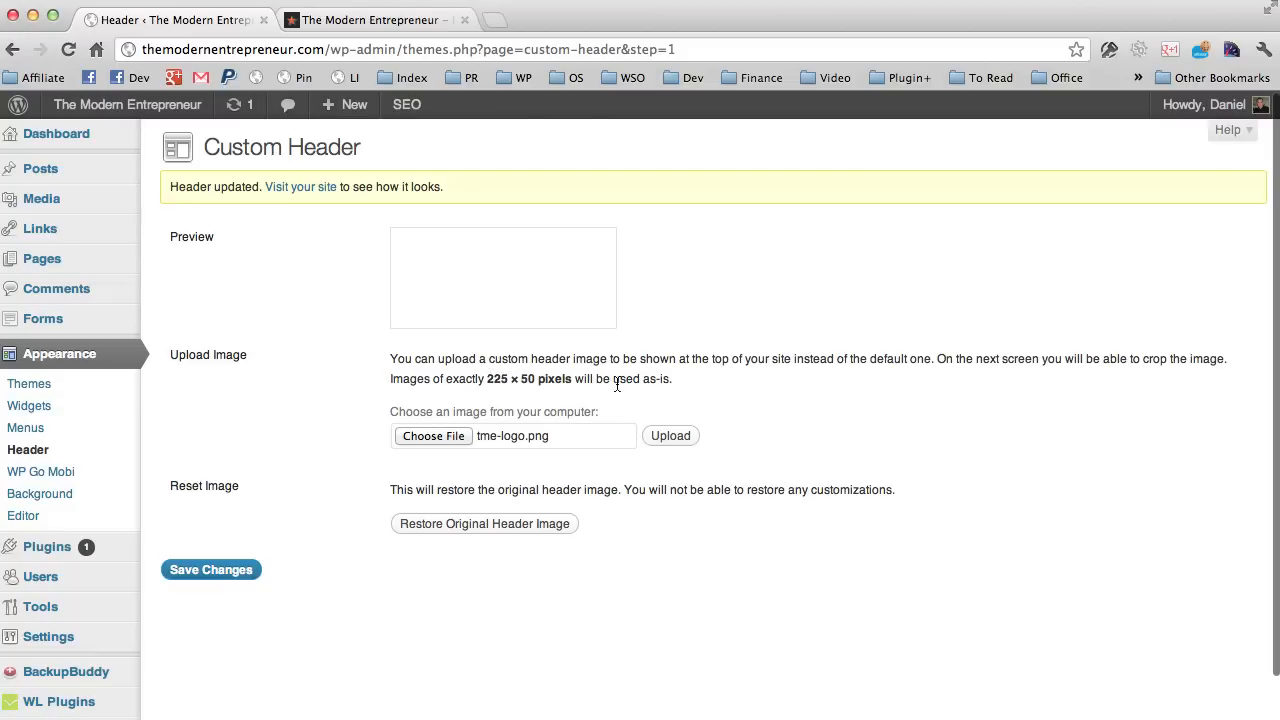
{"action": "left_click", "coordinate": [670, 436]}
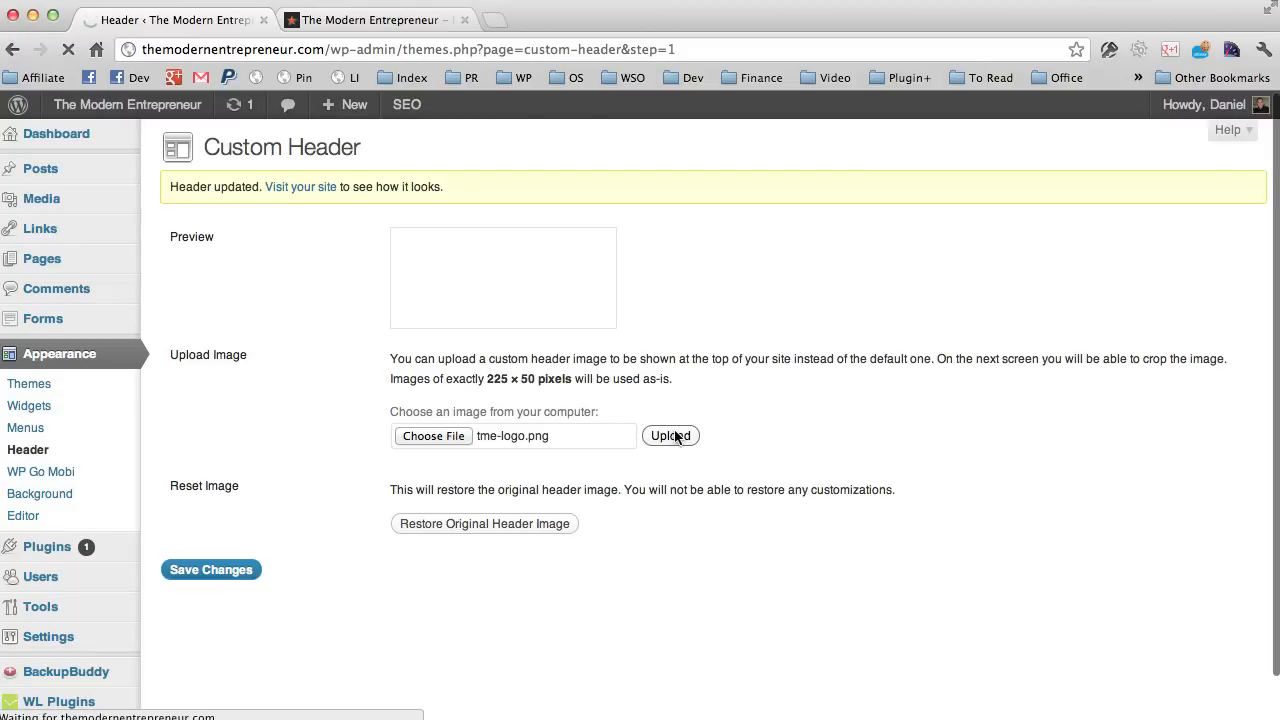
{"action": "left_click", "coordinate": [670, 436]}
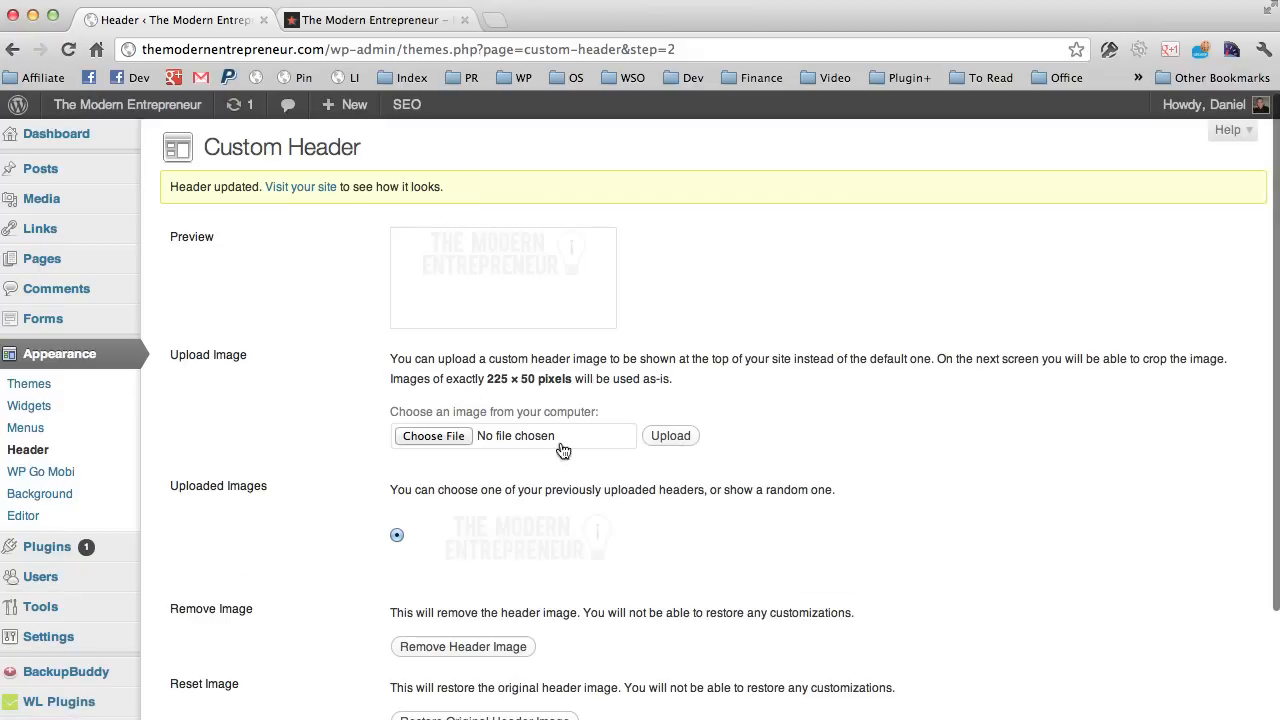
{"action": "mouse_move", "coordinate": [492, 444]}
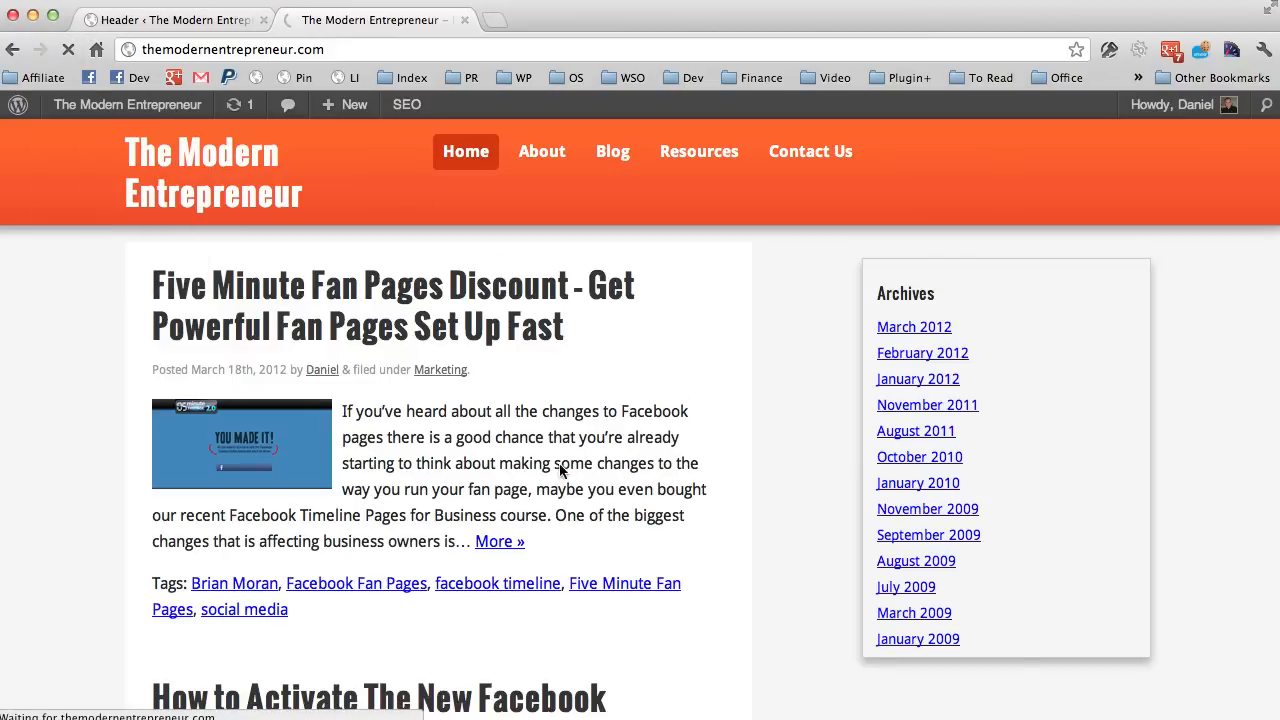
{"action": "mouse_move", "coordinate": [496, 408]}
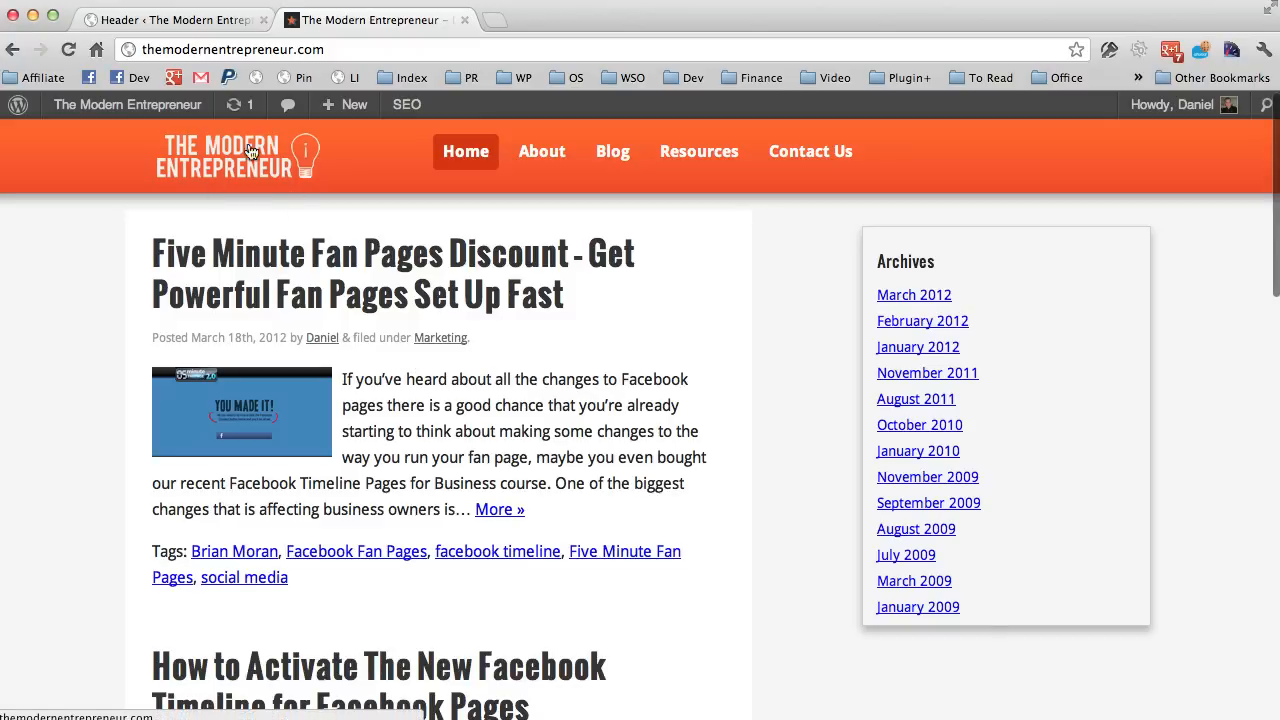
{"action": "mouse_move", "coordinate": [276, 162]}
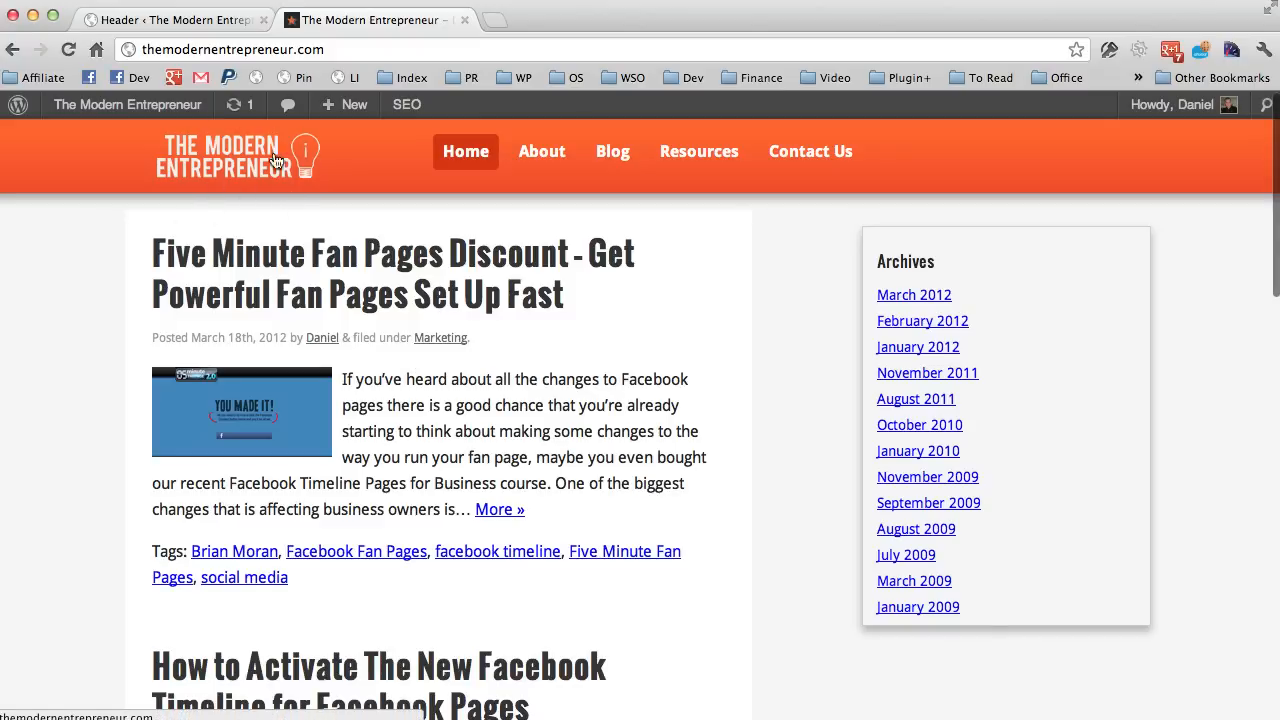
{"action": "mouse_move", "coordinate": [884, 212]}
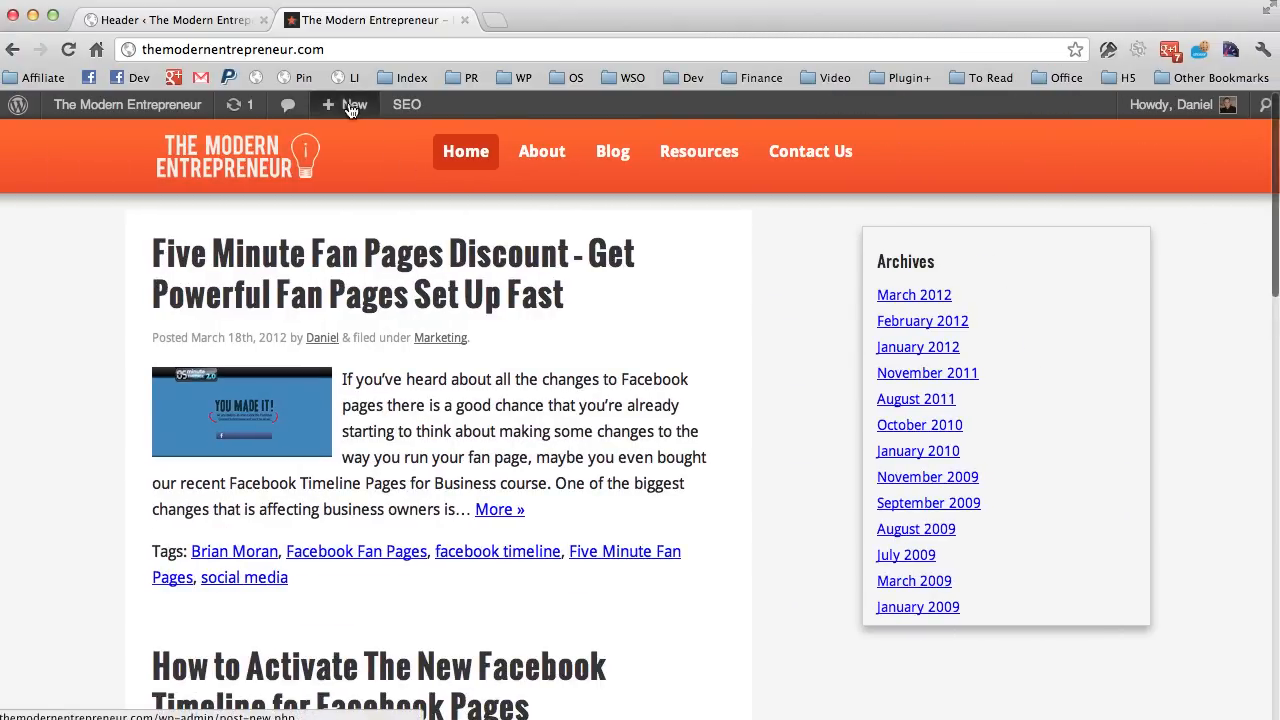
Switch to the live site to see the lightbulb logo in the orange header.
{"action": "left_click", "coordinate": [170, 20]}
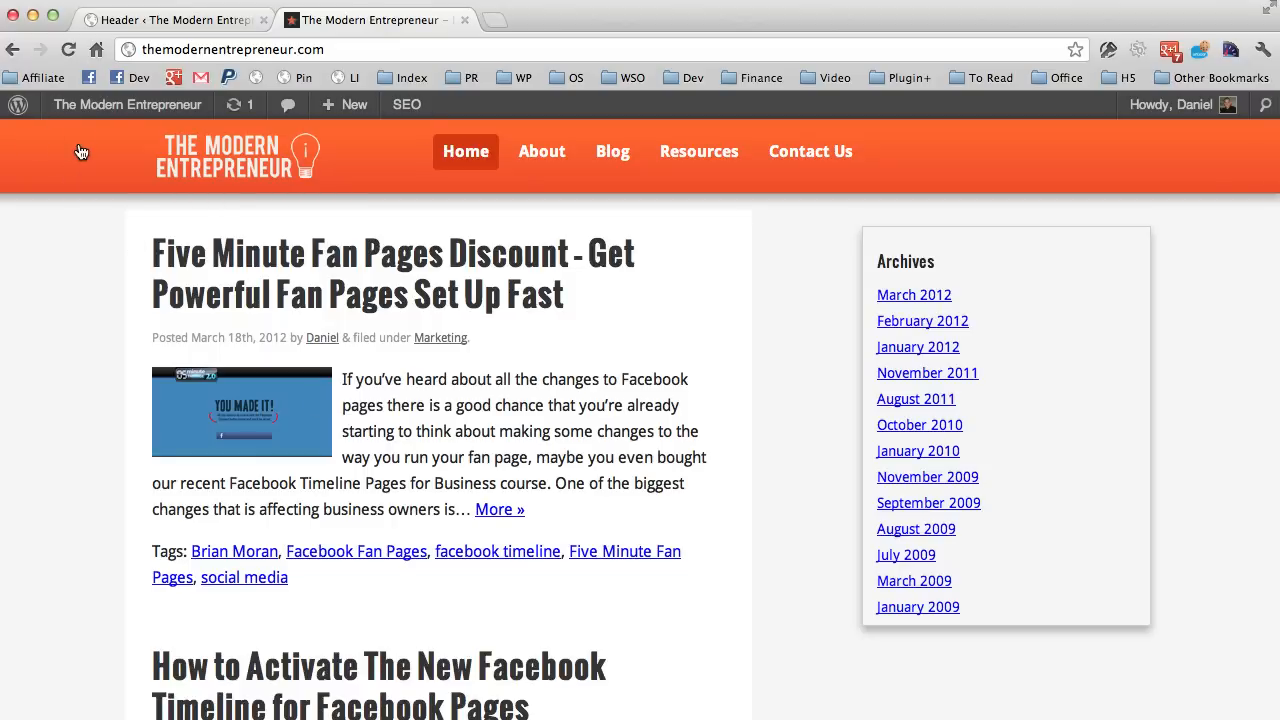
{"action": "mouse_move", "coordinate": [72, 168]}
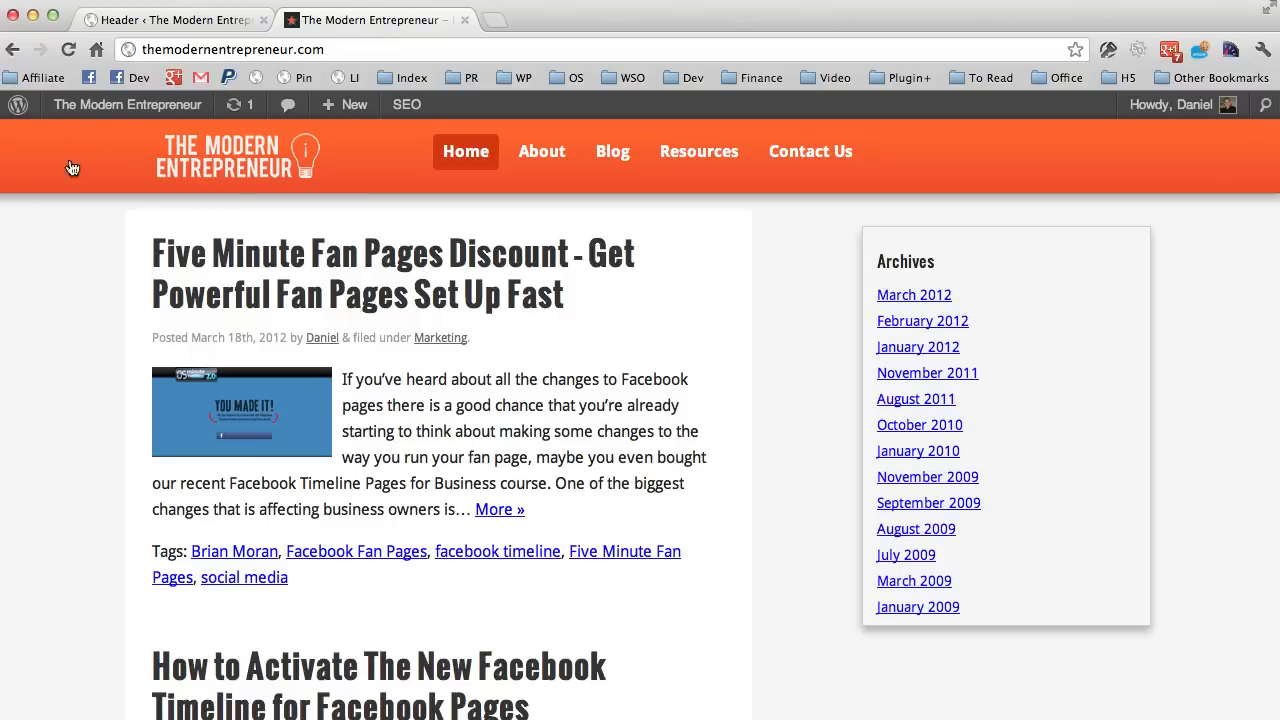
{"action": "mouse_move", "coordinate": [140, 118]}
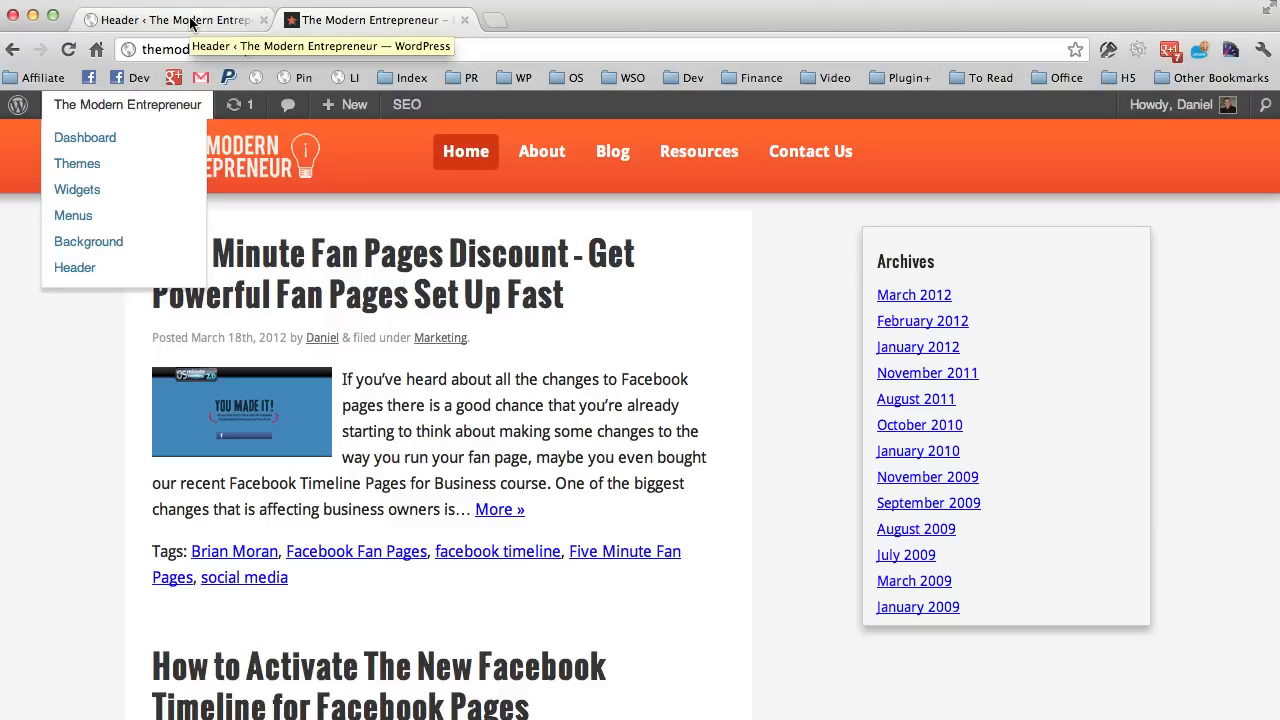
Show the WP Go Mobi theme's Skins settings with Orange, Black, Red, Green and Blue options.
{"action": "left_click", "coordinate": [76, 268]}
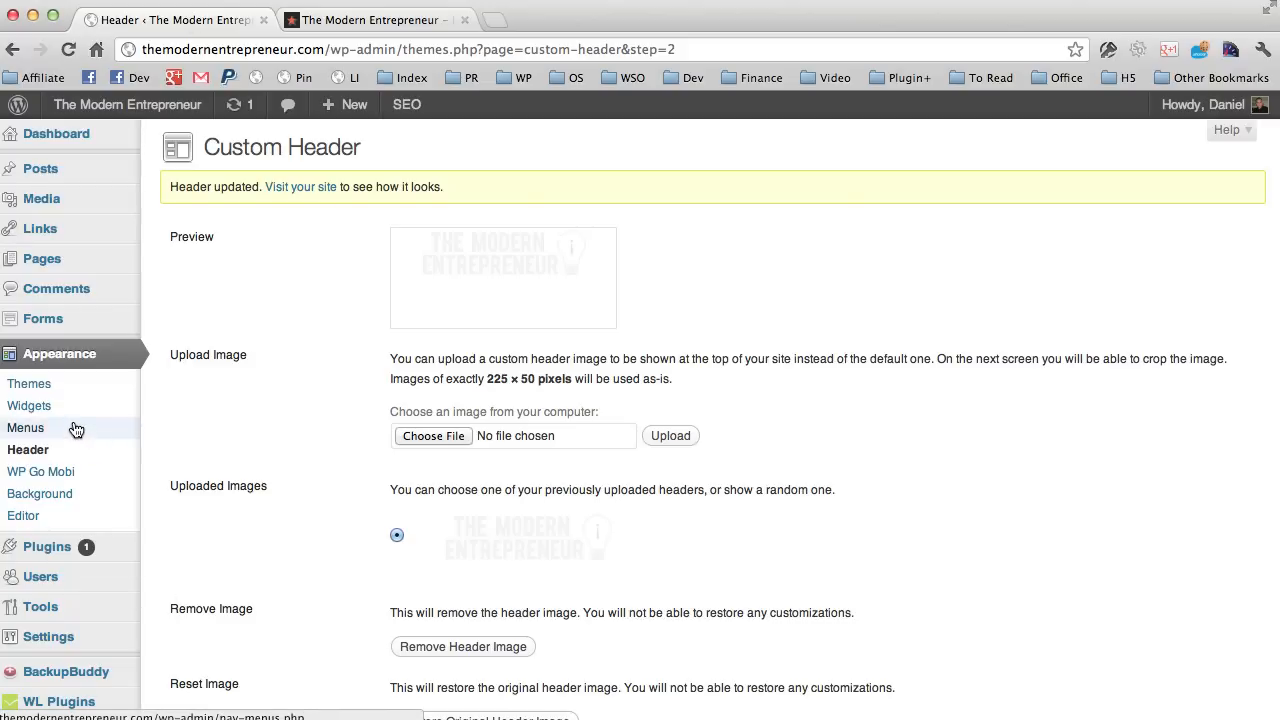
{"action": "mouse_move", "coordinate": [156, 464]}
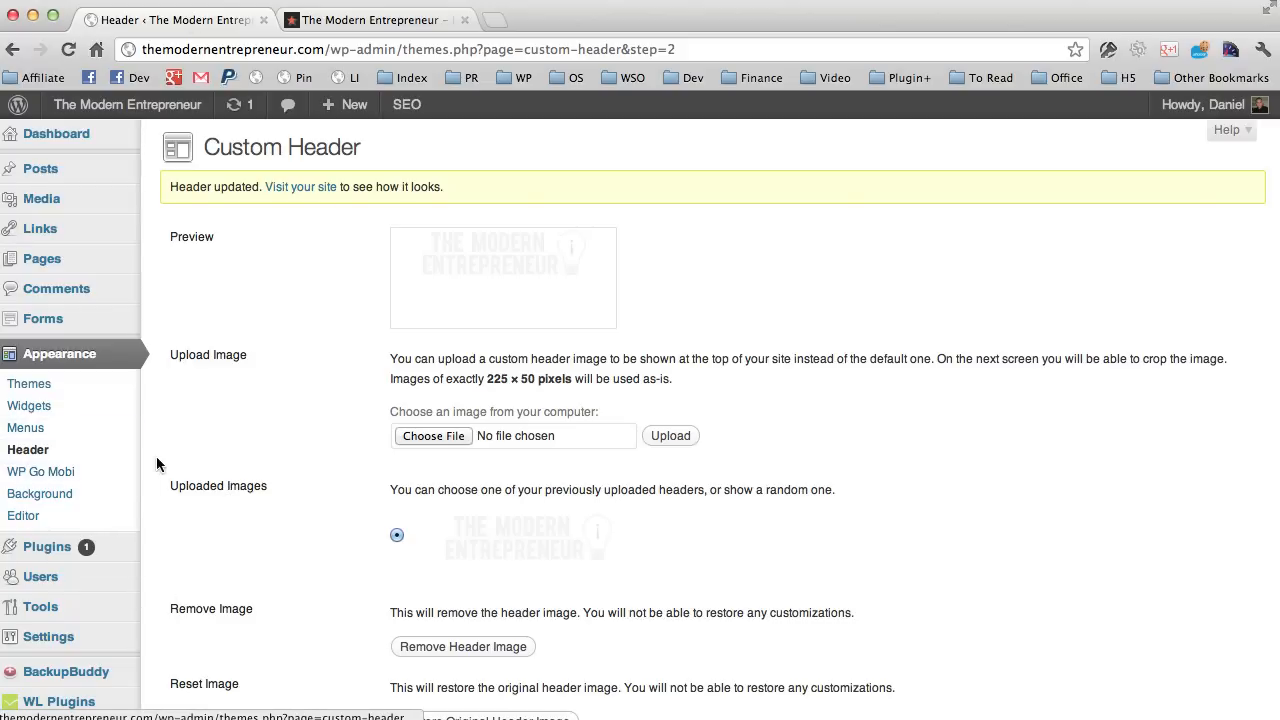
{"action": "left_click", "coordinate": [40, 472]}
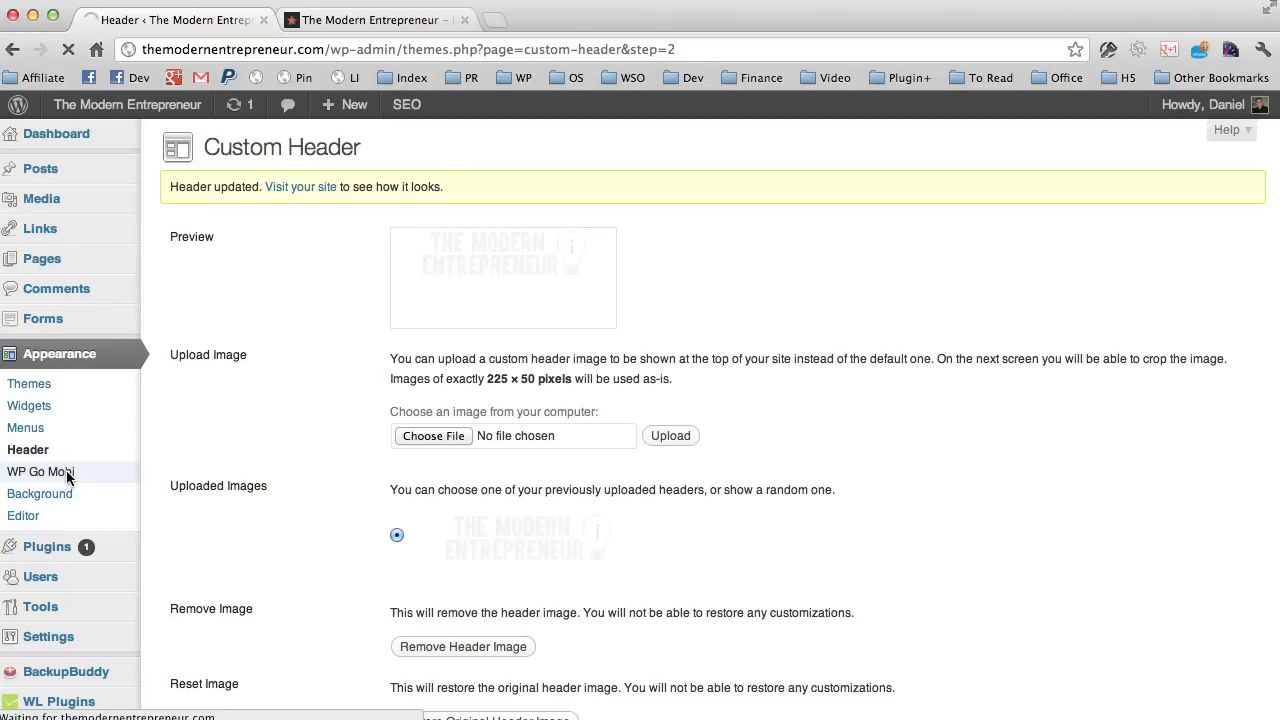
{"action": "left_click", "coordinate": [40, 472]}
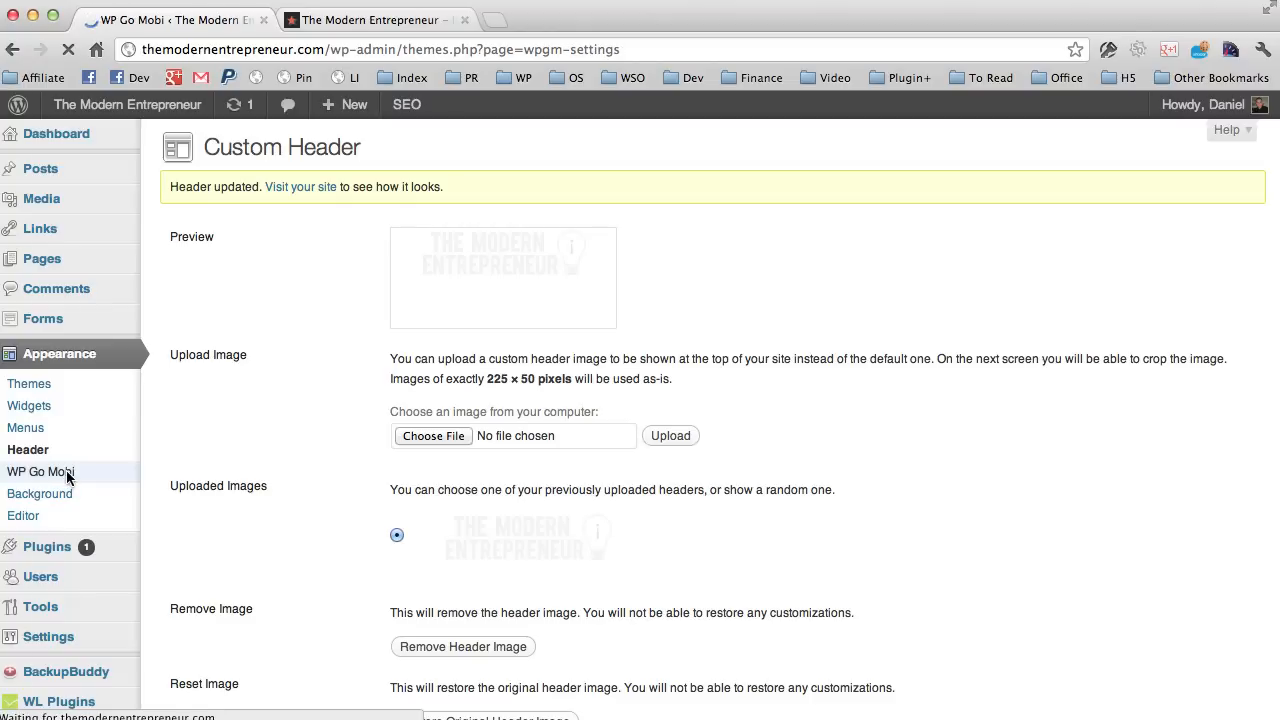
{"action": "left_click", "coordinate": [40, 472]}
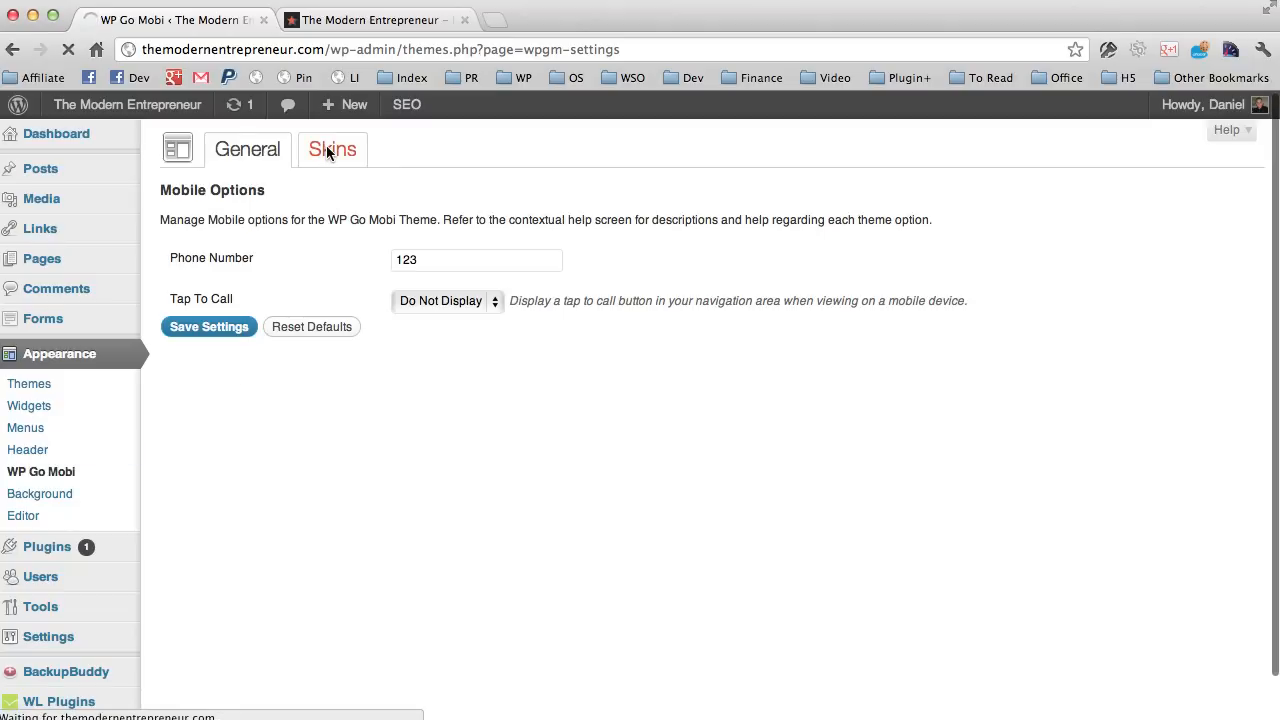
{"action": "left_click", "coordinate": [332, 148]}
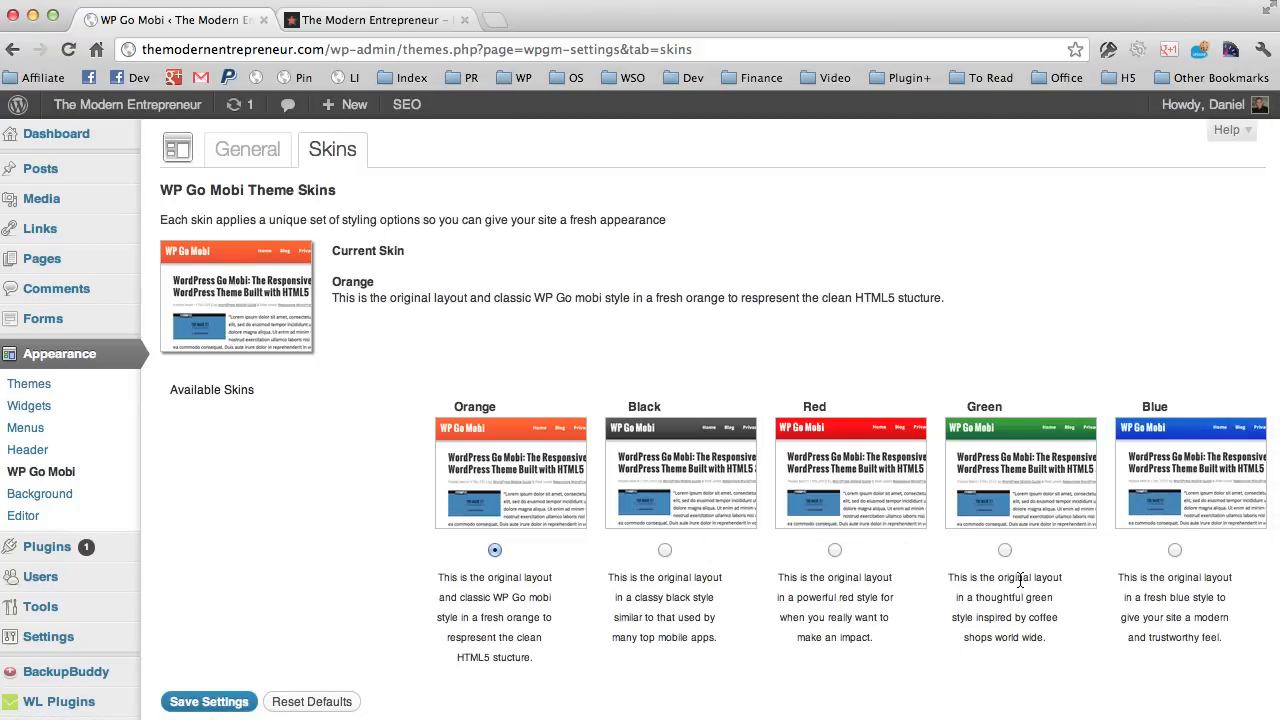
{"action": "mouse_move", "coordinate": [996, 512]}
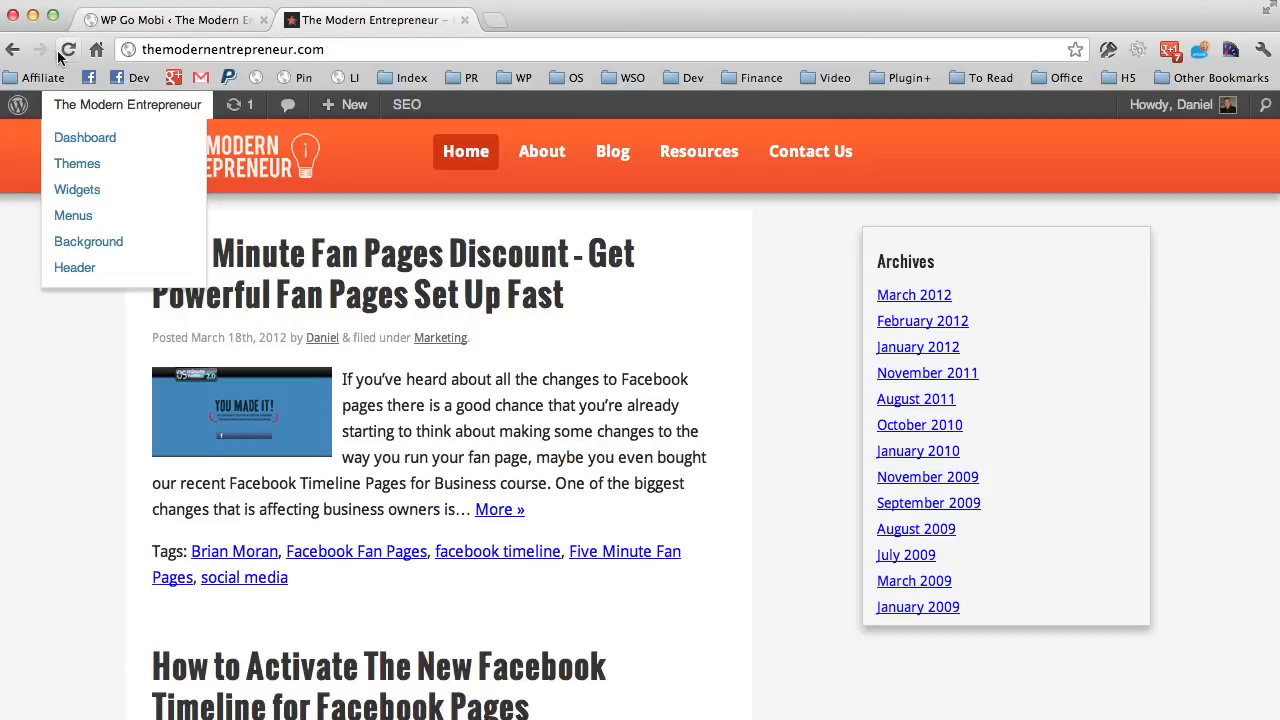
Refresh the live homepage in the green skin and go to page 6 of older posts.
{"action": "left_click", "coordinate": [68, 48]}
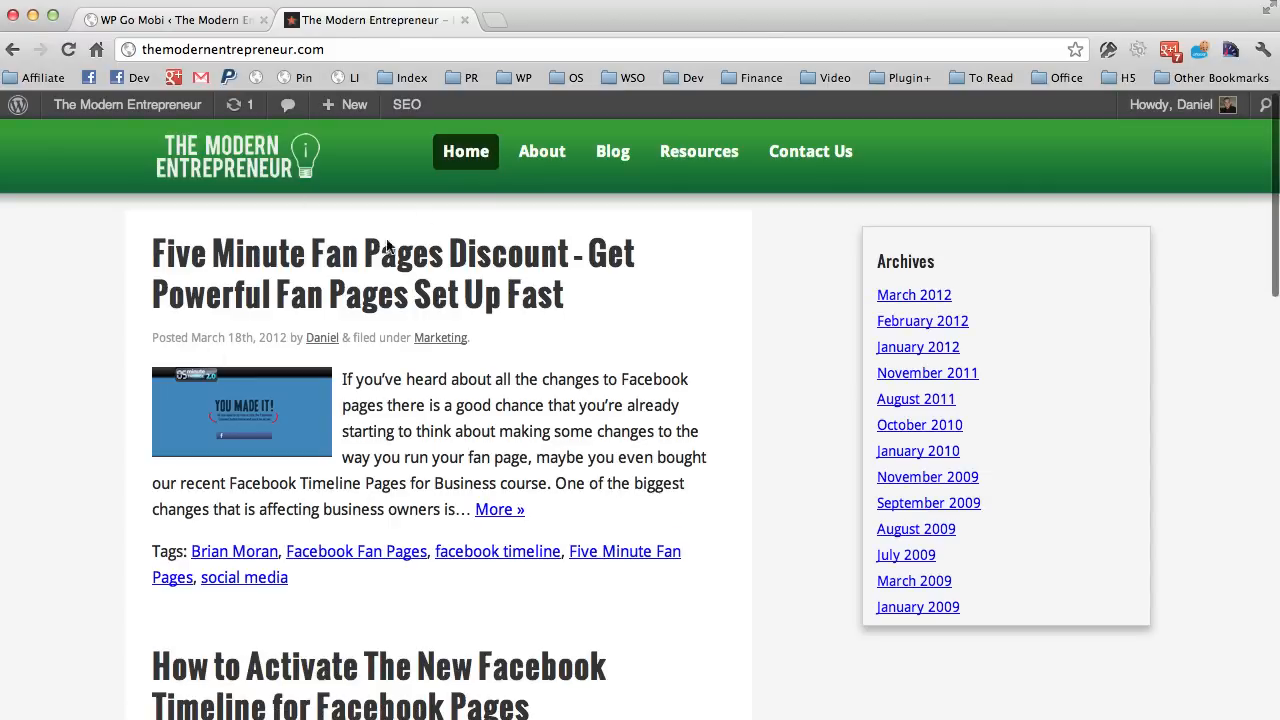
{"action": "mouse_move", "coordinate": [1268, 410]}
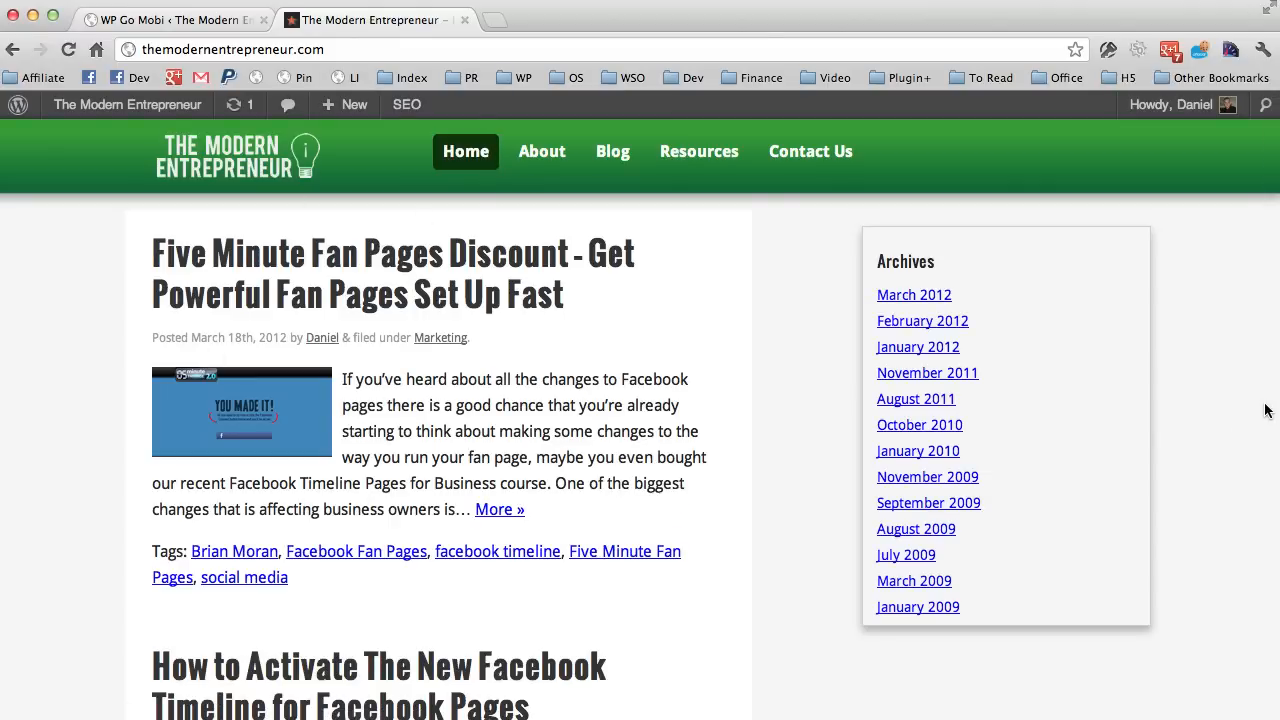
{"action": "scroll", "scroll_direction": "down", "scroll_amount": 3}
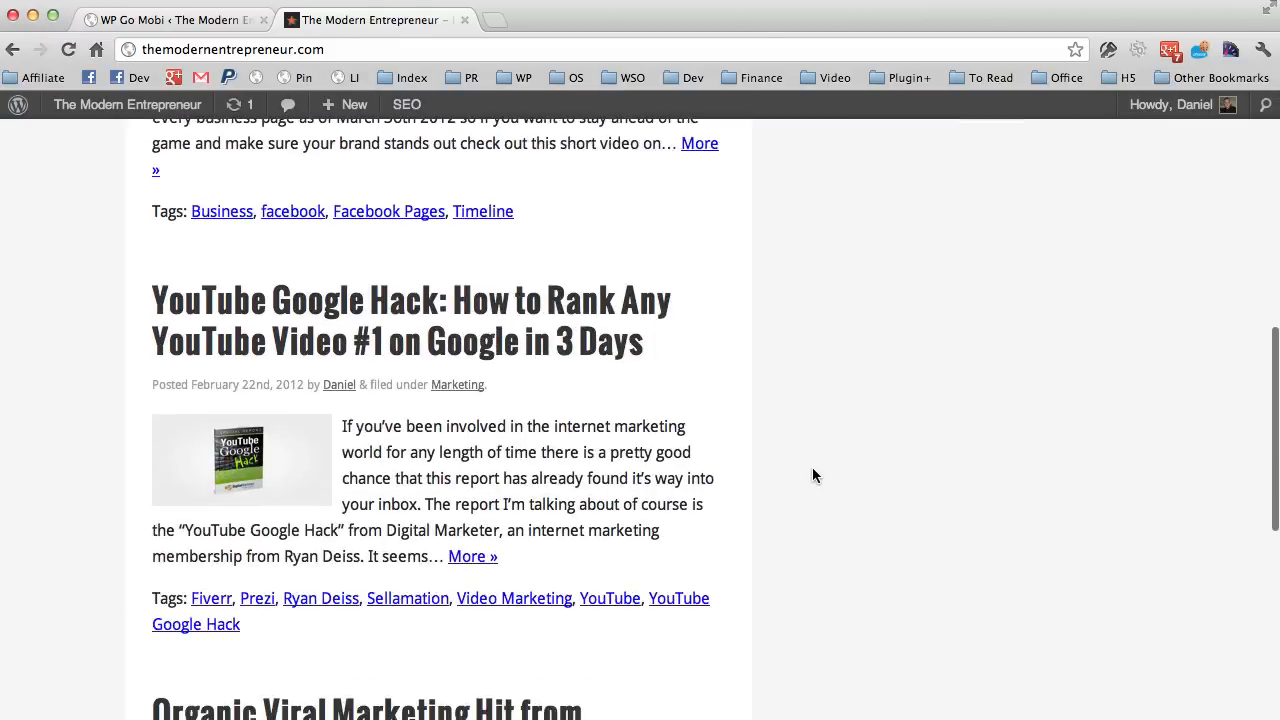
{"action": "scroll", "scroll_direction": "down", "scroll_amount": 3}
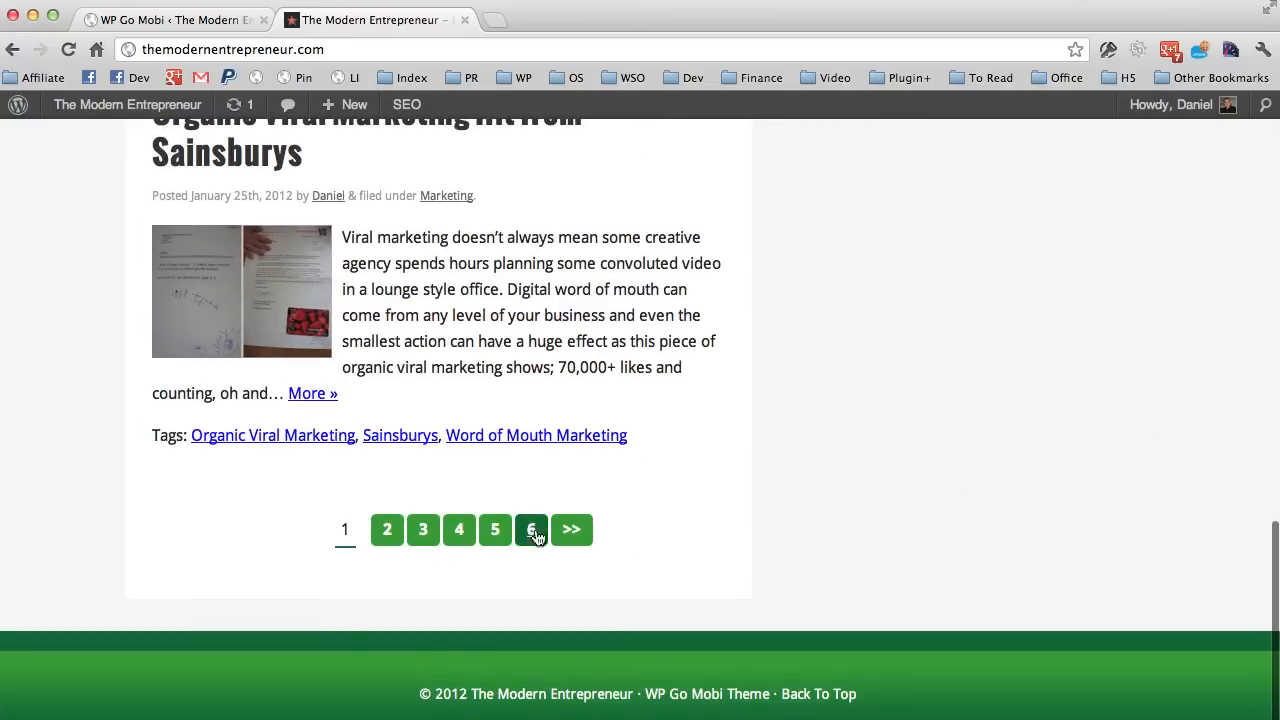
{"action": "left_click", "coordinate": [532, 528]}
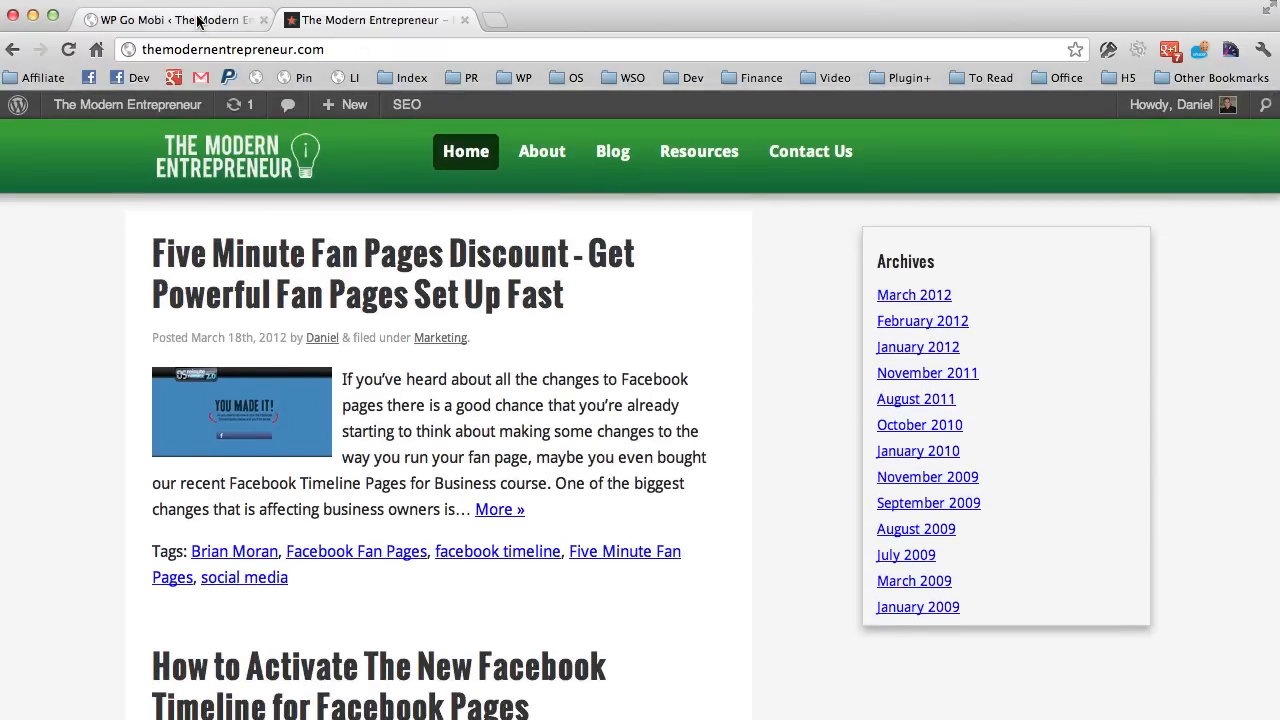
{"action": "mouse_move", "coordinate": [558, 244]}
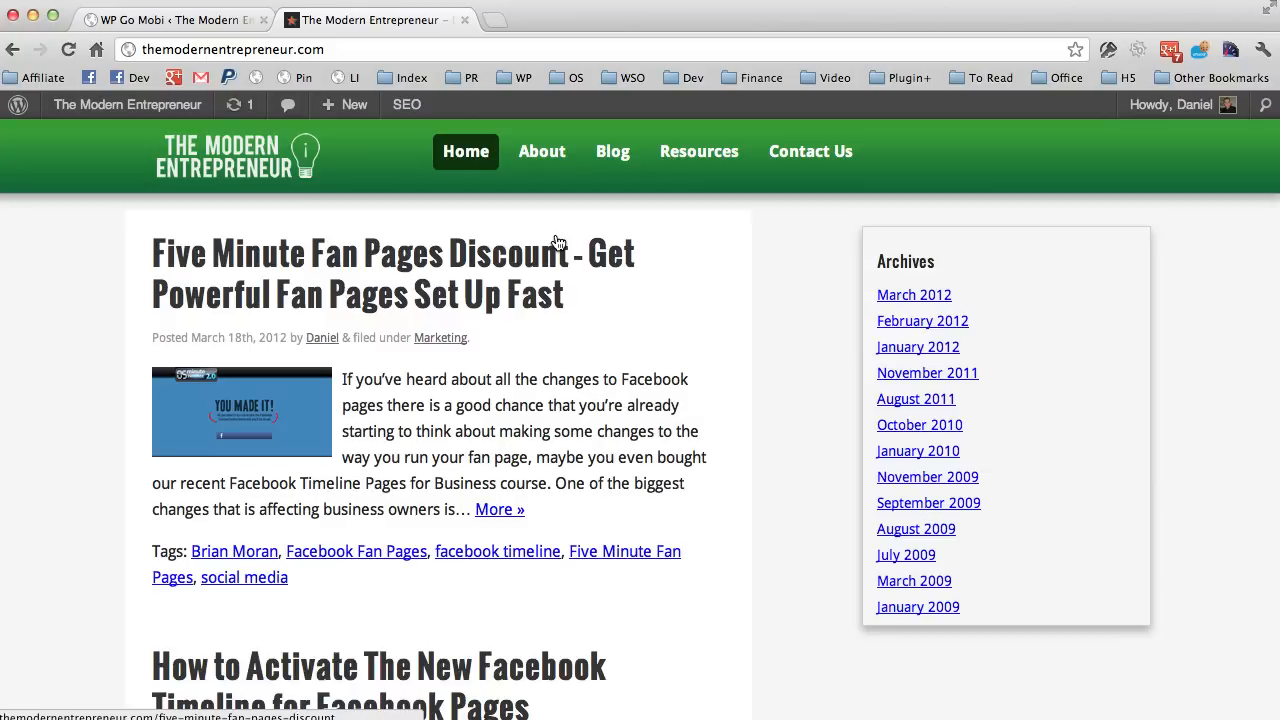
{"action": "mouse_move", "coordinate": [468, 236]}
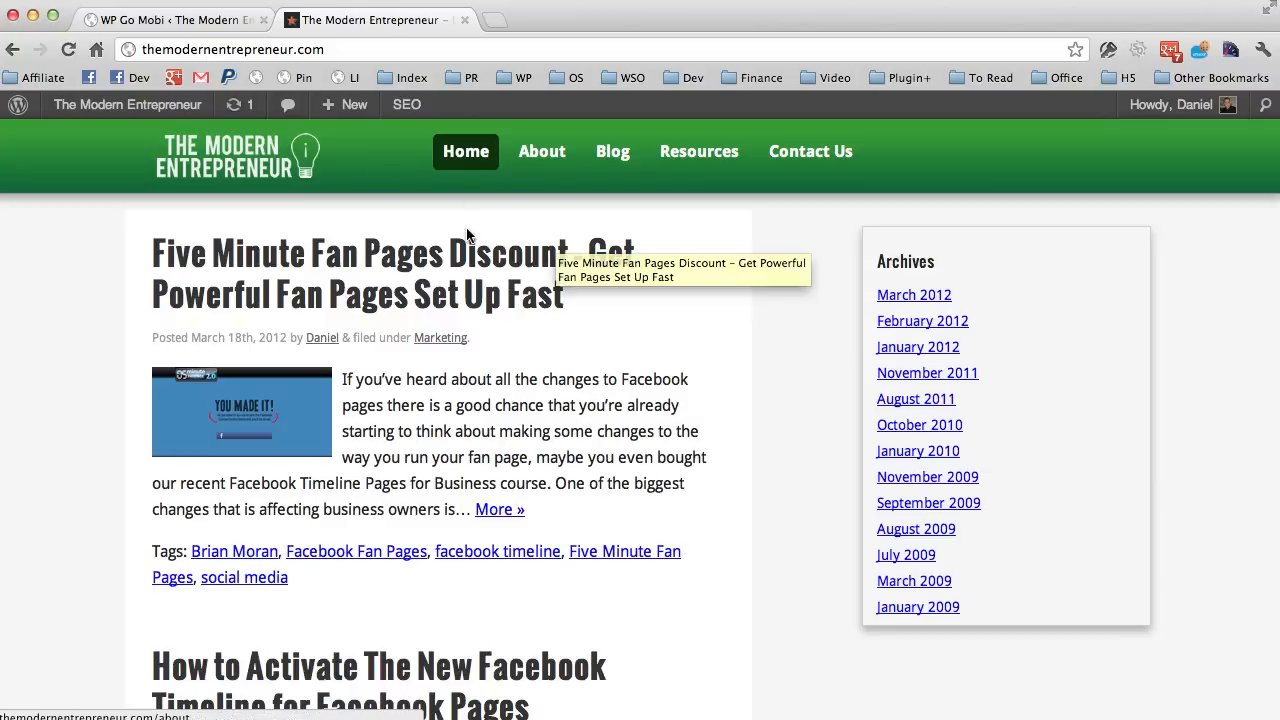
{"action": "mouse_move", "coordinate": [632, 548]}
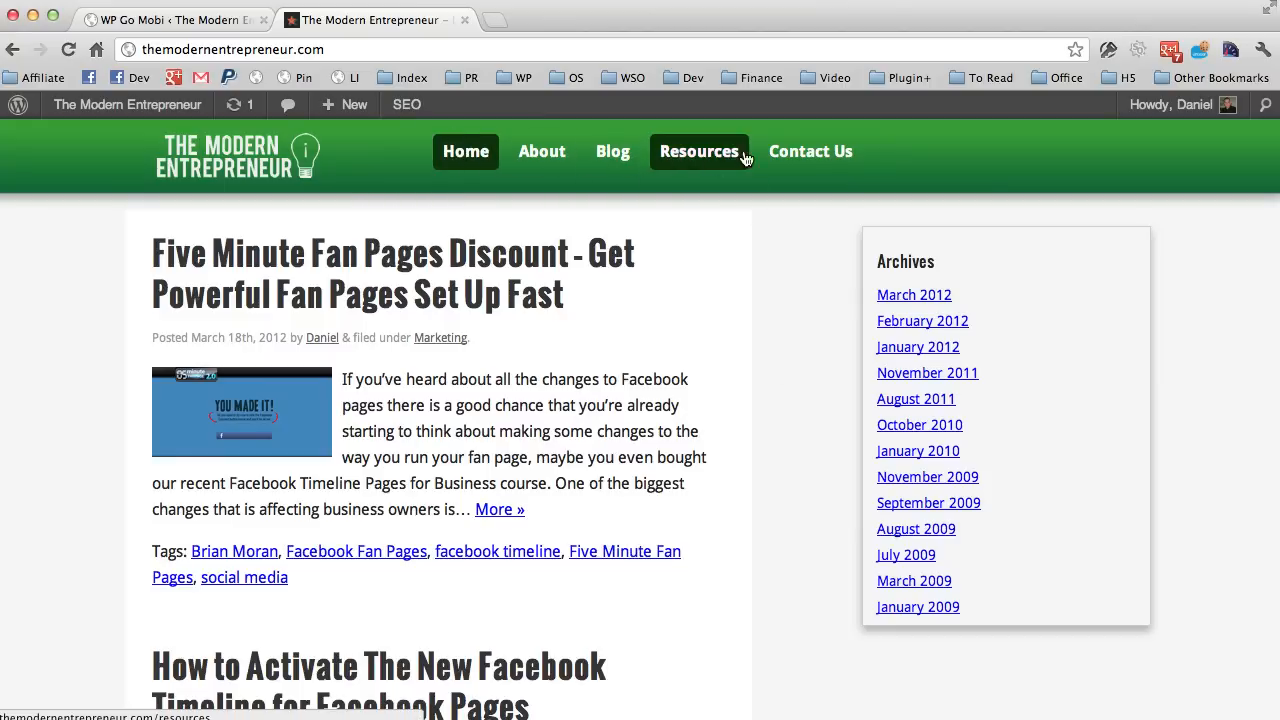
Return to the admin and go to Appearance > Menus.
{"action": "left_click", "coordinate": [160, 20]}
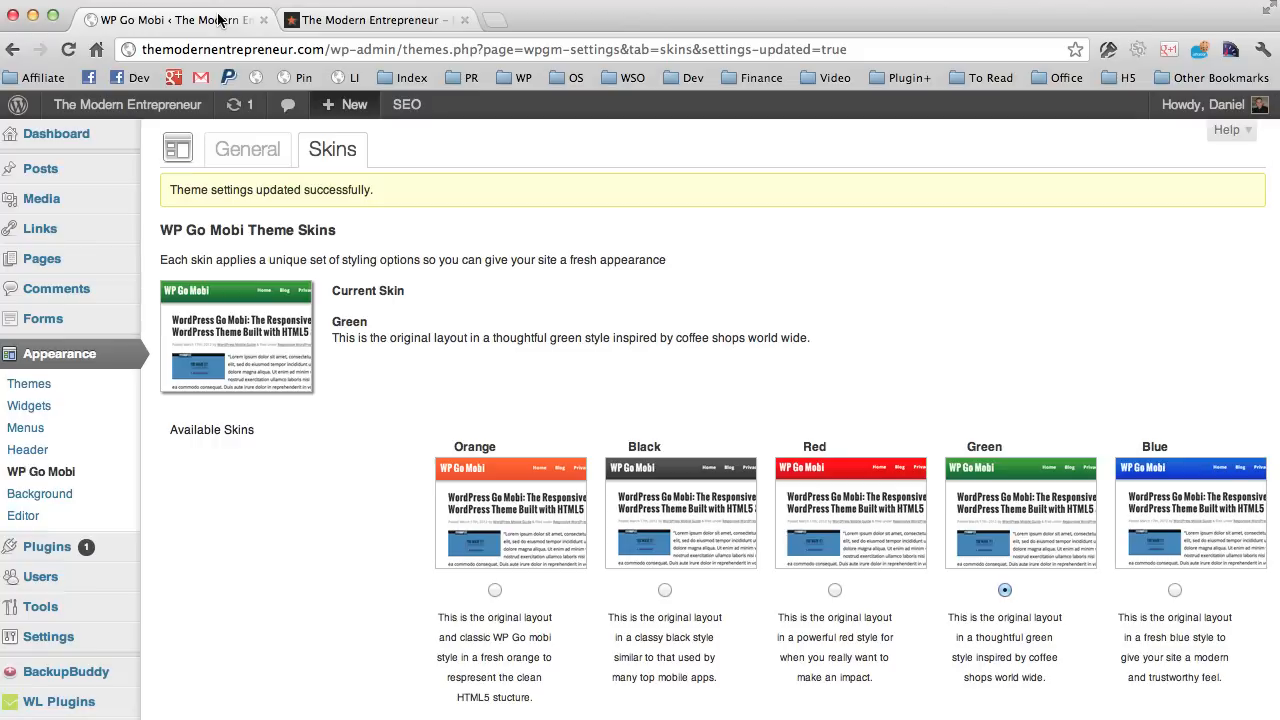
{"action": "left_click", "coordinate": [26, 428]}
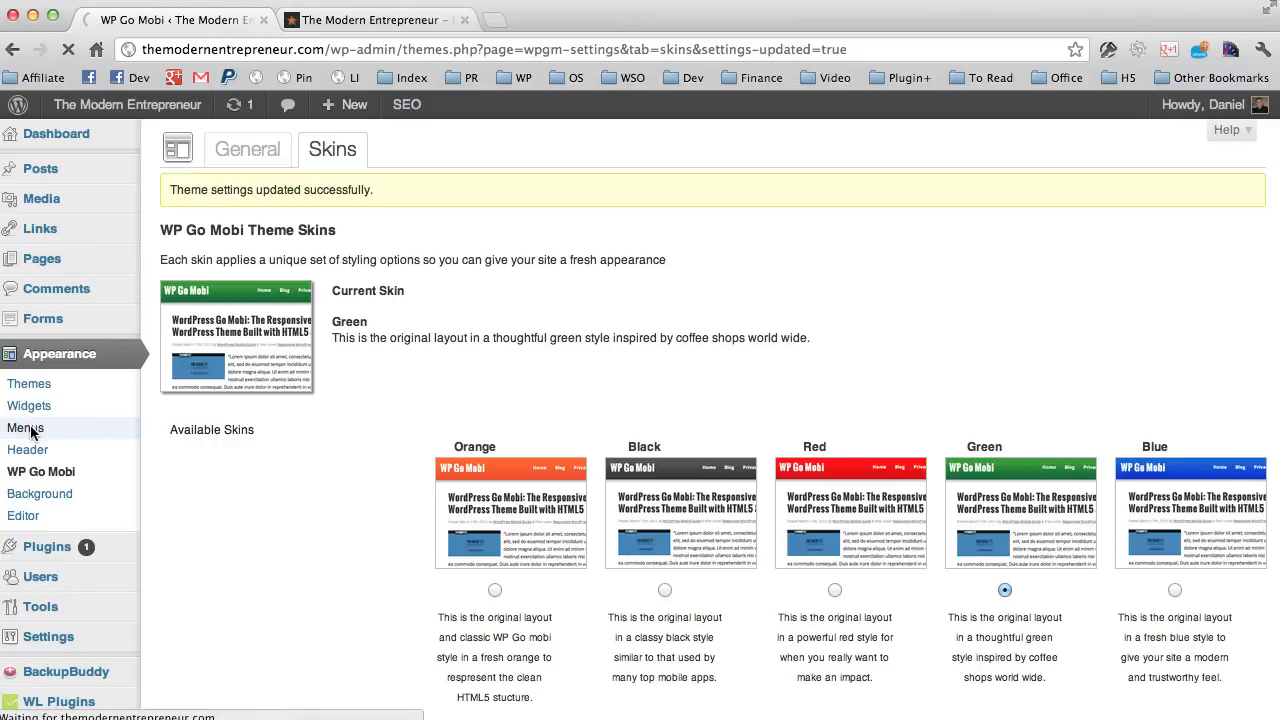
{"action": "left_click", "coordinate": [26, 428]}
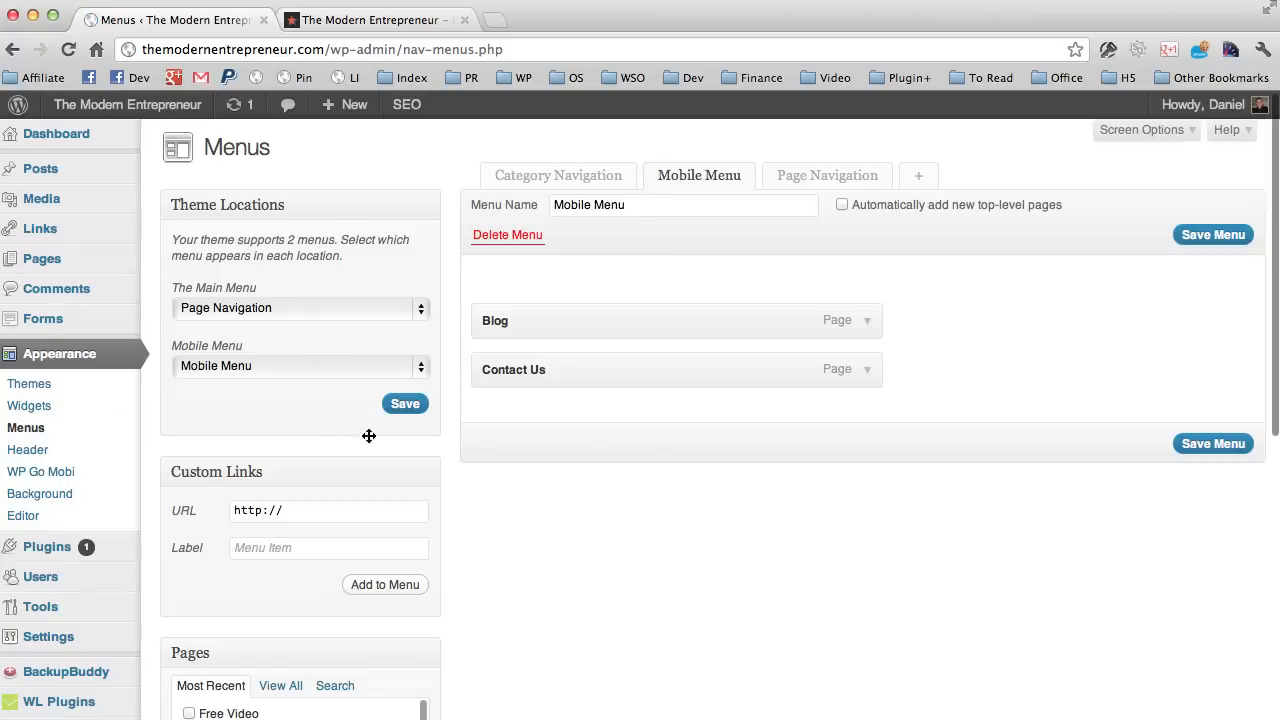
{"action": "mouse_move", "coordinate": [244, 304]}
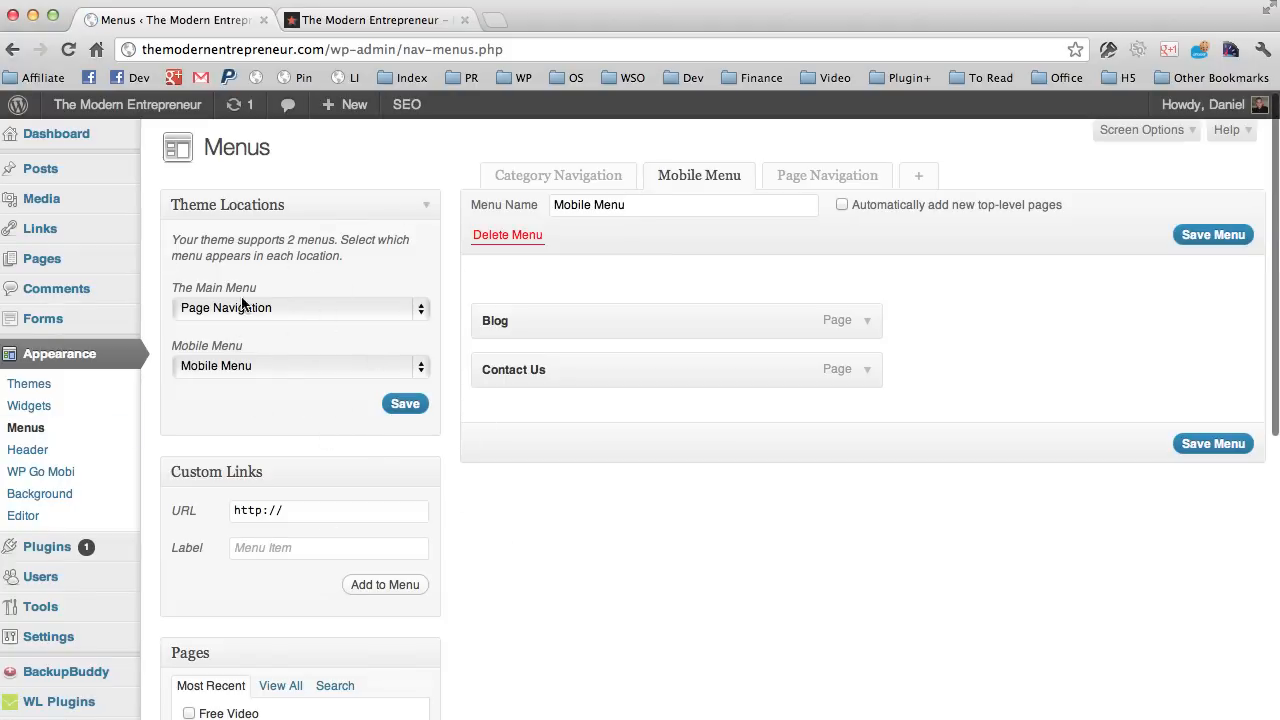
{"action": "mouse_move", "coordinate": [236, 374]}
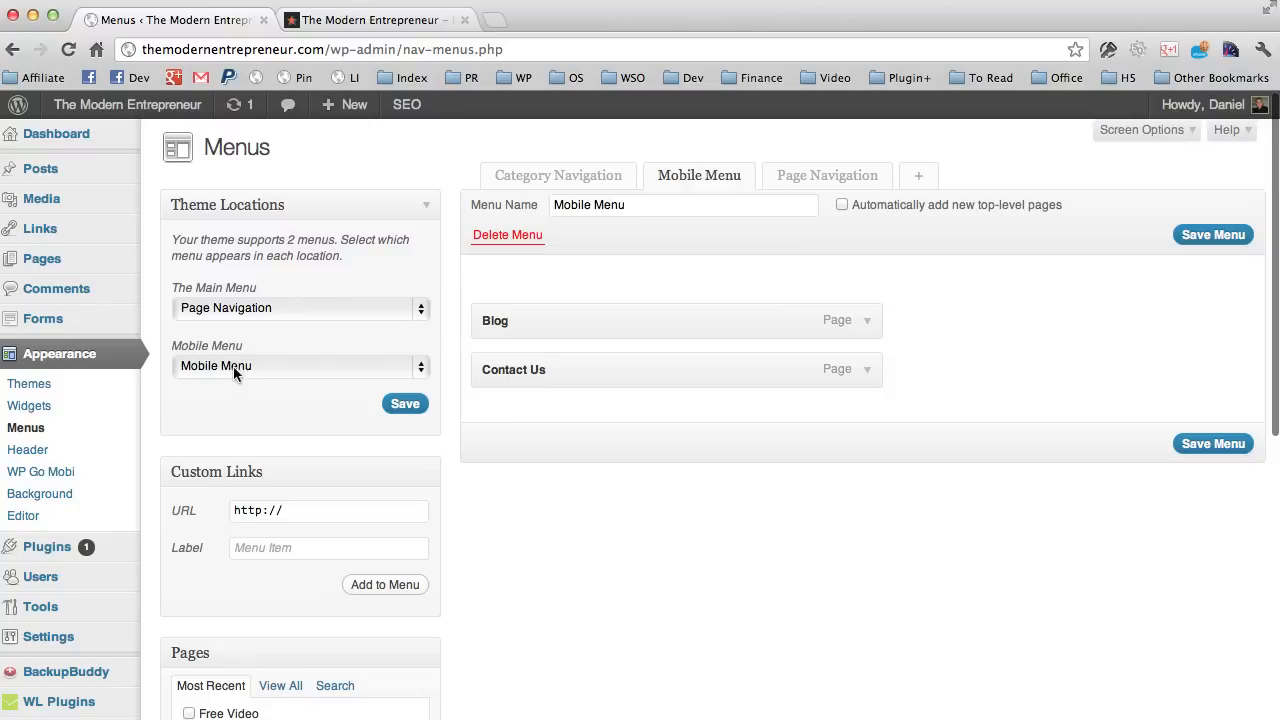
{"action": "mouse_move", "coordinate": [476, 356]}
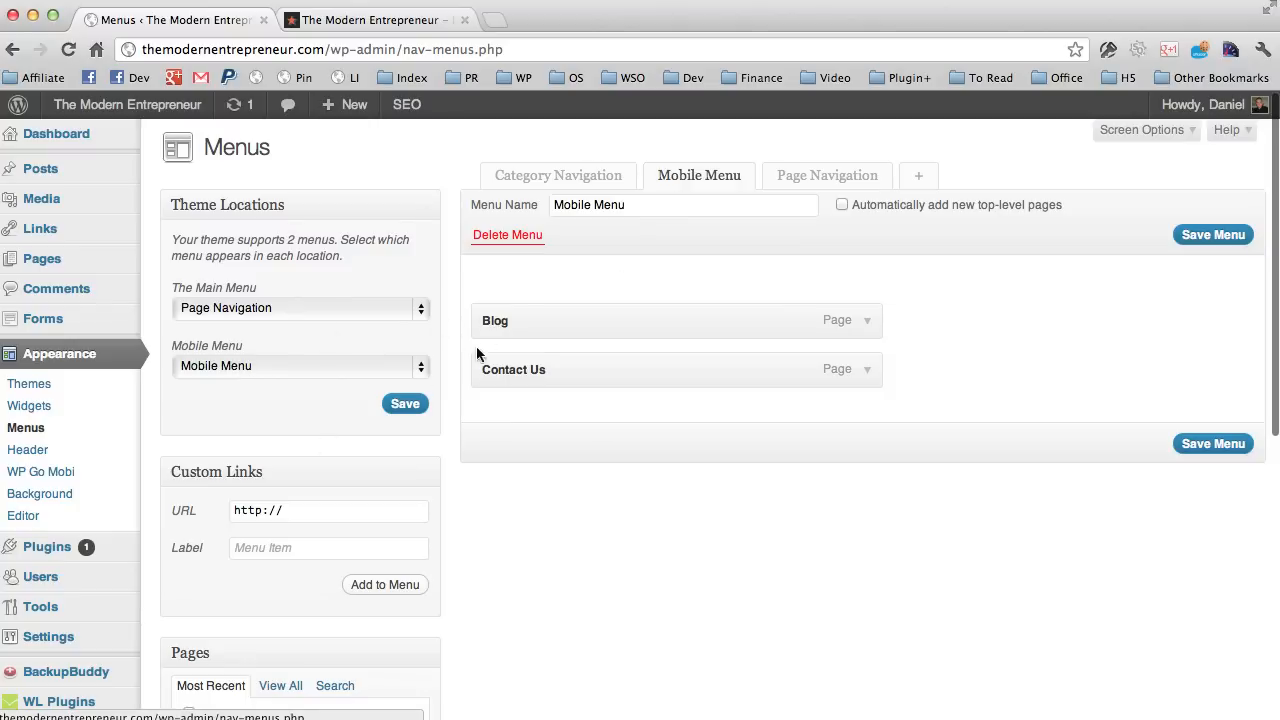
{"action": "mouse_move", "coordinate": [304, 364]}
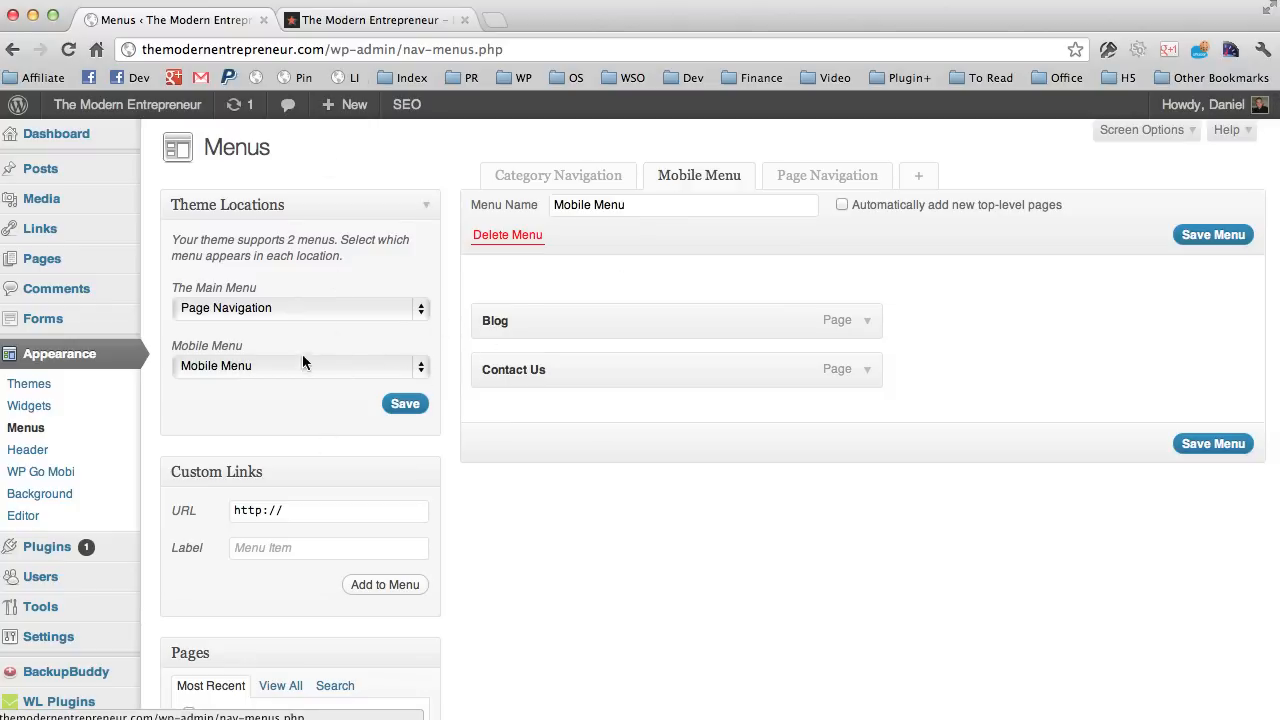
{"action": "mouse_move", "coordinate": [516, 308]}
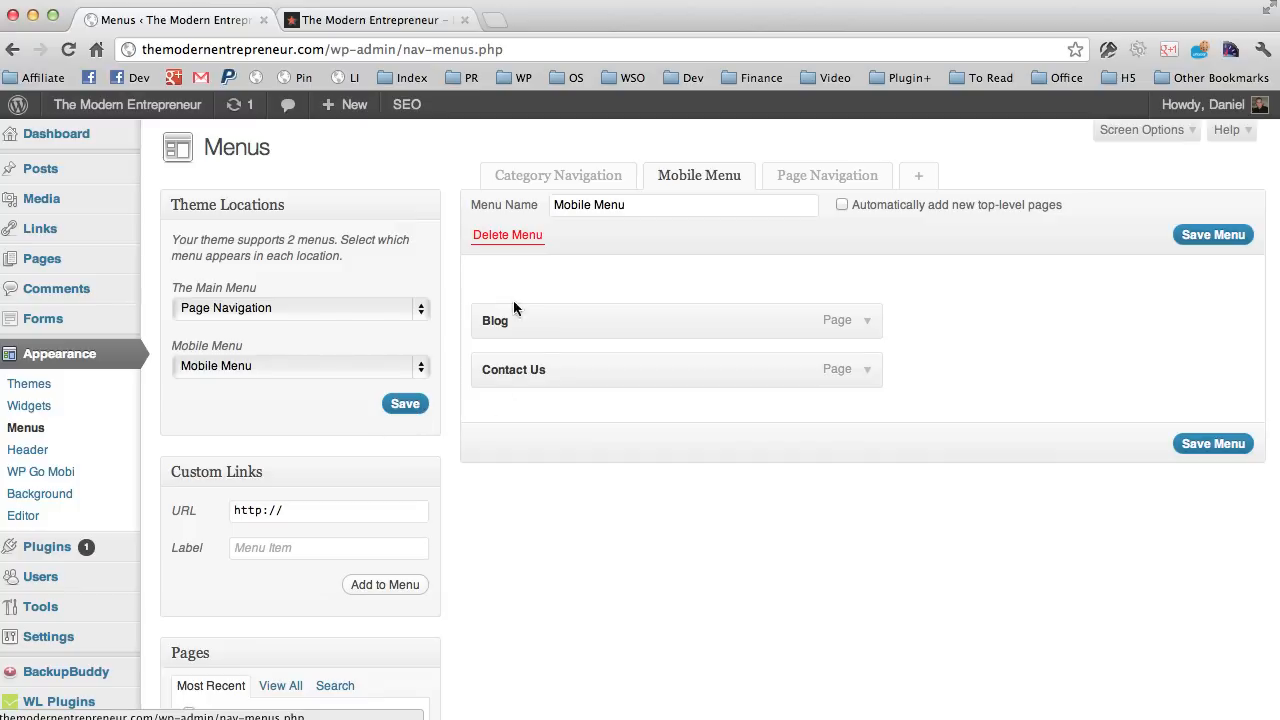
{"action": "mouse_move", "coordinate": [736, 168]}
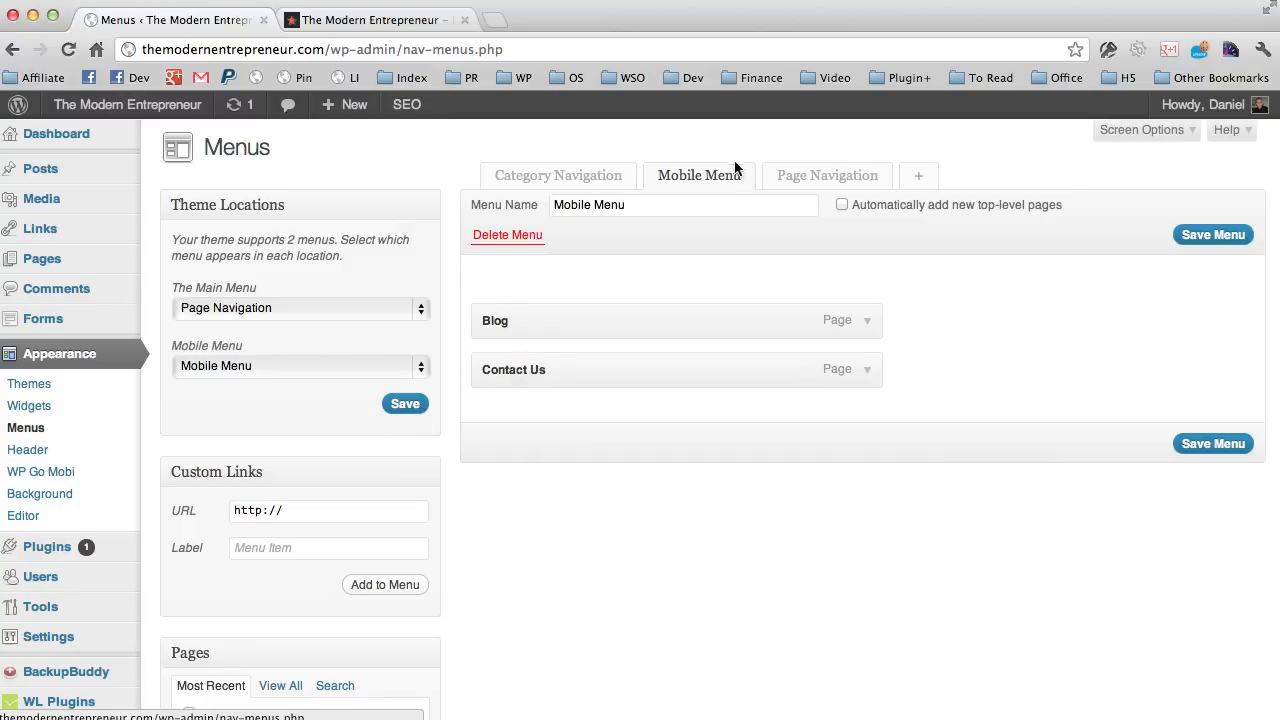
Open the Page Navigation menu (Home, About, Blog, Resources, Contact Us) for editing.
{"action": "left_click", "coordinate": [828, 176]}
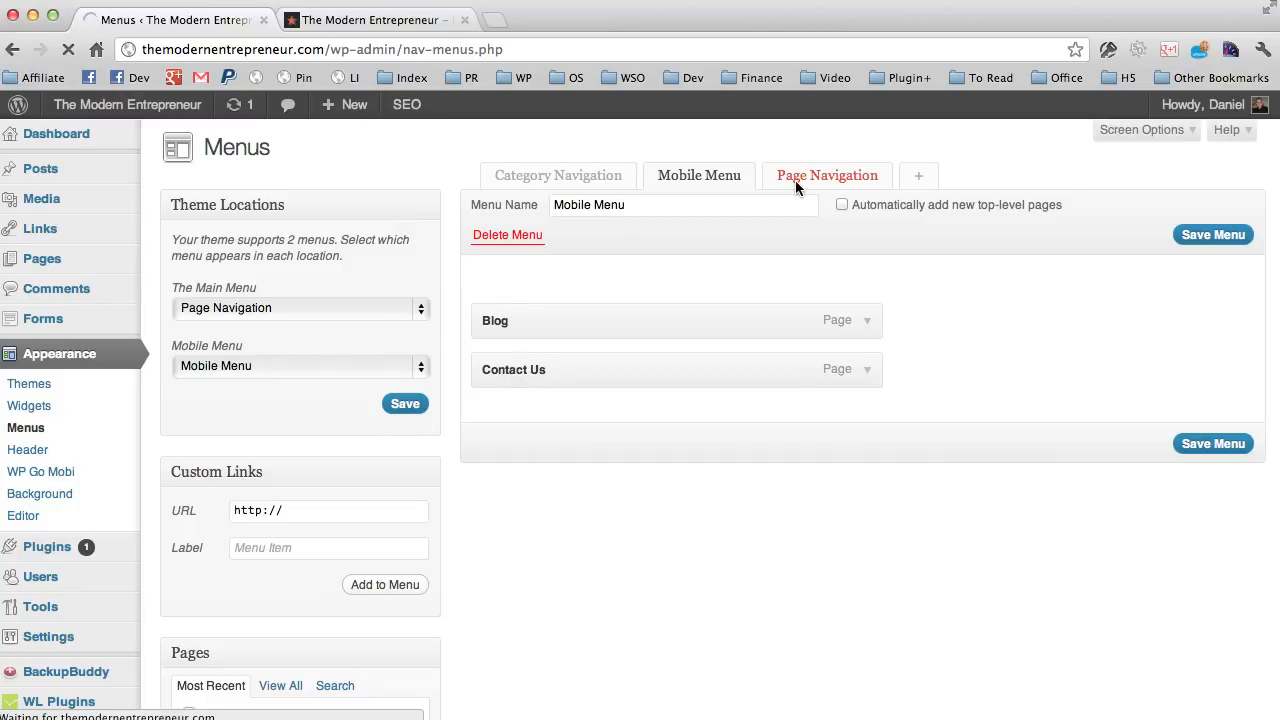
{"action": "left_click", "coordinate": [826, 176]}
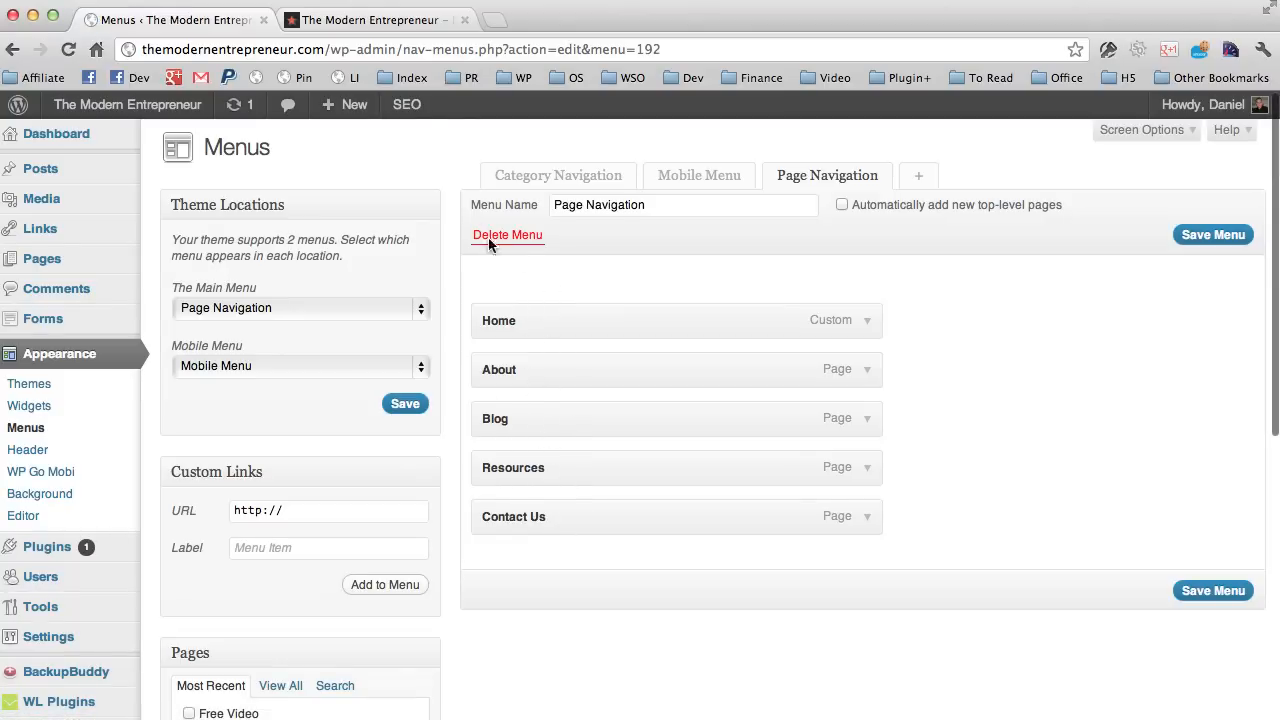
{"action": "left_click", "coordinate": [376, 20]}
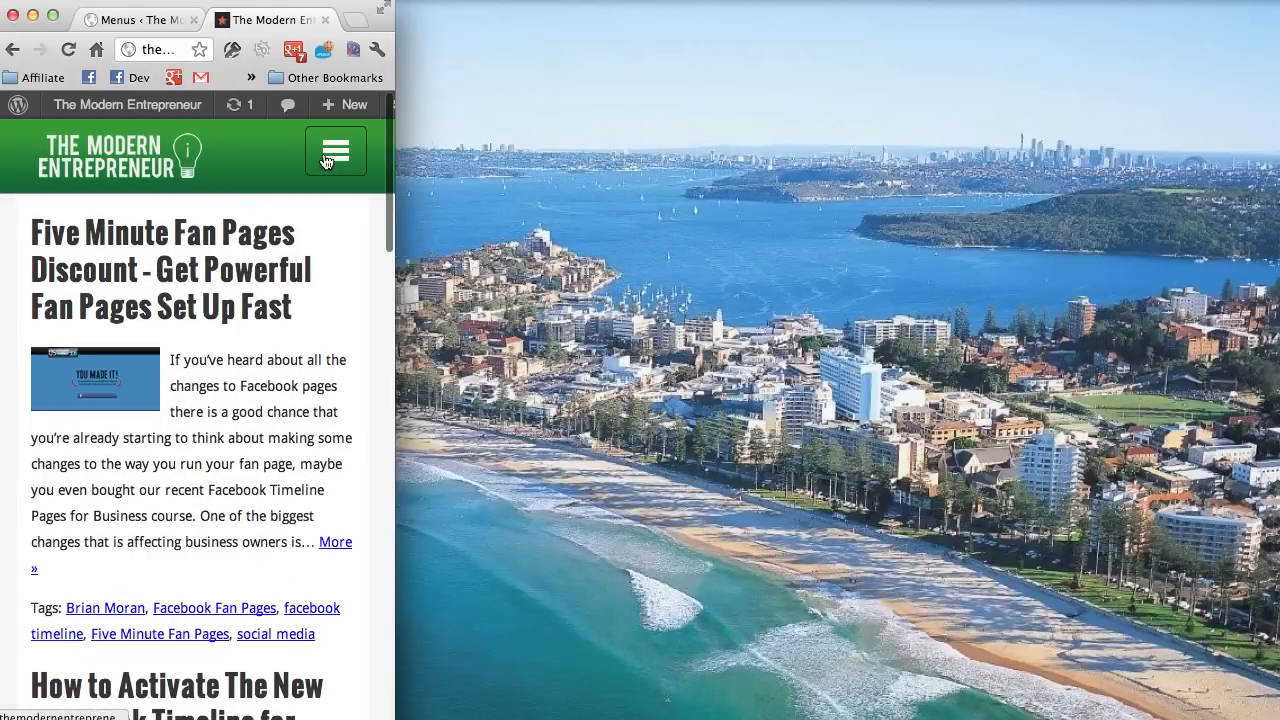
Expand the mobile menu at phone width to show Blog and Contact Us, then collapse it.
{"action": "left_click", "coordinate": [336, 152]}
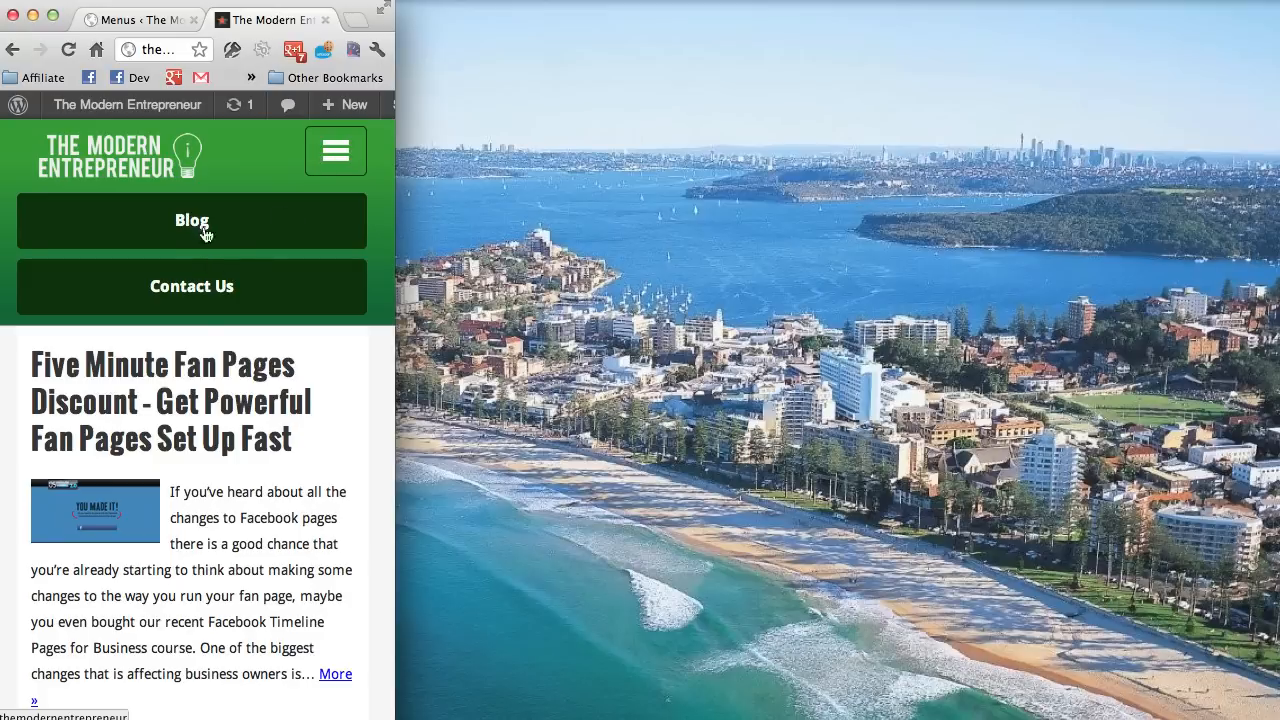
{"action": "mouse_move", "coordinate": [256, 216]}
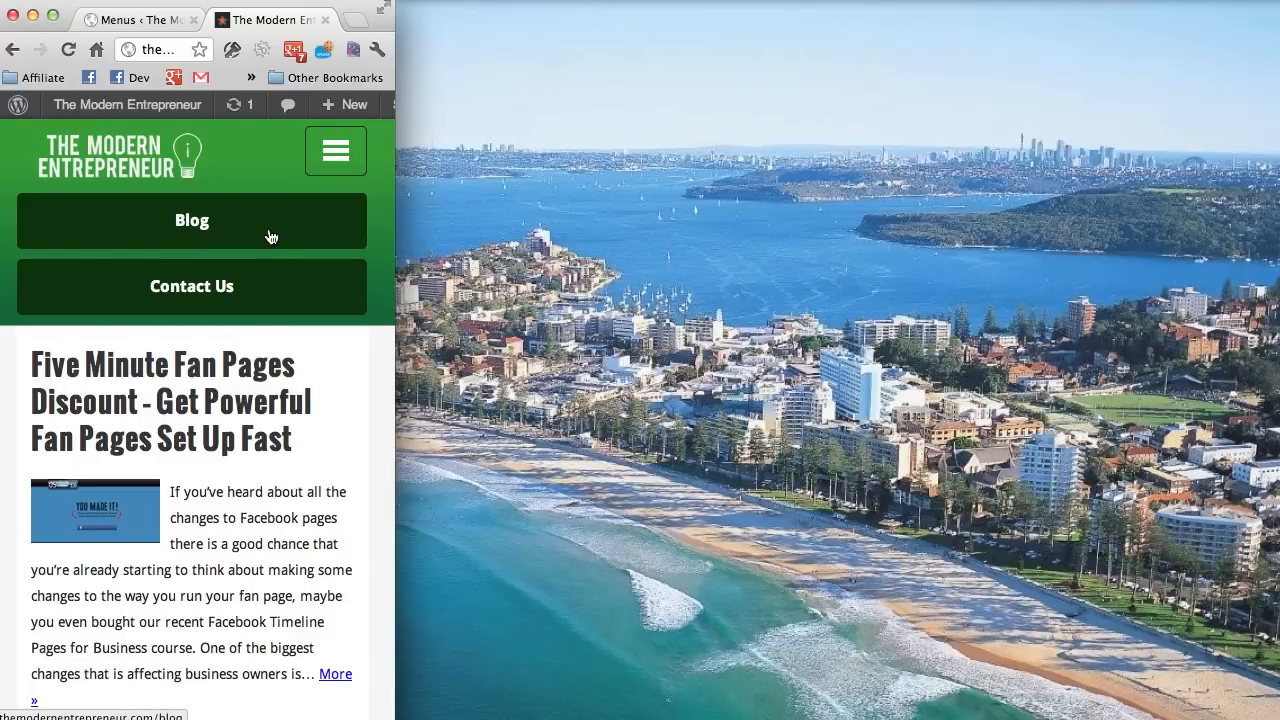
{"action": "left_click", "coordinate": [336, 152]}
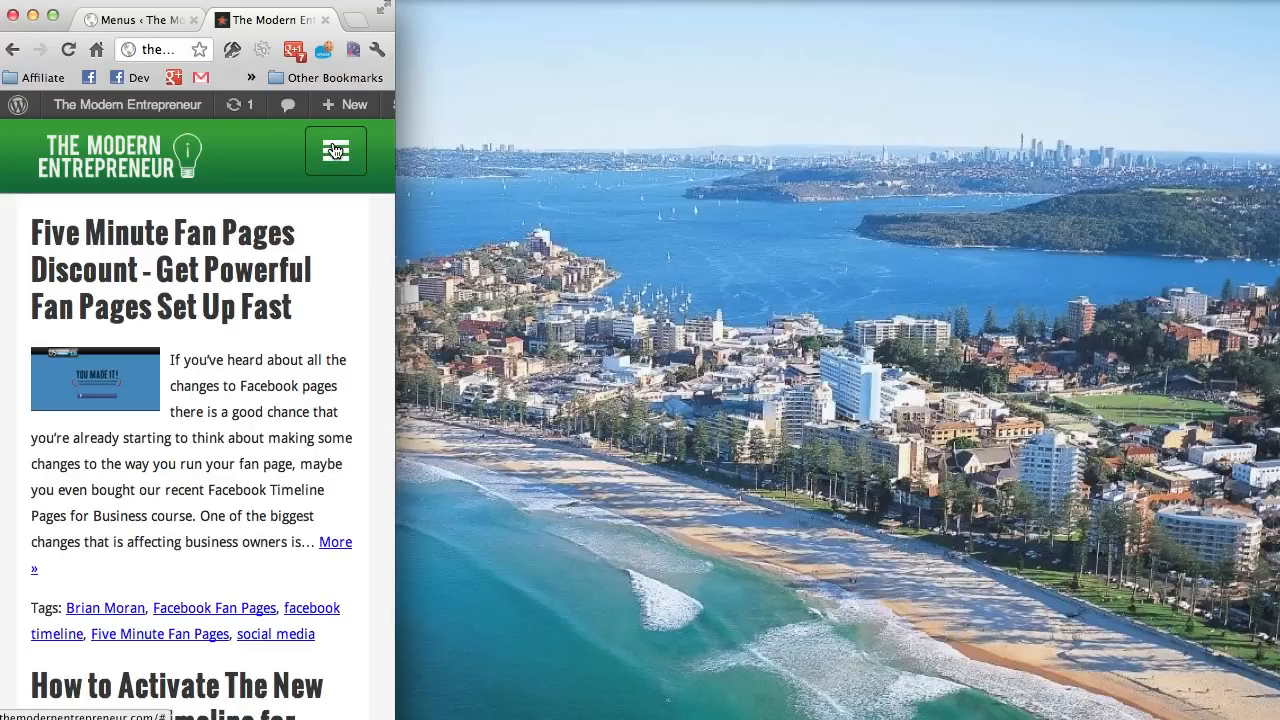
{"action": "mouse_move", "coordinate": [150, 350]}
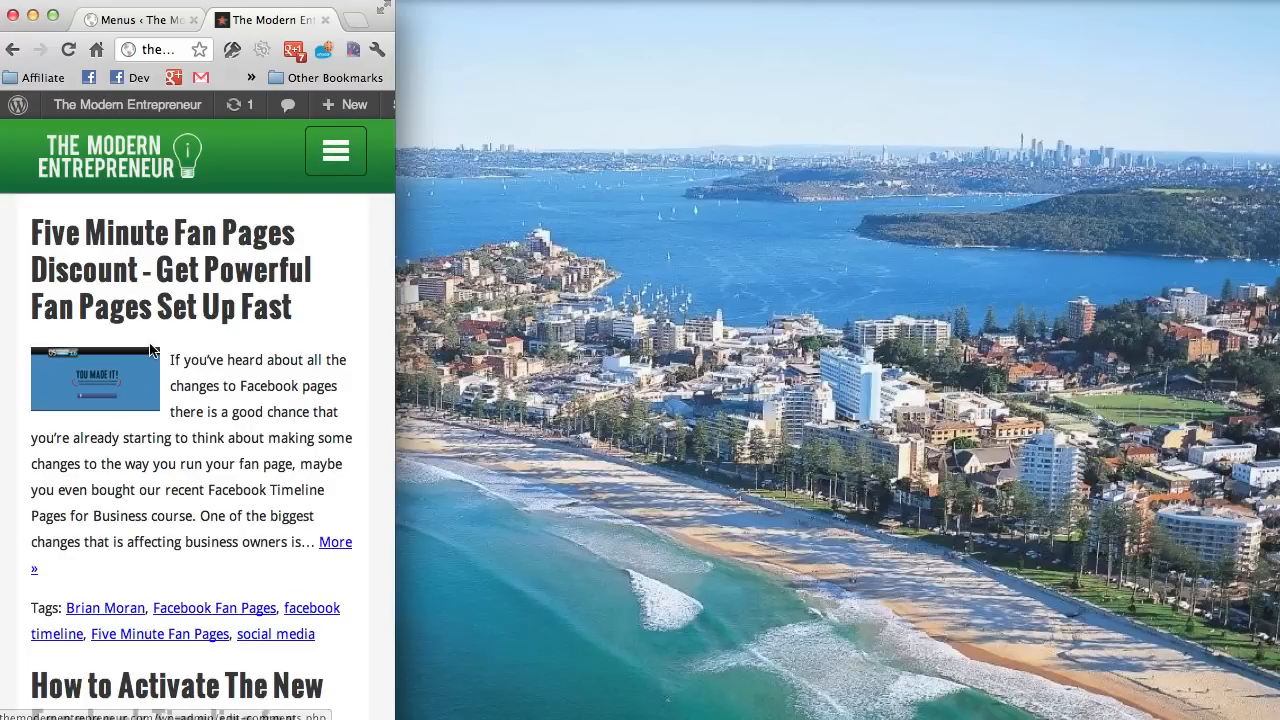
{"action": "mouse_move", "coordinate": [510, 256]}
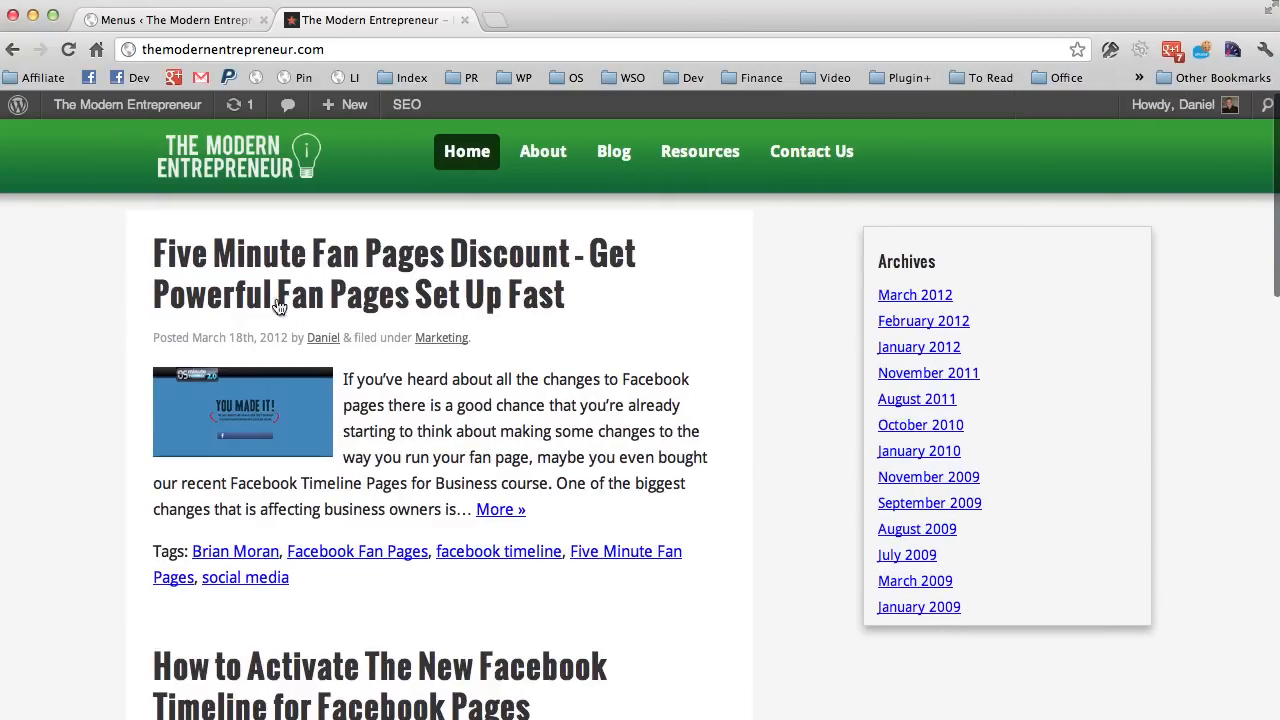
{"action": "mouse_move", "coordinate": [40, 420]}
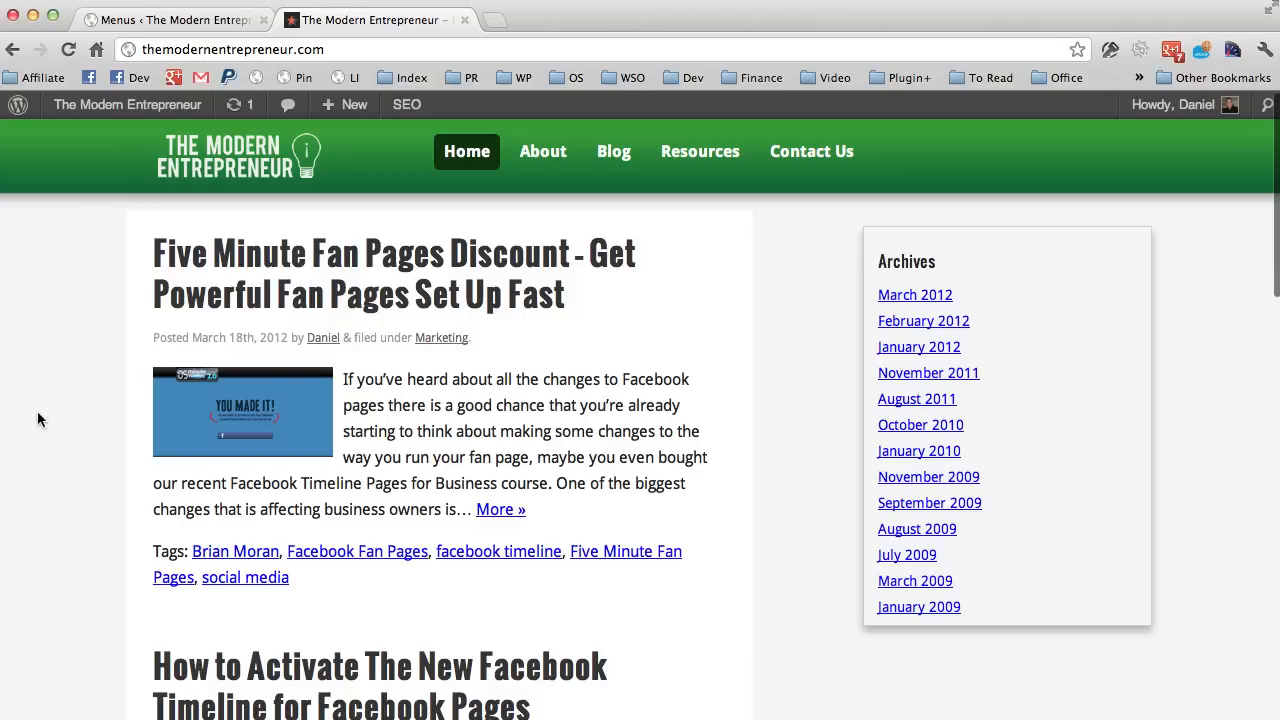
{"action": "mouse_move", "coordinate": [84, 458]}
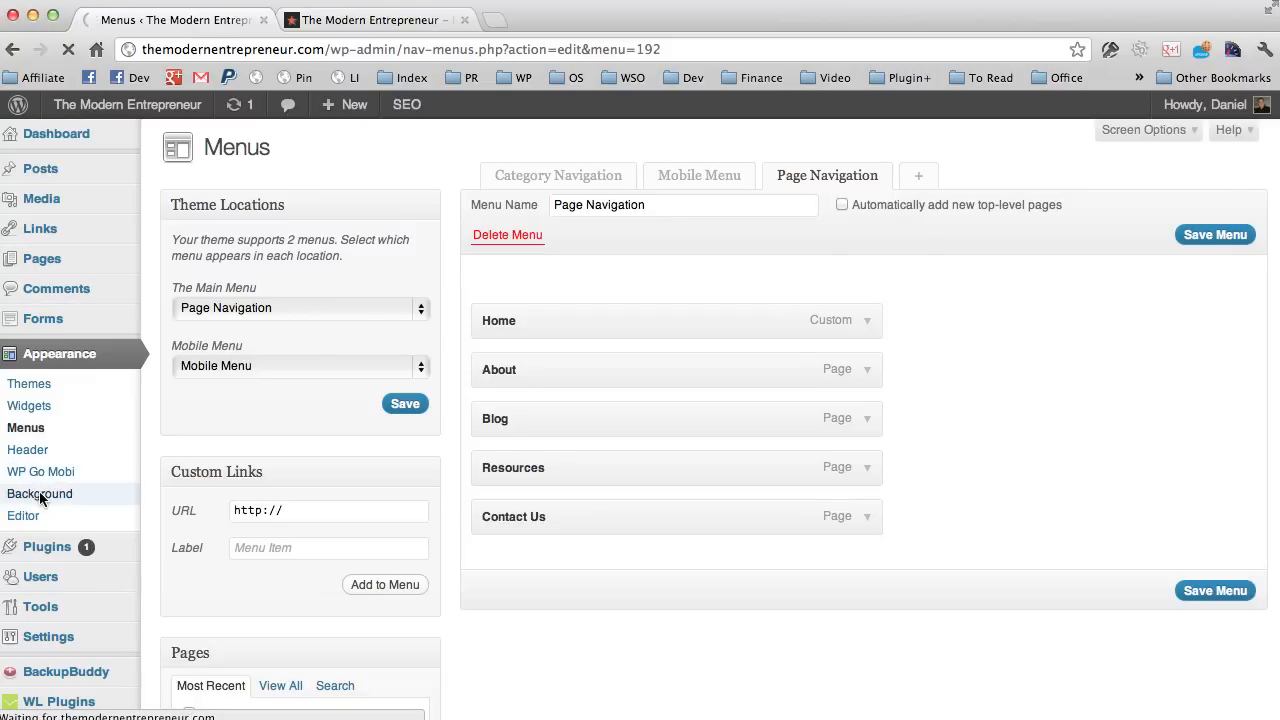
Set the custom background colour to red (#d11010) and save it.
{"action": "left_click", "coordinate": [40, 492]}
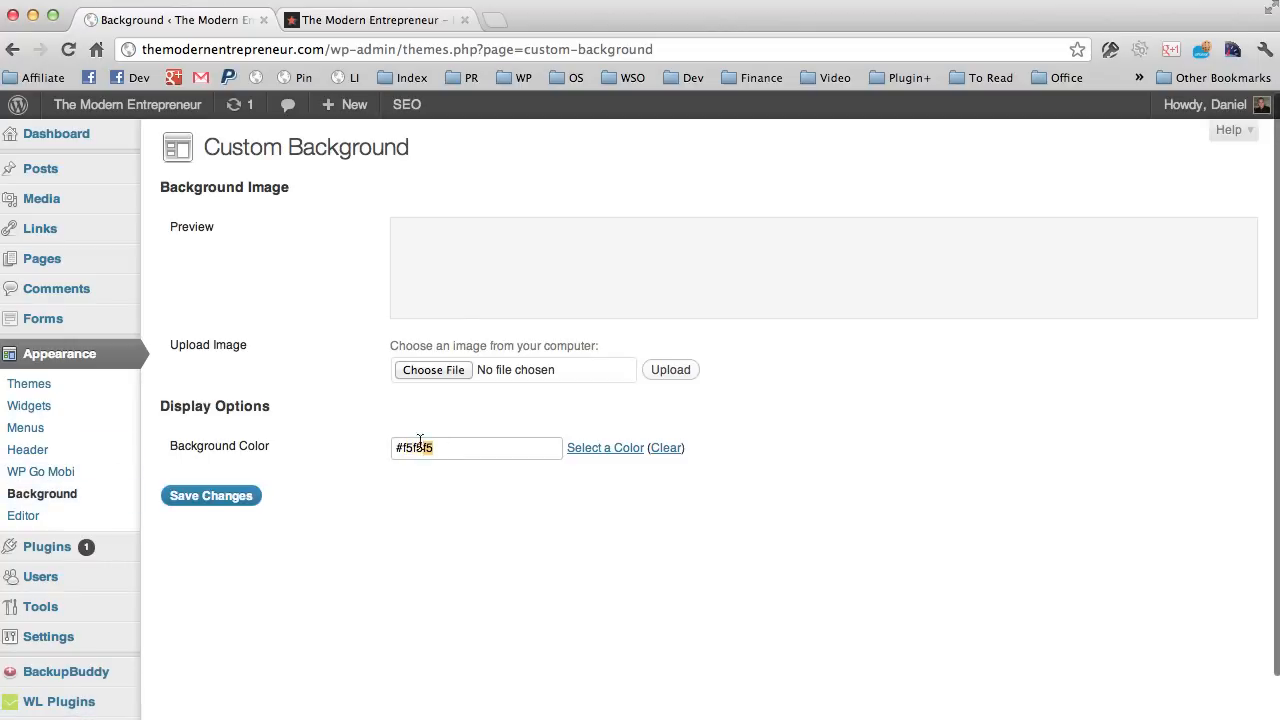
{"action": "left_click", "coordinate": [604, 448]}
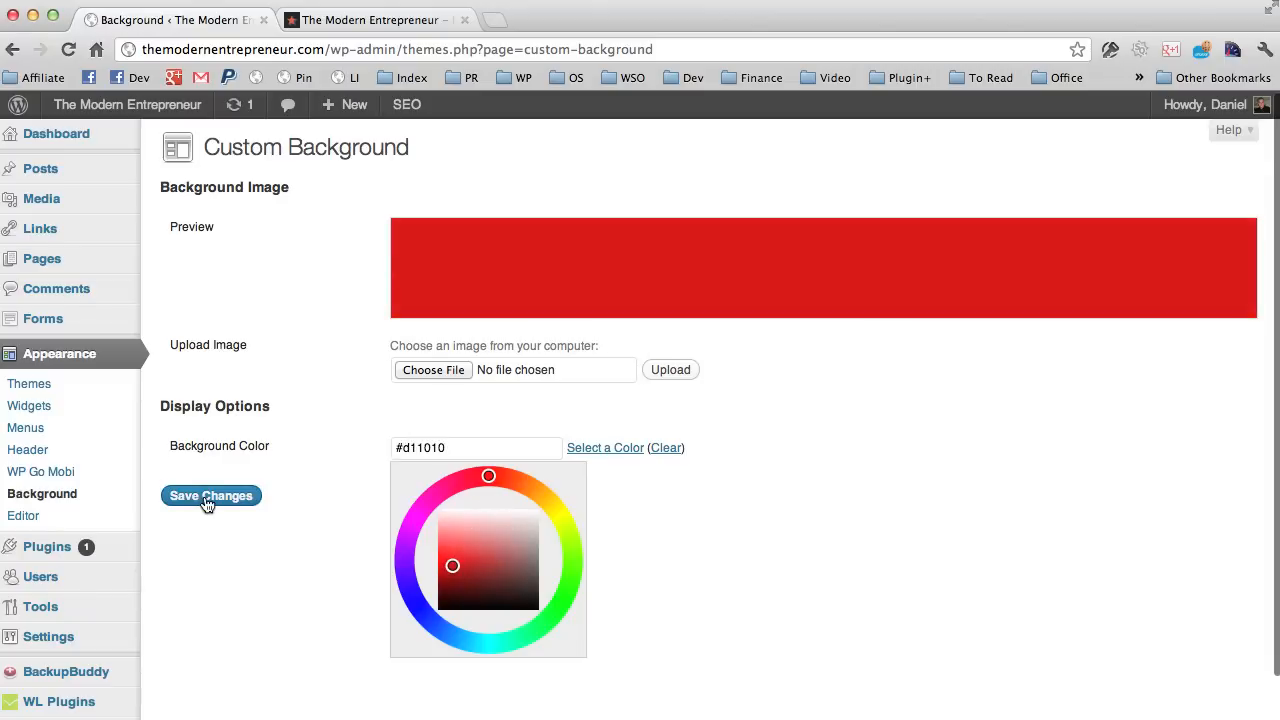
{"action": "left_click", "coordinate": [210, 496]}
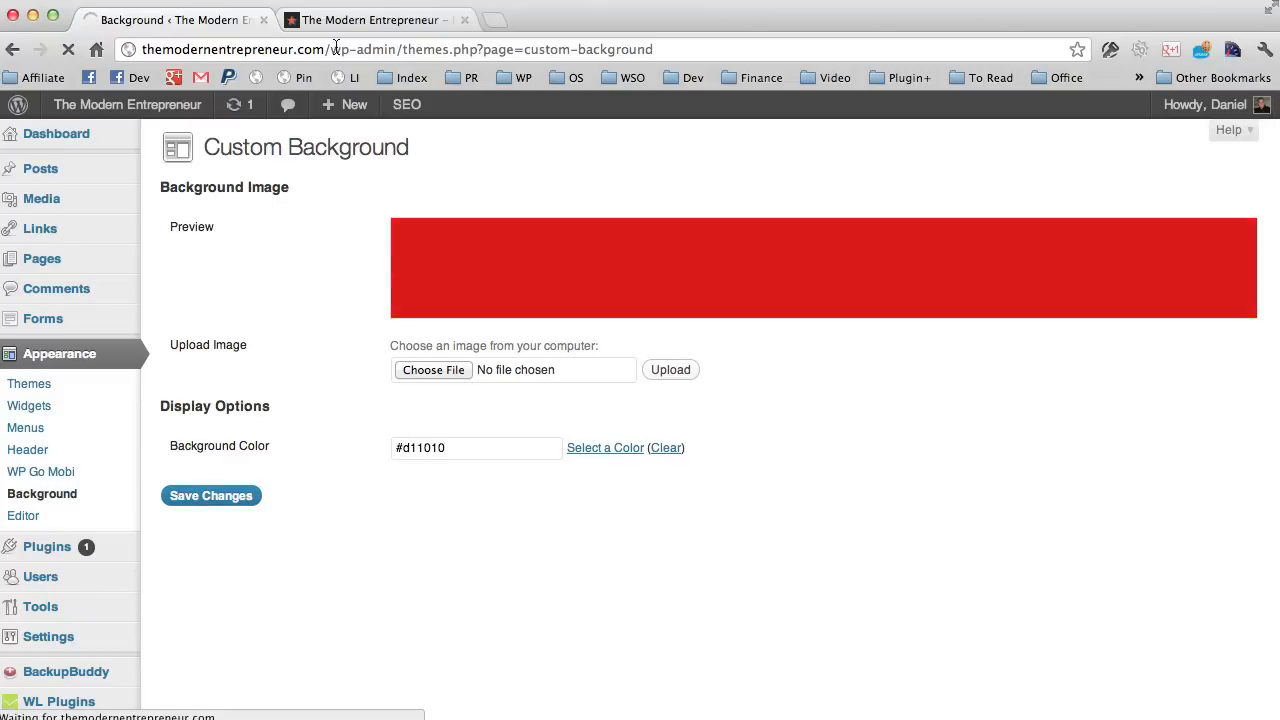
{"action": "left_click", "coordinate": [212, 496]}
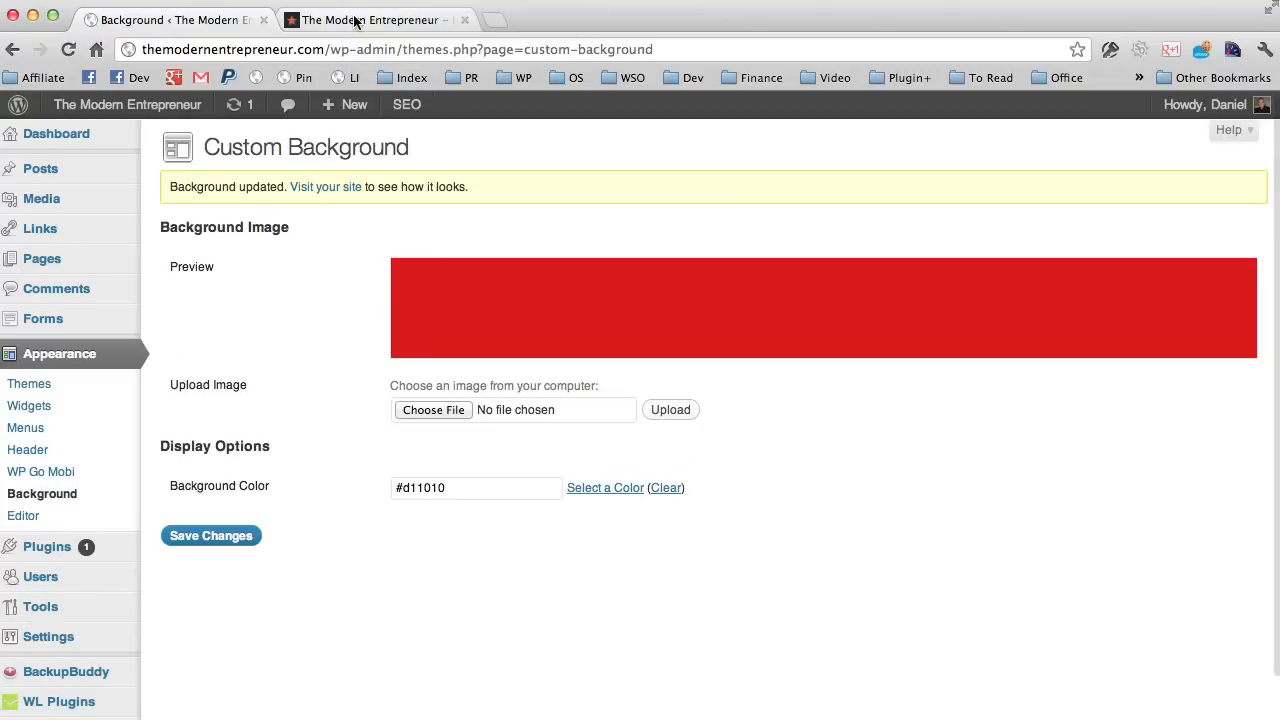
{"action": "left_click", "coordinate": [324, 188]}
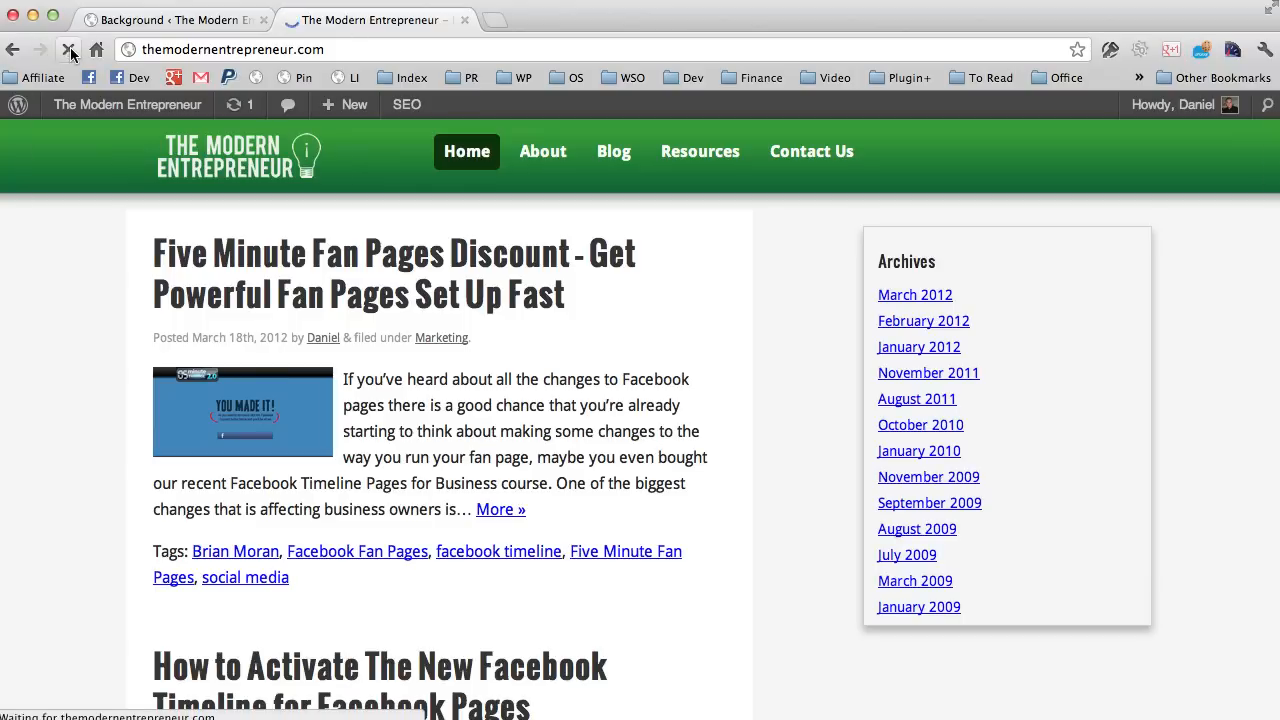
Clear the red custom background colour, save it, and reload the live homepage to confirm.
{"action": "left_click", "coordinate": [68, 48]}
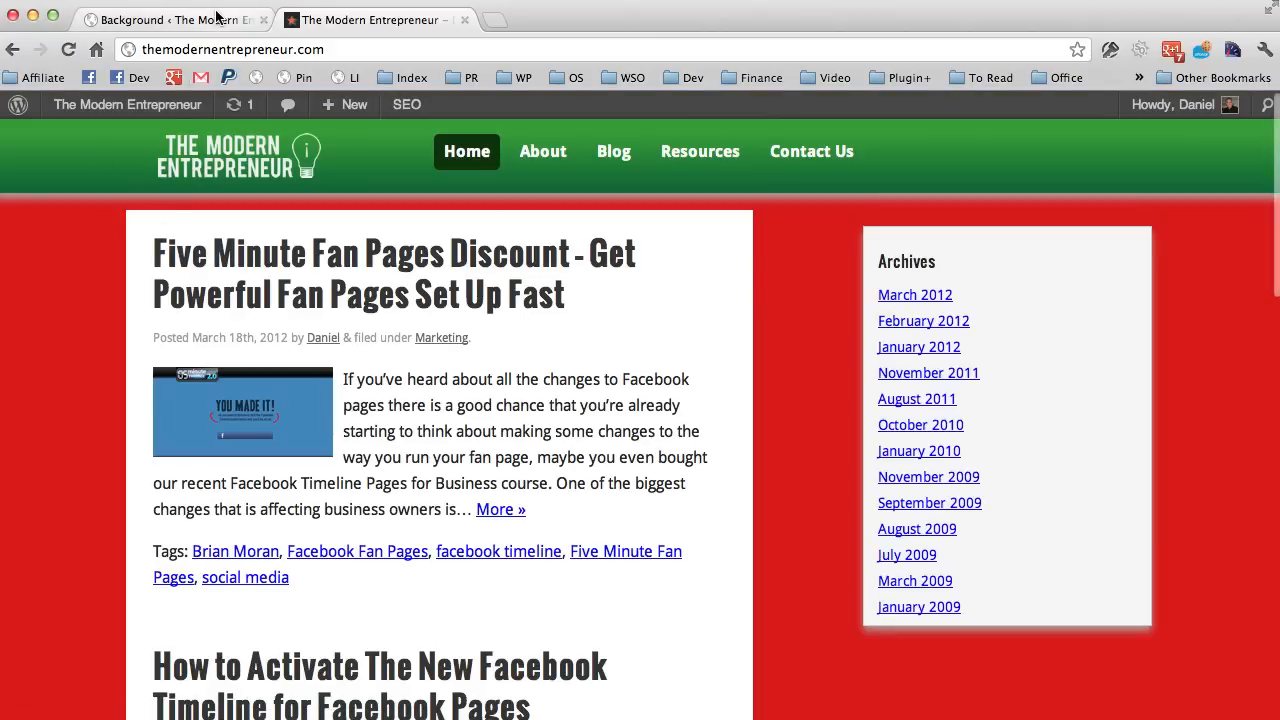
{"action": "left_click", "coordinate": [170, 20]}
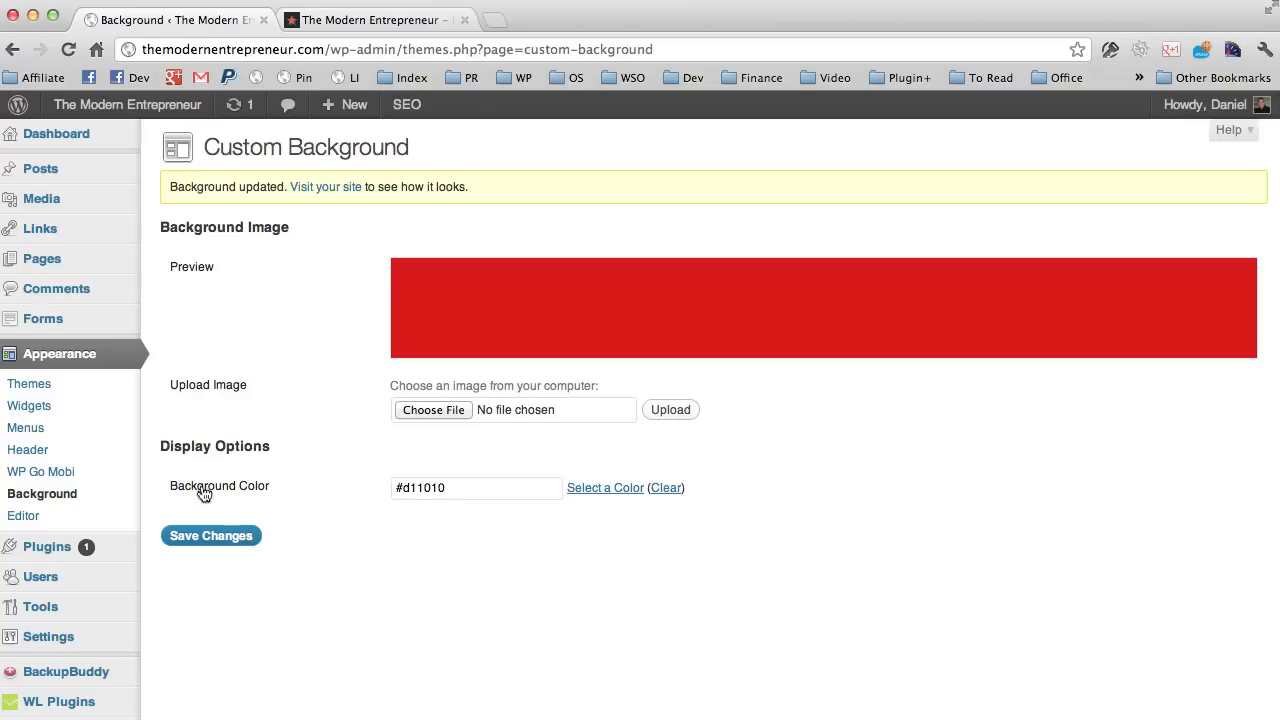
{"action": "left_click", "coordinate": [666, 488]}
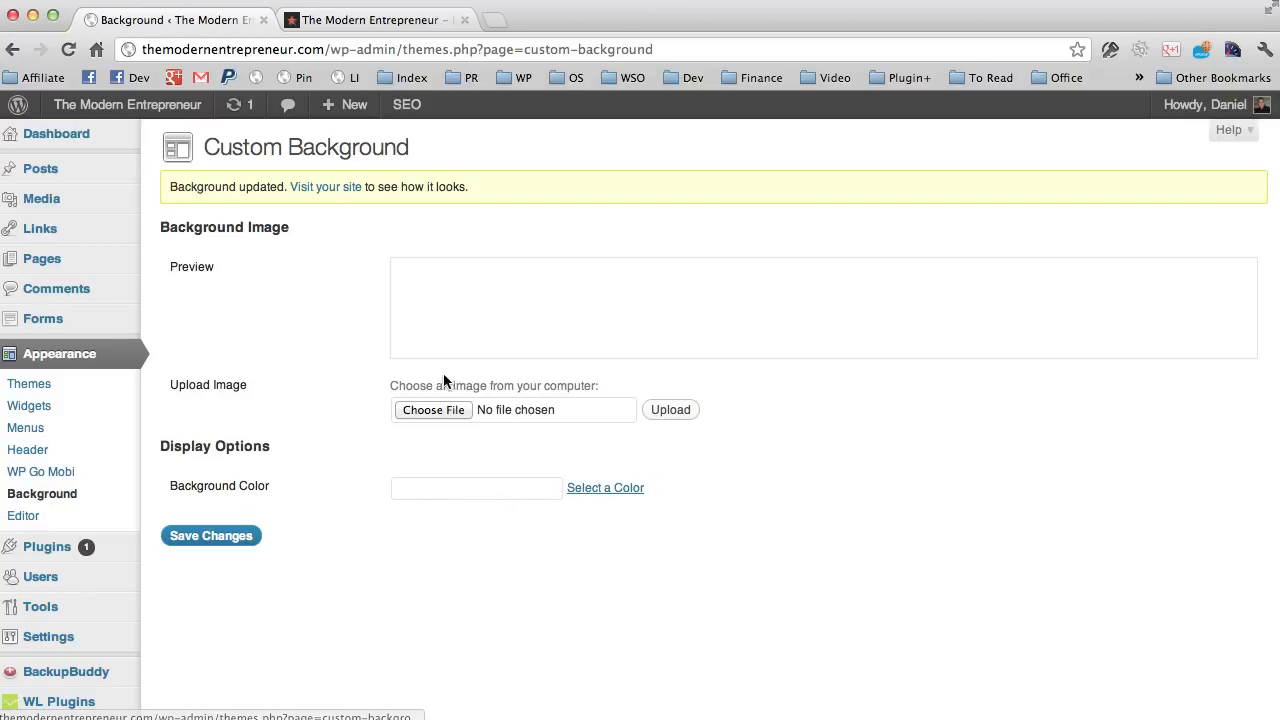
{"action": "left_click", "coordinate": [604, 488]}
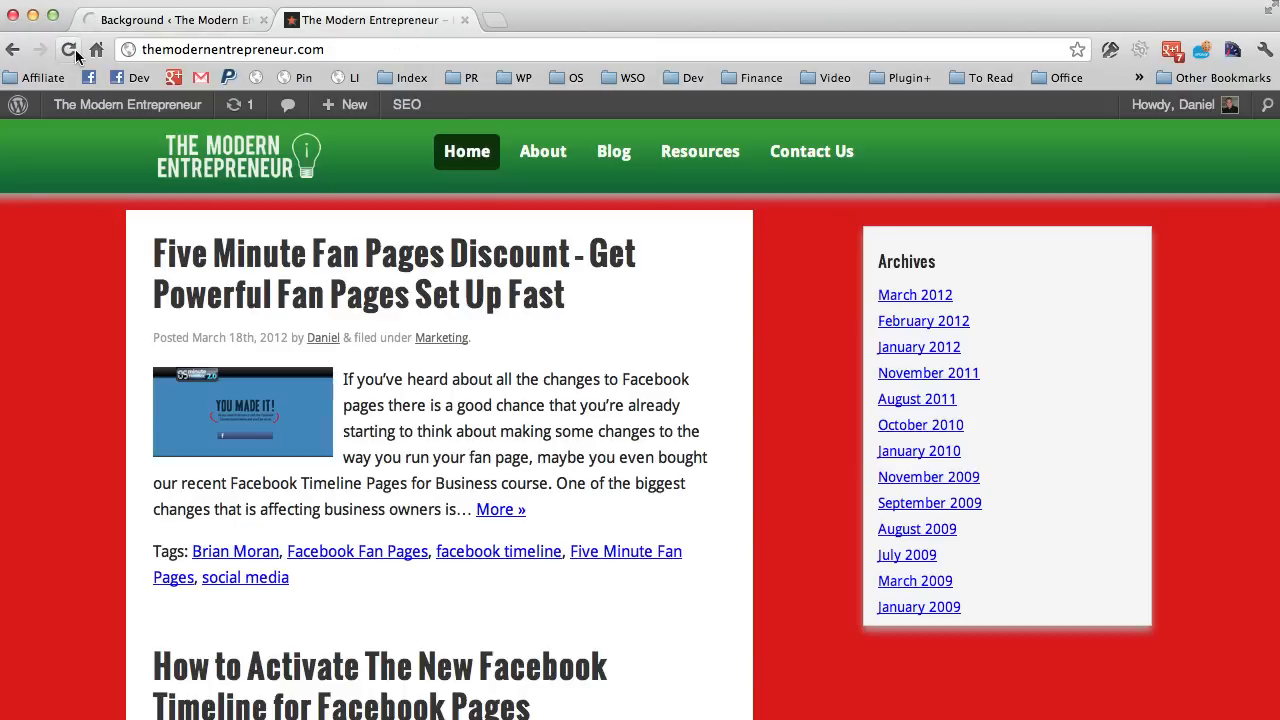
{"action": "left_click", "coordinate": [68, 48]}
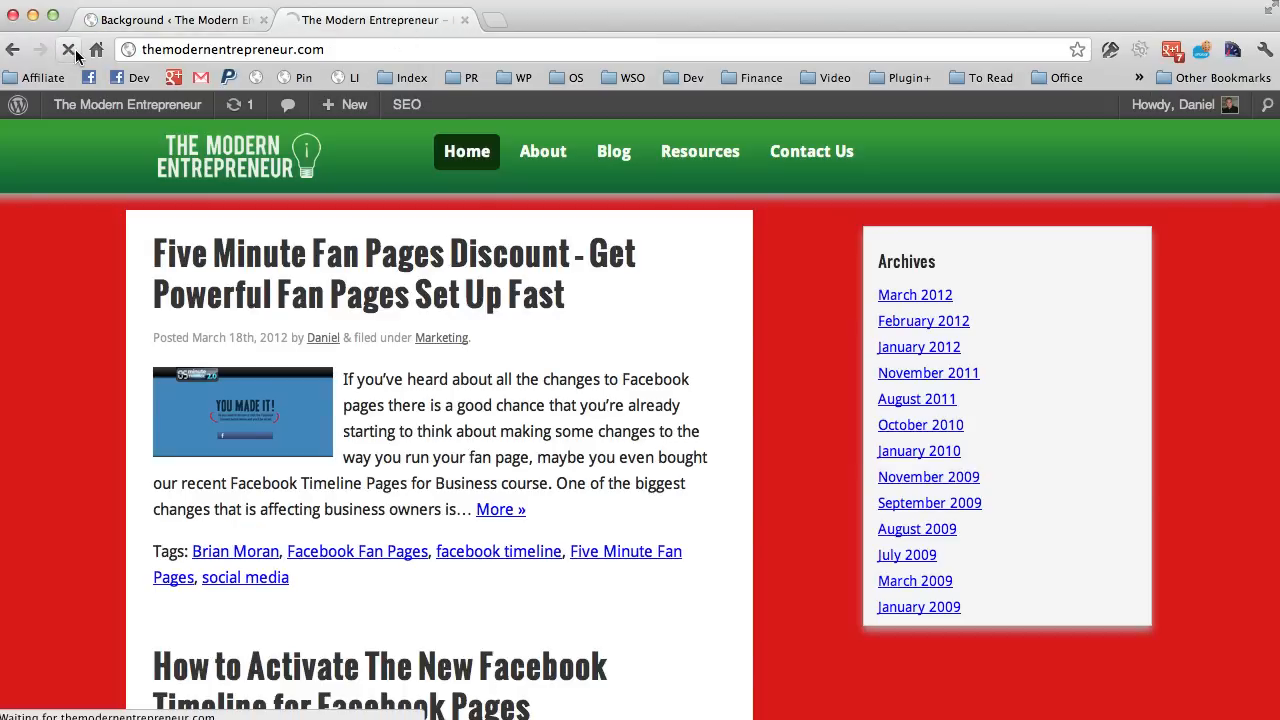
{"action": "left_click", "coordinate": [68, 48]}
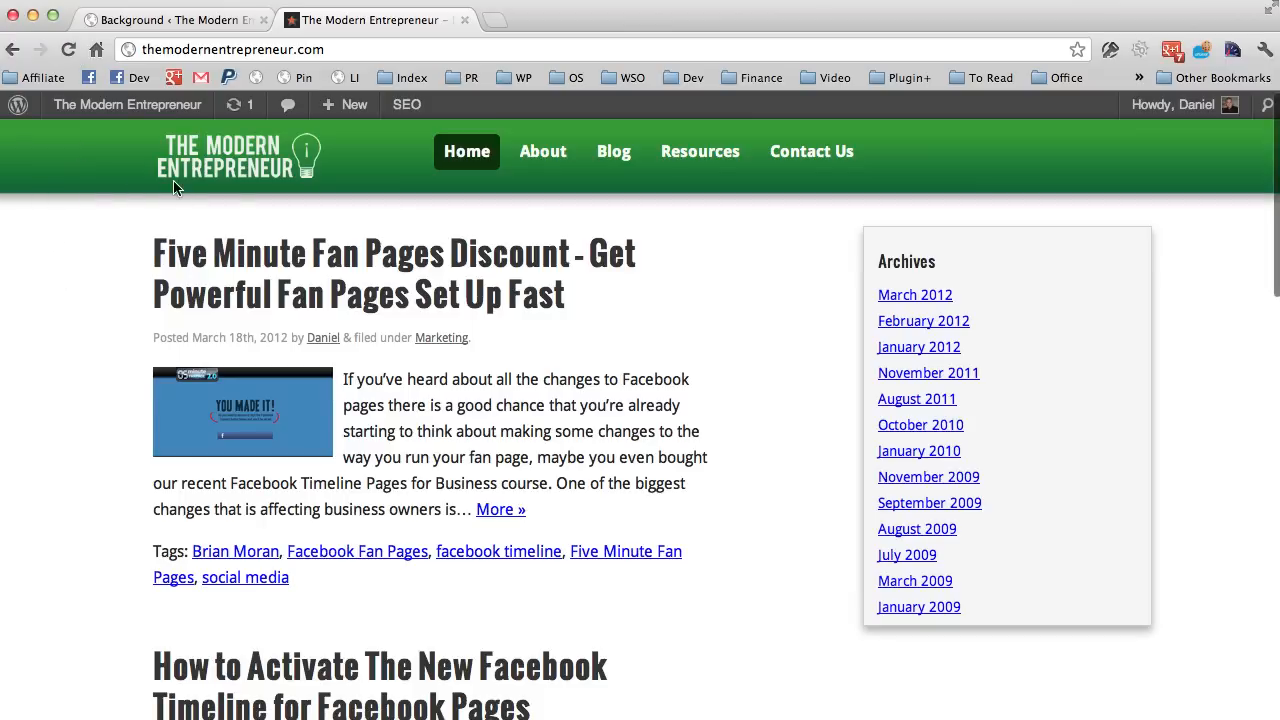
{"action": "mouse_move", "coordinate": [532, 456]}
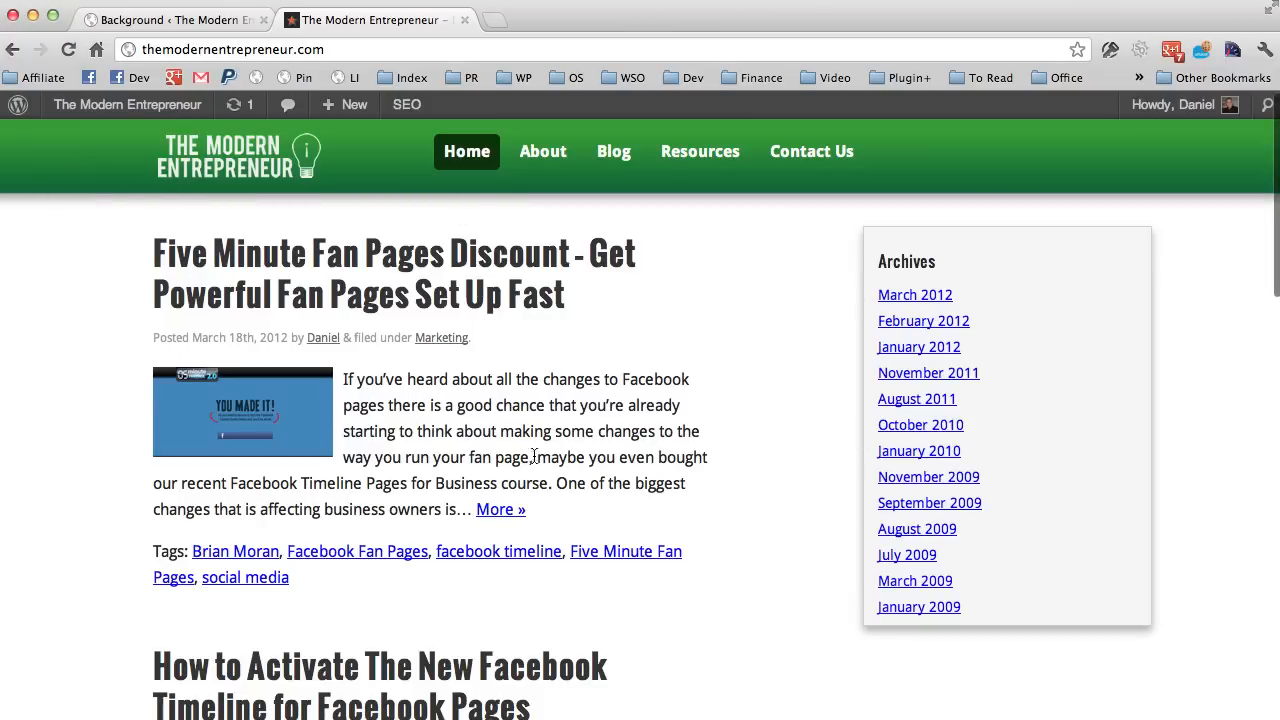
Choose furley_bg.png from the Desktop and upload it as the custom background image.
{"action": "left_click", "coordinate": [170, 20]}
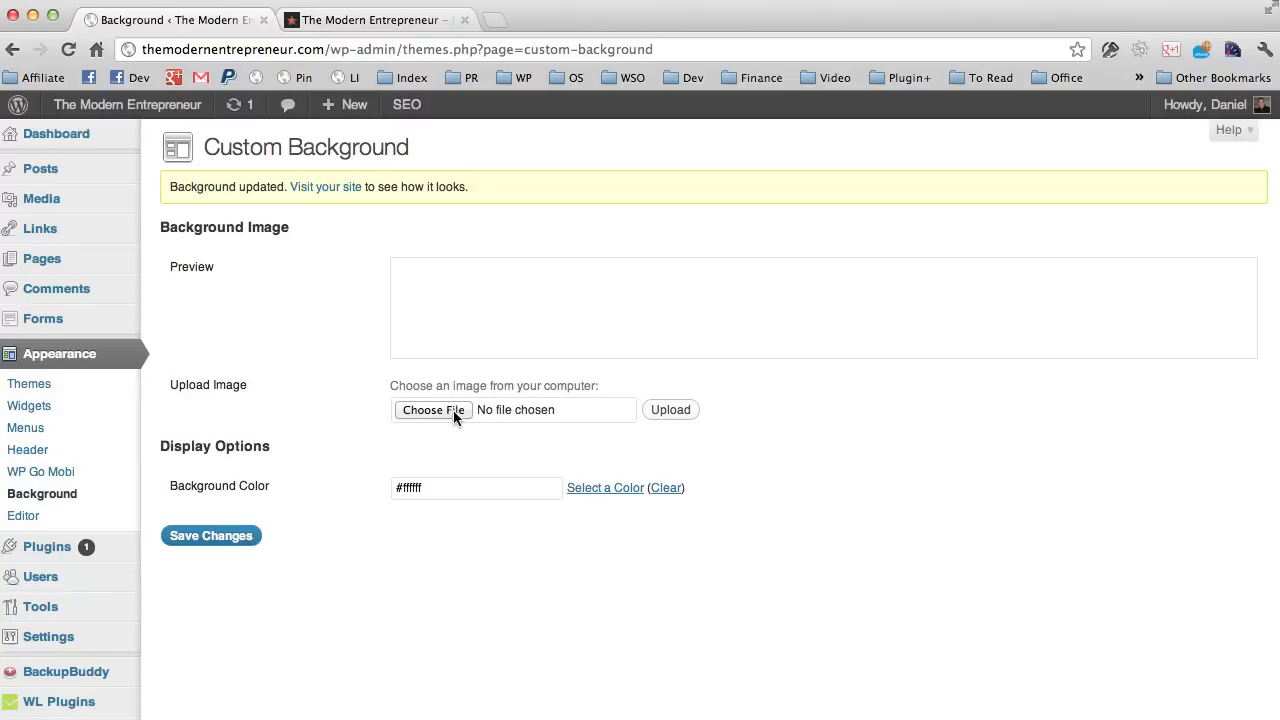
{"action": "left_click", "coordinate": [432, 408]}
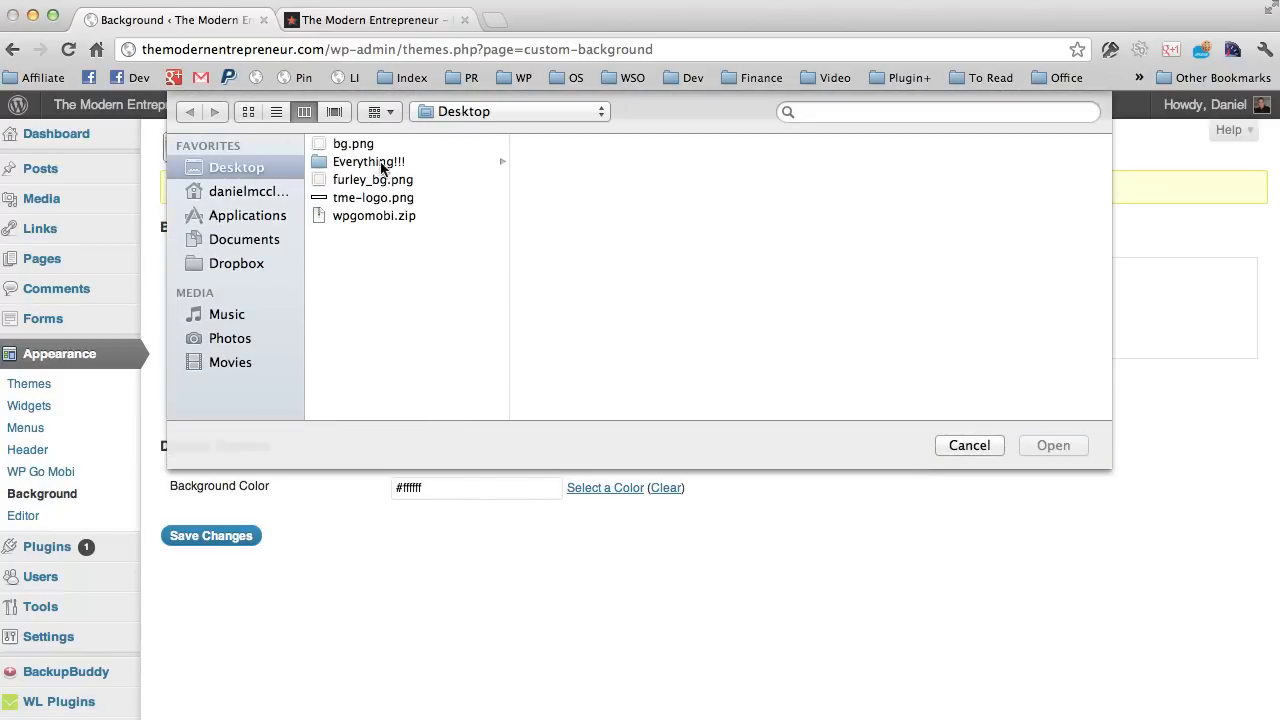
{"action": "left_click", "coordinate": [352, 144]}
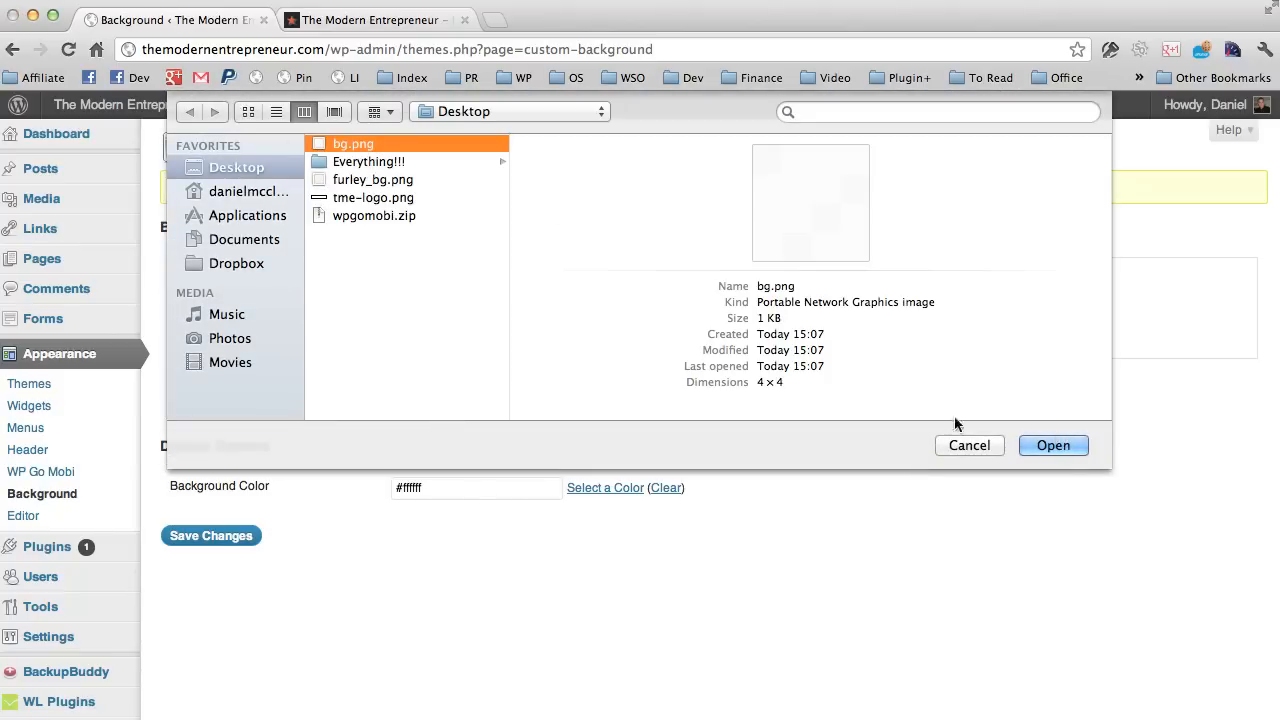
{"action": "left_click", "coordinate": [372, 180]}
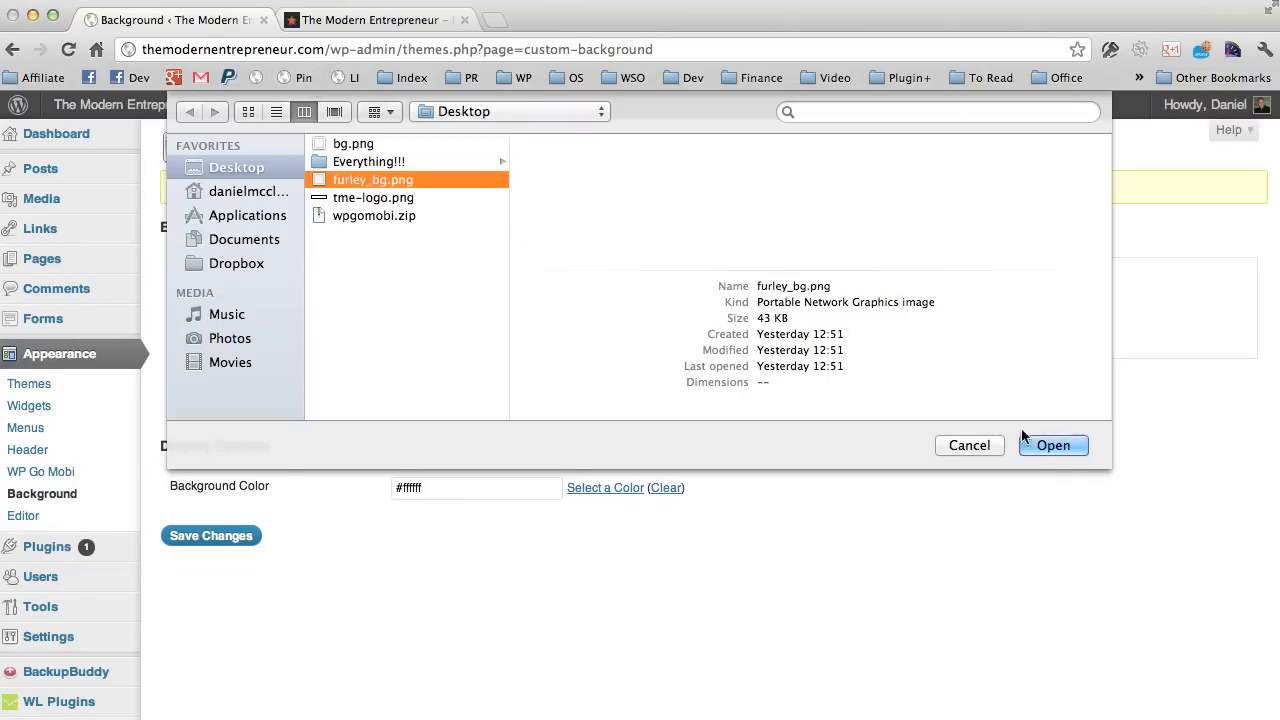
{"action": "left_click", "coordinate": [1052, 444]}
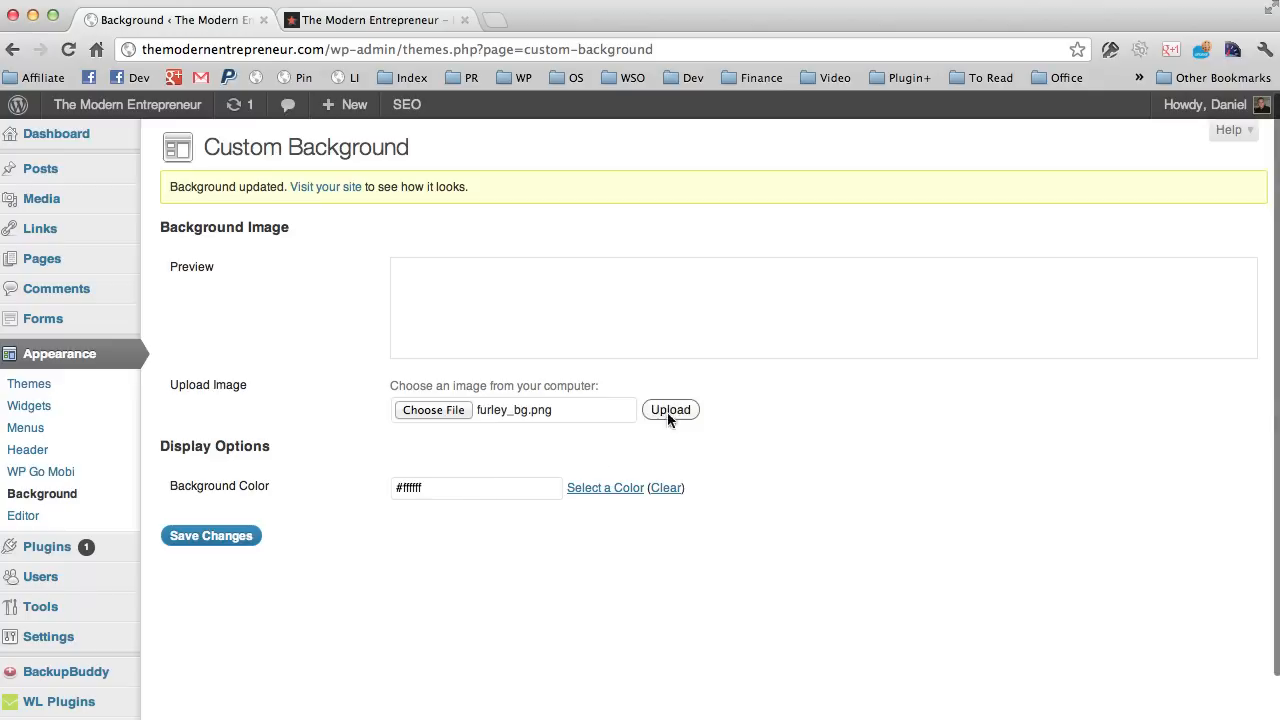
{"action": "mouse_move", "coordinate": [670, 418]}
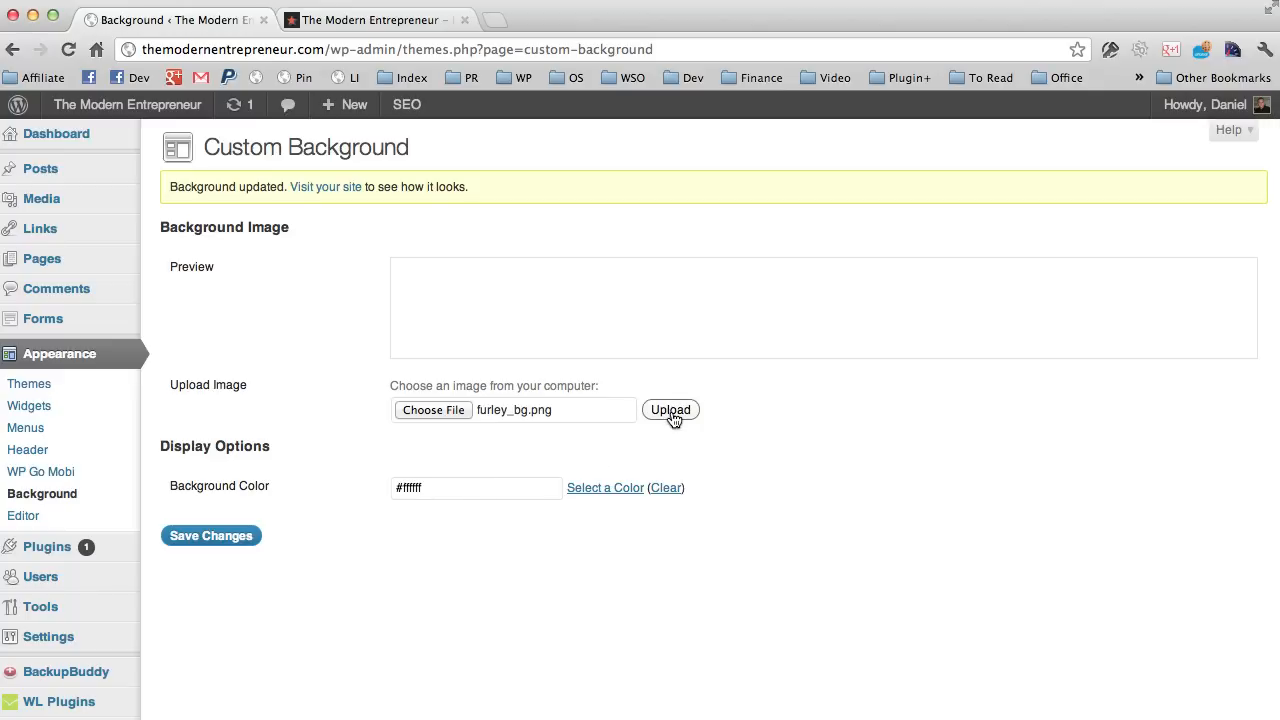
{"action": "left_click", "coordinate": [670, 410]}
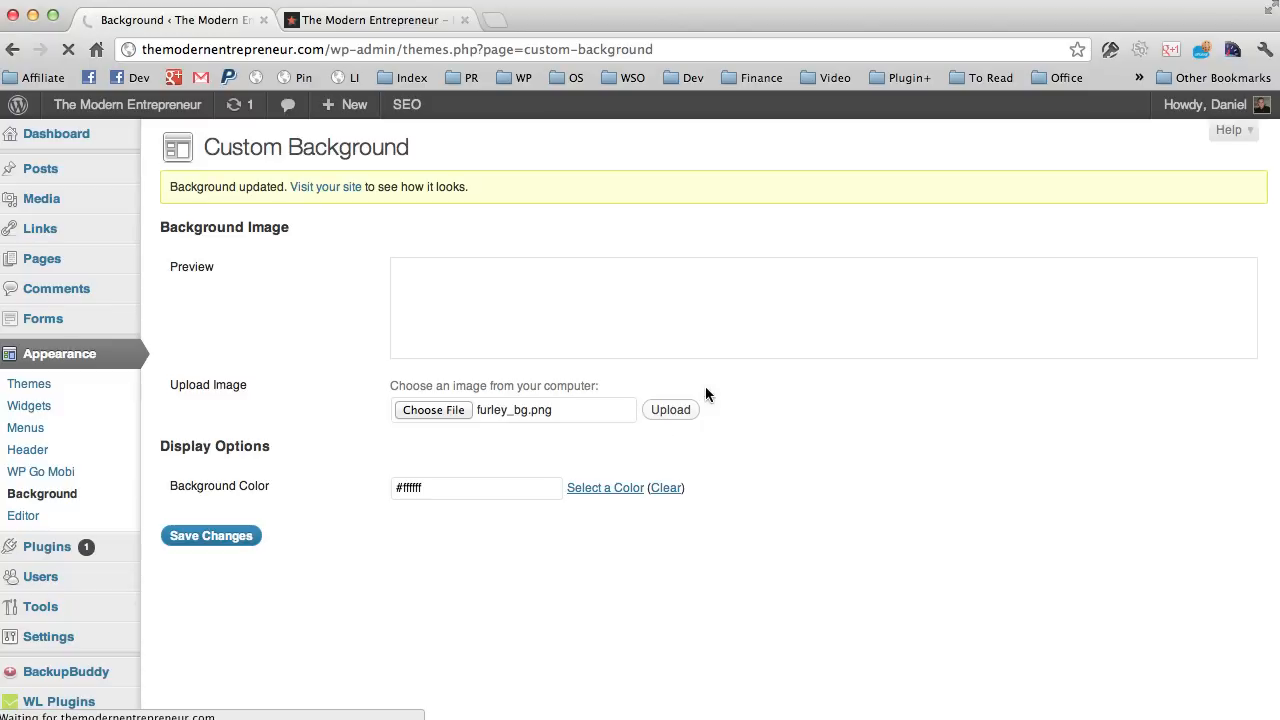
{"action": "mouse_move", "coordinate": [380, 312]}
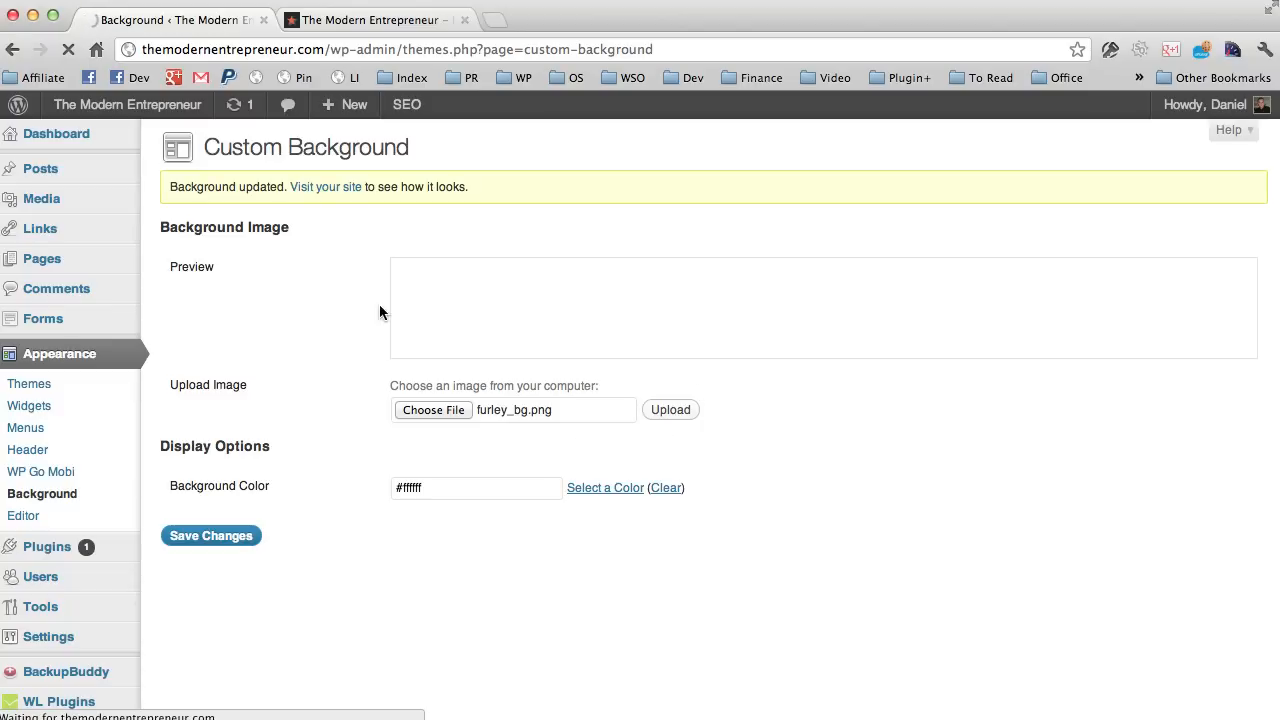
{"action": "scroll", "scroll_direction": "down", "scroll_amount": 3}
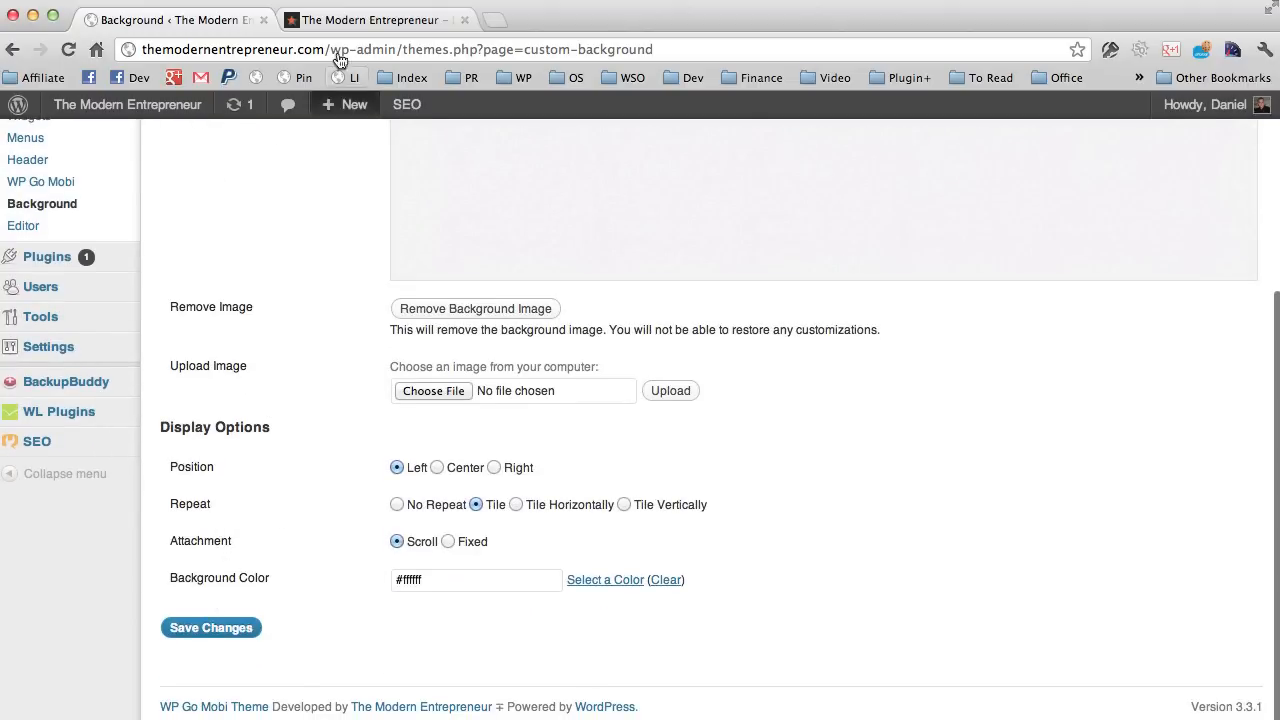
{"action": "mouse_move", "coordinate": [556, 492]}
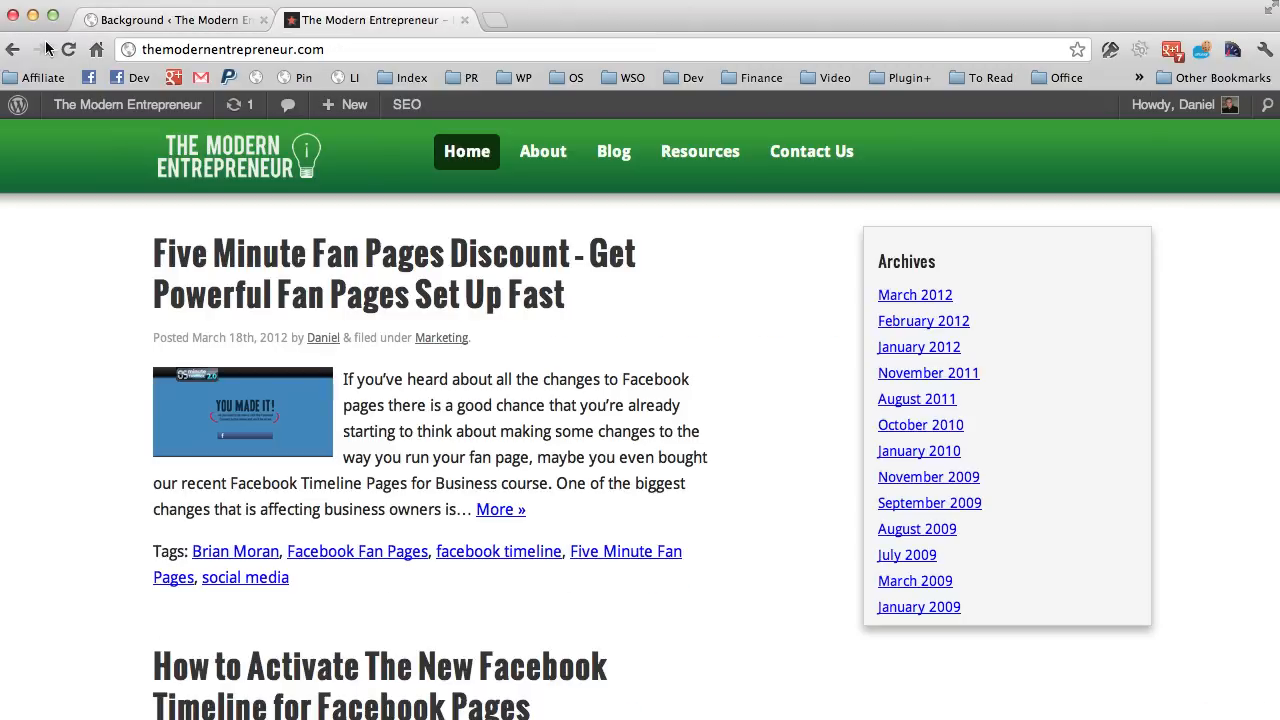
{"action": "left_click", "coordinate": [68, 48]}
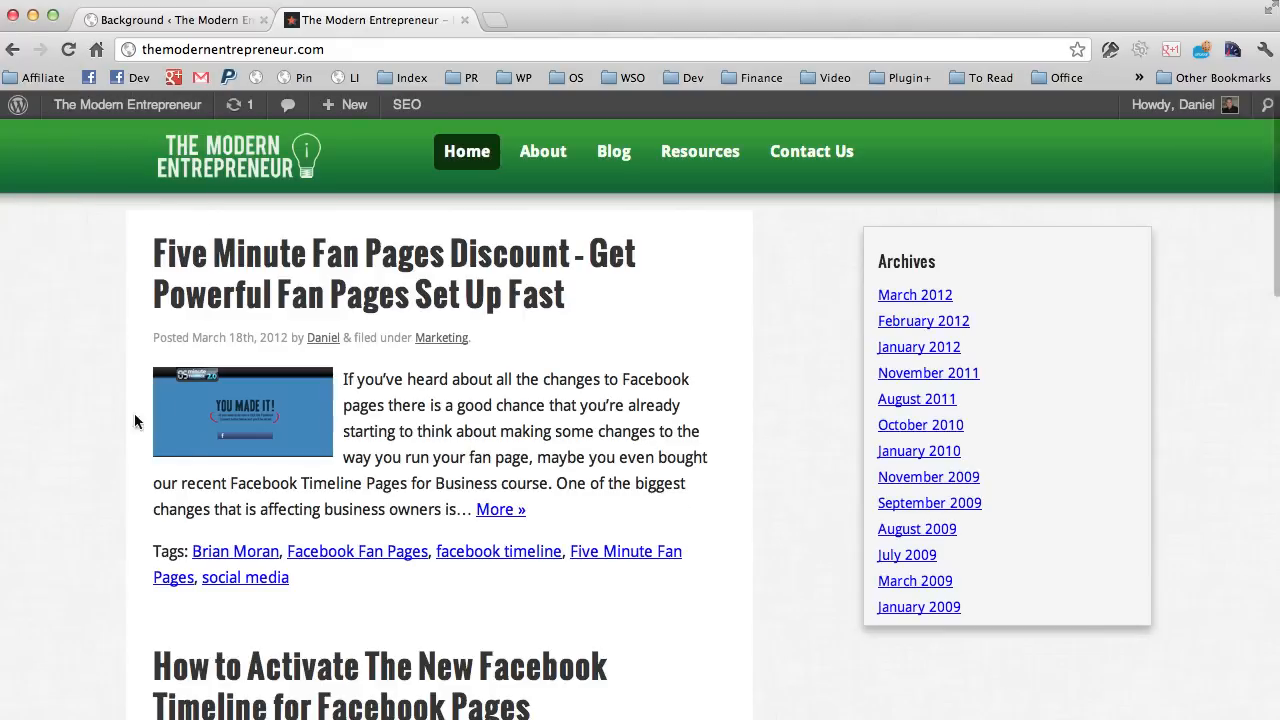
{"action": "mouse_move", "coordinate": [916, 528]}
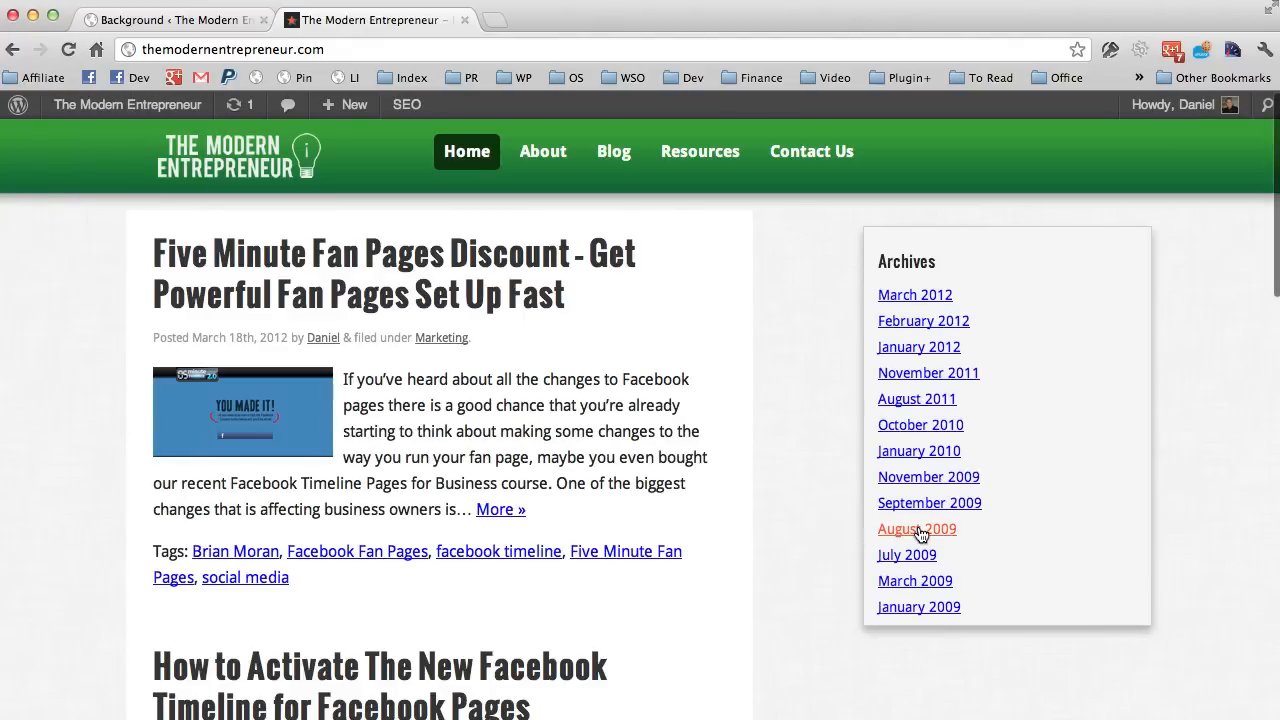
{"action": "scroll", "scroll_direction": "down", "scroll_amount": 3}
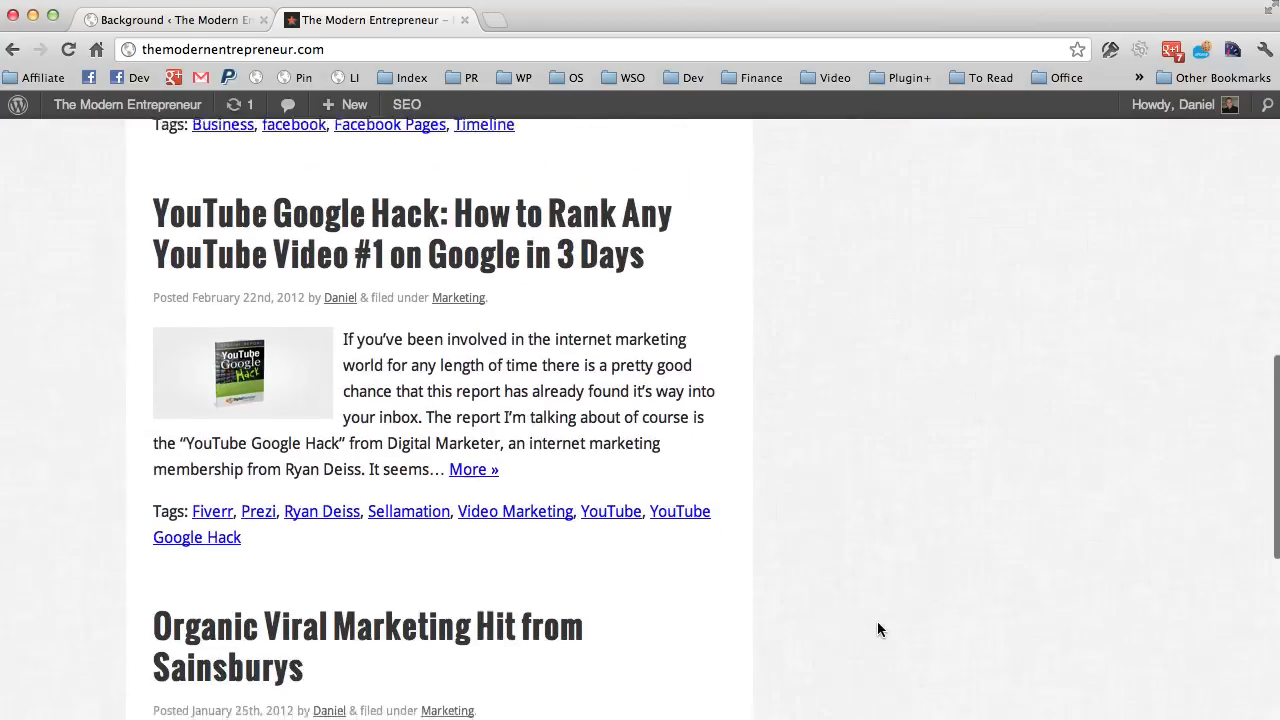
{"action": "scroll", "scroll_direction": "up", "scroll_amount": 3}
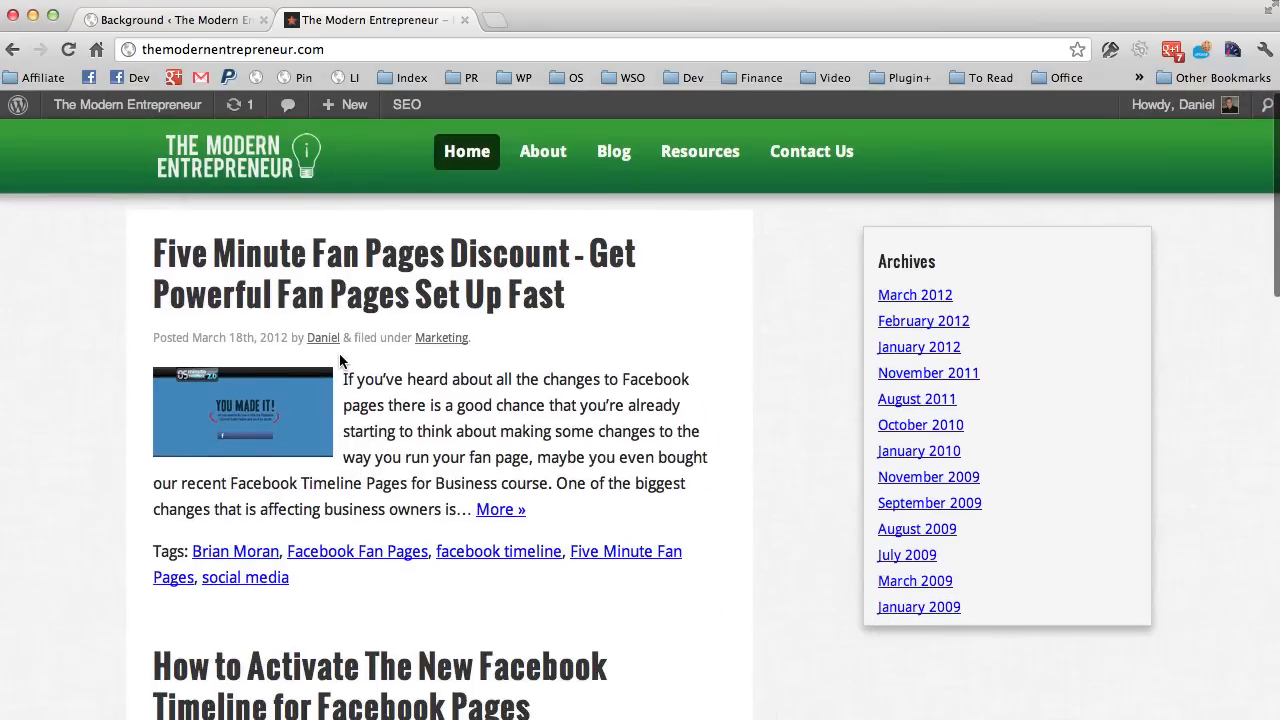
{"action": "scroll", "scroll_direction": "down", "scroll_amount": 3}
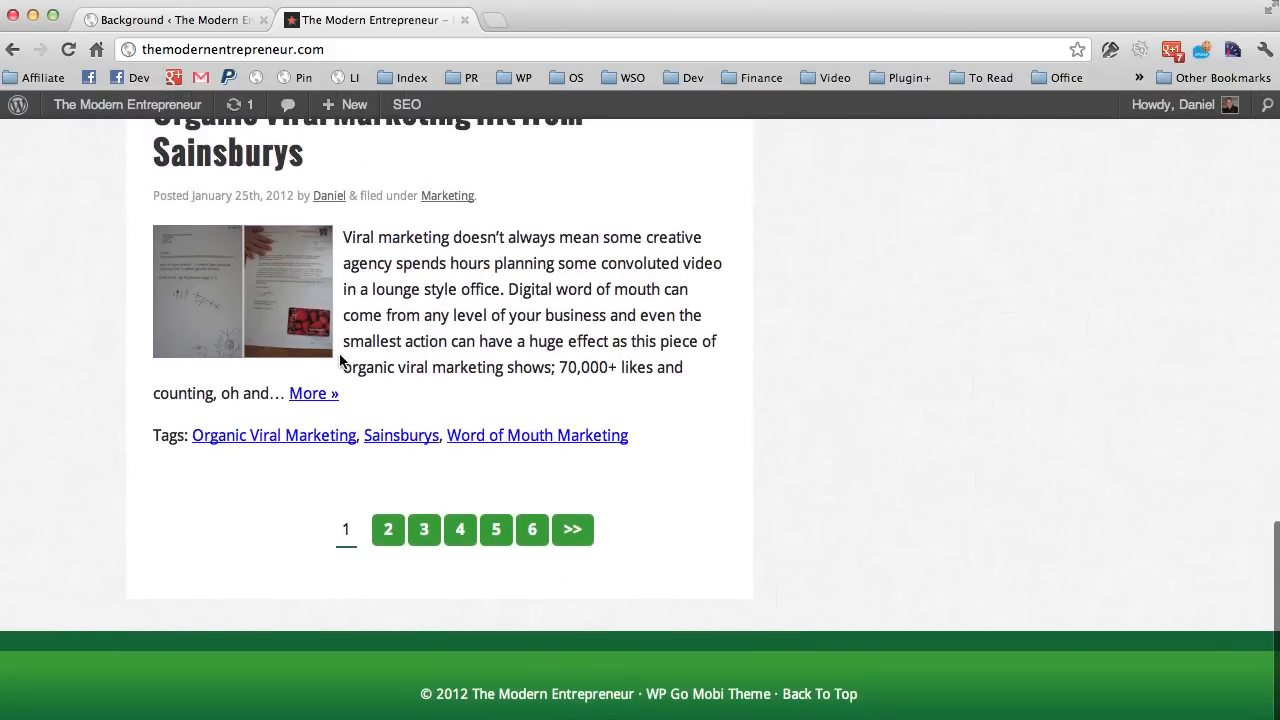
{"action": "mouse_move", "coordinate": [878, 424]}
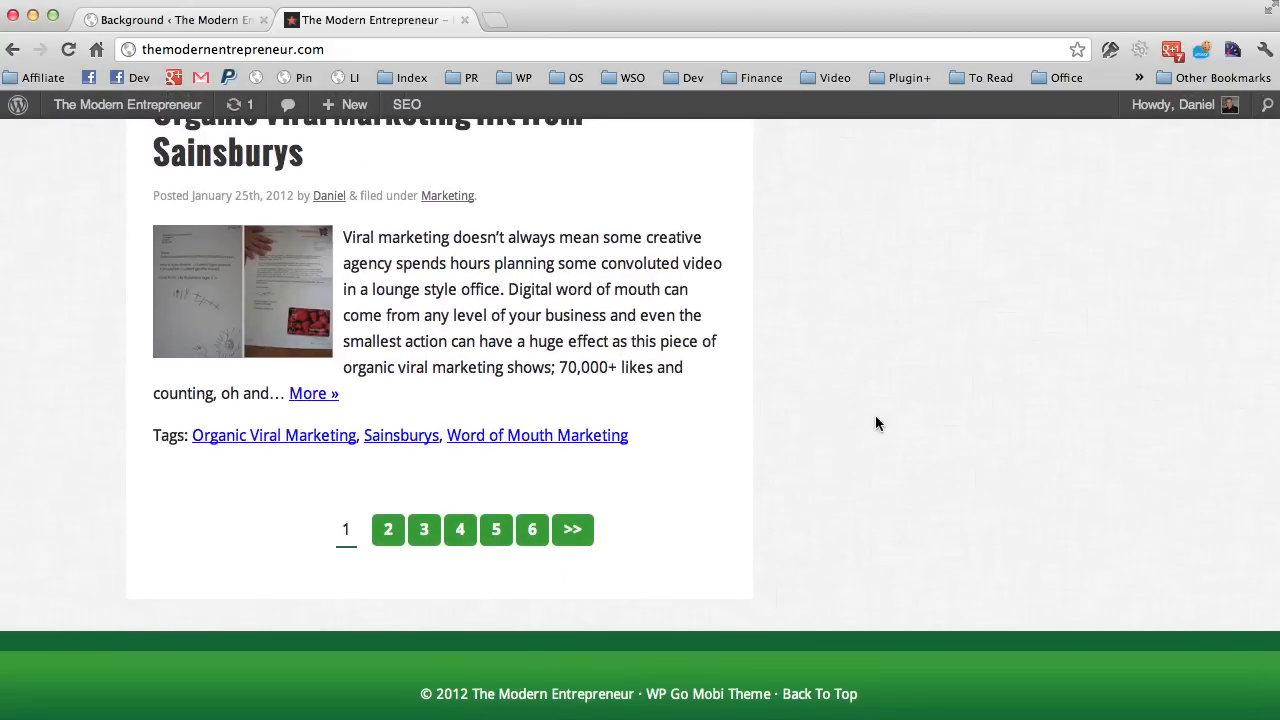
{"action": "mouse_move", "coordinate": [92, 640]}
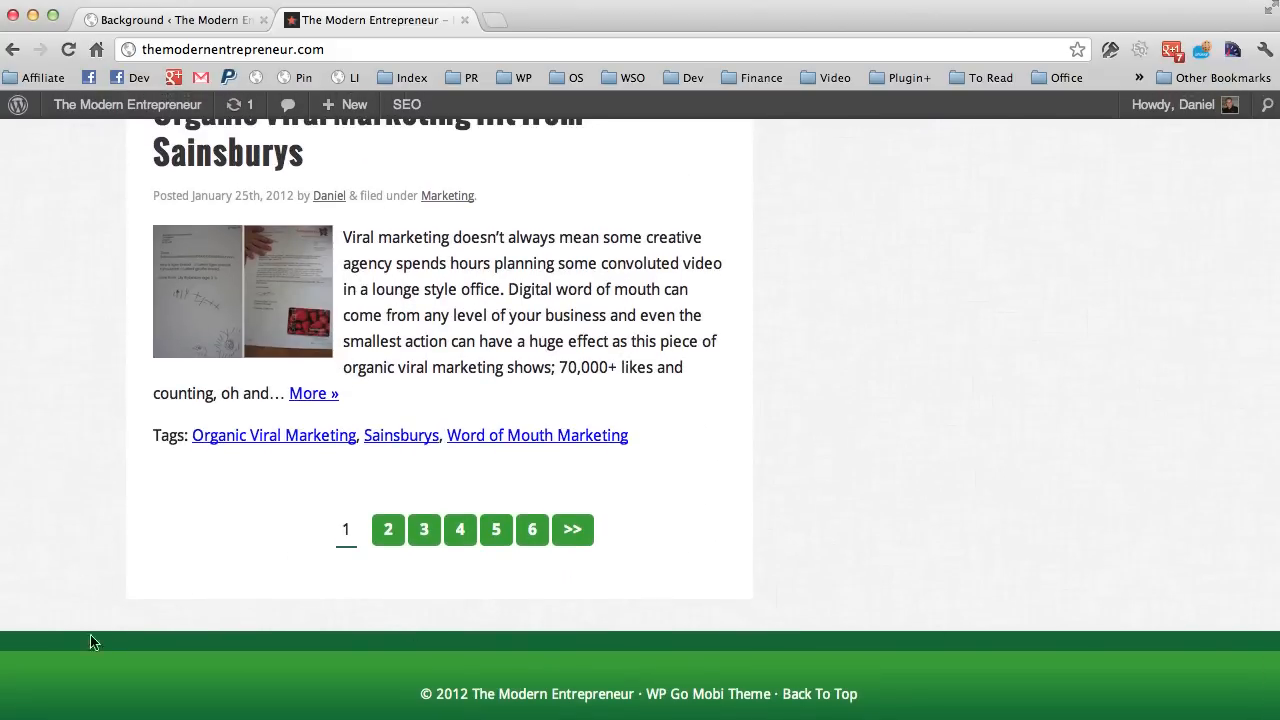
{"action": "mouse_move", "coordinate": [552, 694]}
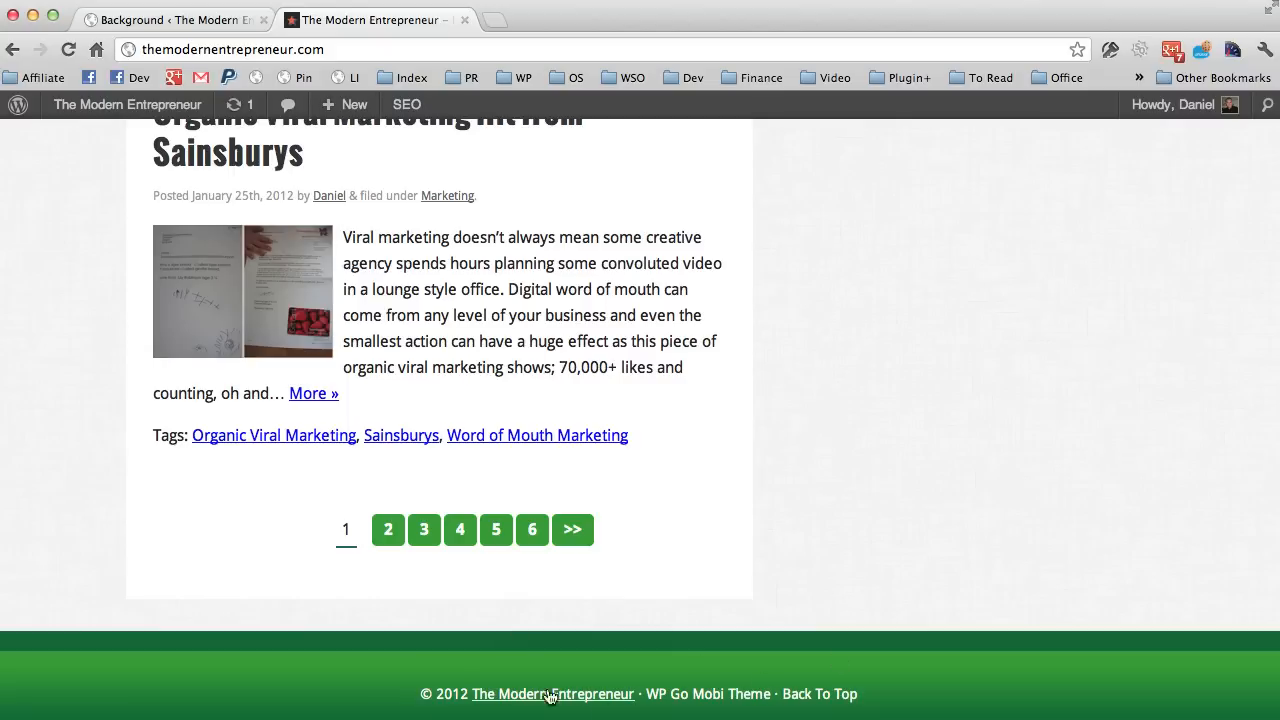
{"action": "mouse_move", "coordinate": [552, 694]}
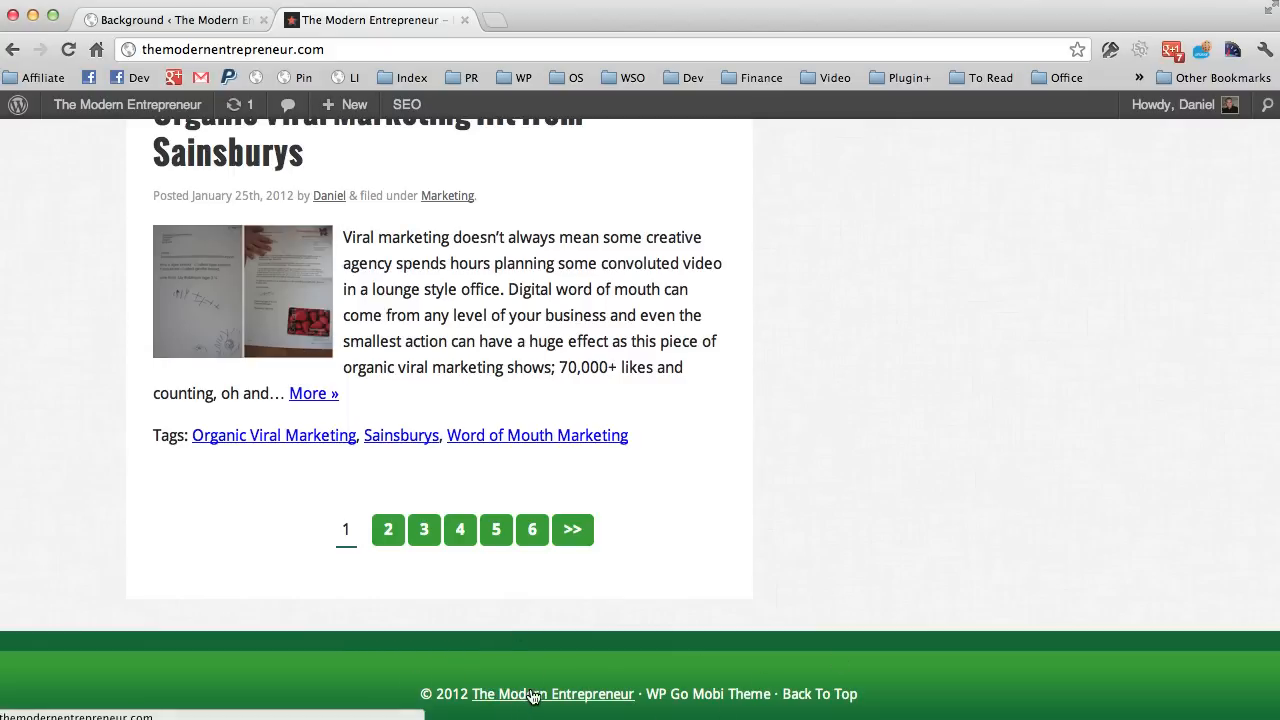
{"action": "mouse_move", "coordinate": [820, 684]}
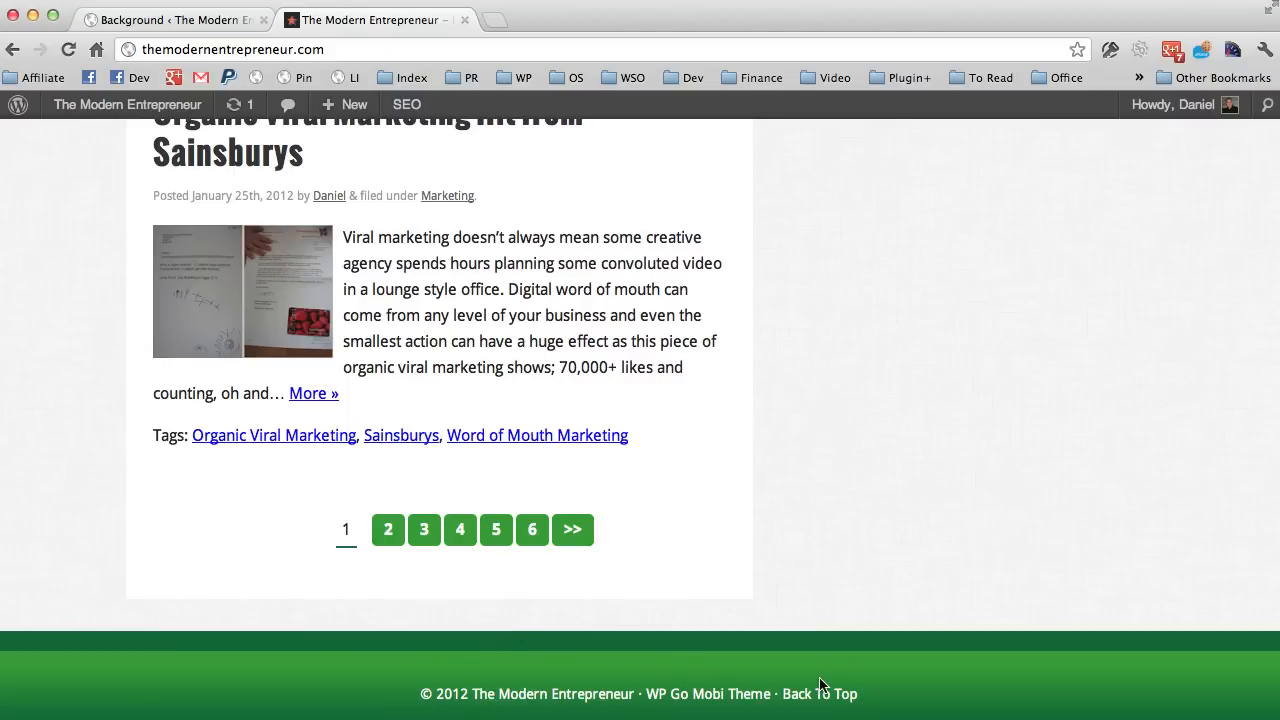
{"action": "left_click", "coordinate": [820, 692]}
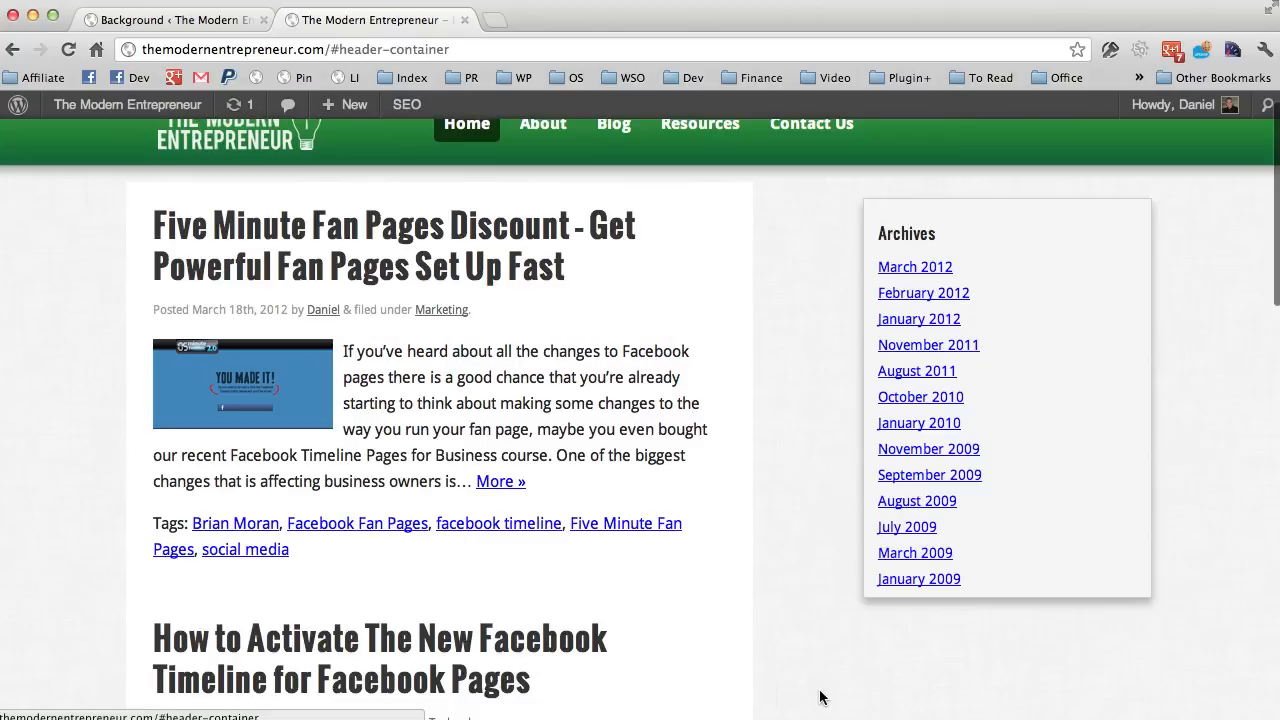
{"action": "left_click", "coordinate": [168, 20]}
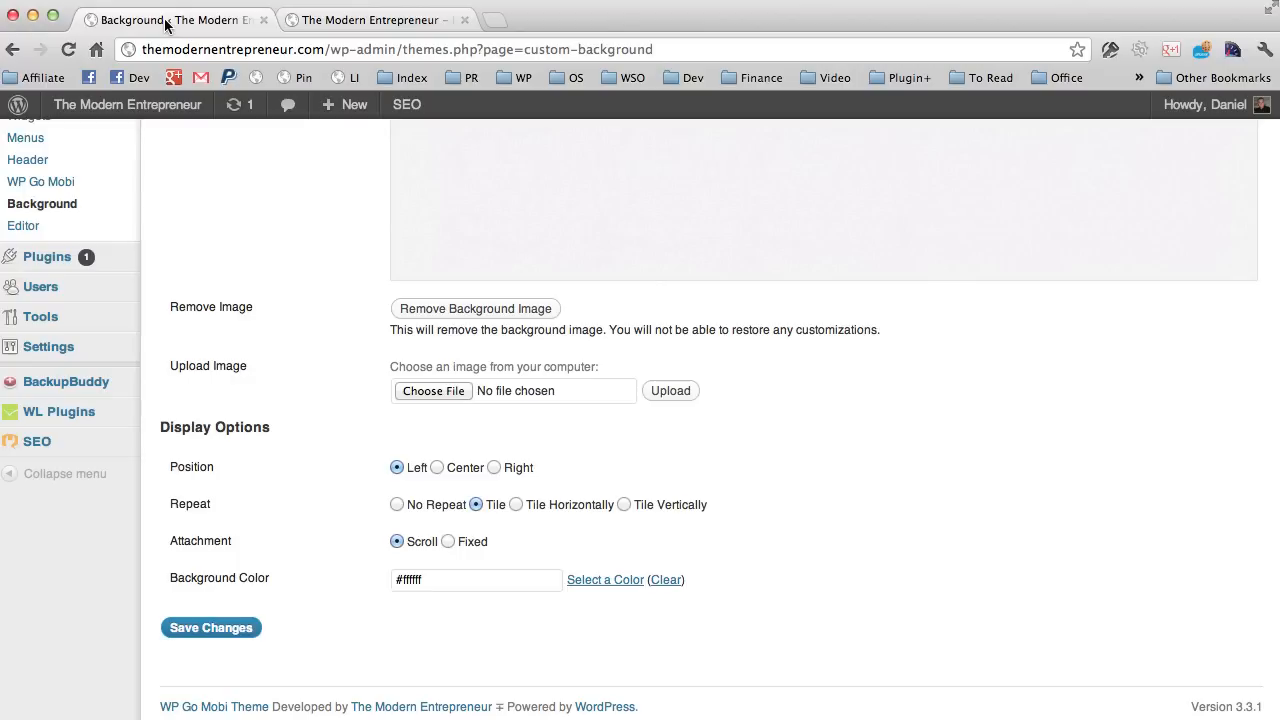
In Appearance > Widgets, drag Categories into Footer Column 1, then go to the live site.
{"action": "scroll", "scroll_direction": "up", "scroll_amount": 3}
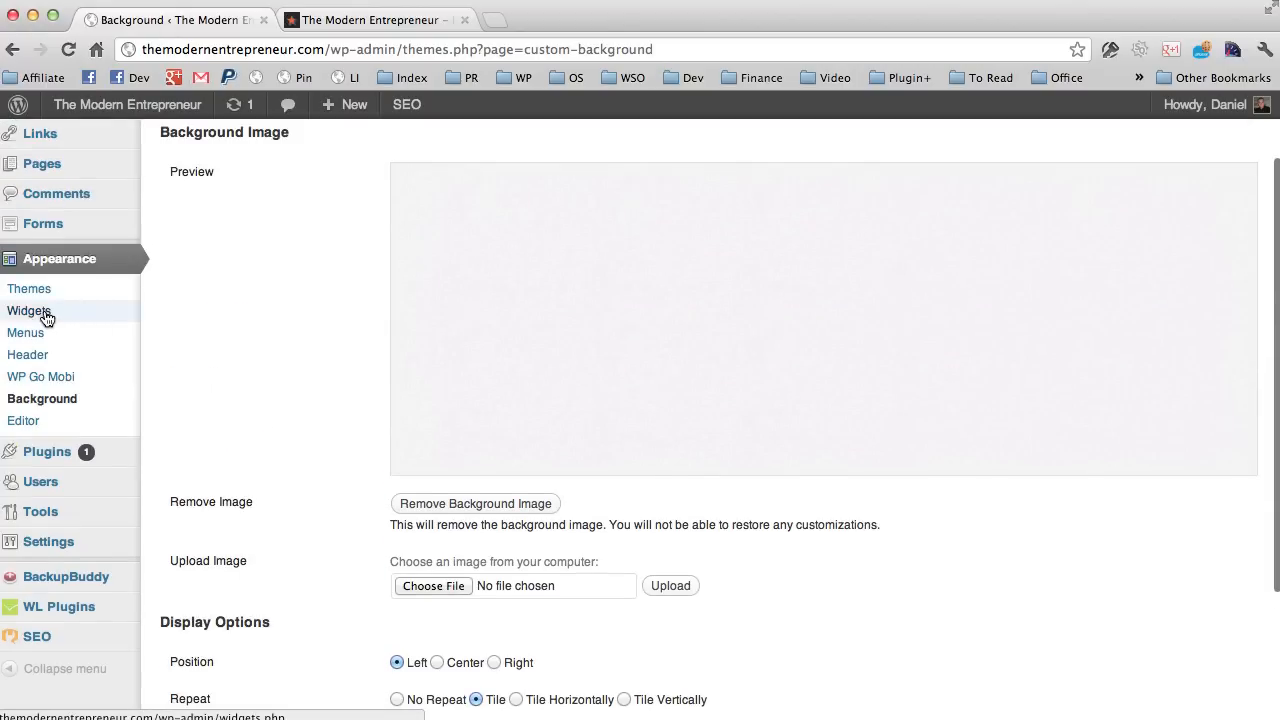
{"action": "left_click", "coordinate": [28, 312]}
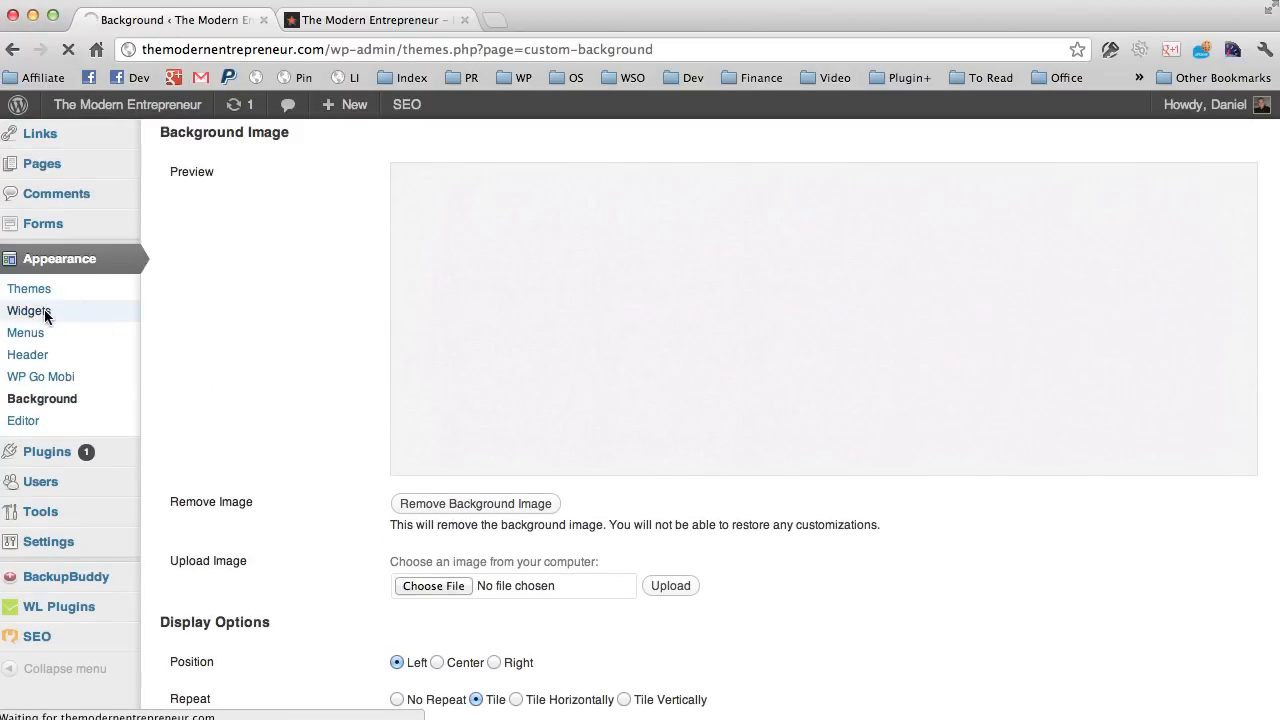
{"action": "left_click", "coordinate": [28, 312]}
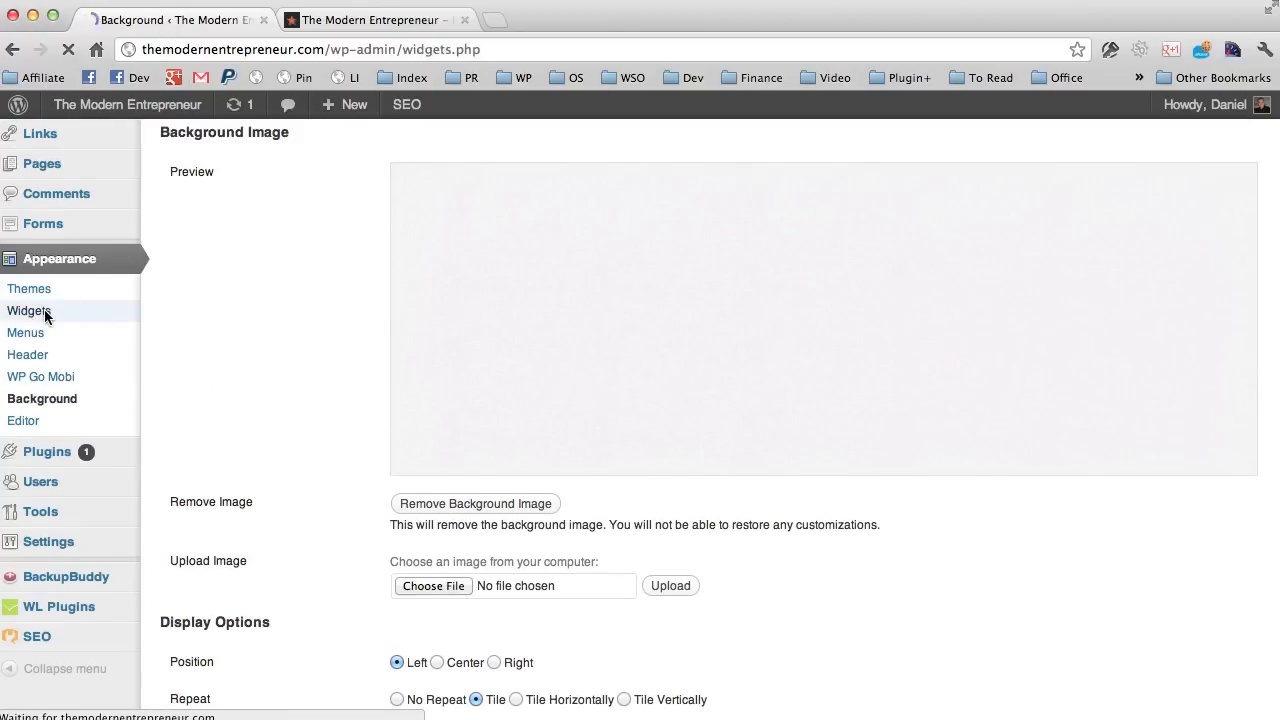
{"action": "left_click", "coordinate": [28, 312]}
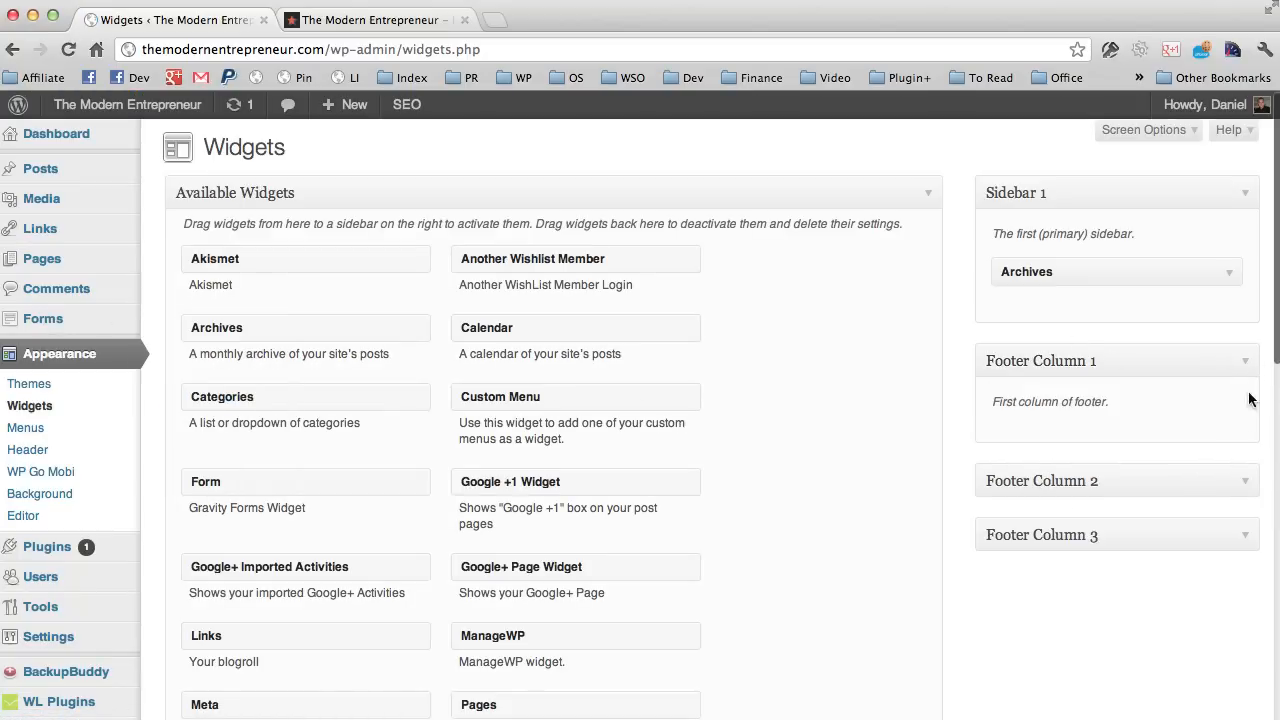
{"action": "scroll", "scroll_direction": "down", "scroll_amount": 3}
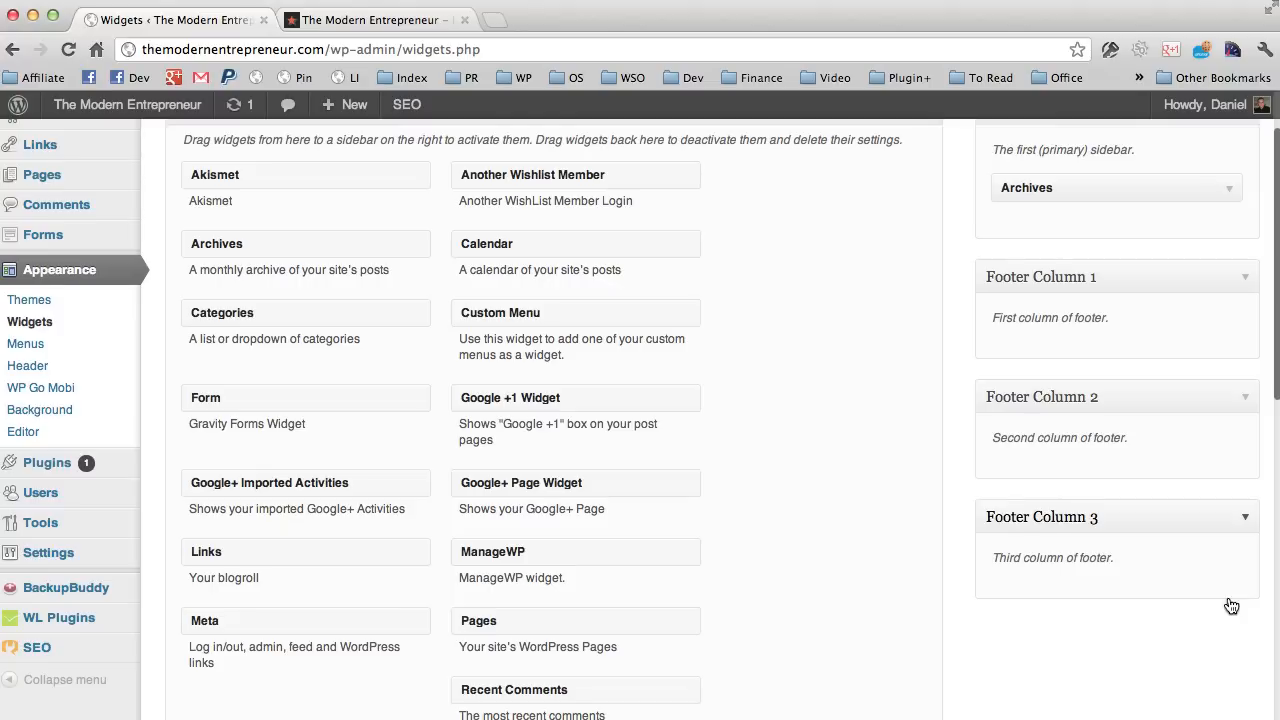
{"action": "left_click_drag", "start_coordinate": [486, 244], "coordinate": [1110, 586]}
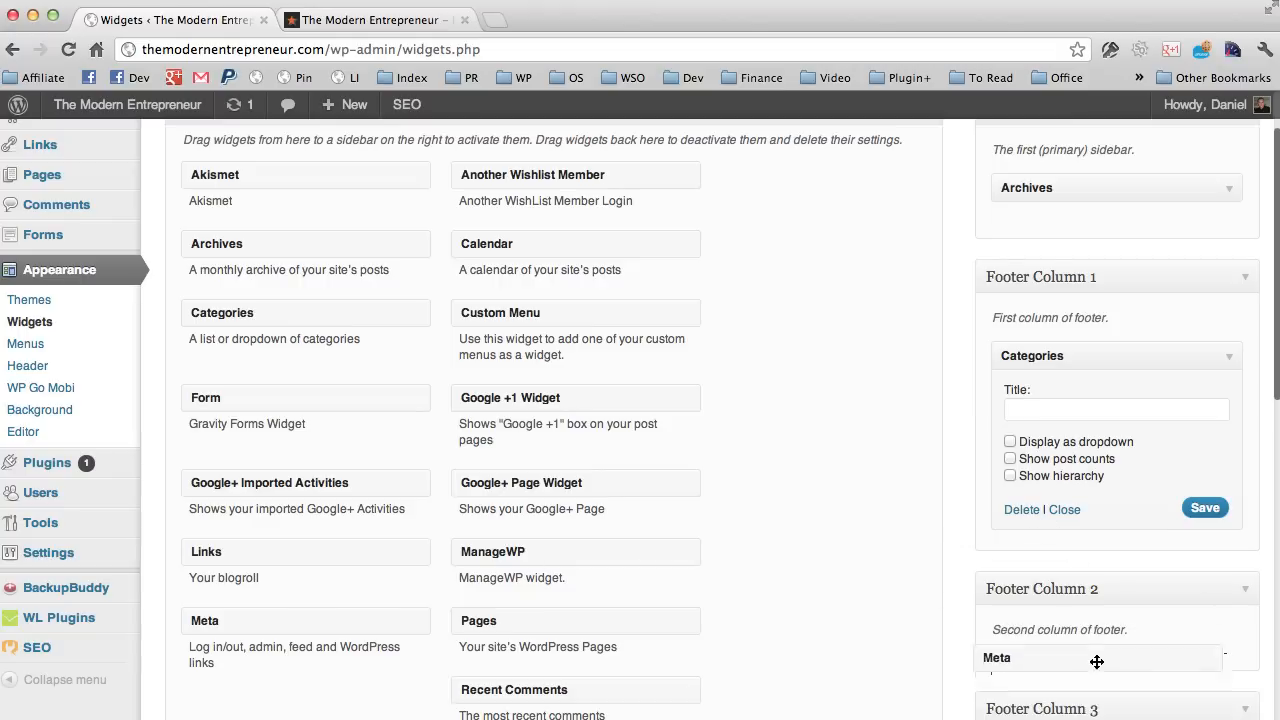
{"action": "left_click", "coordinate": [370, 20]}
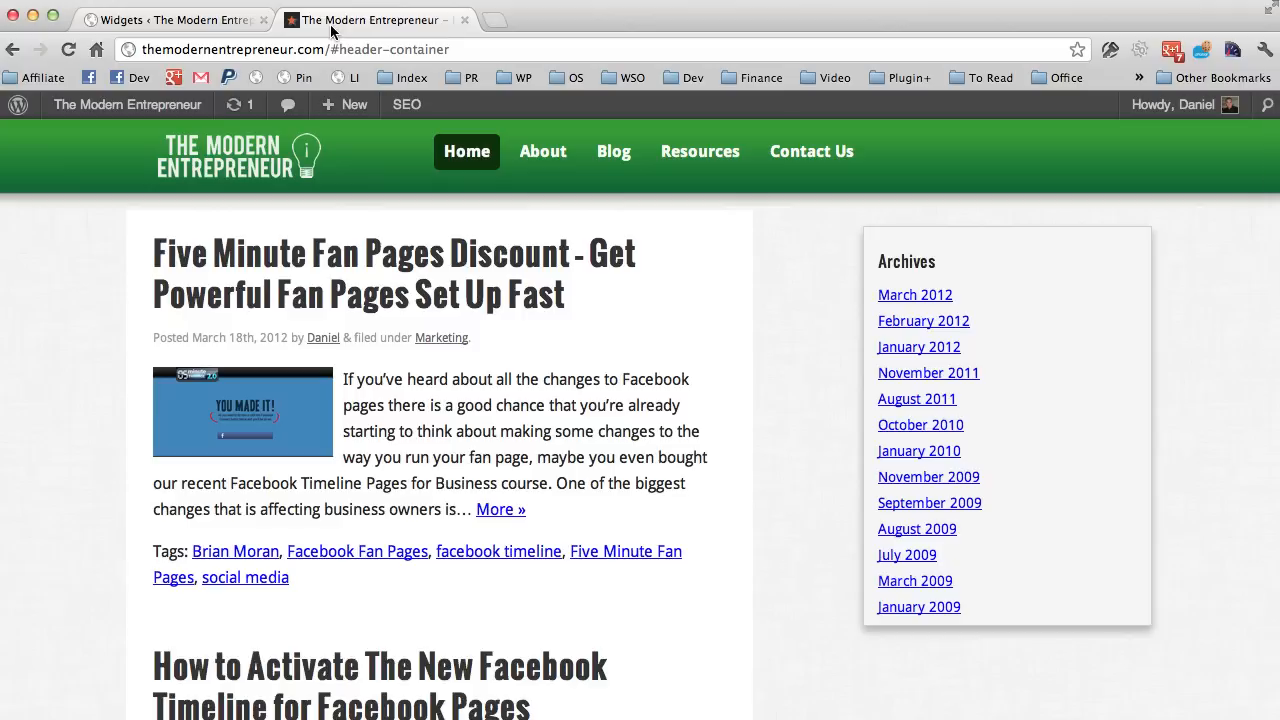
{"action": "mouse_move", "coordinate": [236, 252]}
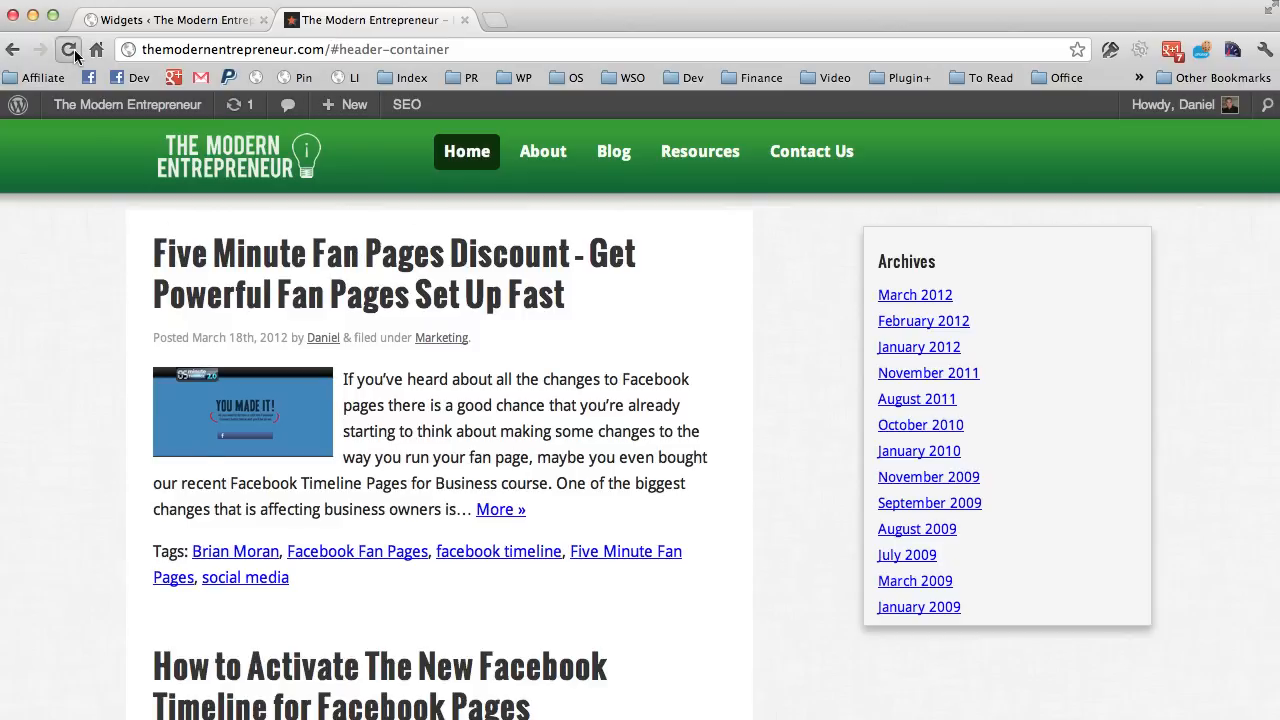
Reload the live site to see Categories, Meta and calendar in the footer, then return to Widgets.
{"action": "left_click", "coordinate": [68, 48]}
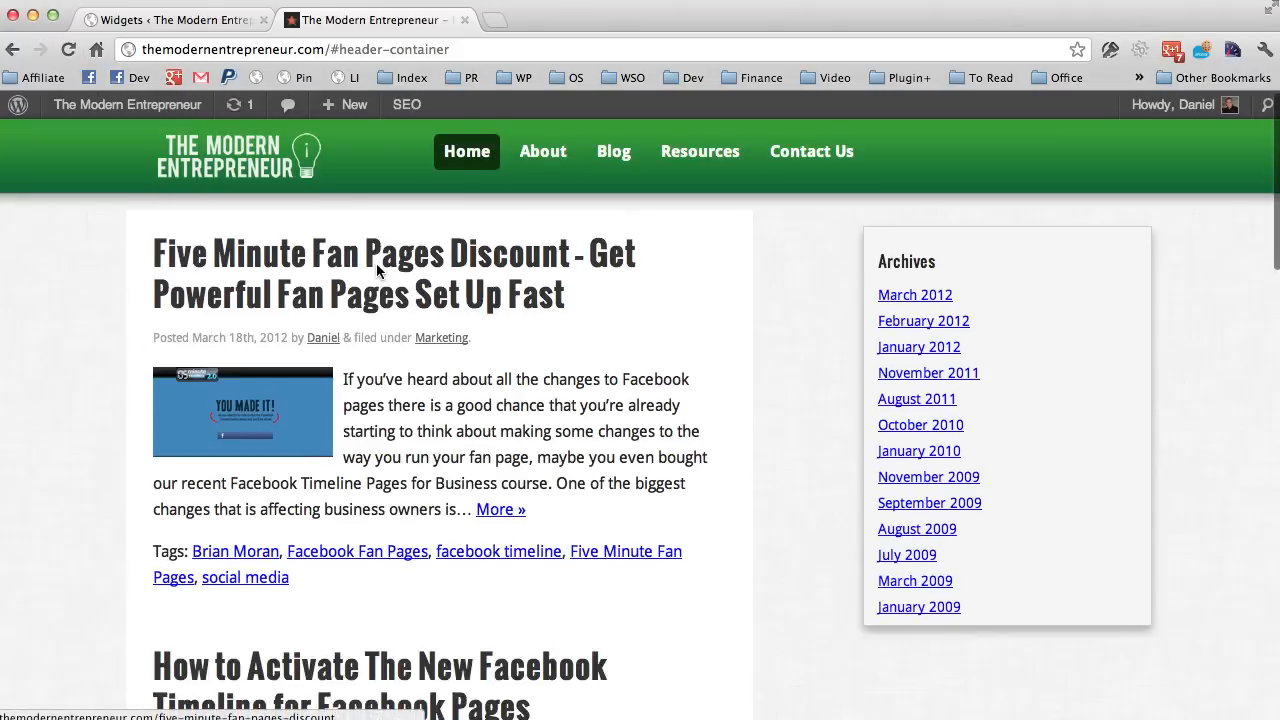
{"action": "scroll", "scroll_direction": "down", "scroll_amount": 3}
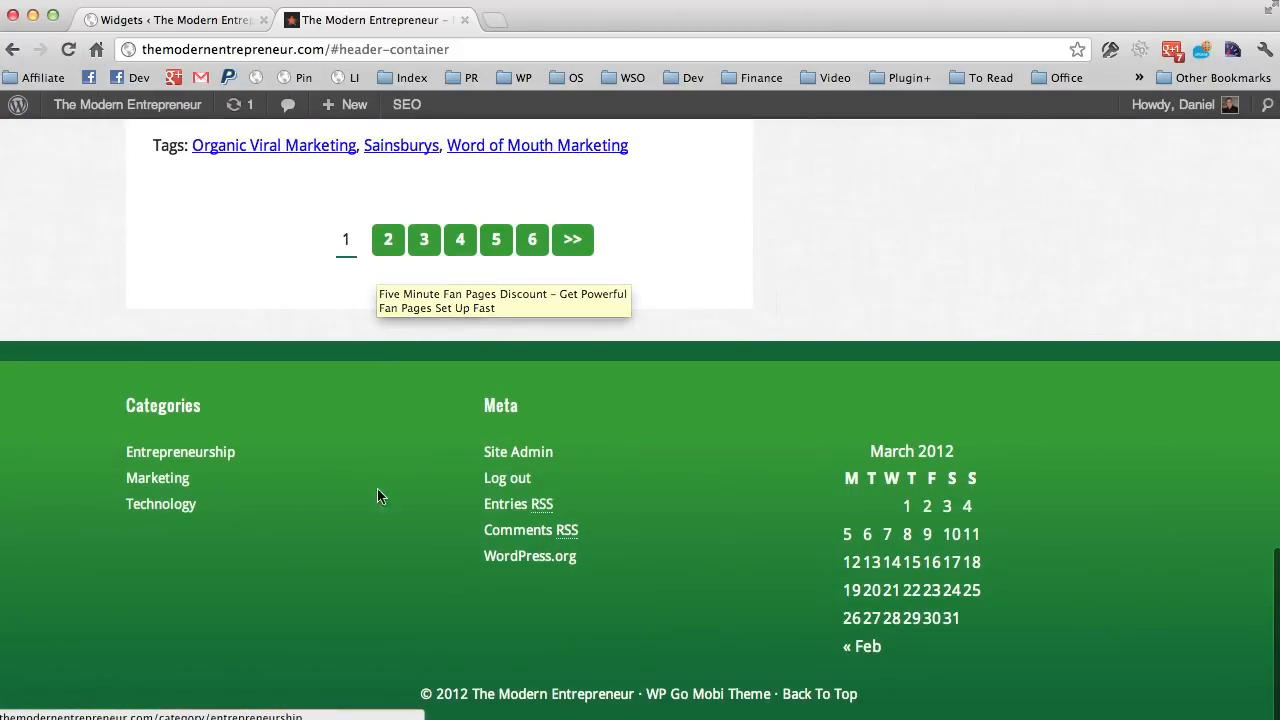
{"action": "mouse_move", "coordinate": [868, 516]}
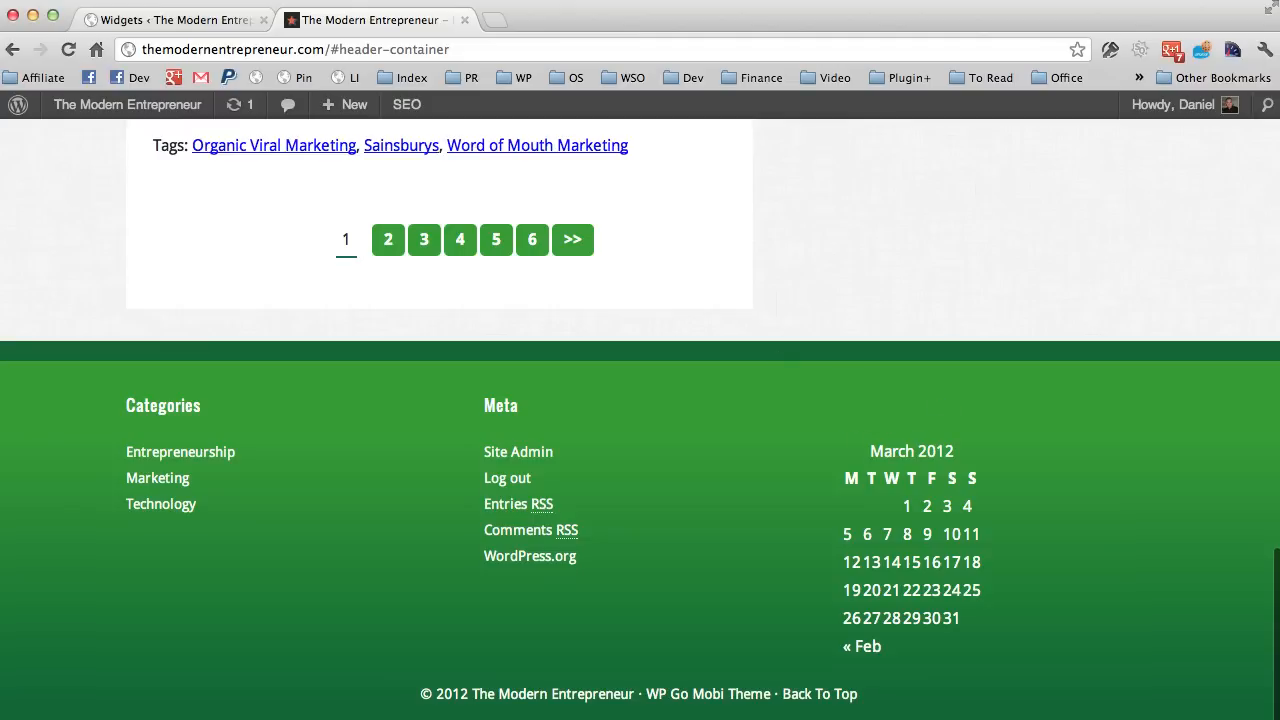
{"action": "left_click", "coordinate": [176, 20]}
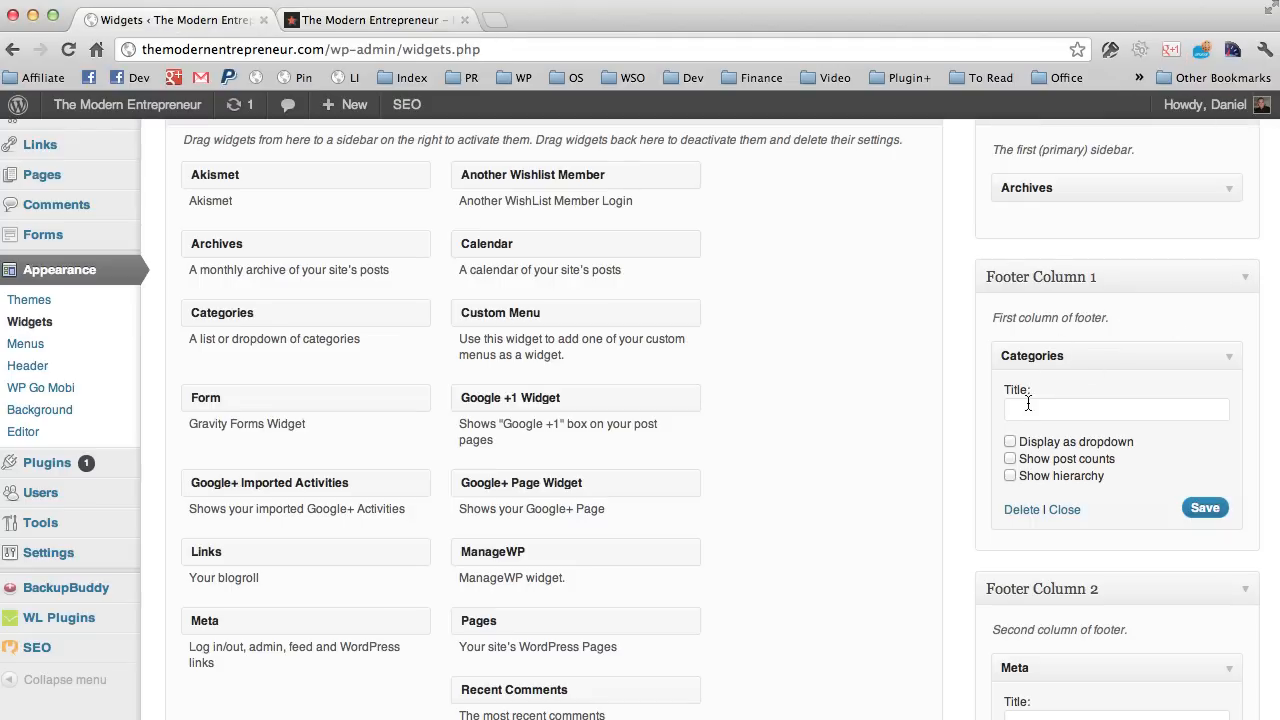
Title the Footer Column 3 Calendar widget 'Calender' and check it on the live site.
{"action": "scroll", "scroll_direction": "down", "scroll_amount": 3}
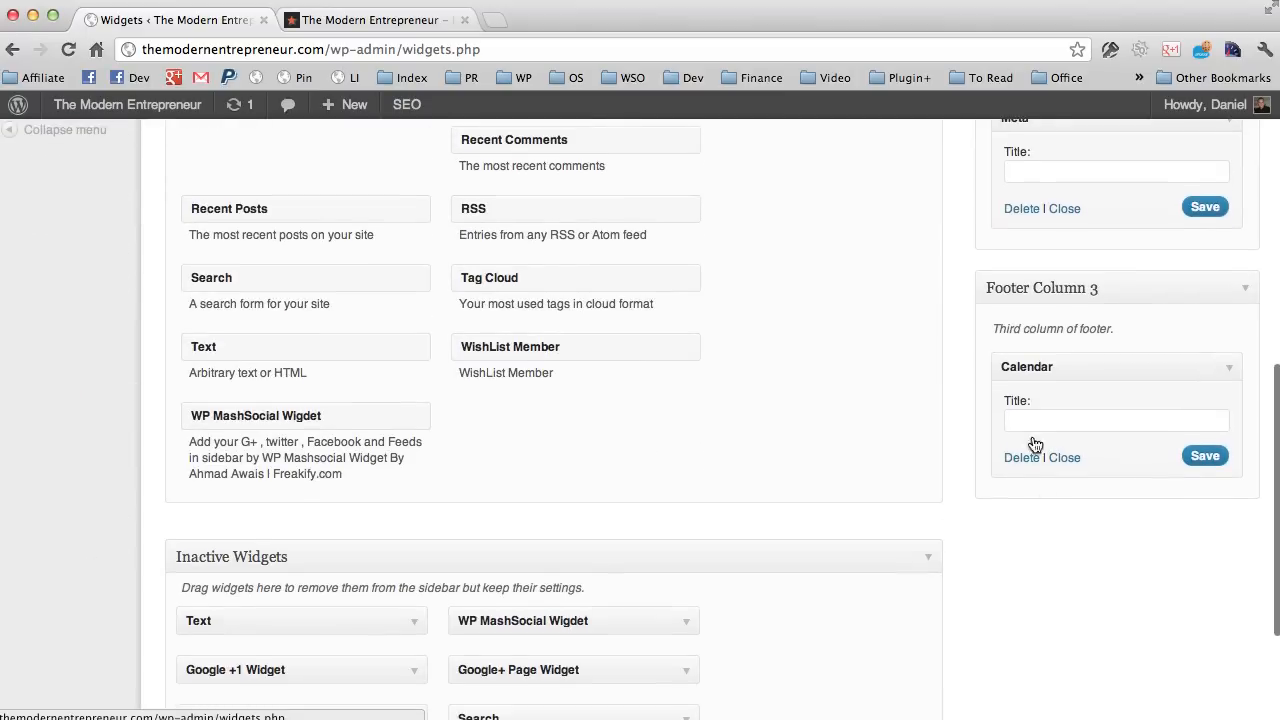
{"action": "type", "text": "Cale"}
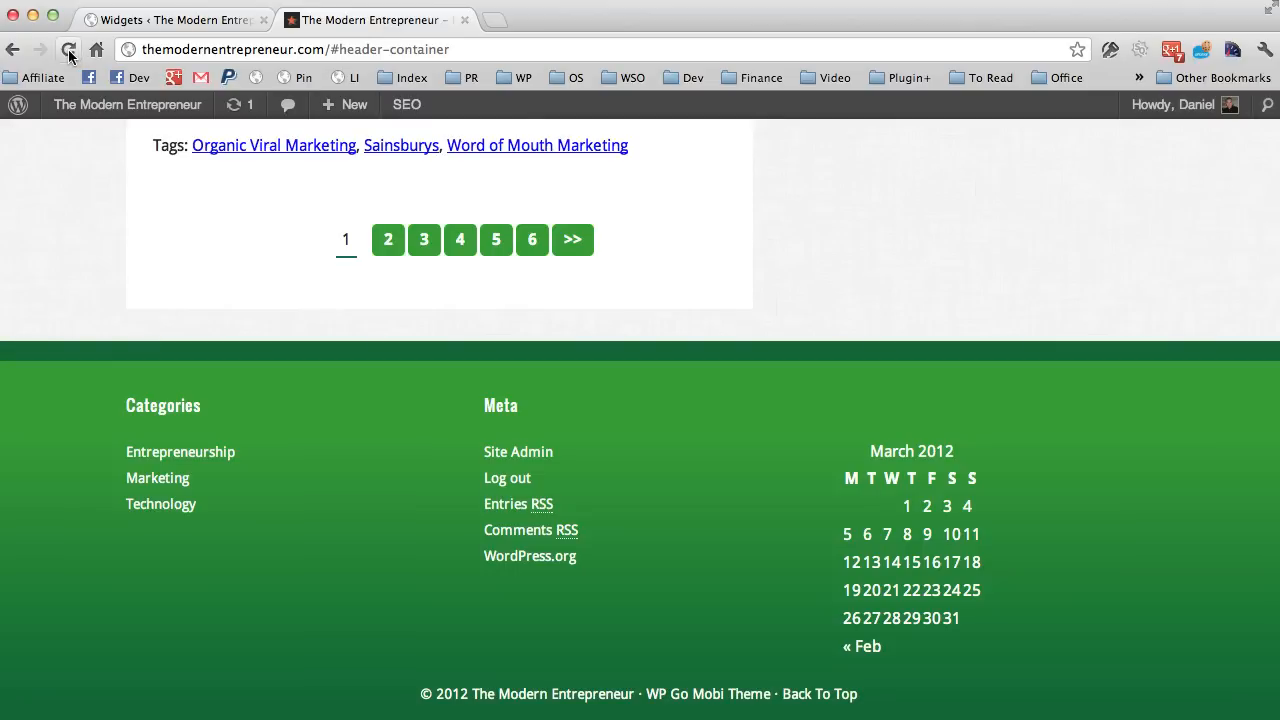
{"action": "left_click", "coordinate": [68, 48]}
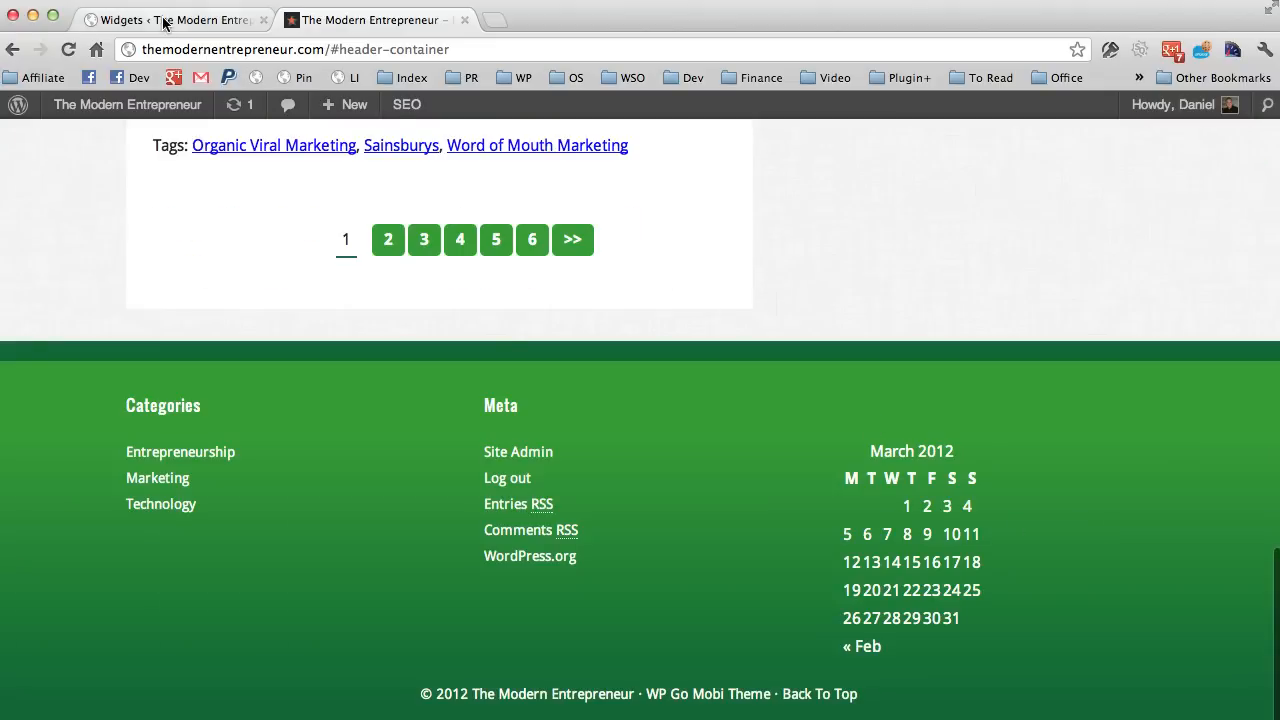
{"action": "left_click", "coordinate": [176, 20]}
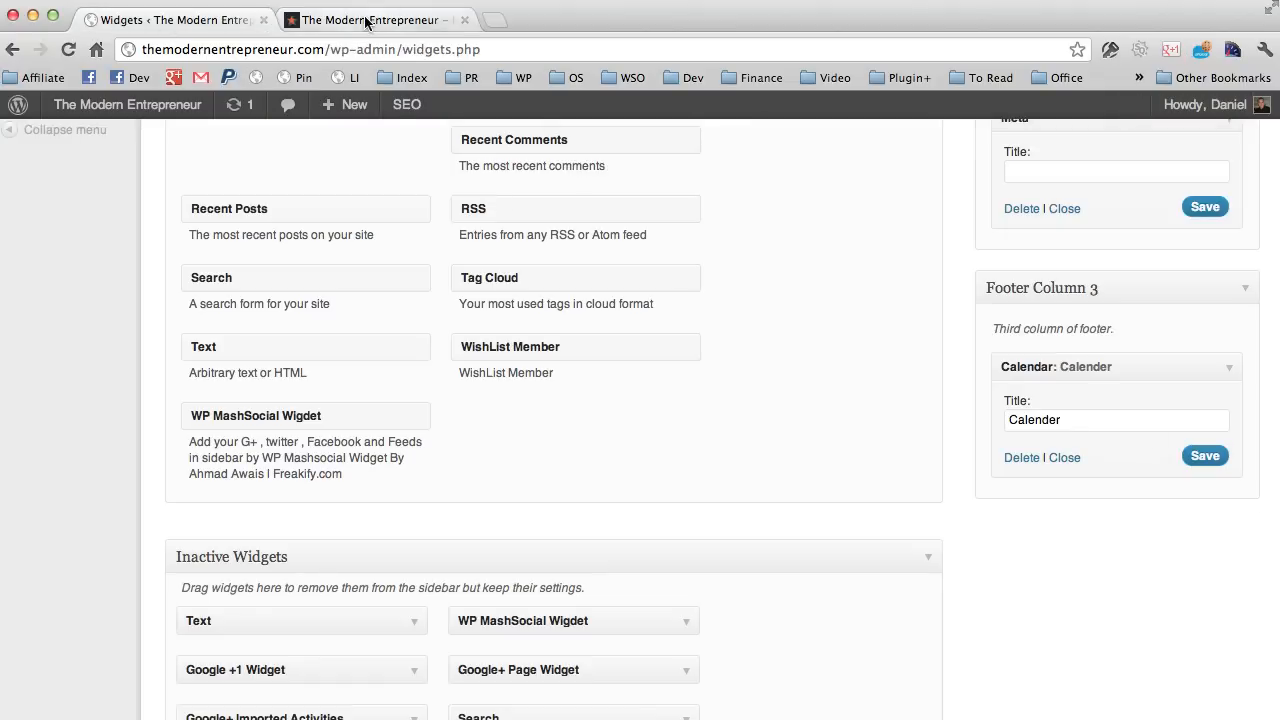
{"action": "left_click", "coordinate": [370, 20]}
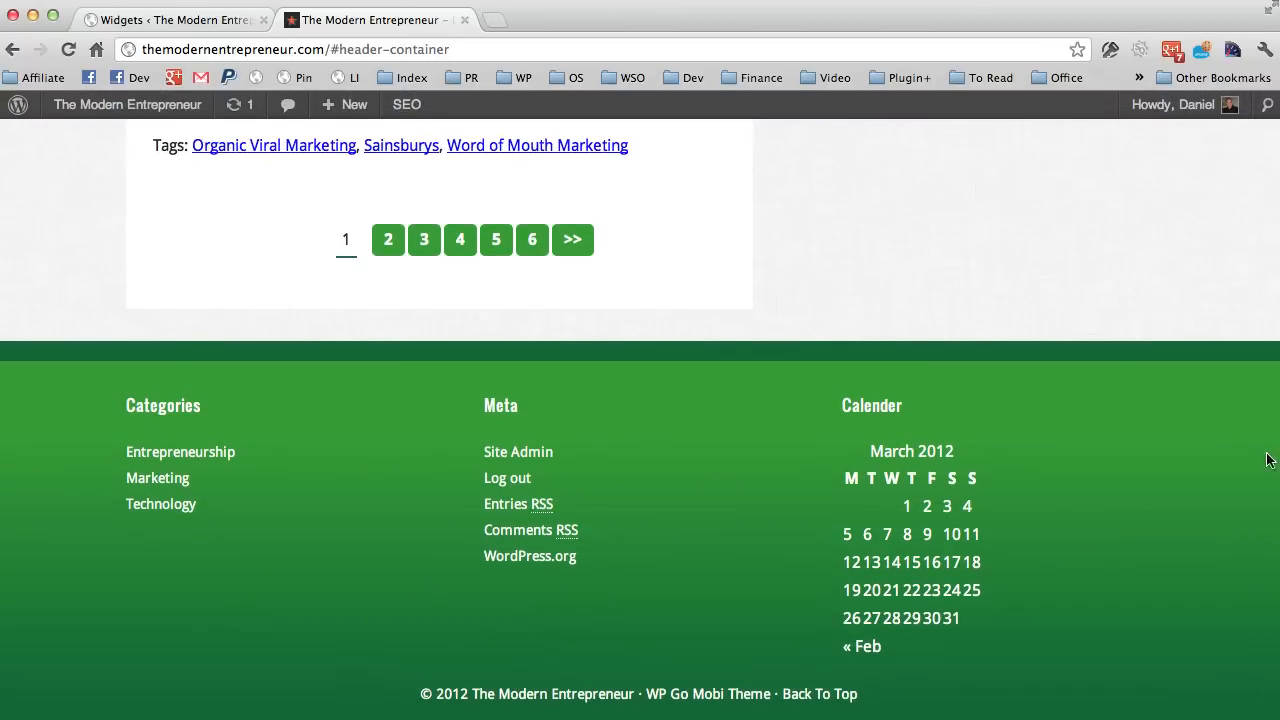
{"action": "mouse_move", "coordinate": [1272, 480]}
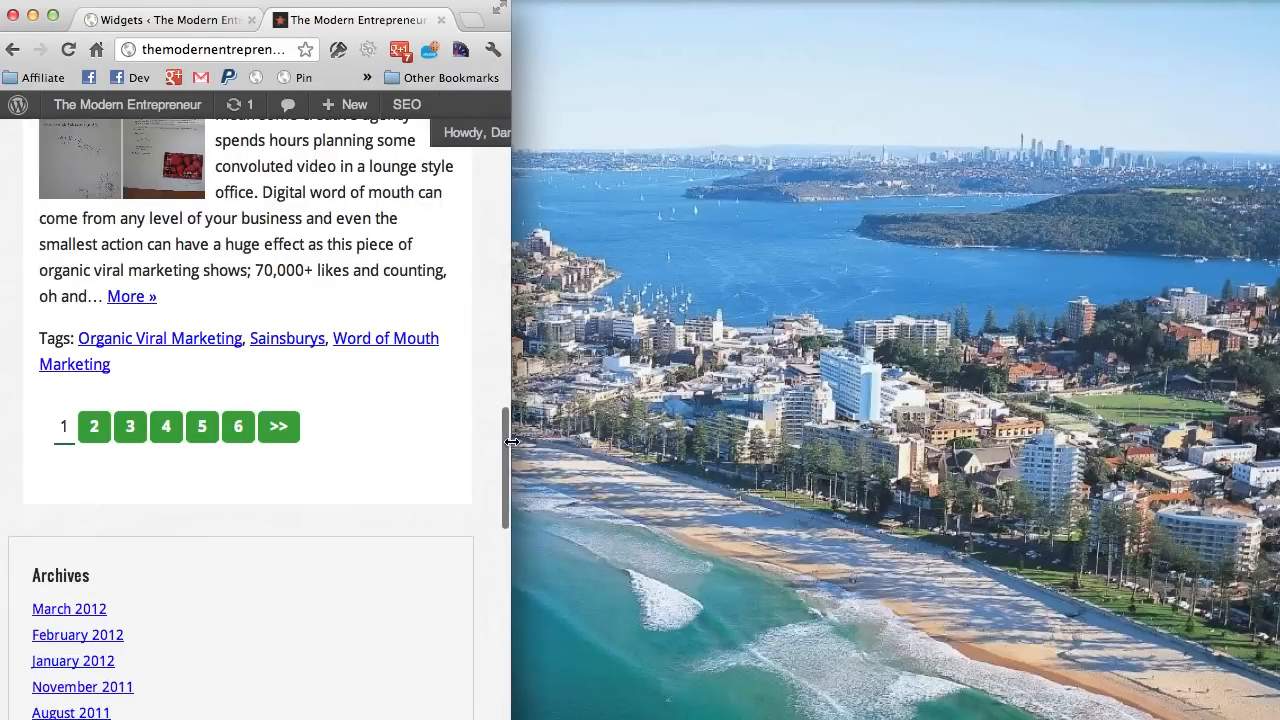
Scroll the narrow-width site to see footer widgets stacked, then return to the Widgets page.
{"action": "scroll", "scroll_direction": "down", "scroll_amount": 3}
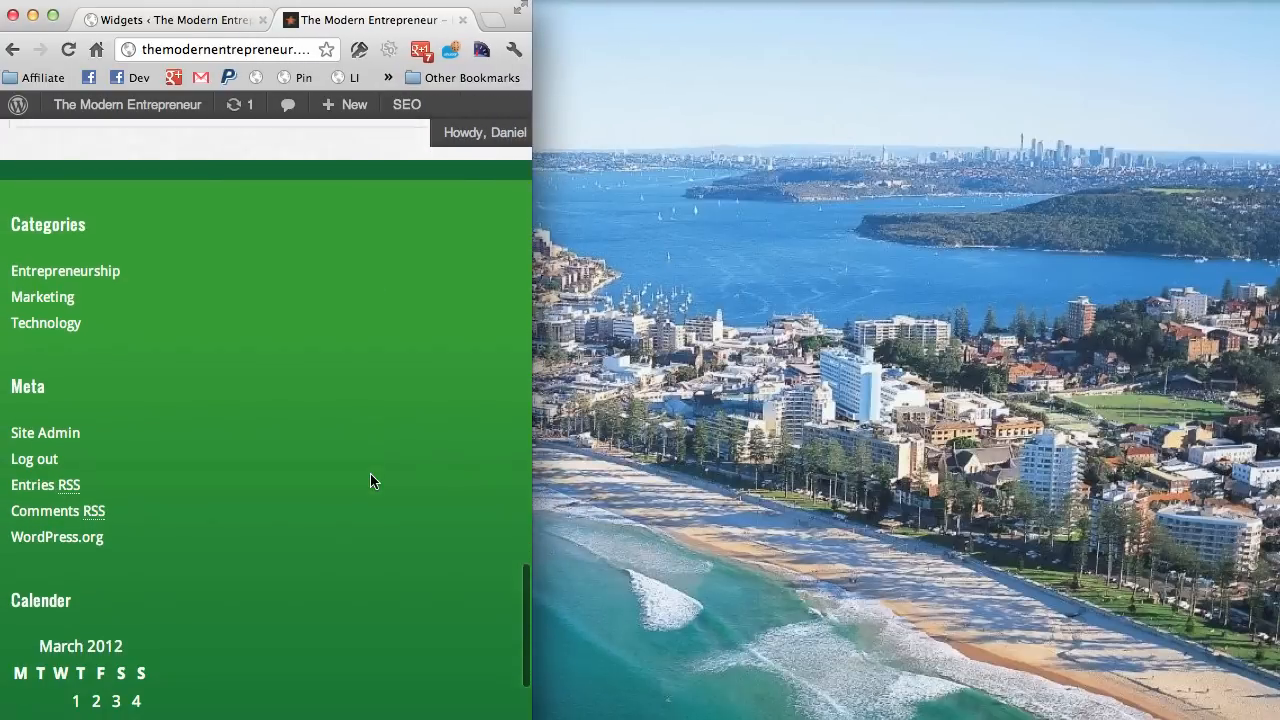
{"action": "scroll", "scroll_direction": "up", "scroll_amount": 3}
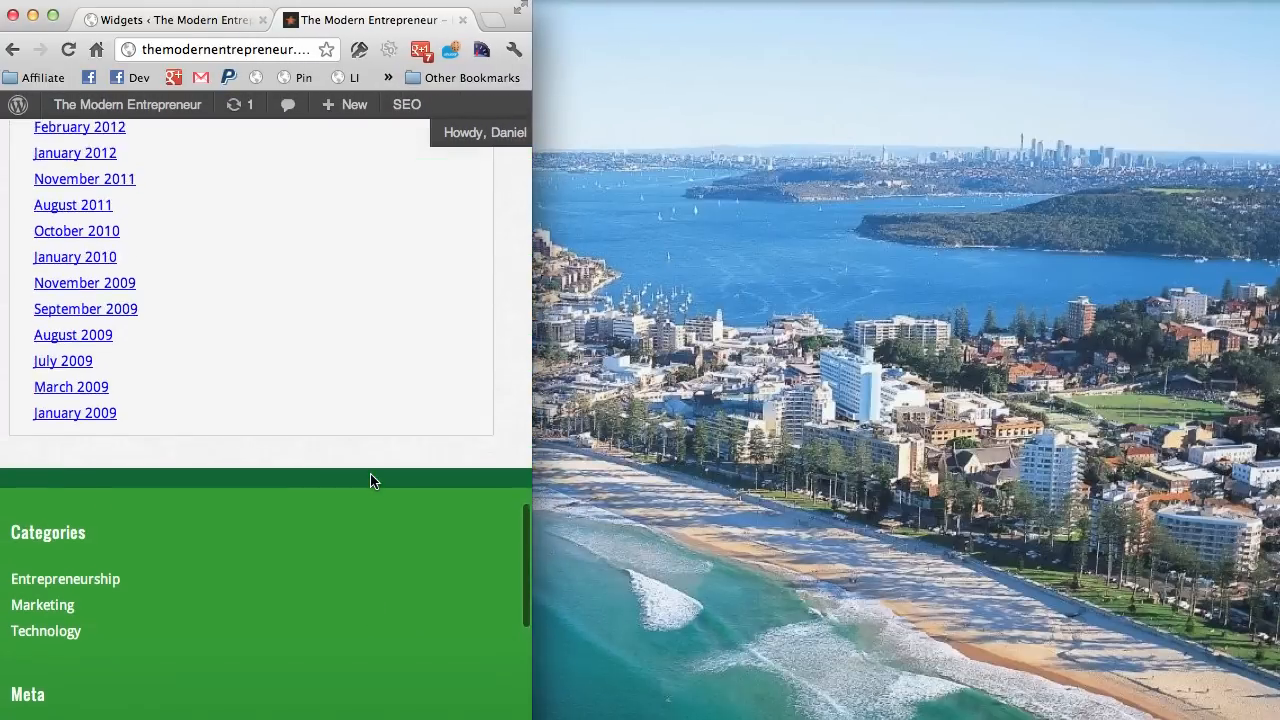
{"action": "scroll", "scroll_direction": "up", "scroll_amount": 3}
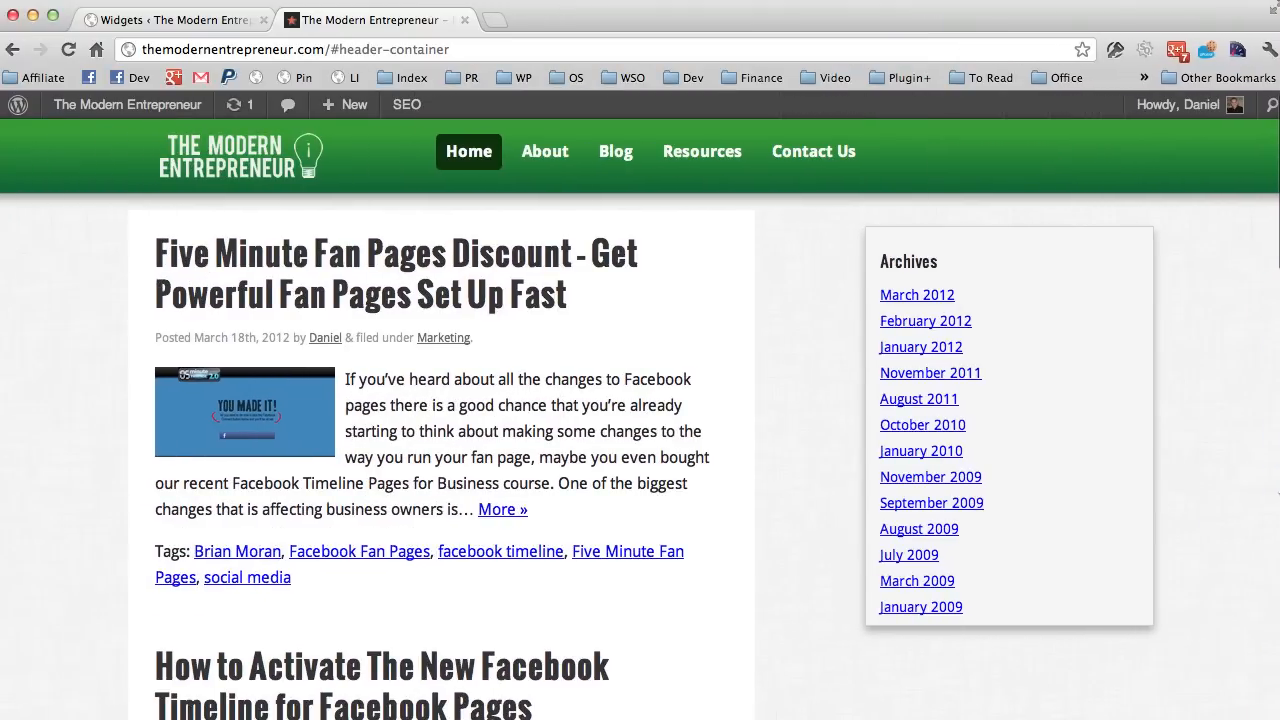
{"action": "left_click", "coordinate": [176, 20]}
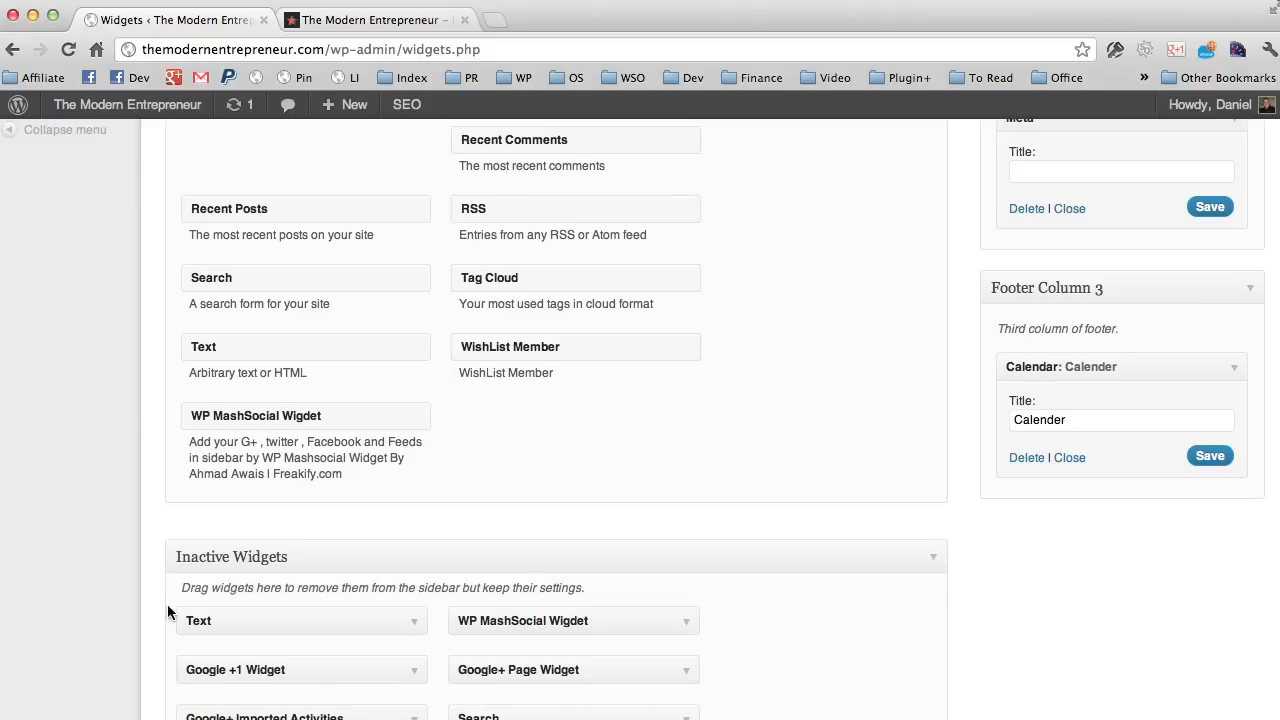
{"action": "scroll", "scroll_direction": "up", "scroll_amount": 3}
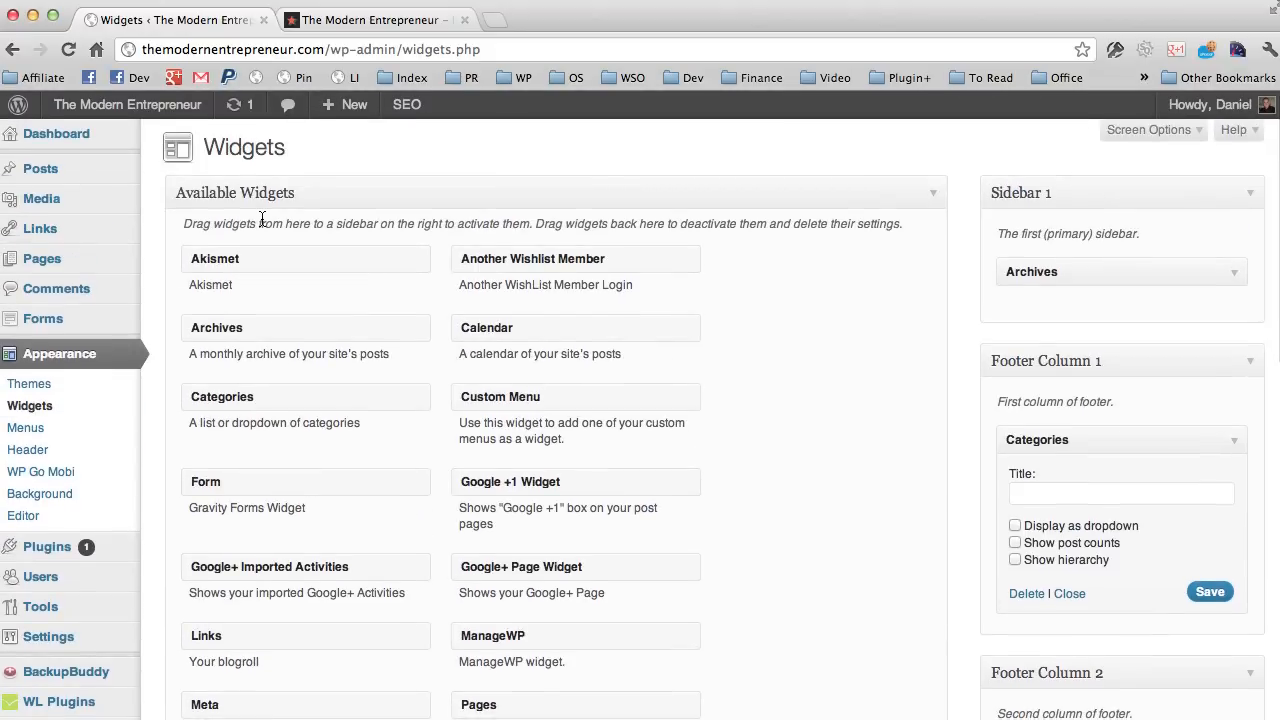
{"action": "mouse_move", "coordinate": [40, 472]}
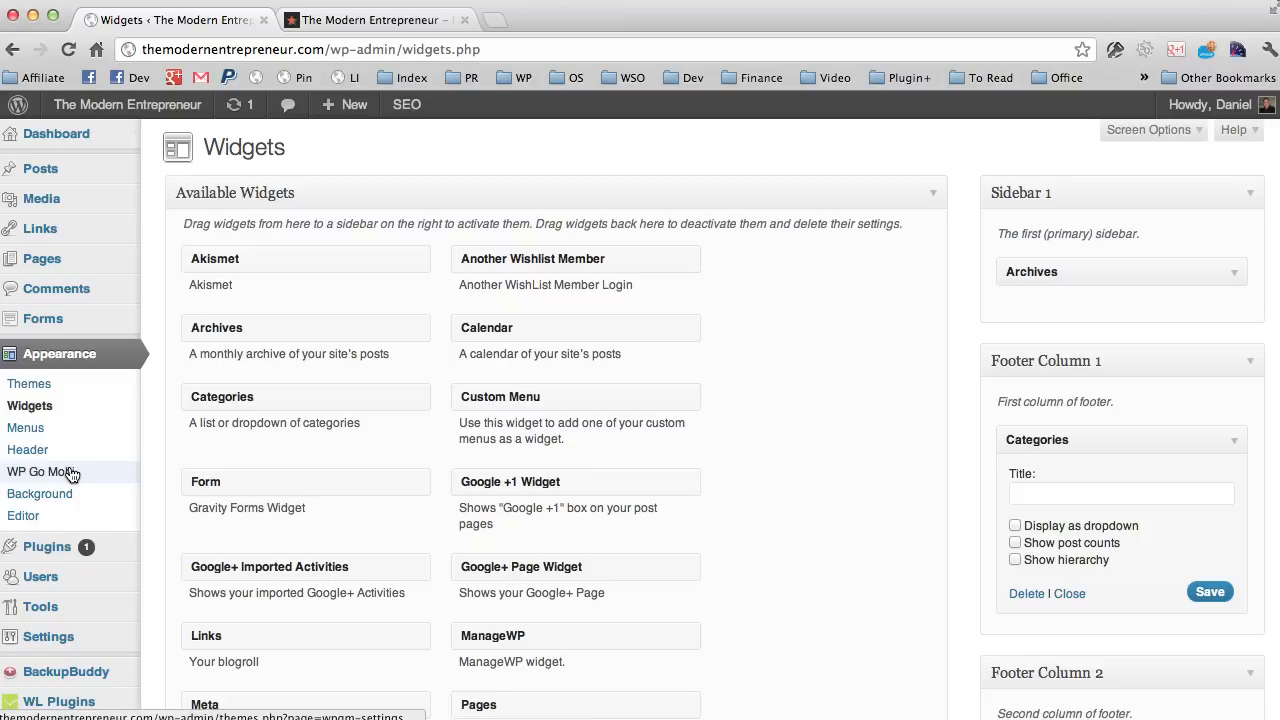
{"action": "left_click", "coordinate": [42, 472]}
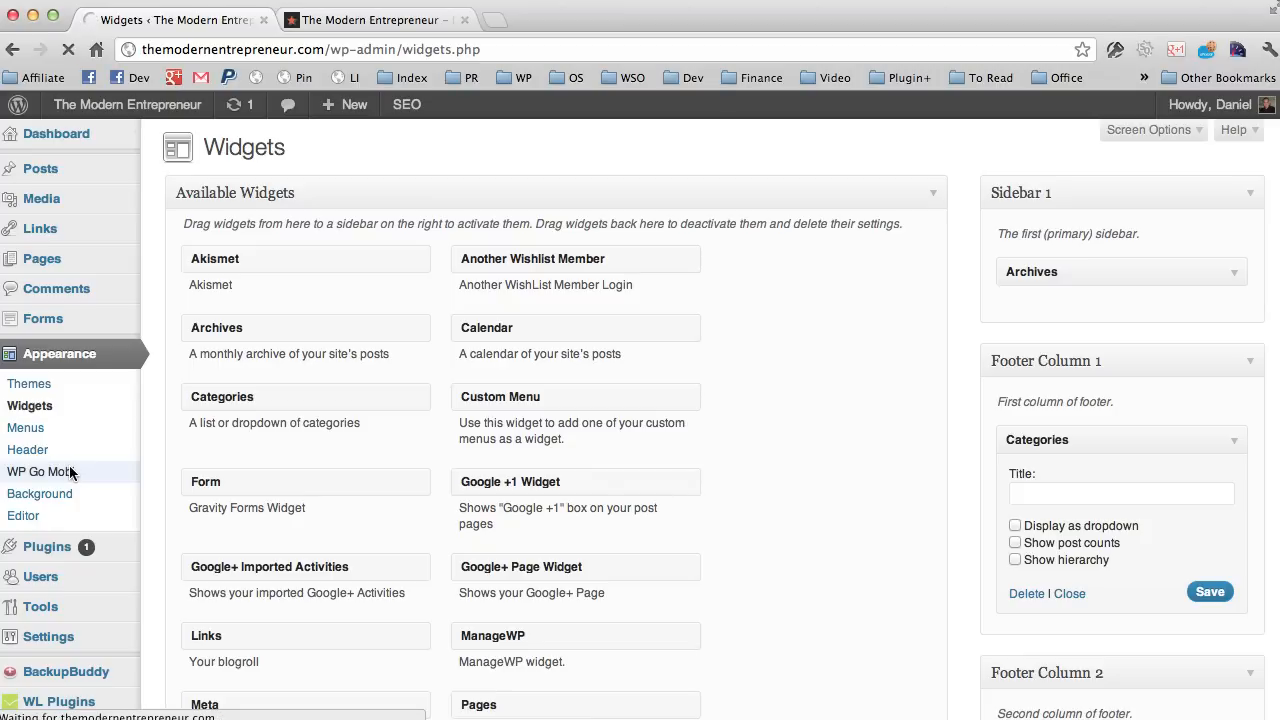
{"action": "left_click", "coordinate": [40, 472]}
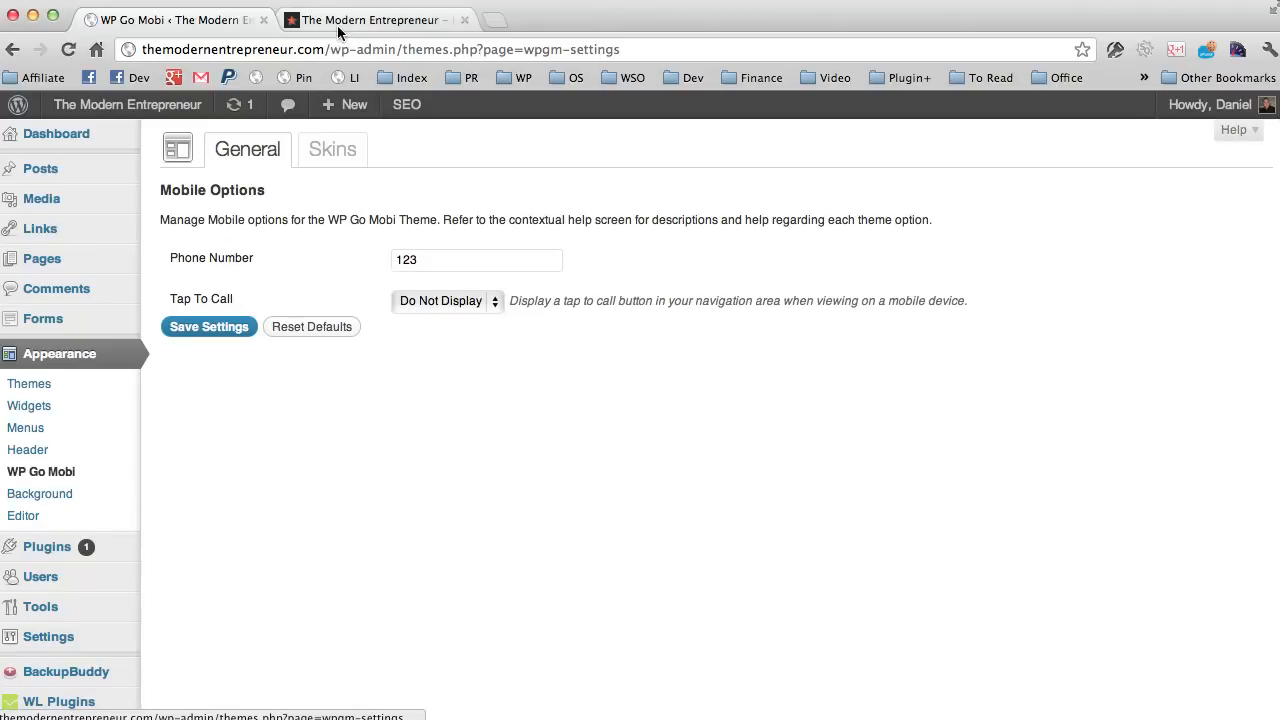
{"action": "triple_click", "coordinate": [476, 260]}
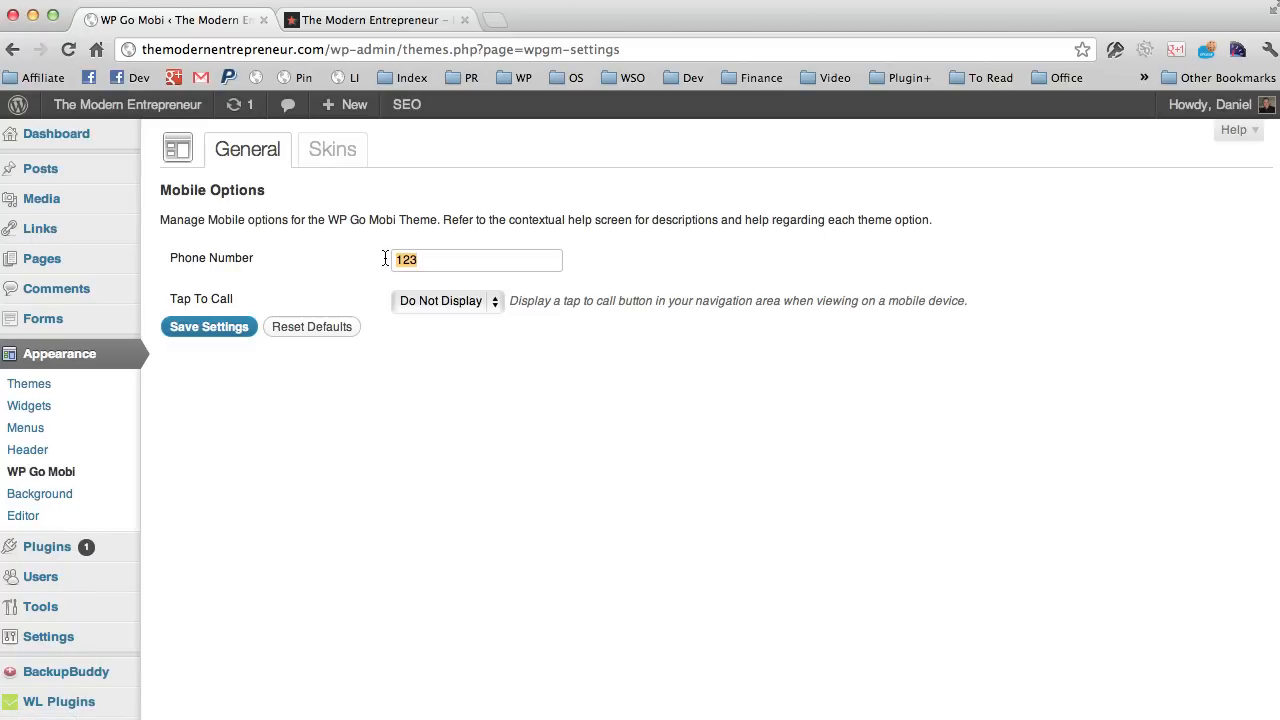
{"action": "type", "text": "012344"}
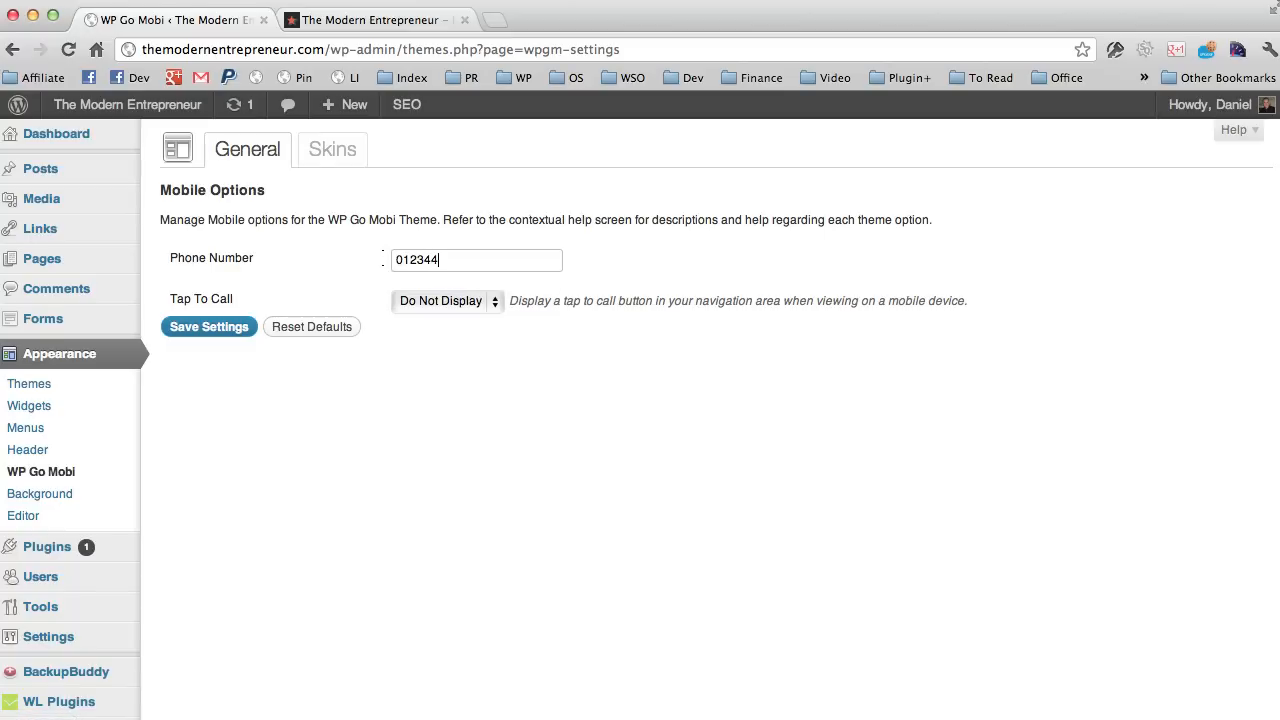
{"action": "type", "text": "56789"}
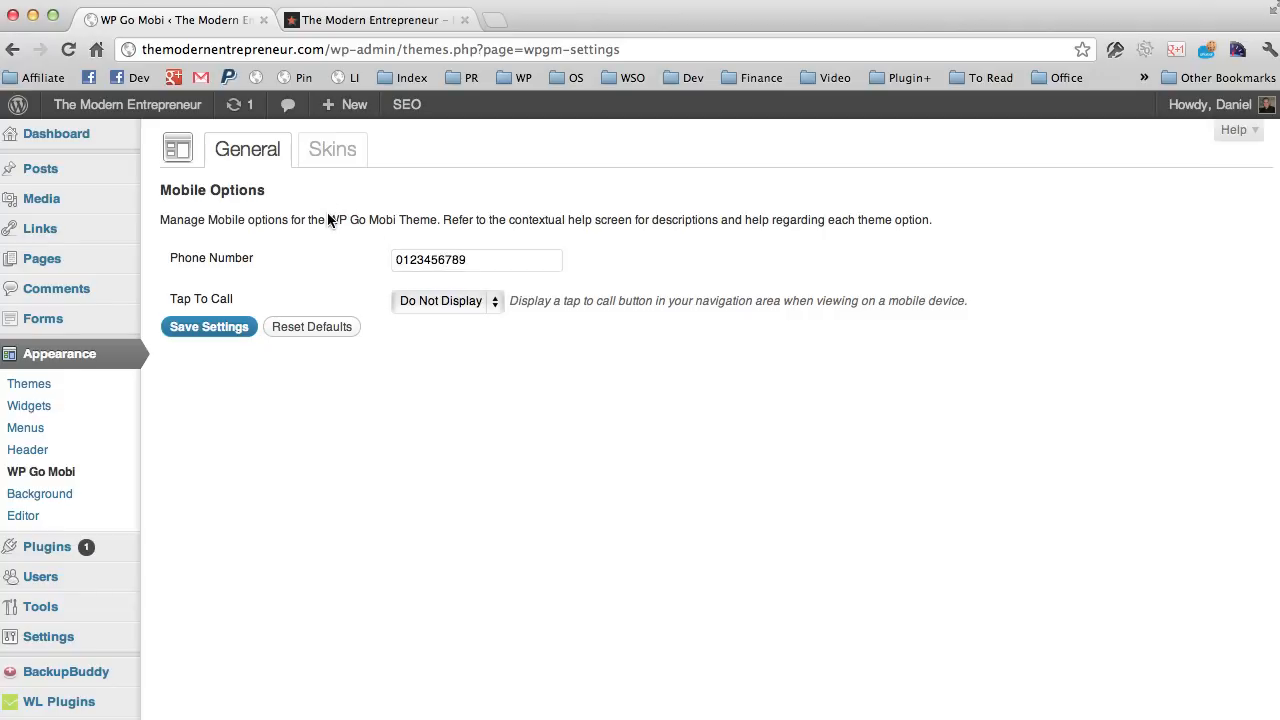
{"action": "left_click", "coordinate": [444, 300]}
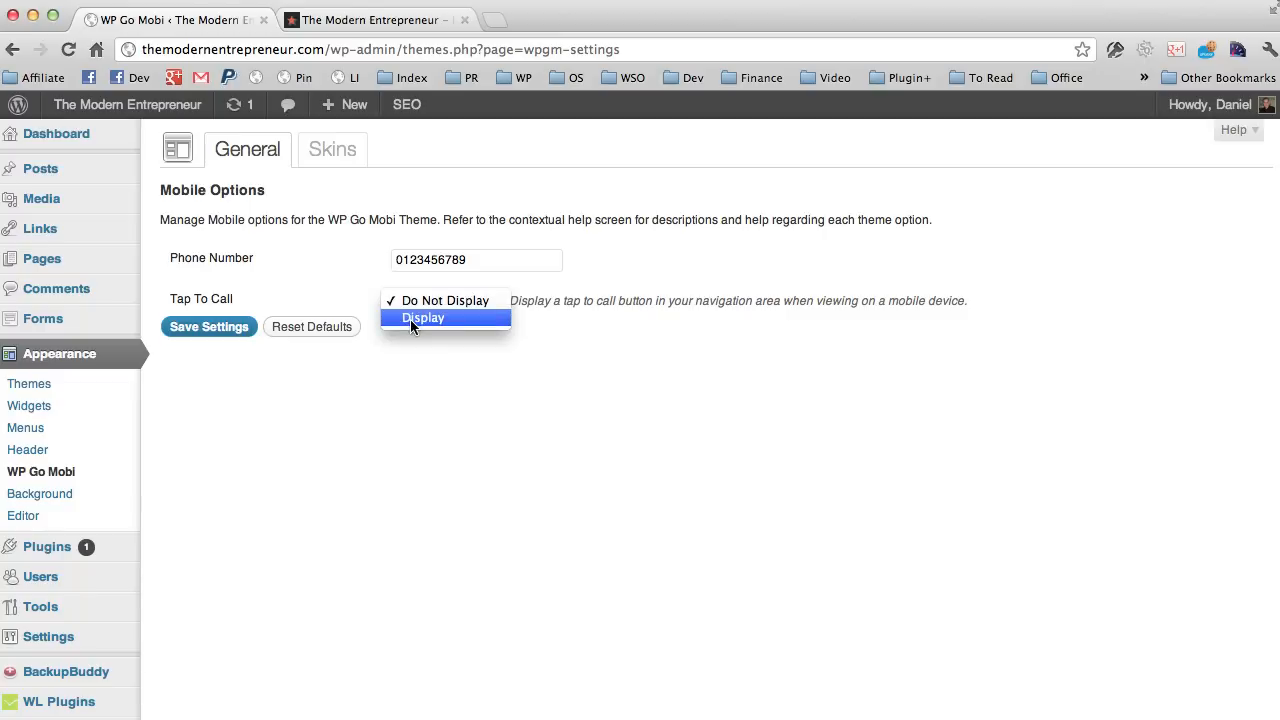
{"action": "left_click", "coordinate": [424, 316]}
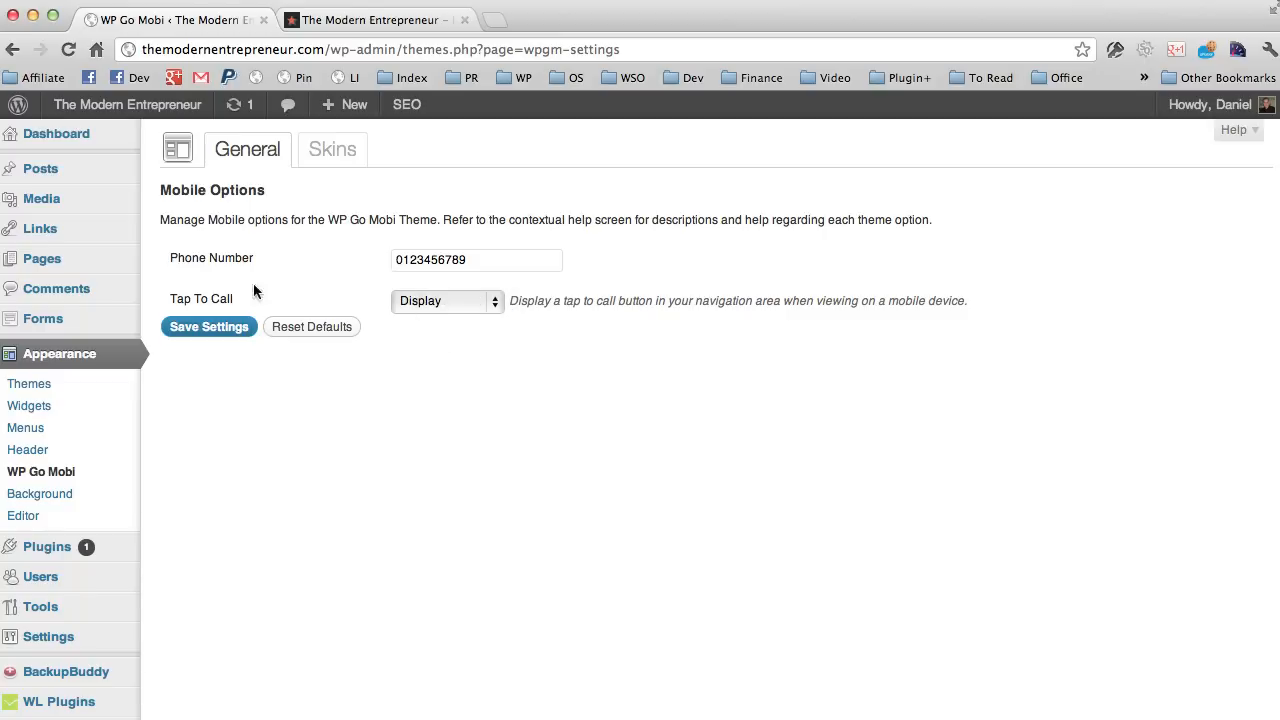
{"action": "left_click", "coordinate": [208, 326]}
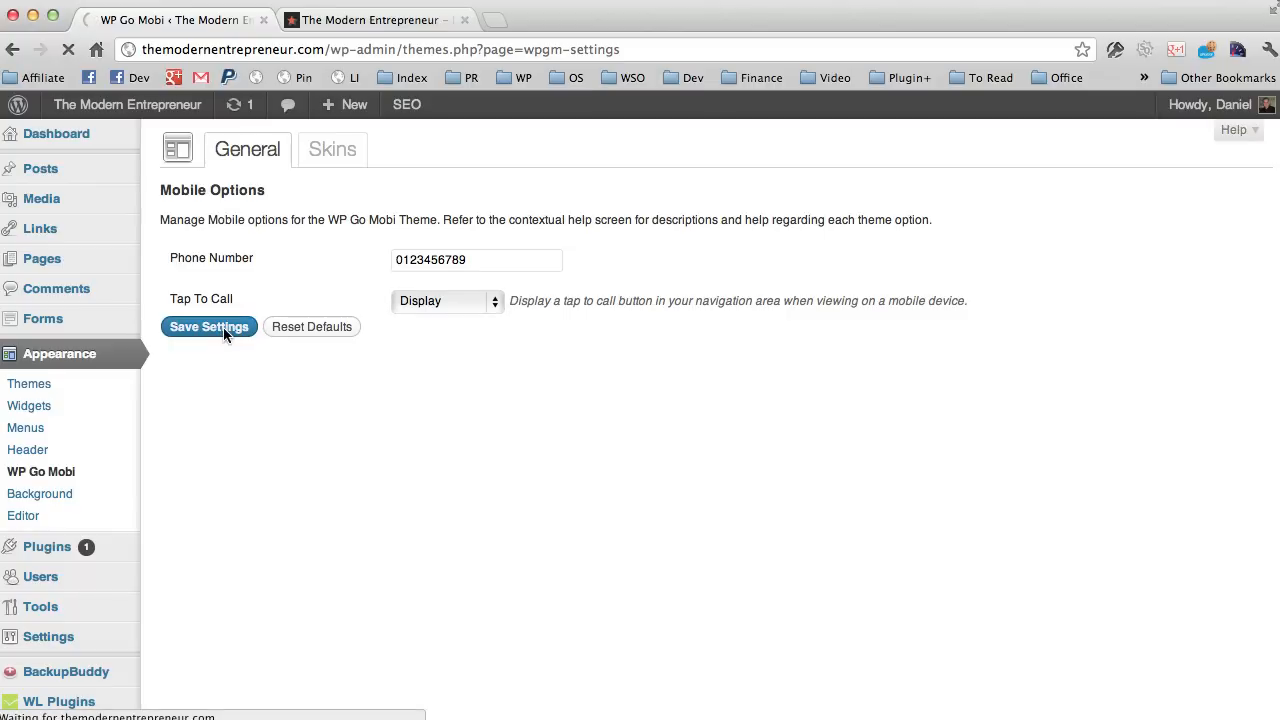
{"action": "left_click", "coordinate": [208, 326]}
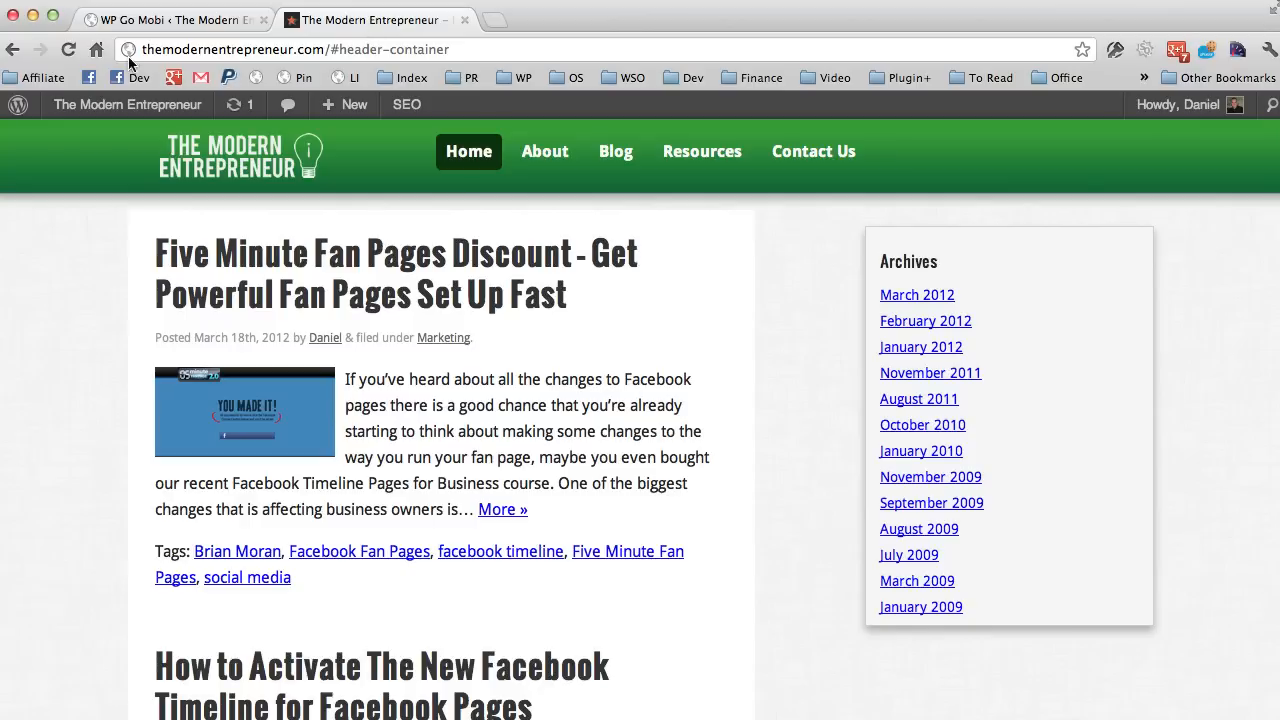
{"action": "left_click", "coordinate": [68, 48]}
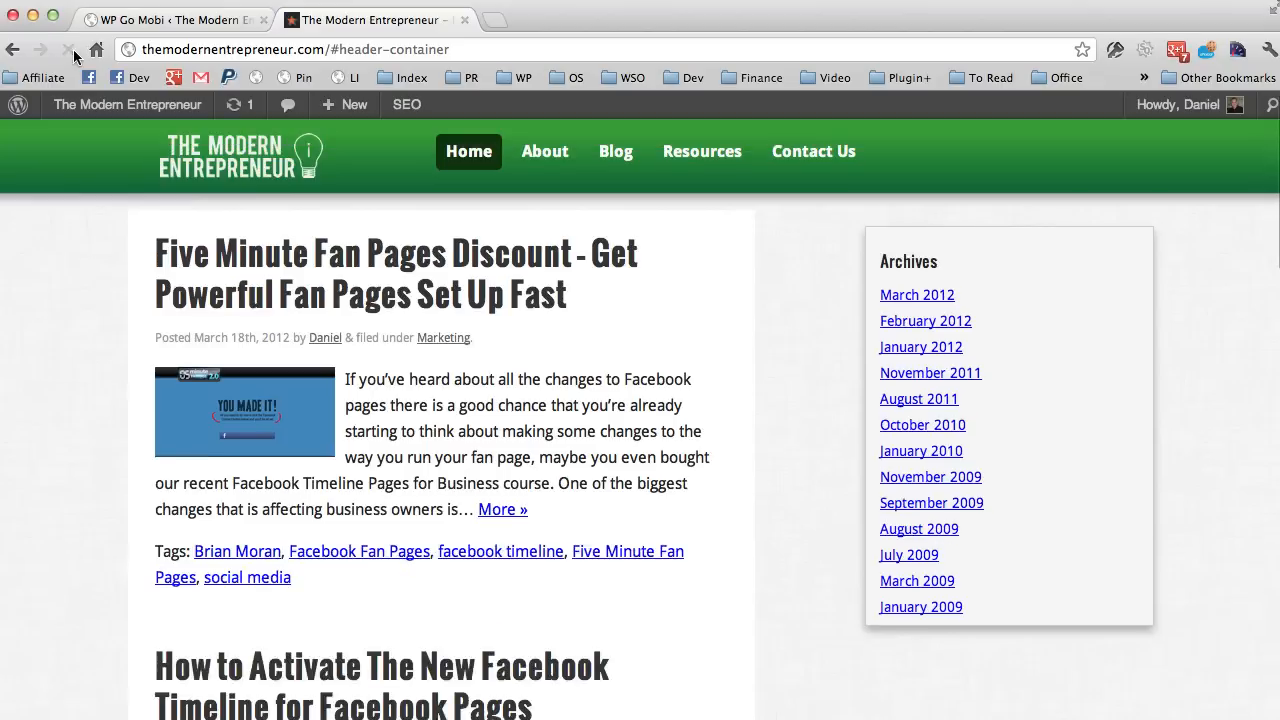
{"action": "left_click", "coordinate": [68, 48]}
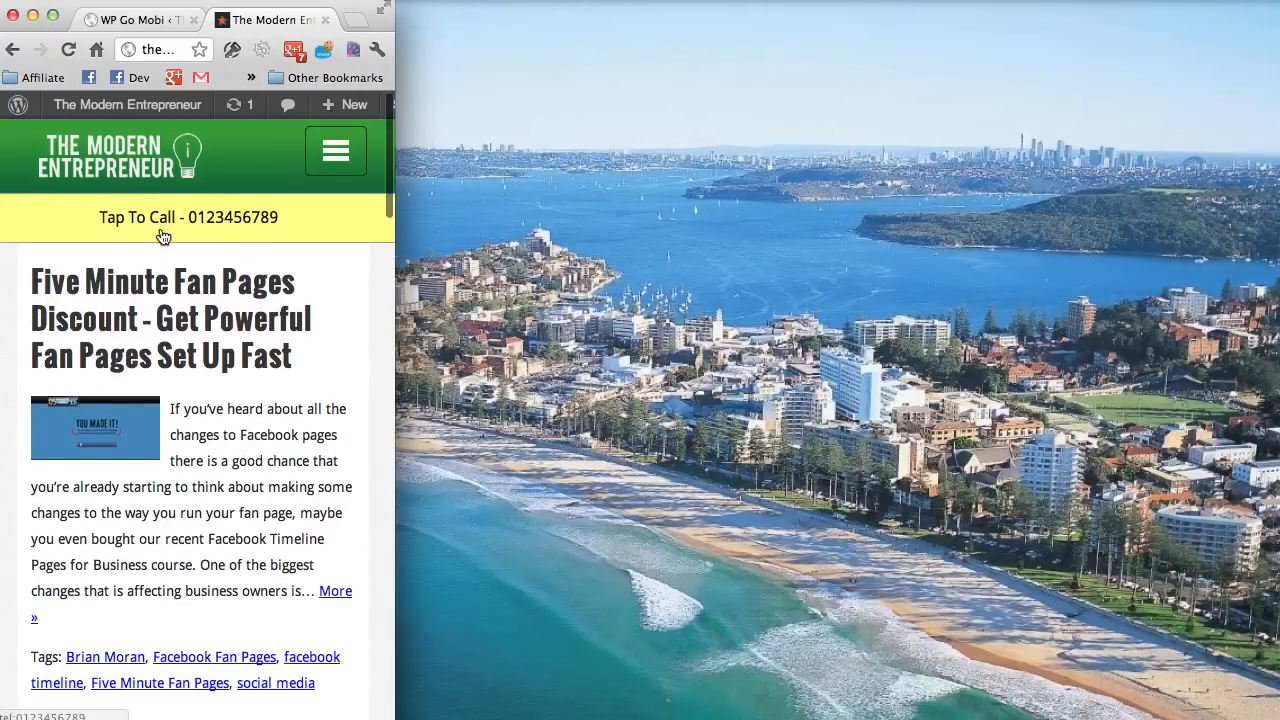
{"action": "mouse_move", "coordinate": [244, 228]}
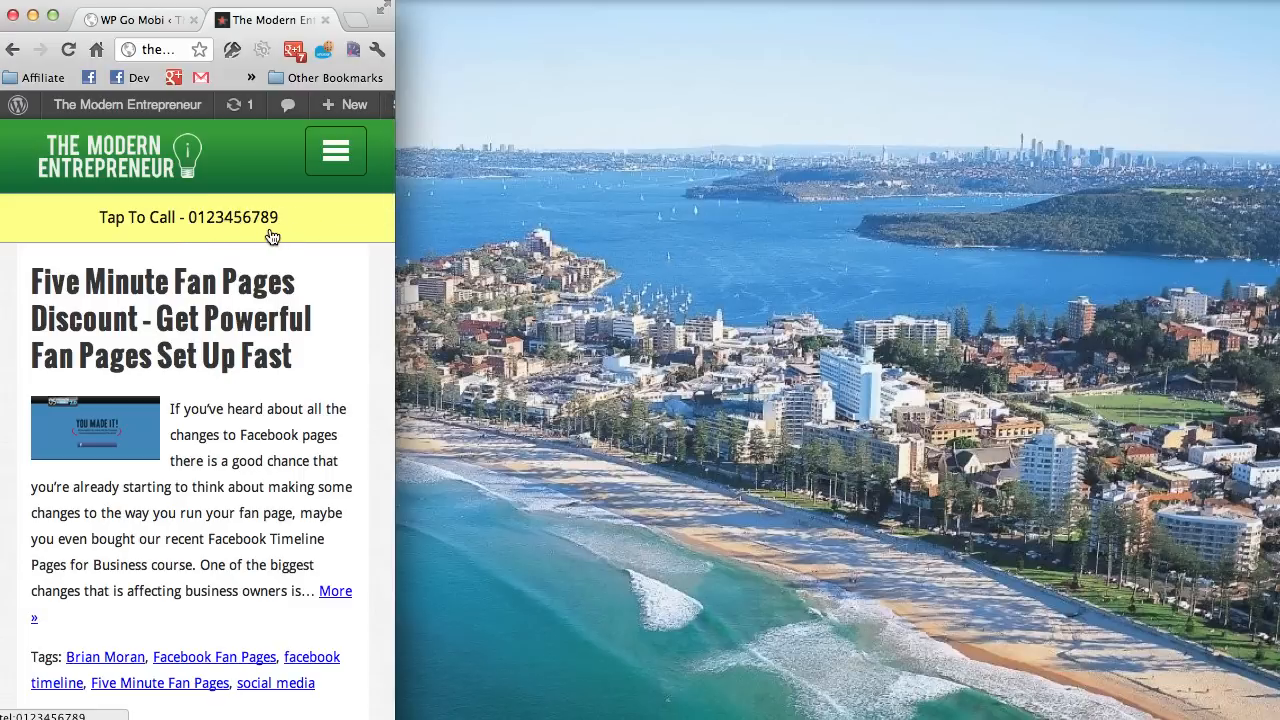
{"action": "mouse_move", "coordinate": [220, 230]}
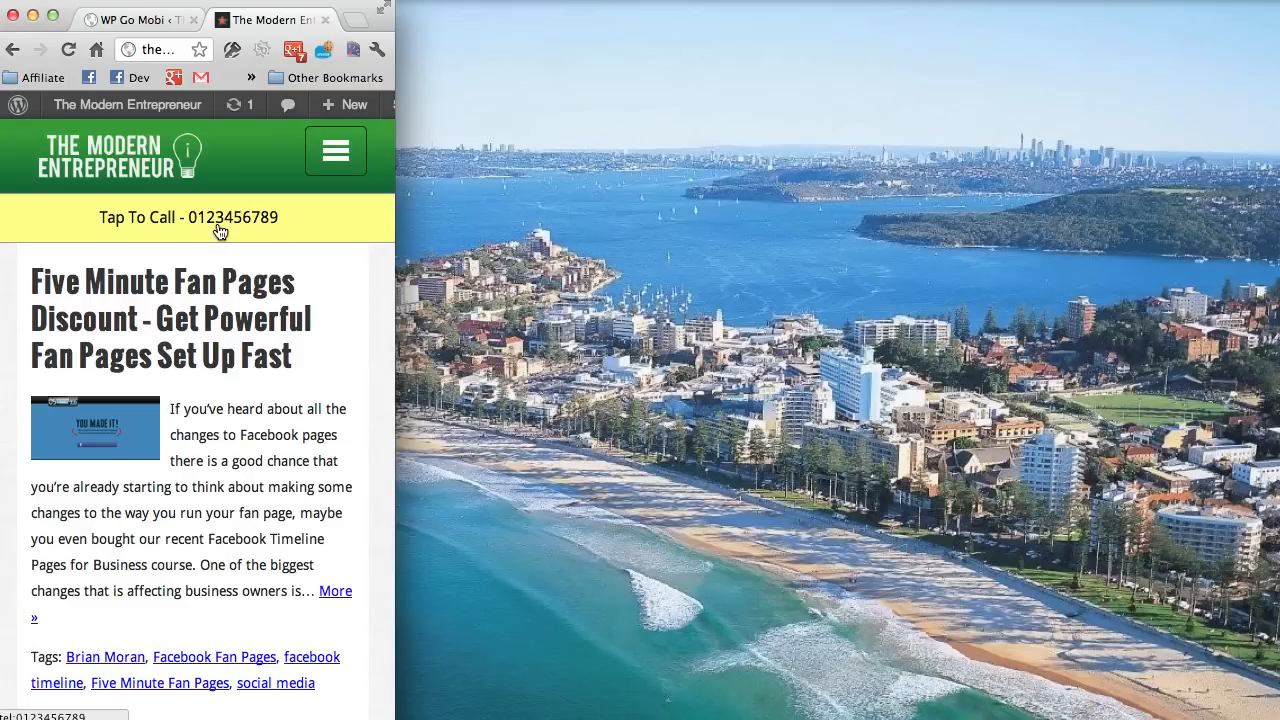
{"action": "mouse_move", "coordinate": [310, 230]}
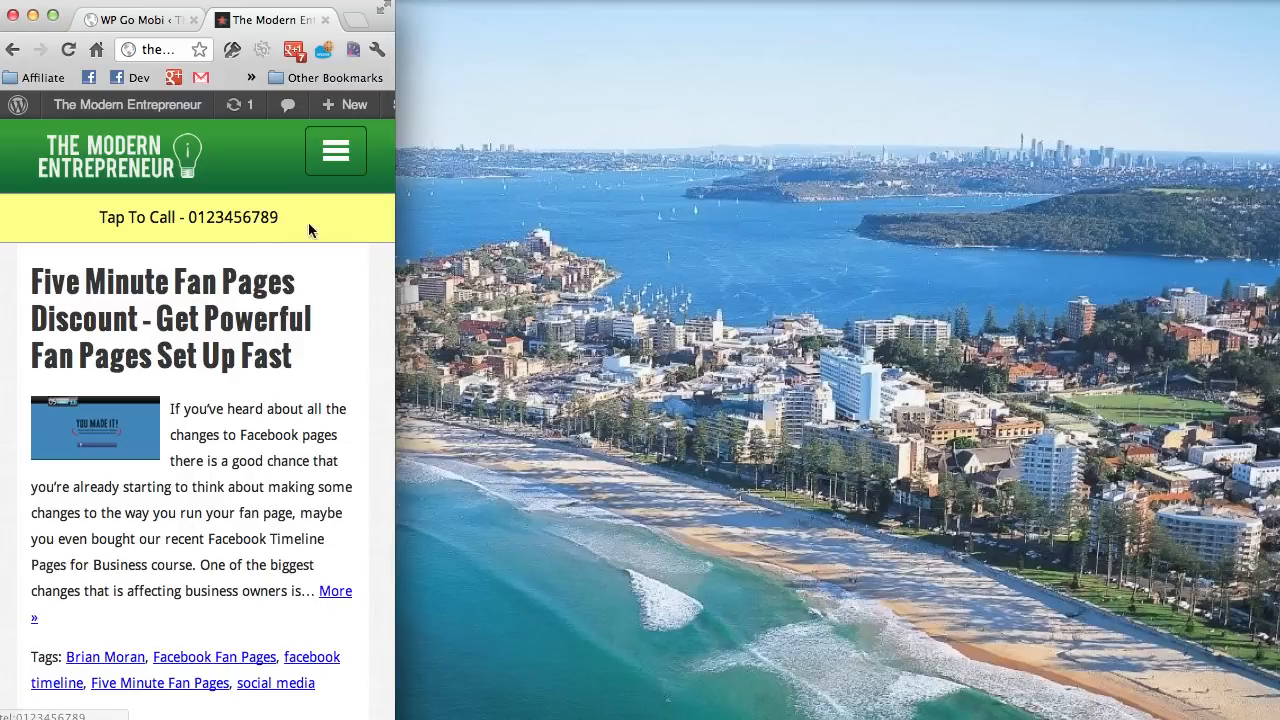
{"action": "mouse_move", "coordinate": [292, 242]}
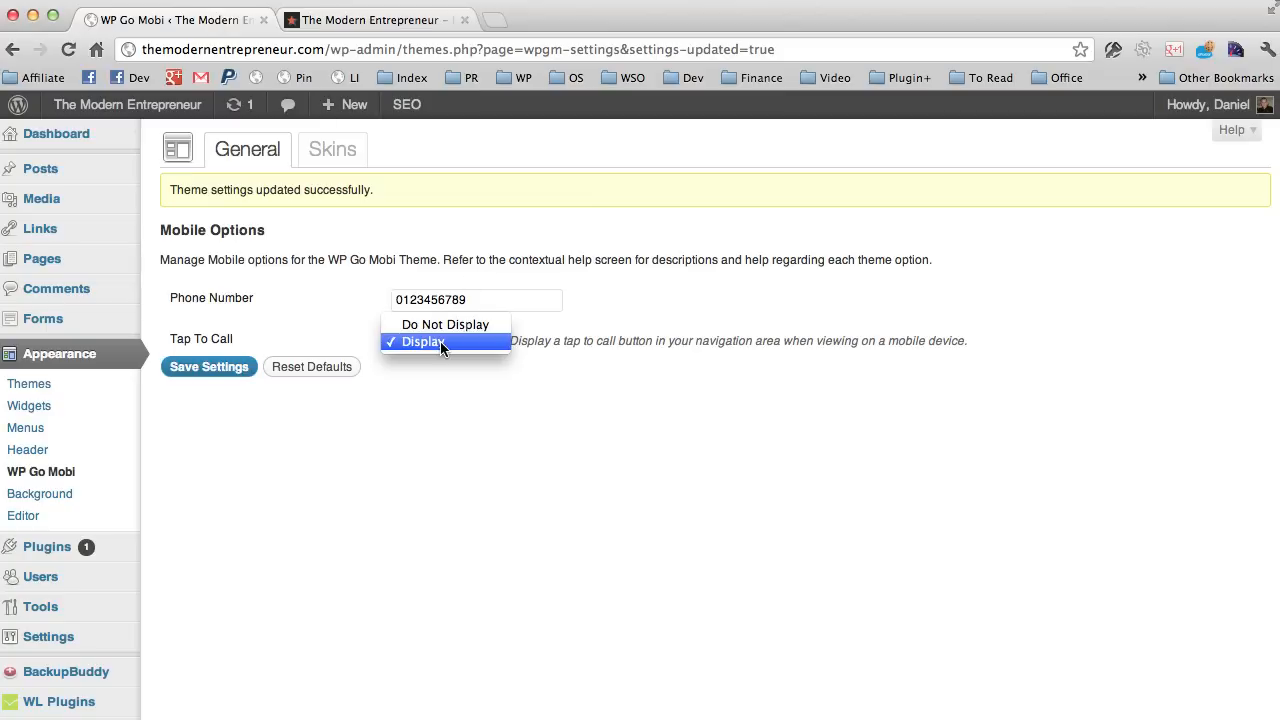
Set Tap To Call to Do Not Display, save settings, and switch to the live site.
{"action": "left_click", "coordinate": [444, 324]}
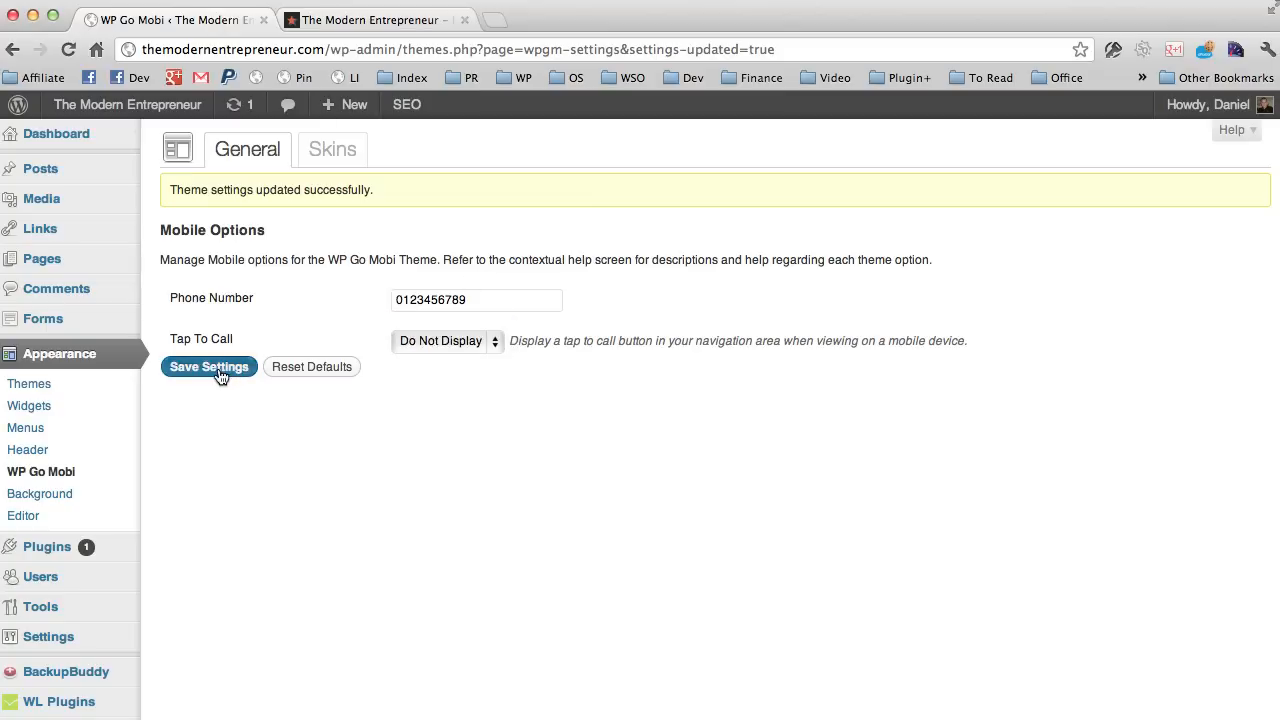
{"action": "left_click", "coordinate": [208, 366]}
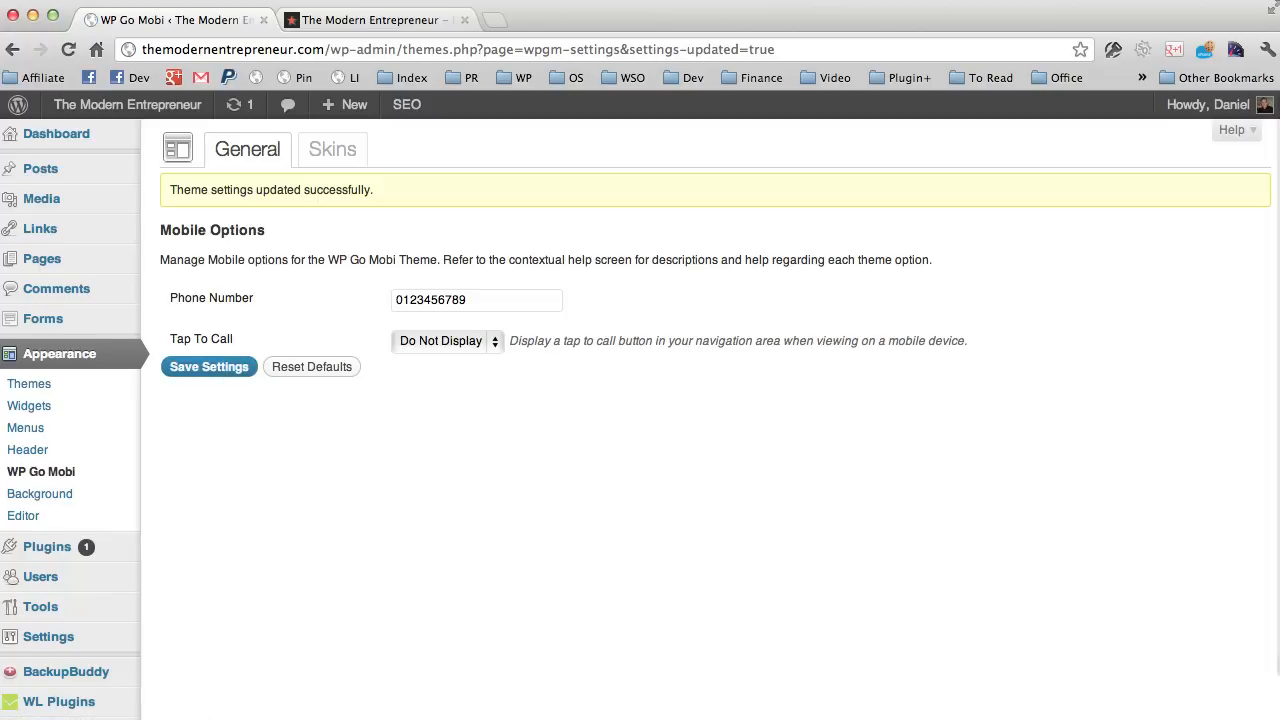
{"action": "mouse_move", "coordinate": [268, 234]}
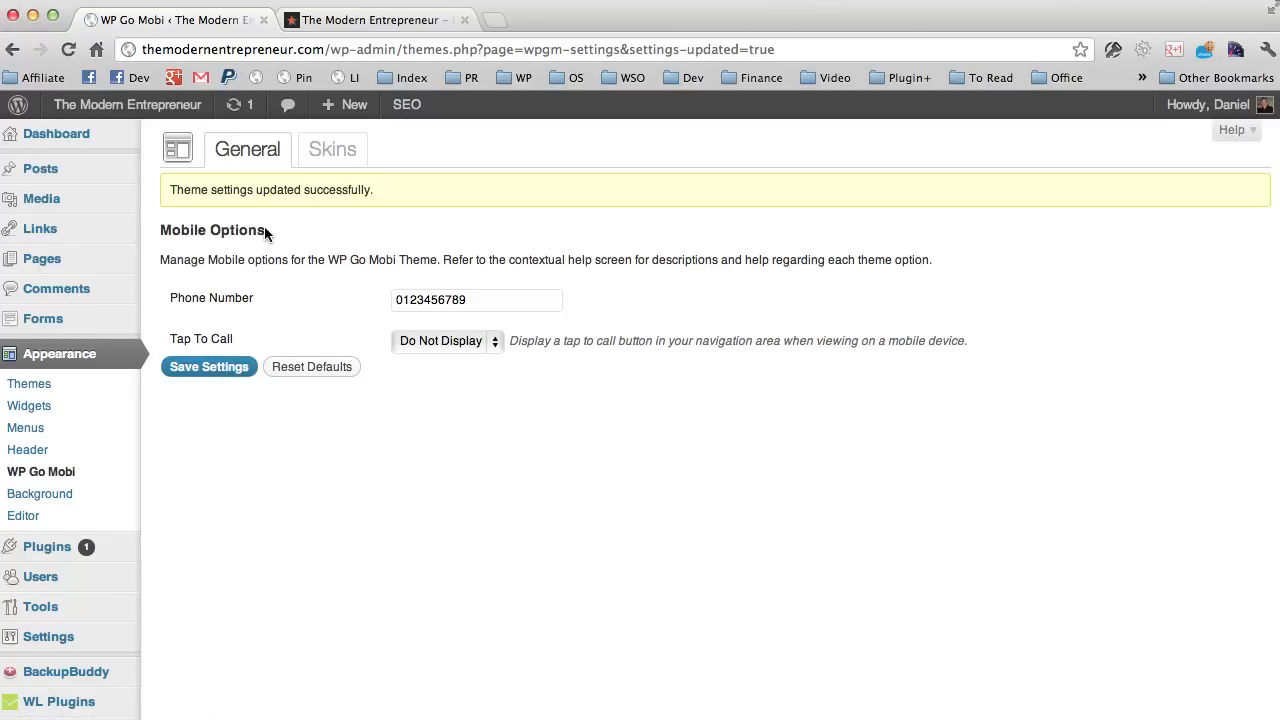
{"action": "left_click", "coordinate": [370, 20]}
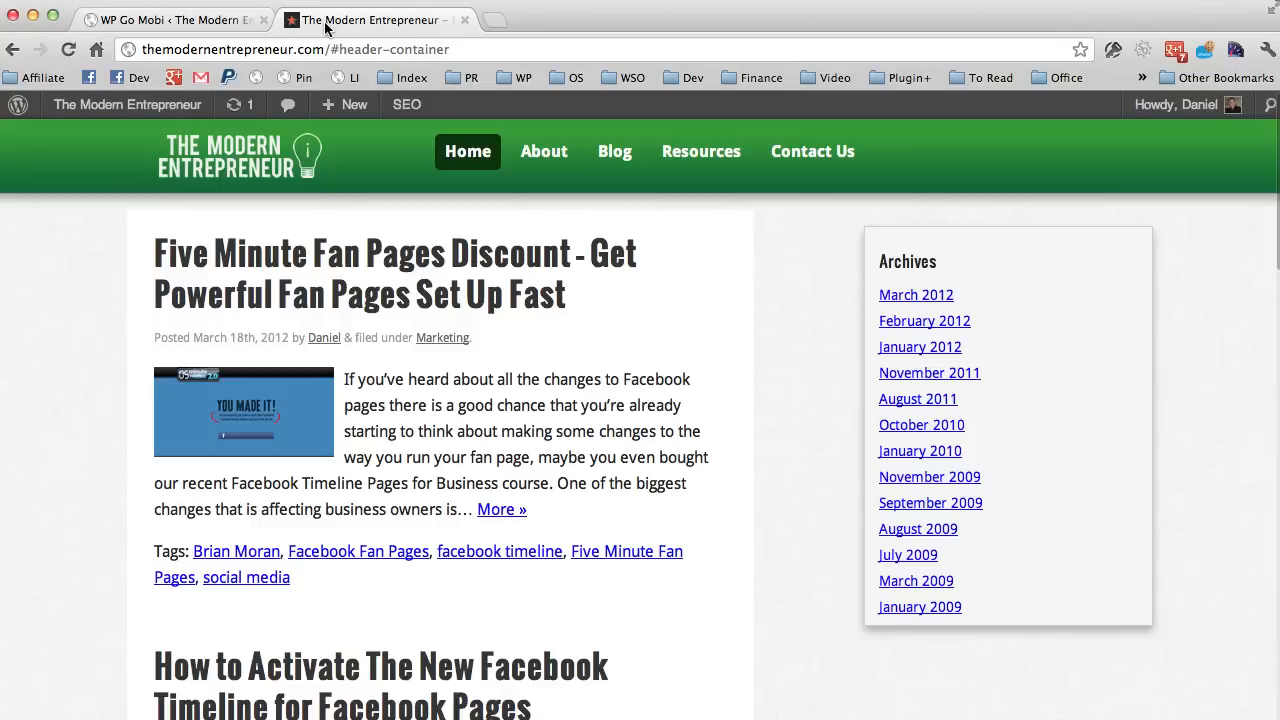
{"action": "mouse_move", "coordinate": [640, 640]}
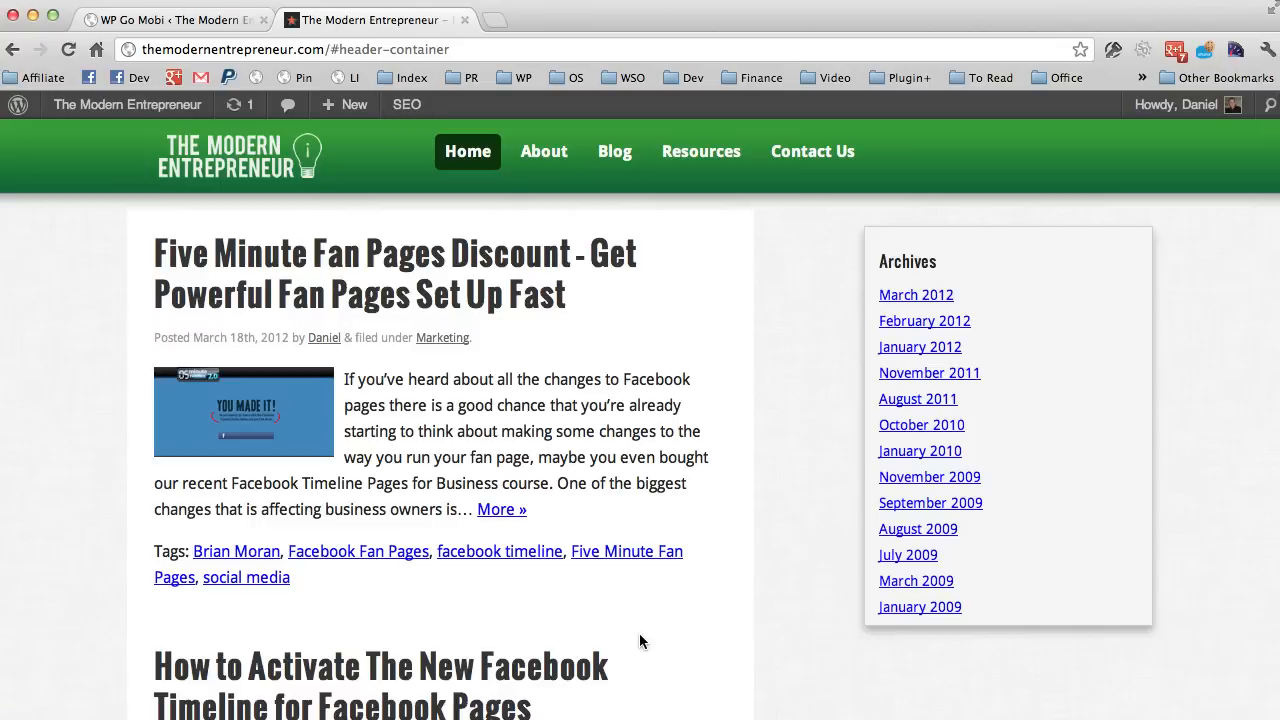
{"action": "mouse_move", "coordinate": [576, 370]}
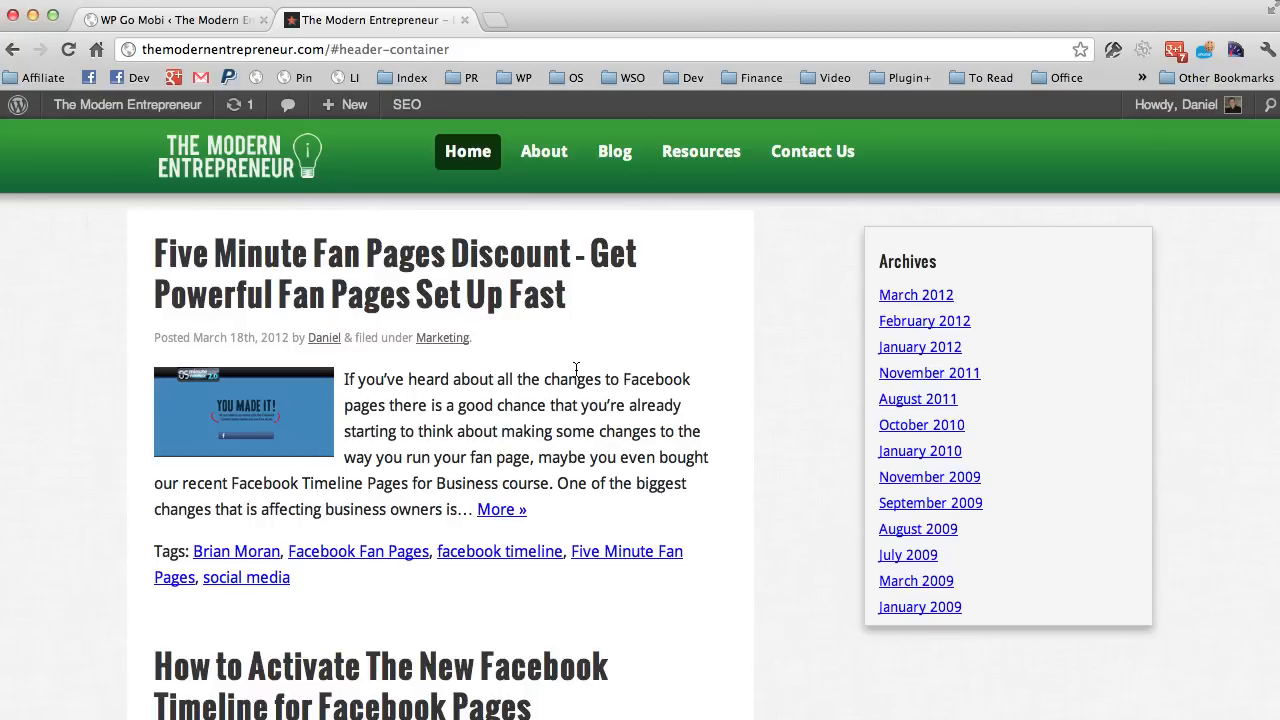
{"action": "mouse_move", "coordinate": [436, 296]}
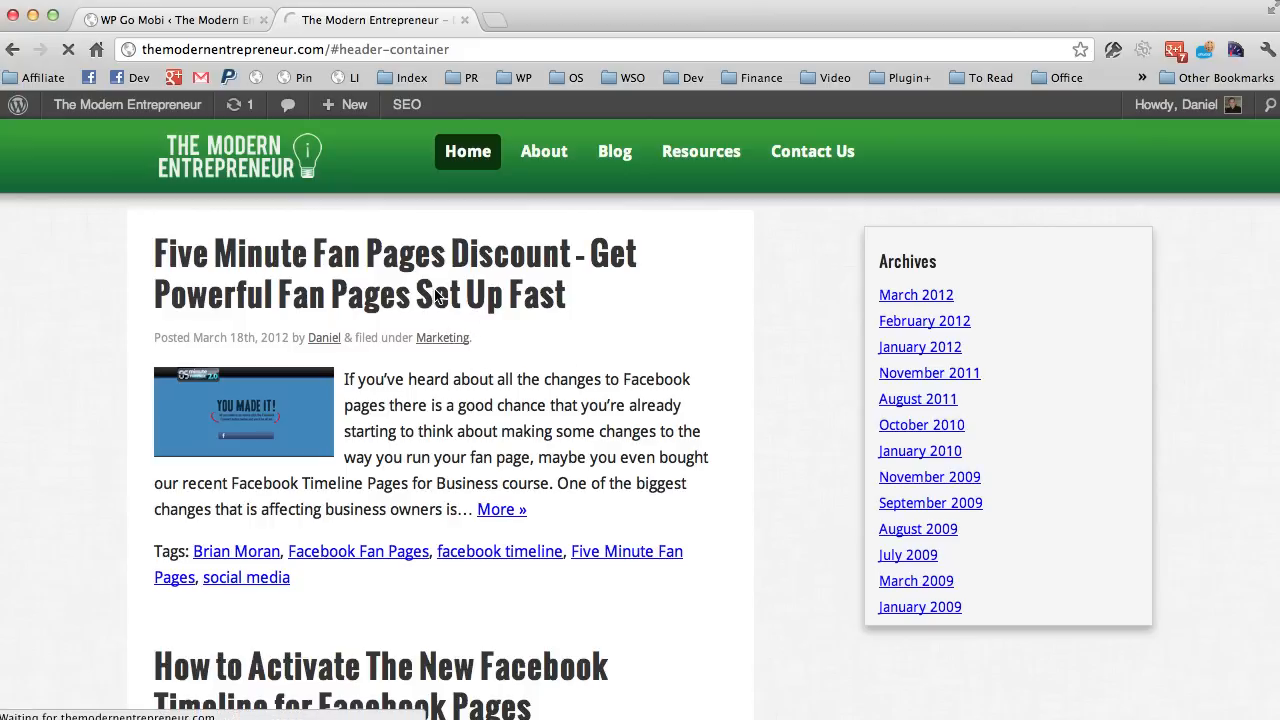
View the 'Five Minute Fan Pages Discount' post on the live site, scrolling through it.
{"action": "left_click", "coordinate": [390, 272]}
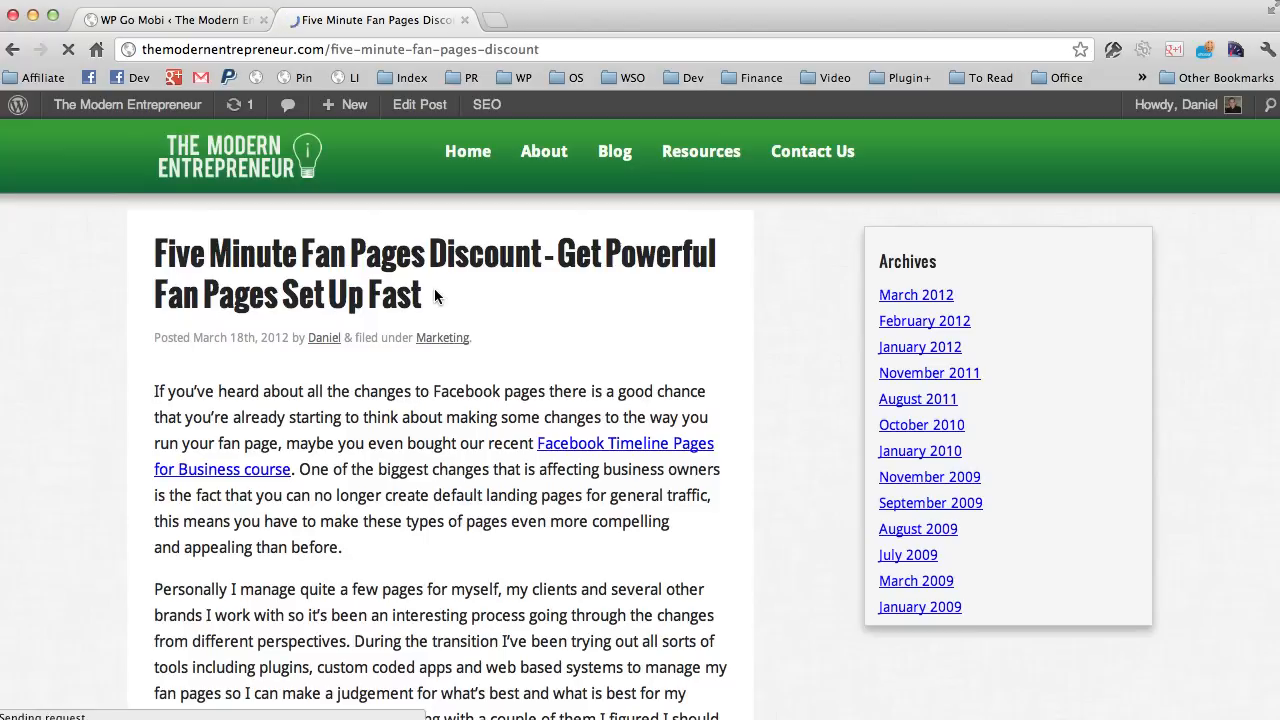
{"action": "scroll", "scroll_direction": "down", "scroll_amount": 3}
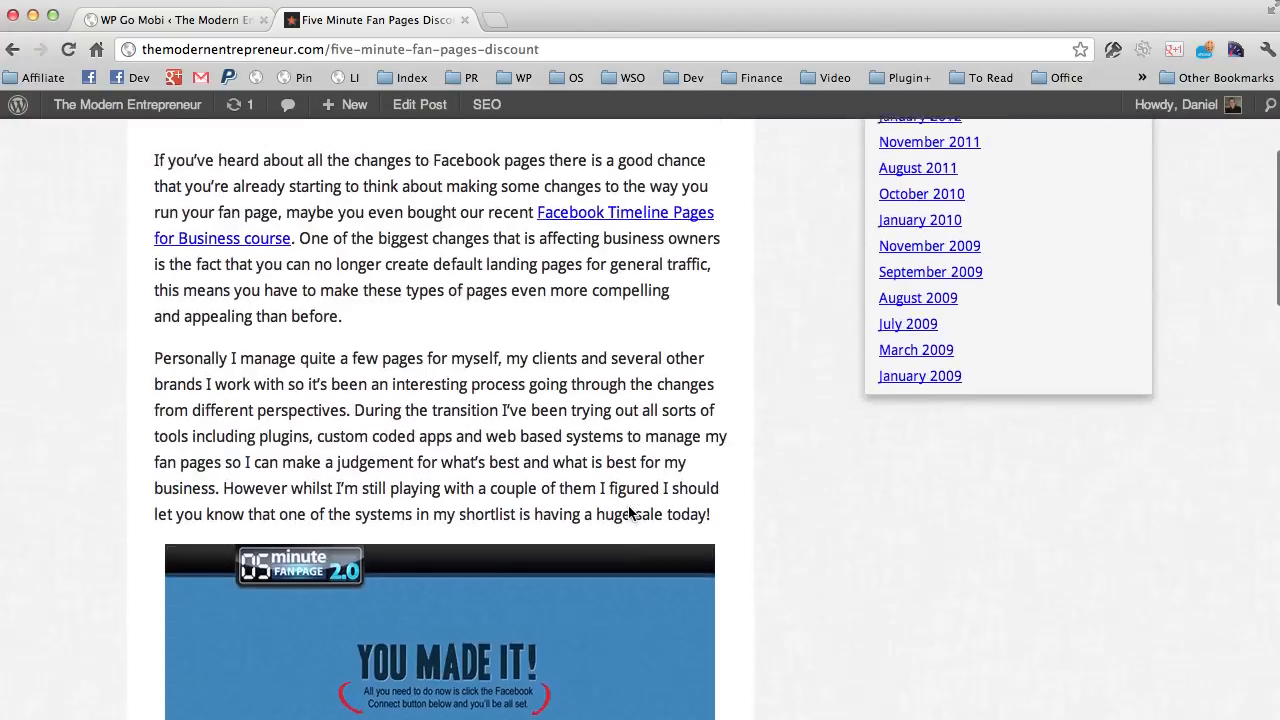
{"action": "scroll", "scroll_direction": "up", "scroll_amount": 3}
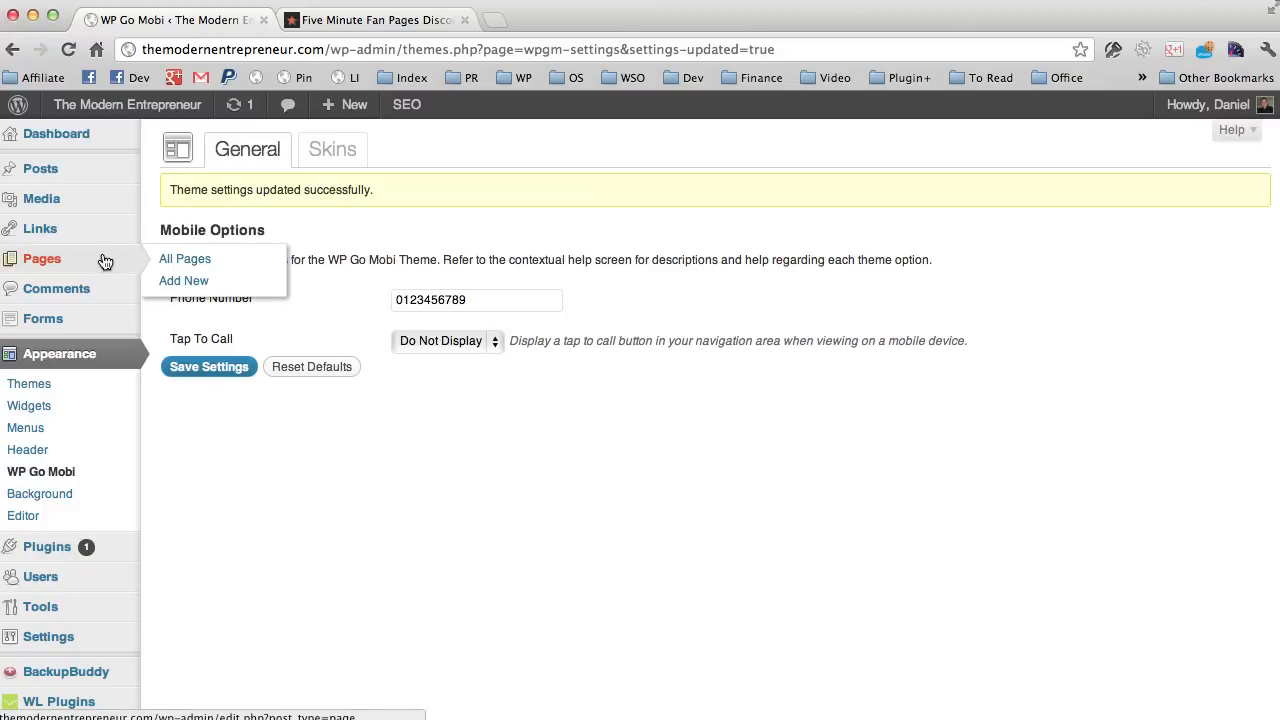
Start a new page and title it 'Free Video Shows Mobile Marketing Growth', letting the draft autosave.
{"action": "left_click", "coordinate": [184, 280]}
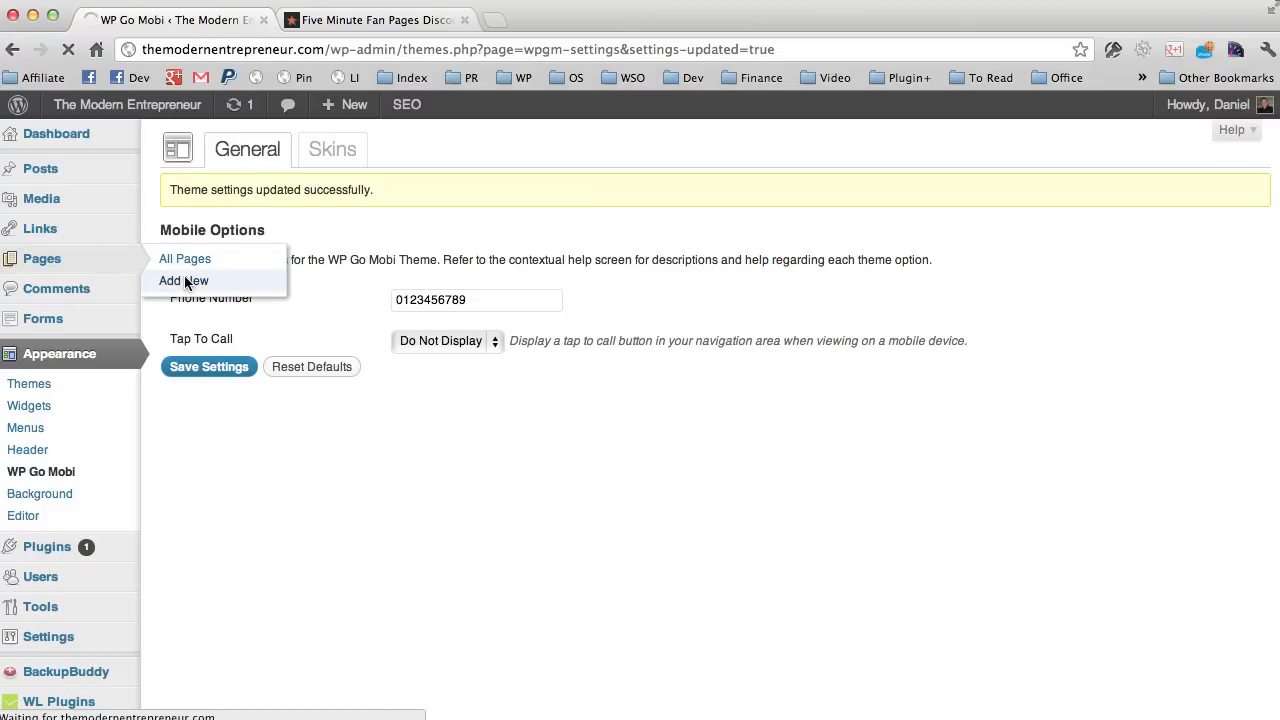
{"action": "left_click", "coordinate": [184, 280]}
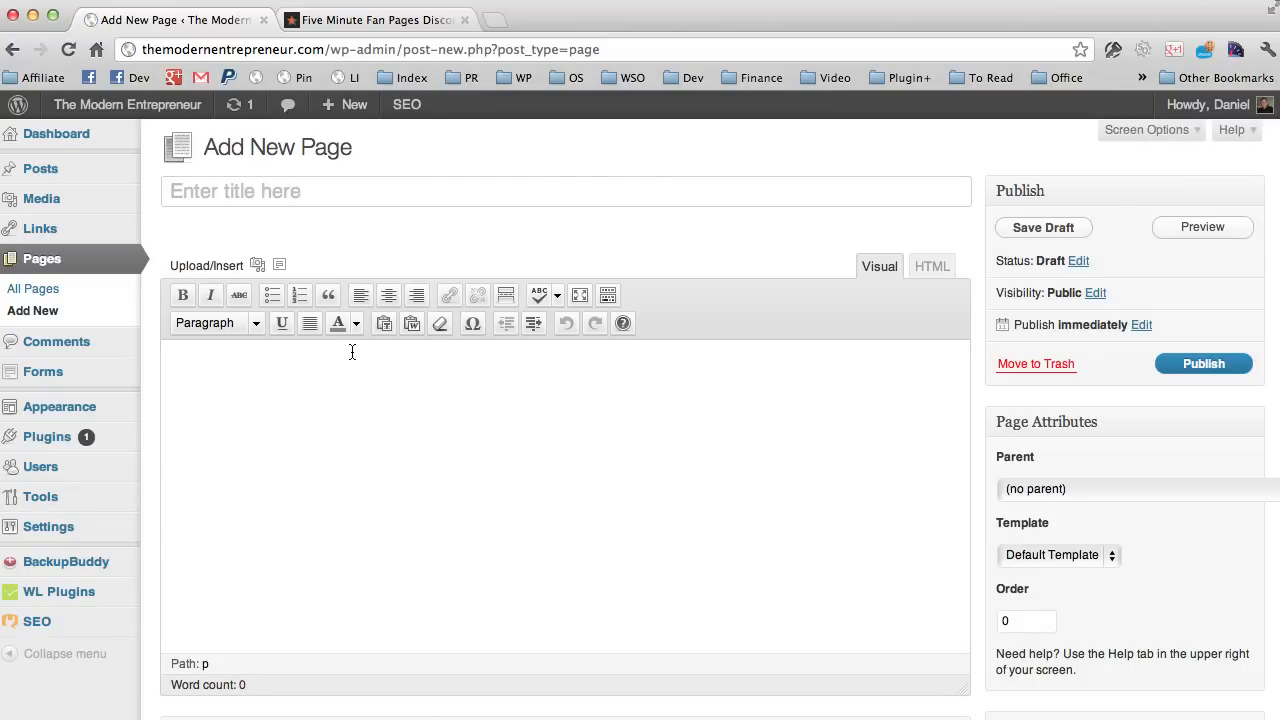
{"action": "type", "text": "f"}
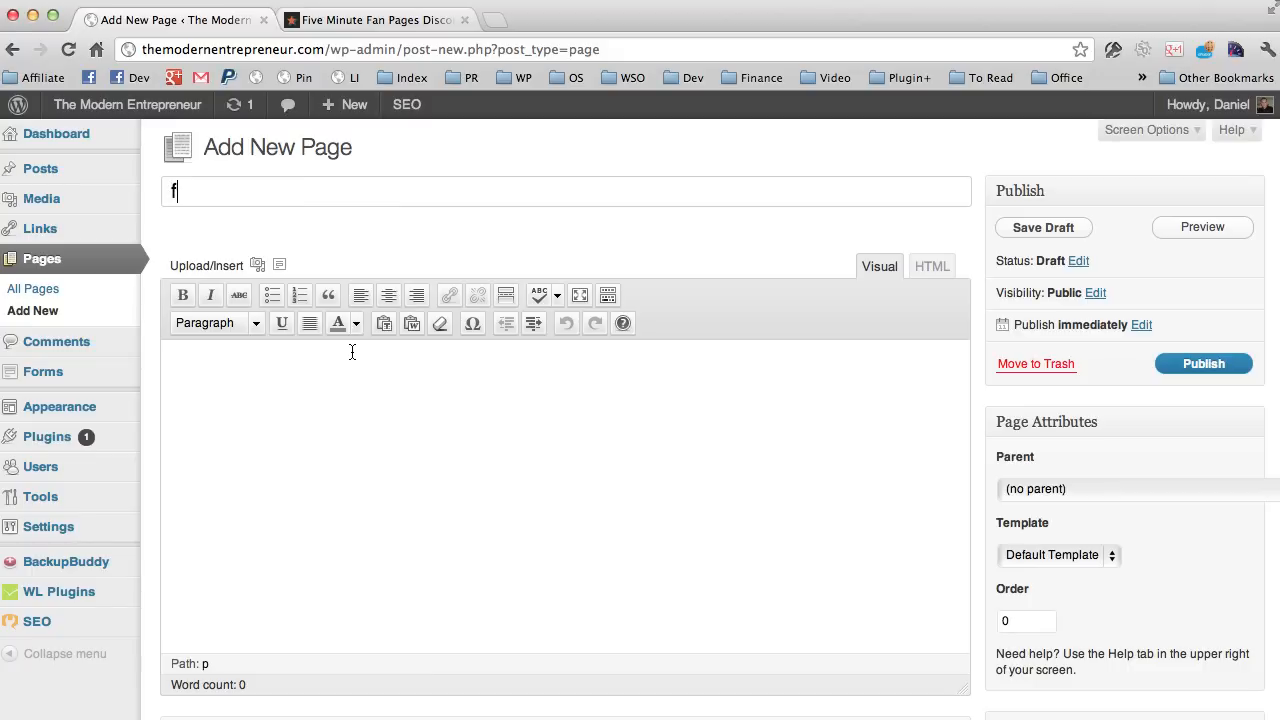
{"action": "key", "text": "Backspace"}
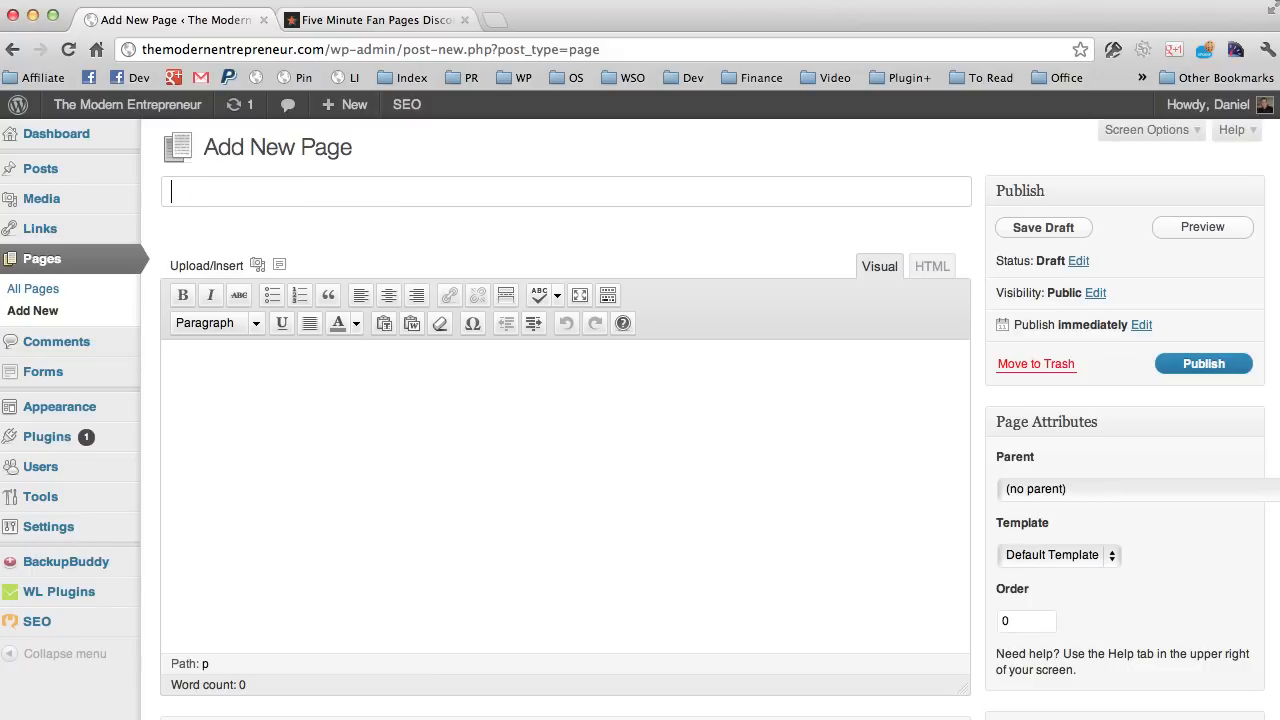
{"action": "type", "text": "Free"}
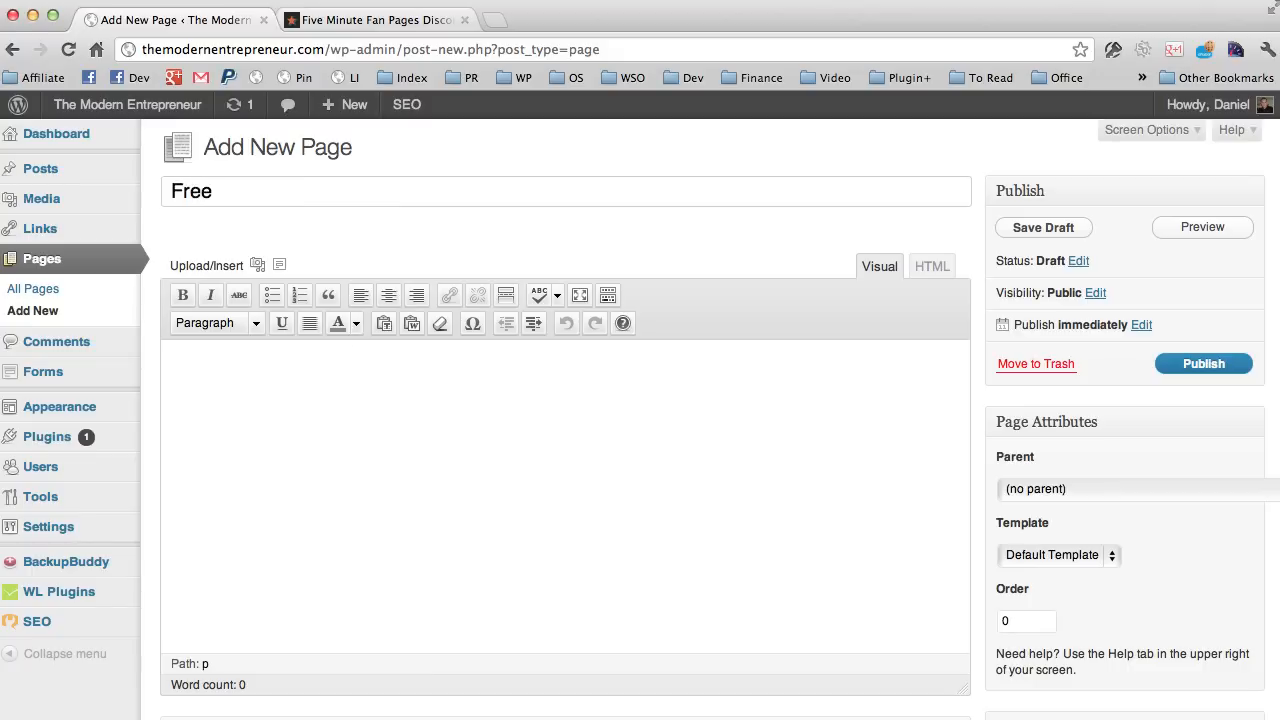
{"action": "type", "text": "Video"}
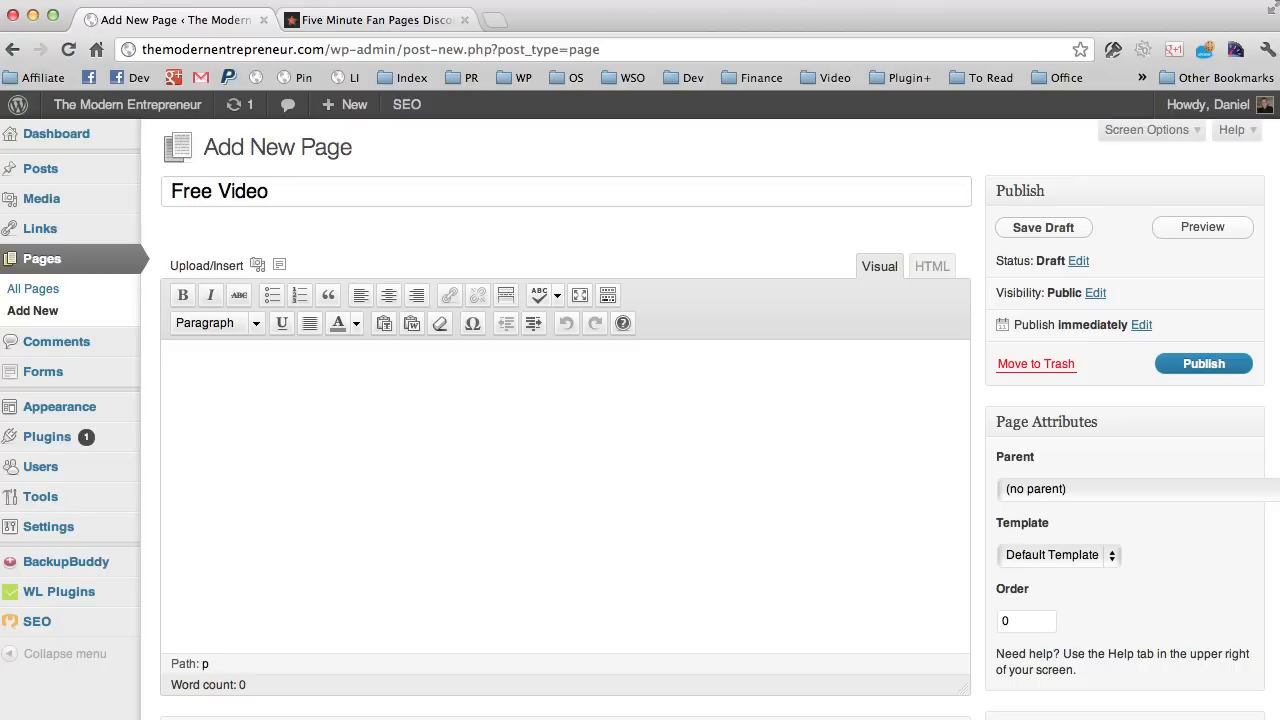
{"action": "type", "text": "o"}
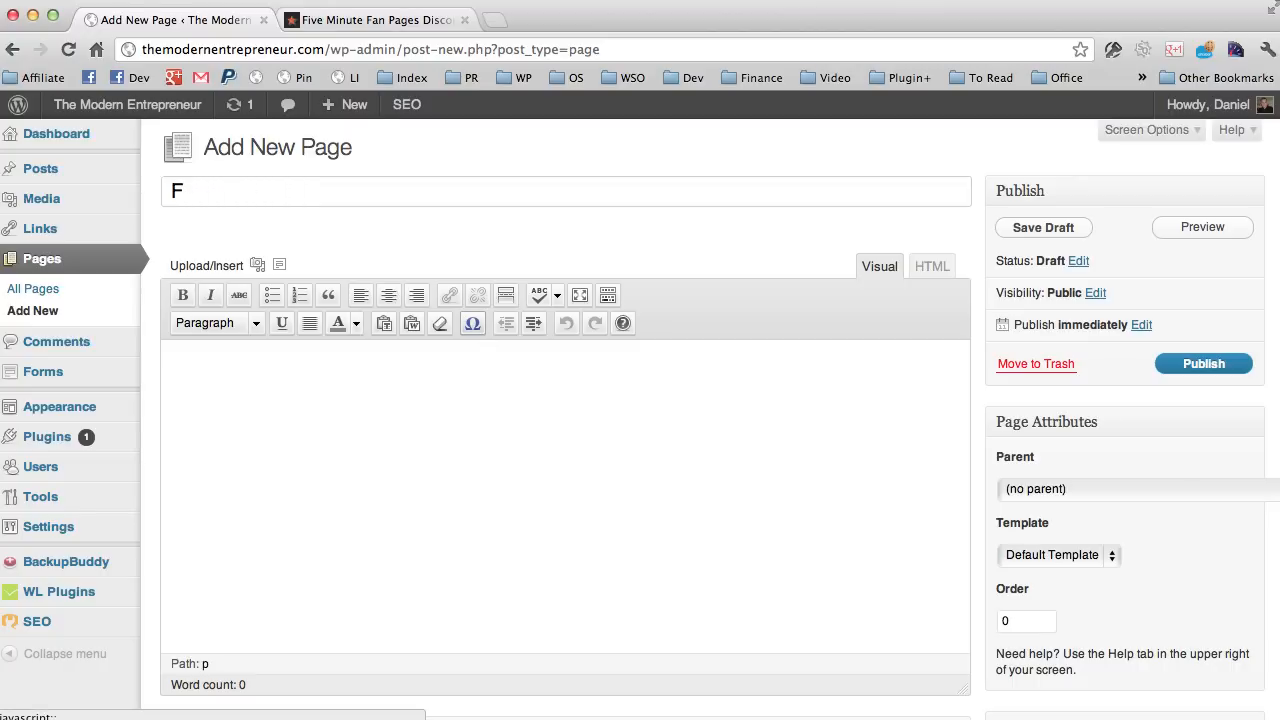
{"action": "type", "text": "ree"}
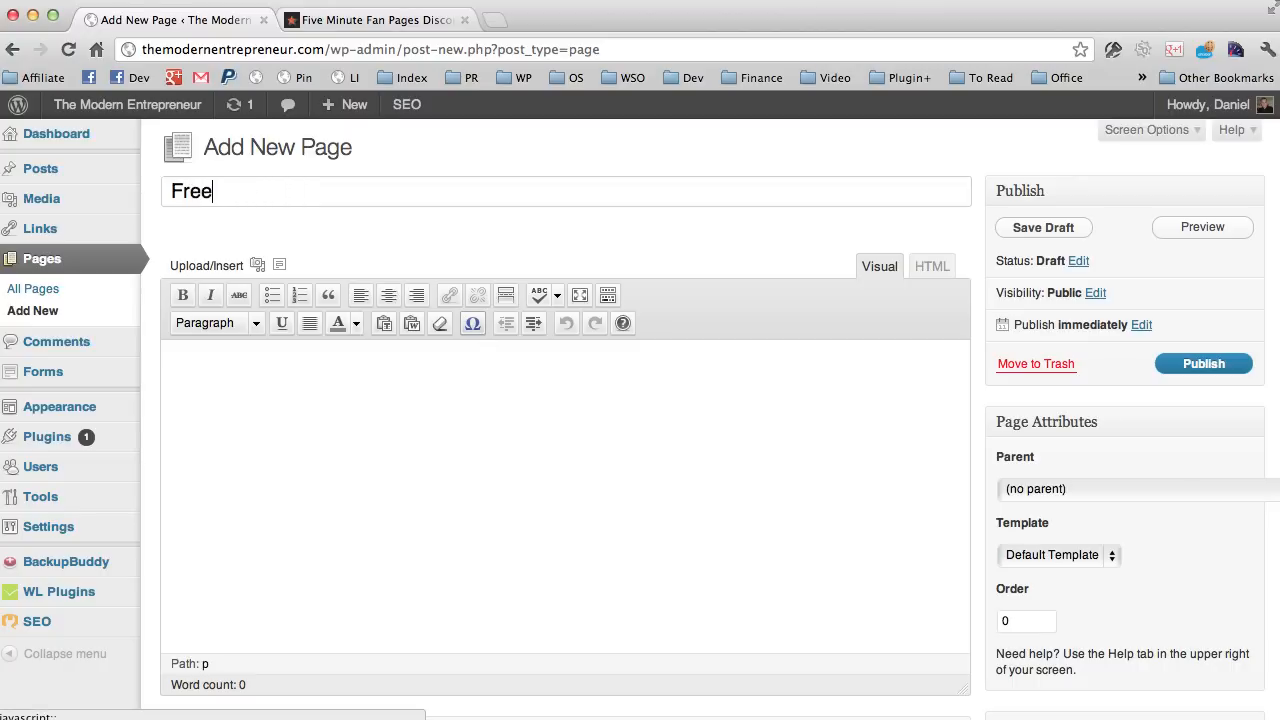
{"action": "key", "text": "Backspace"}
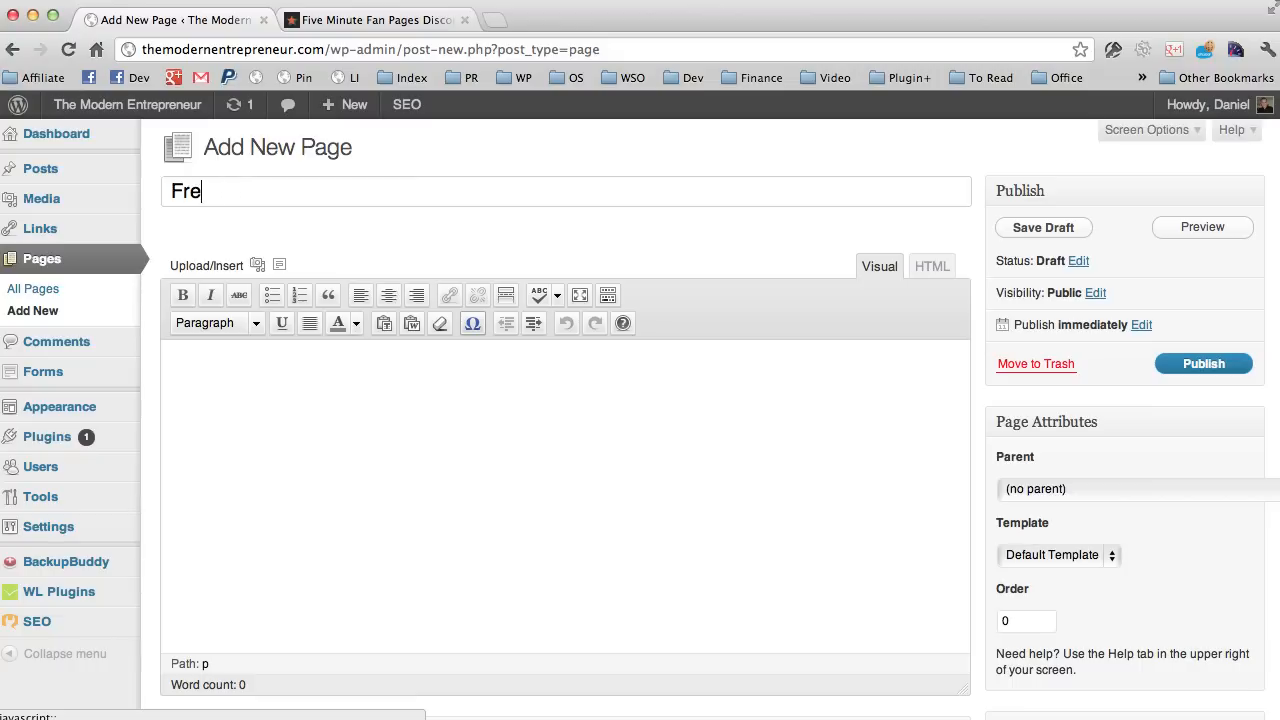
{"action": "type", "text": "ee"}
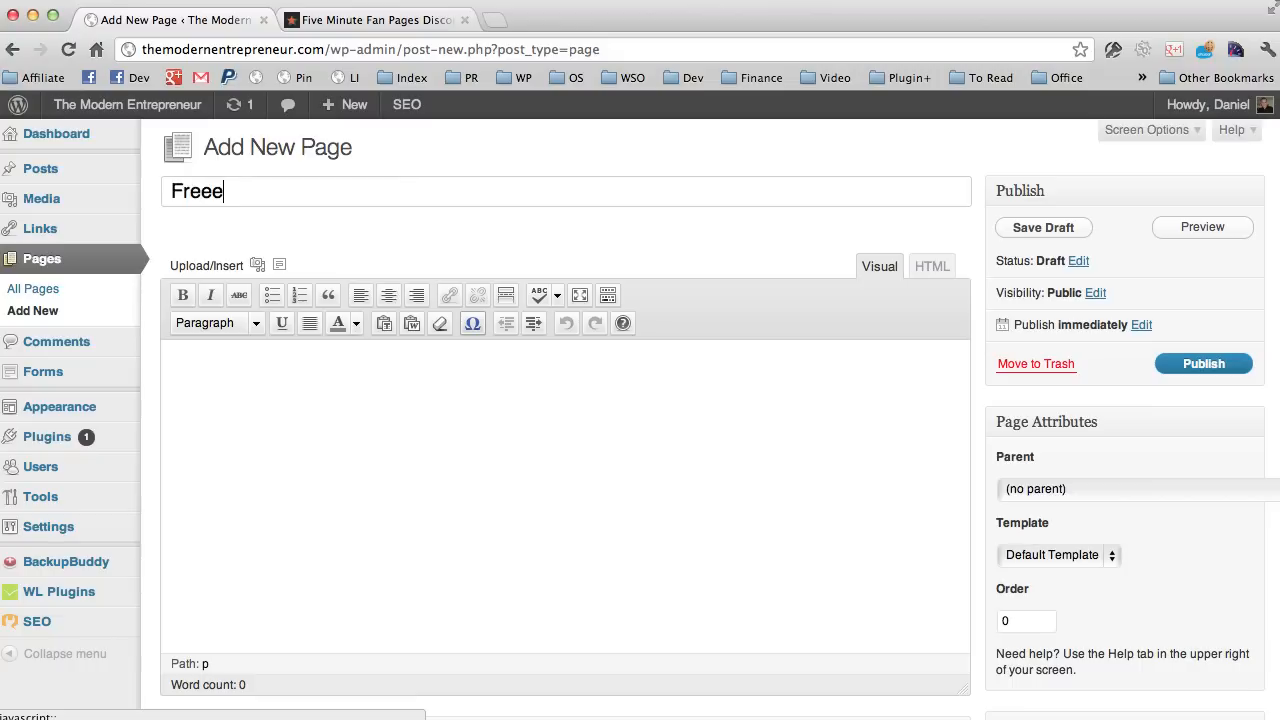
{"action": "type", "text": "Free Vide"}
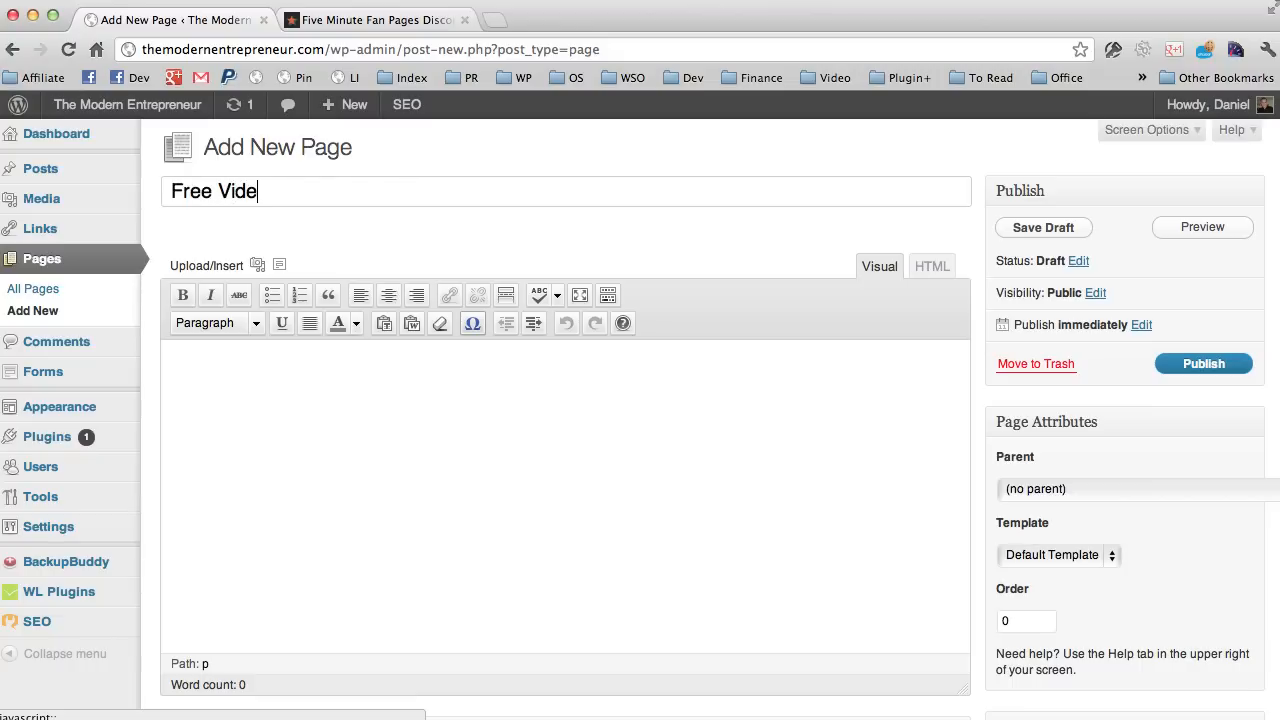
{"action": "type", "text": "o sH"}
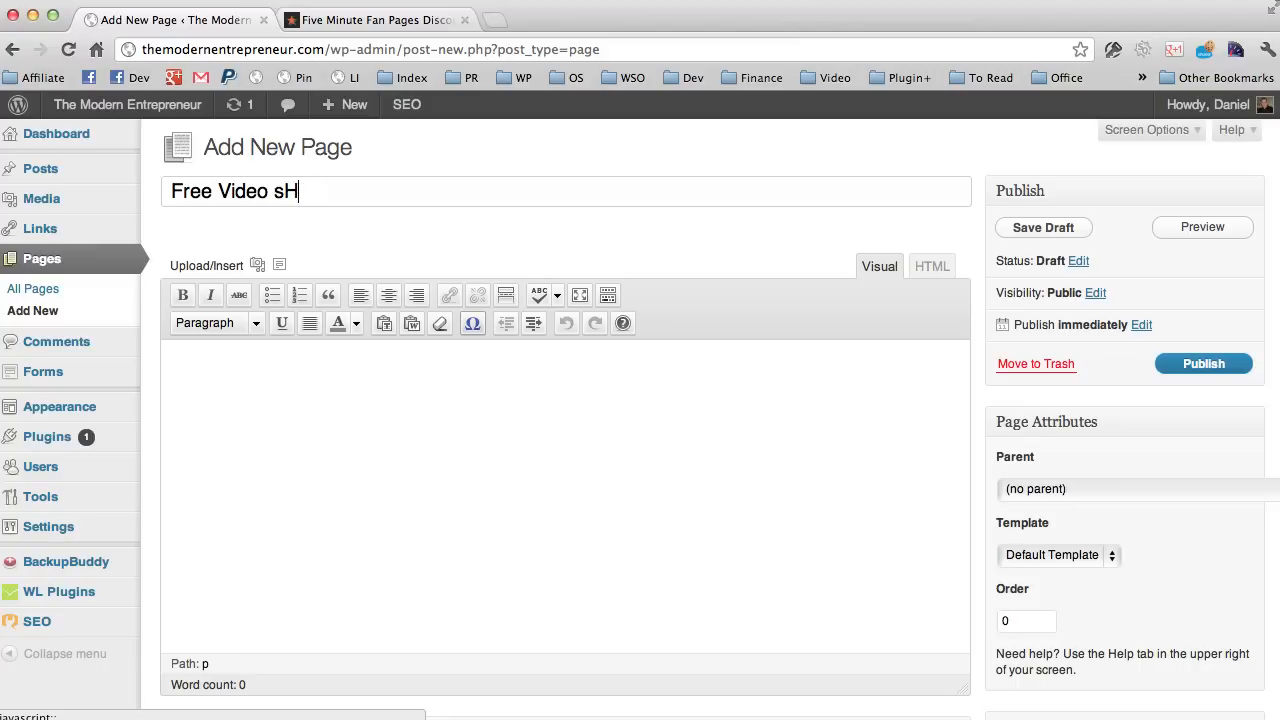
{"action": "type", "text": "ows"}
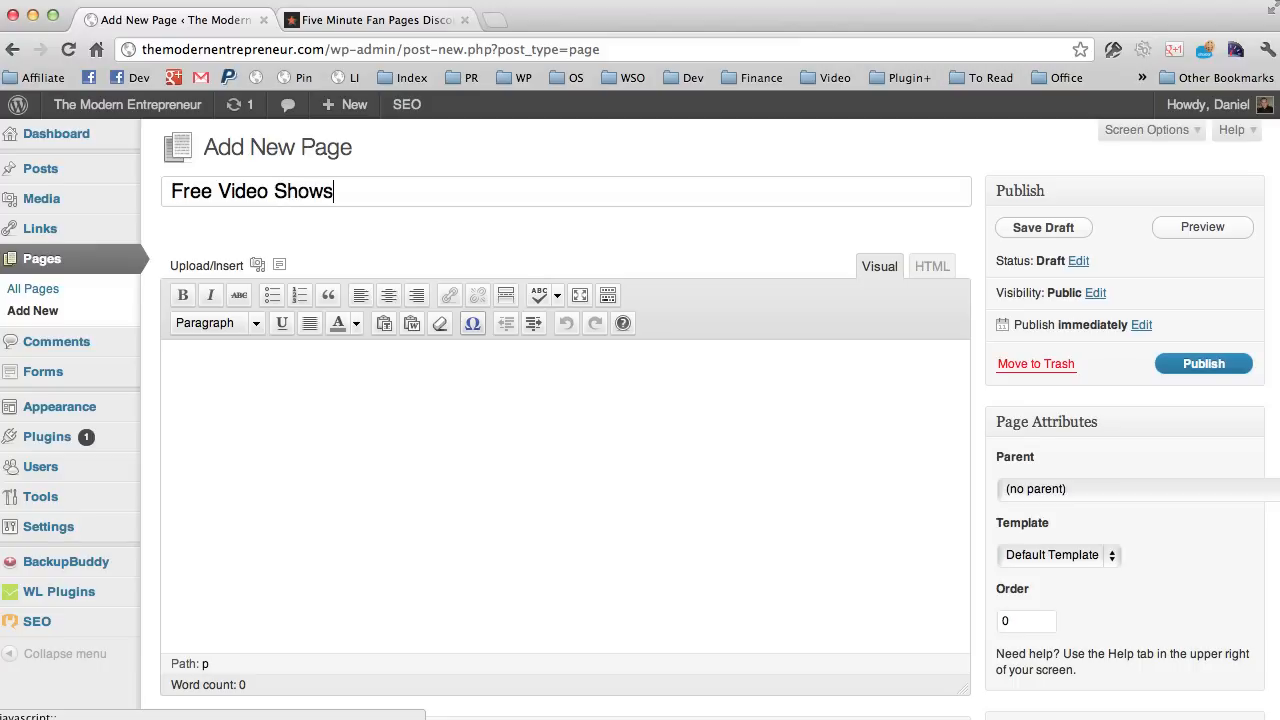
{"action": "type", "text": "Mobile Ma"}
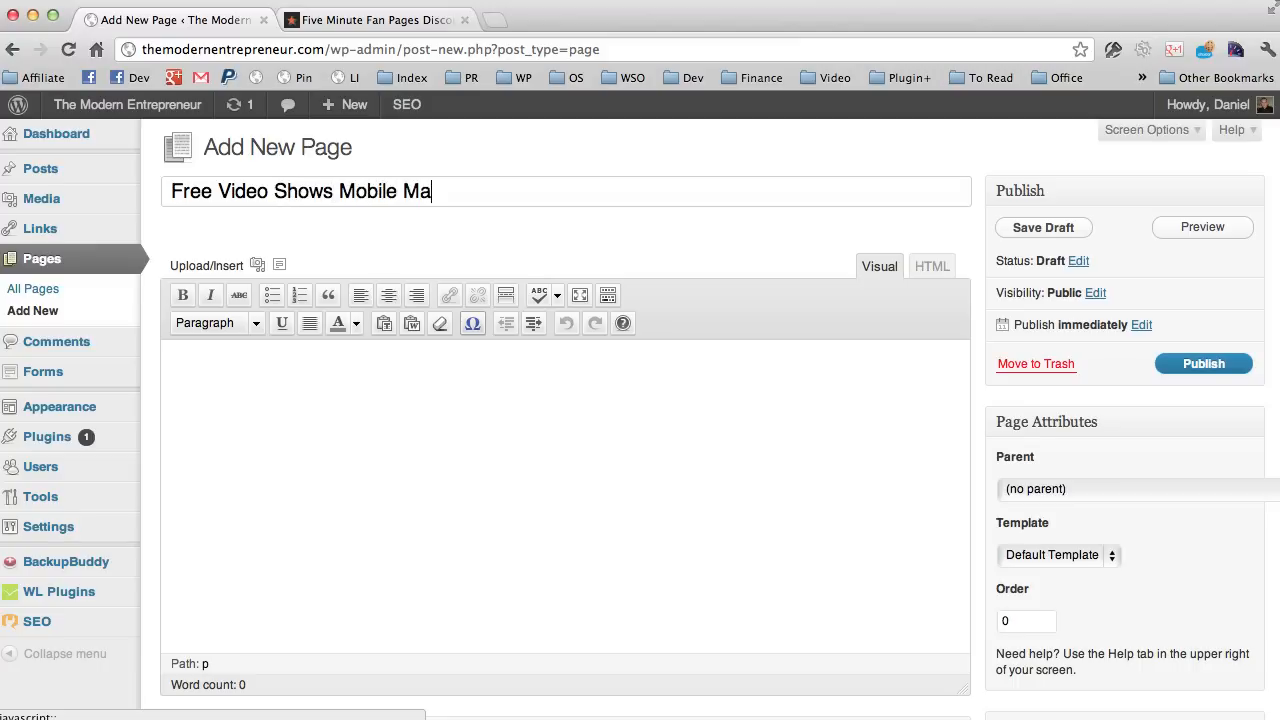
{"action": "type", "text": "rketing Growt"}
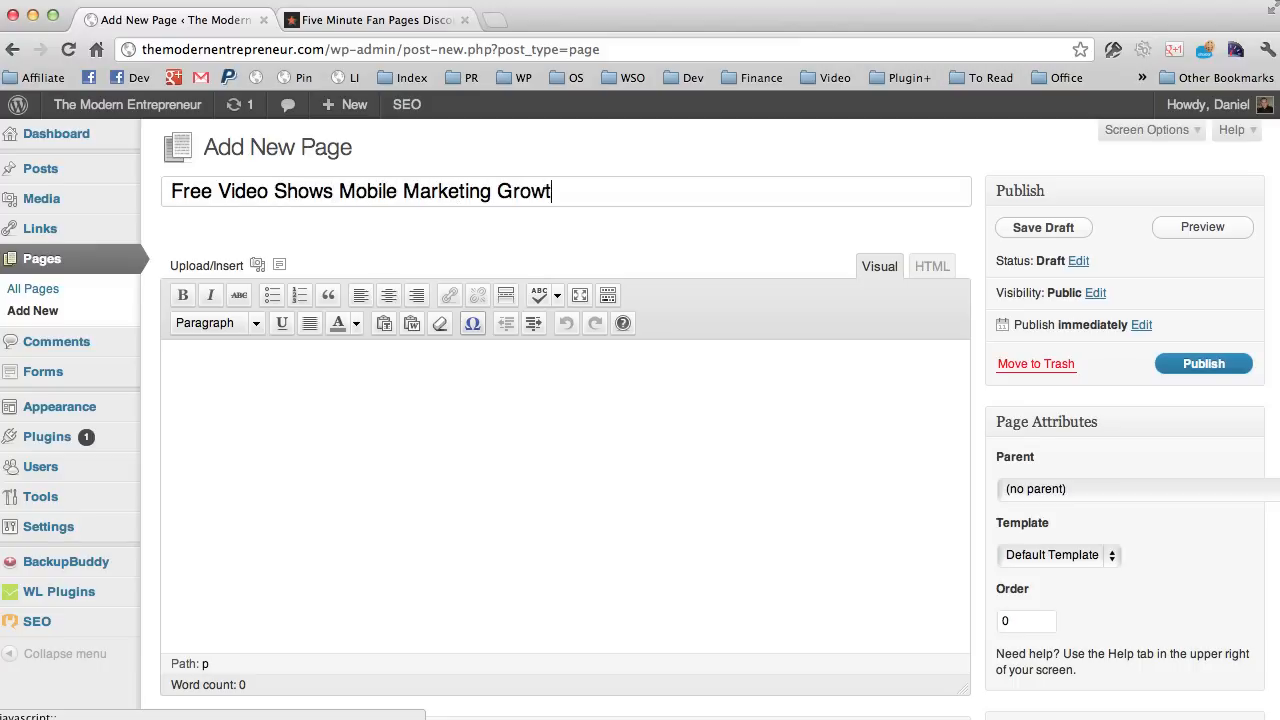
{"action": "type", "text": "h"}
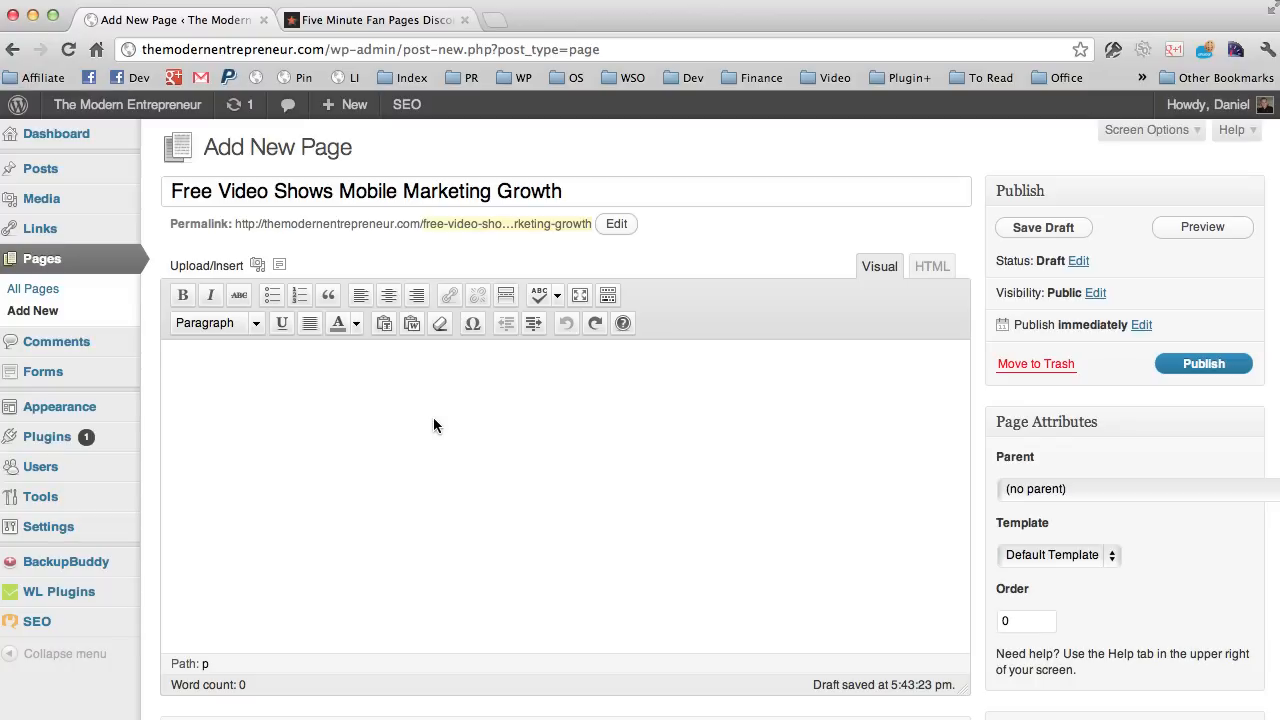
Add the YouTube URL (watch?v=xzmQm-hRgTg) and the line 'Download The Report That Reveals All' to the page body.
{"action": "type", "text": "http://www.youtube.com/watch?v=xzmQm-hRgTg"}
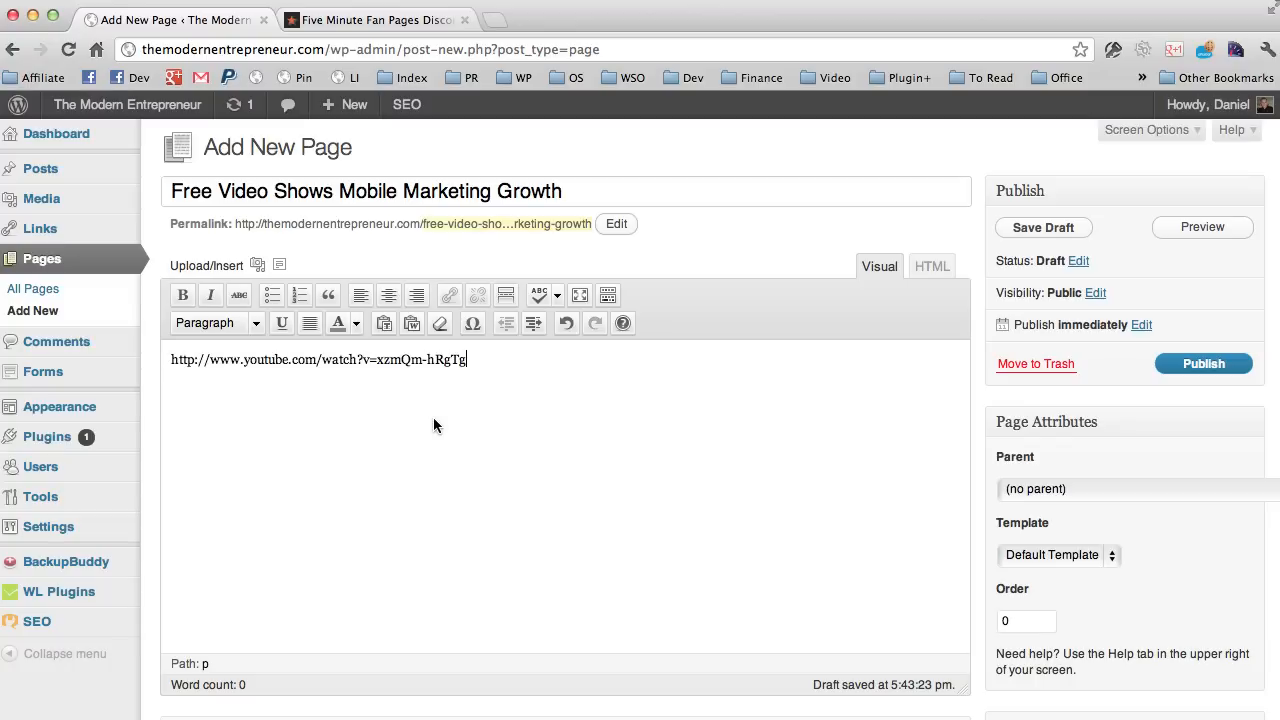
{"action": "key", "text": "Return"}
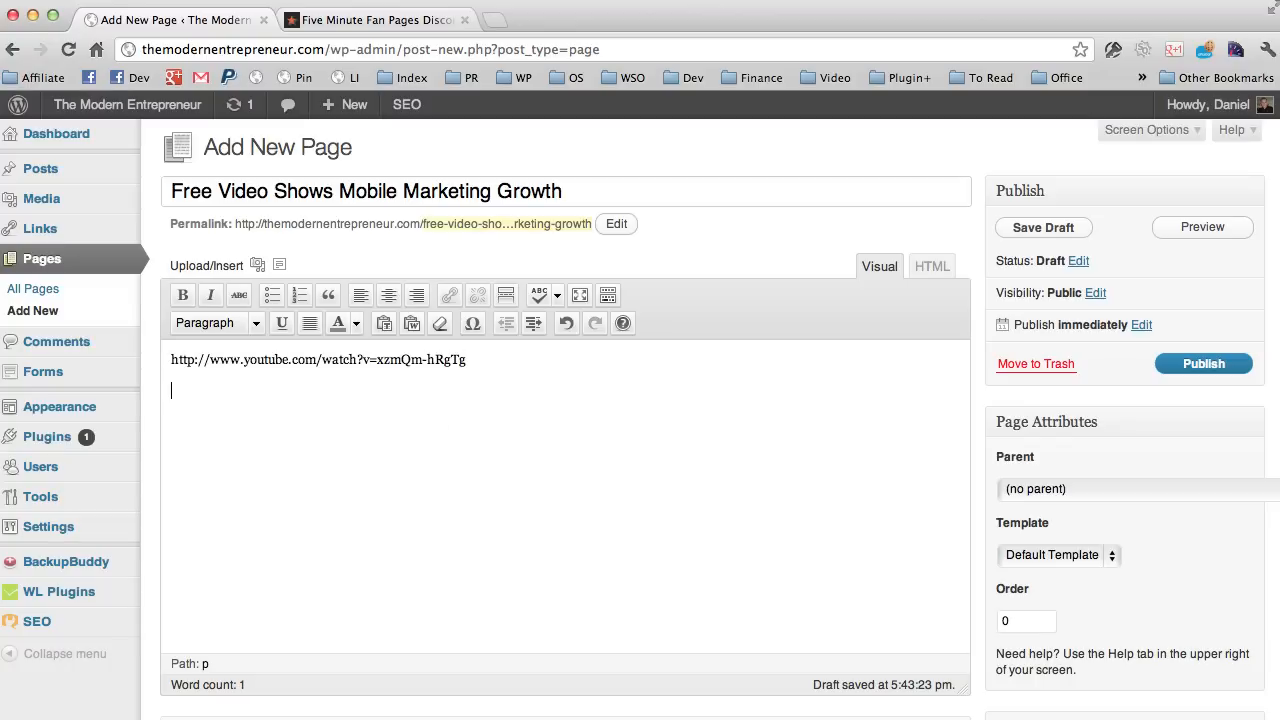
{"action": "type", "text": "f"}
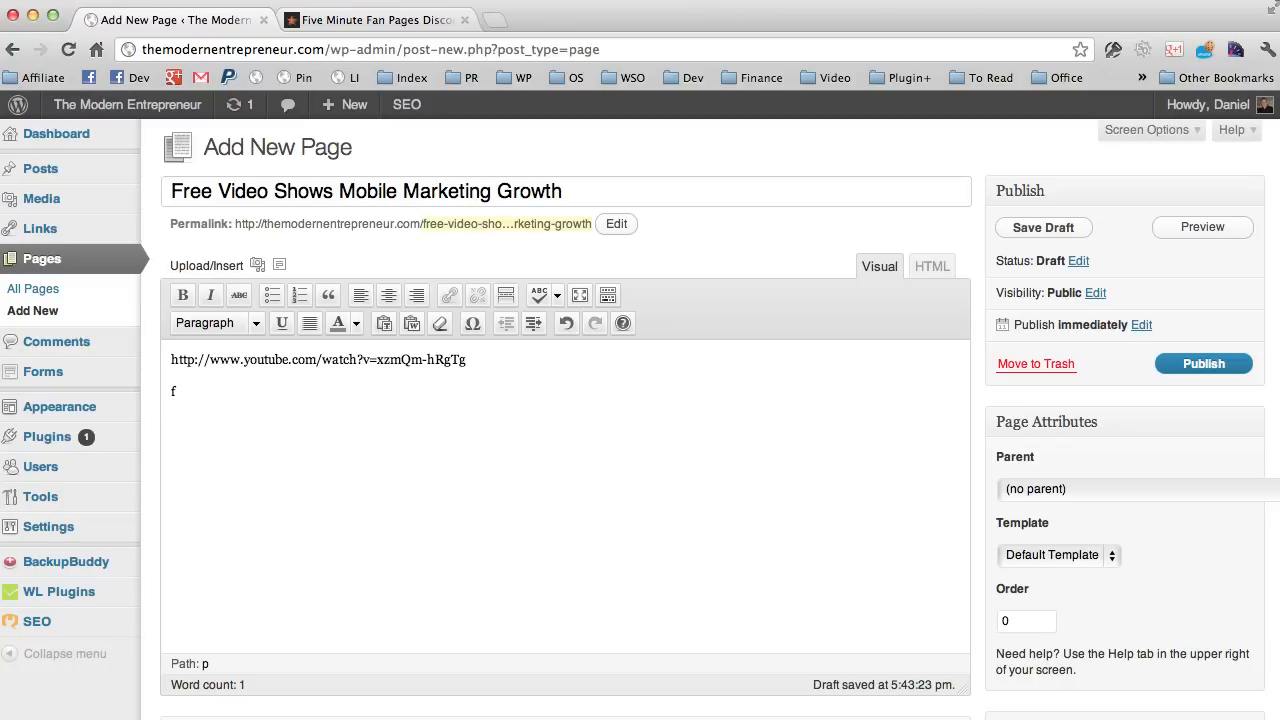
{"action": "type", "text": "Download The Repor"}
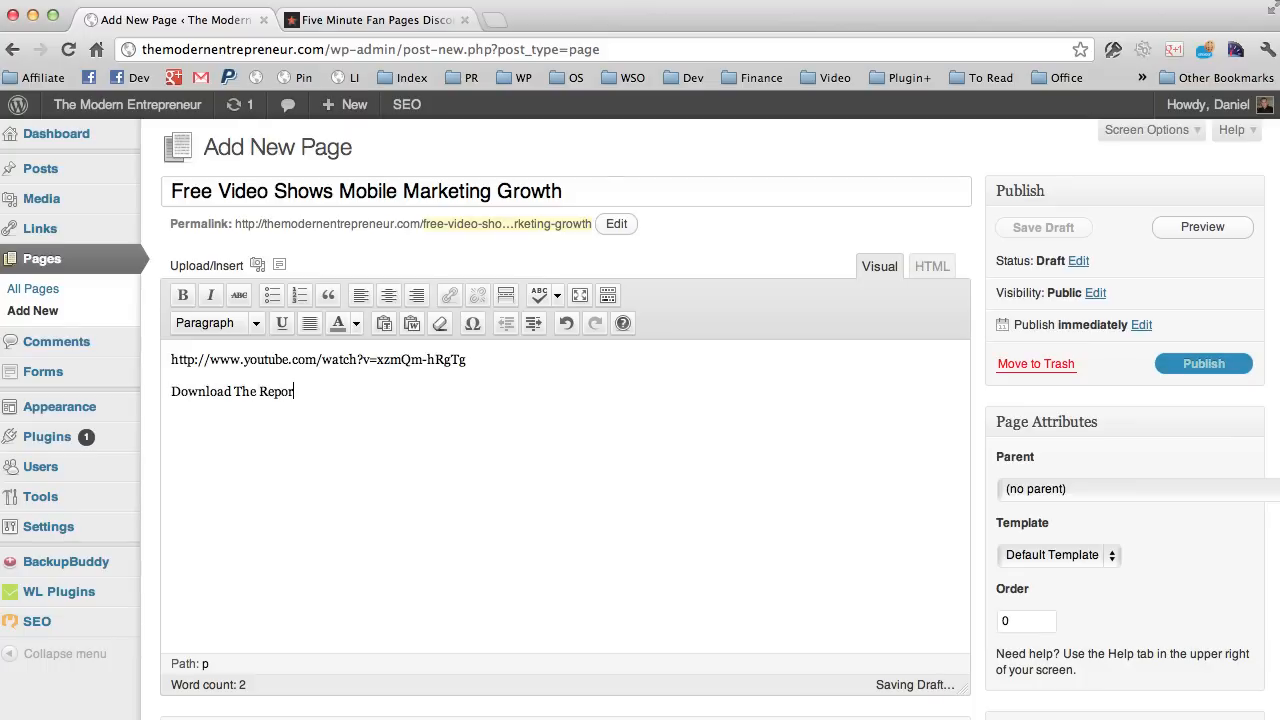
{"action": "type", "text": "That"}
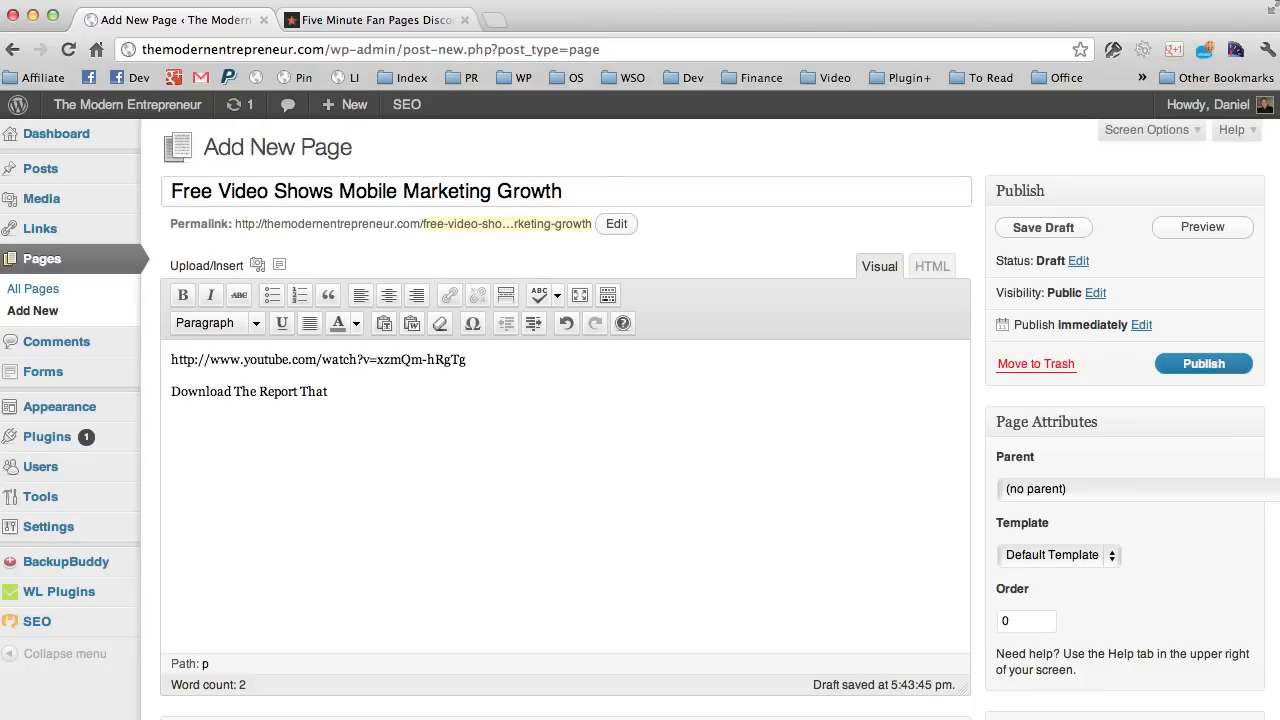
{"action": "type", "text": "Reveal"}
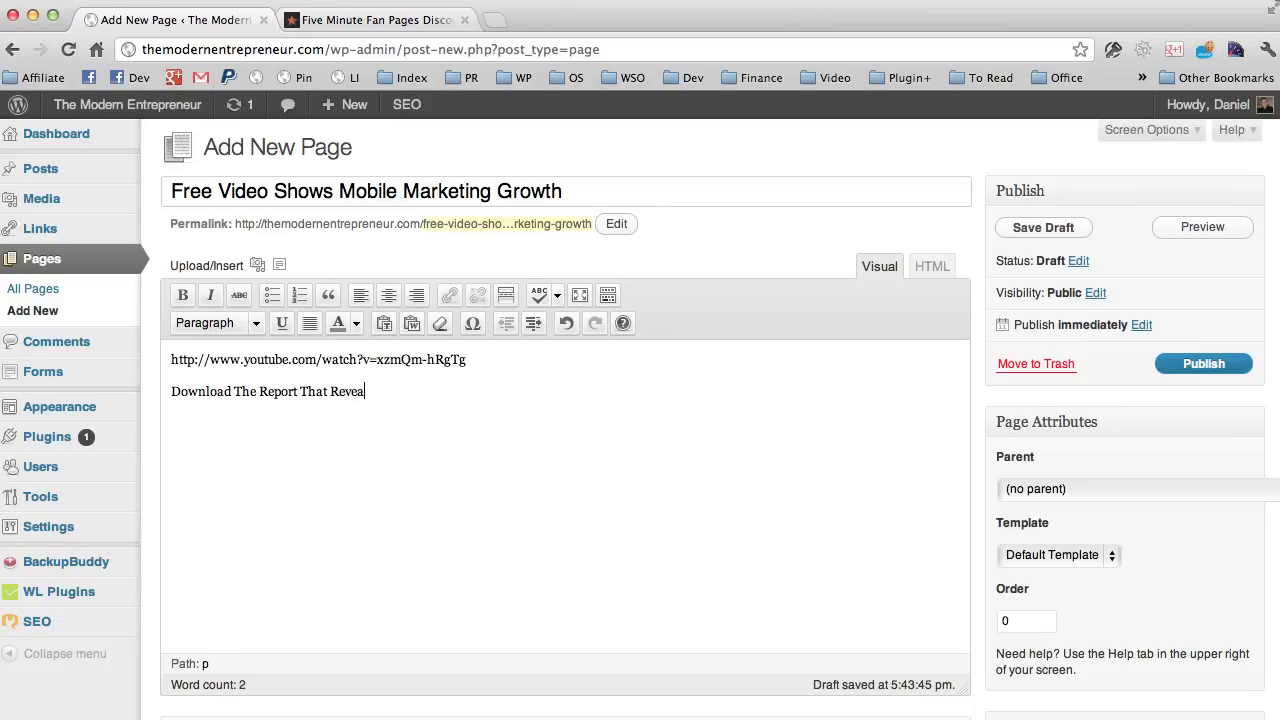
{"action": "type", "text": "ls All"}
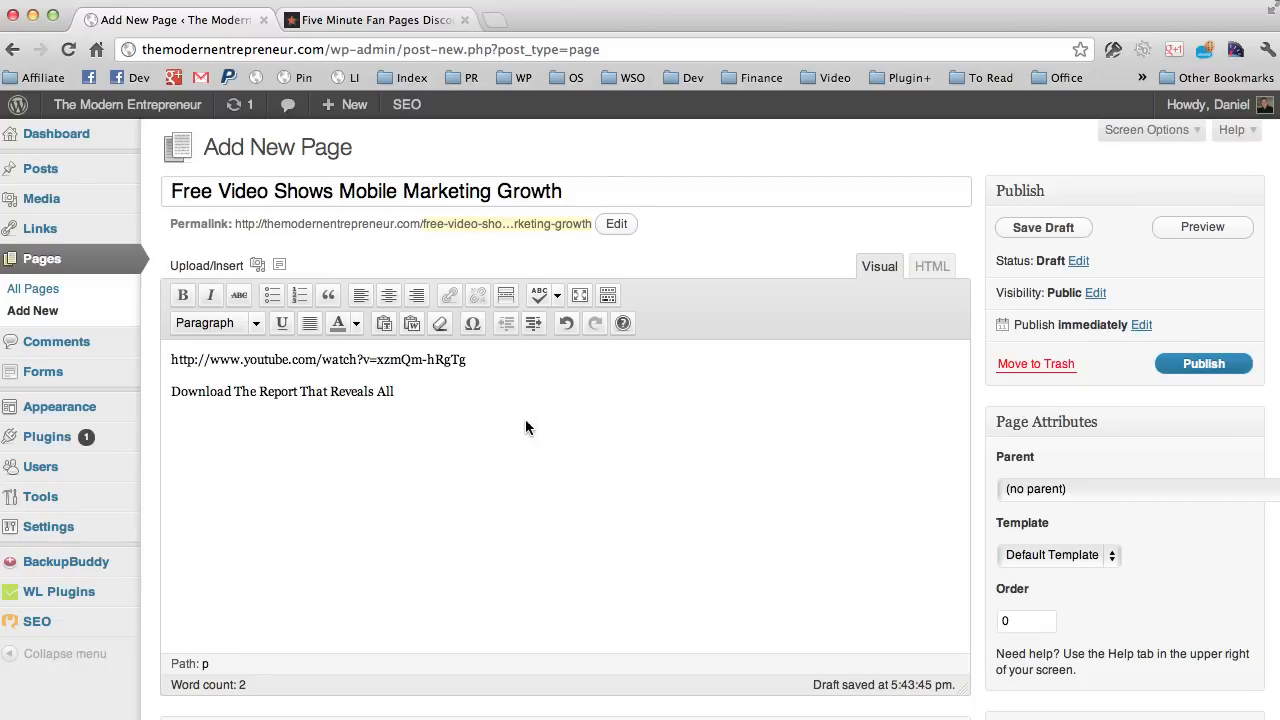
{"action": "triple_click", "coordinate": [282, 390]}
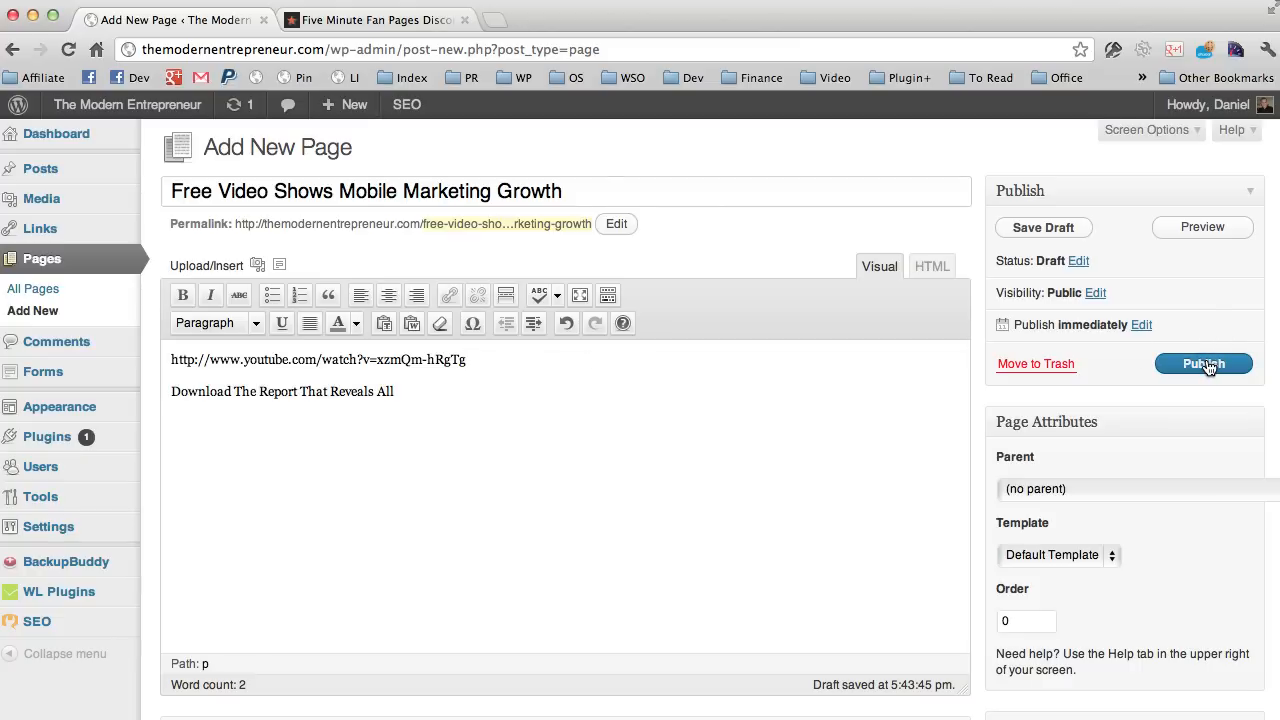
Publish the page and view it live to see the embedded video above the download line.
{"action": "left_click", "coordinate": [1204, 364]}
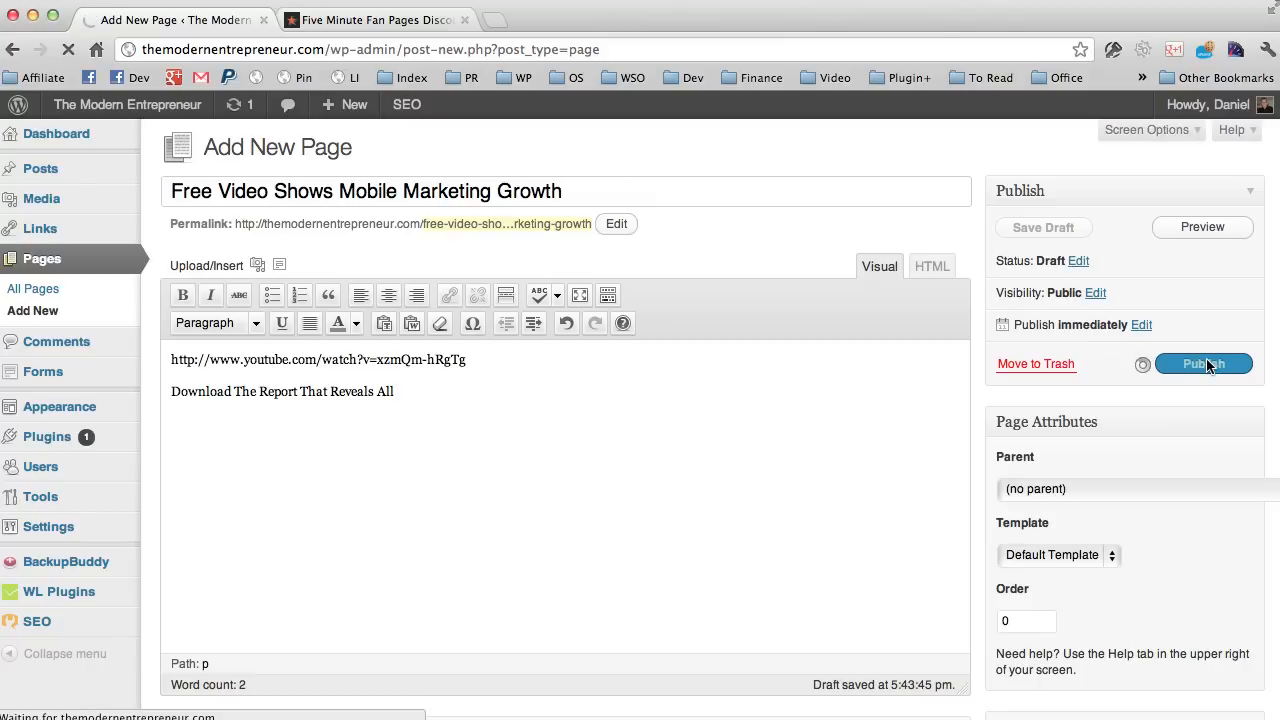
{"action": "left_click", "coordinate": [1204, 364]}
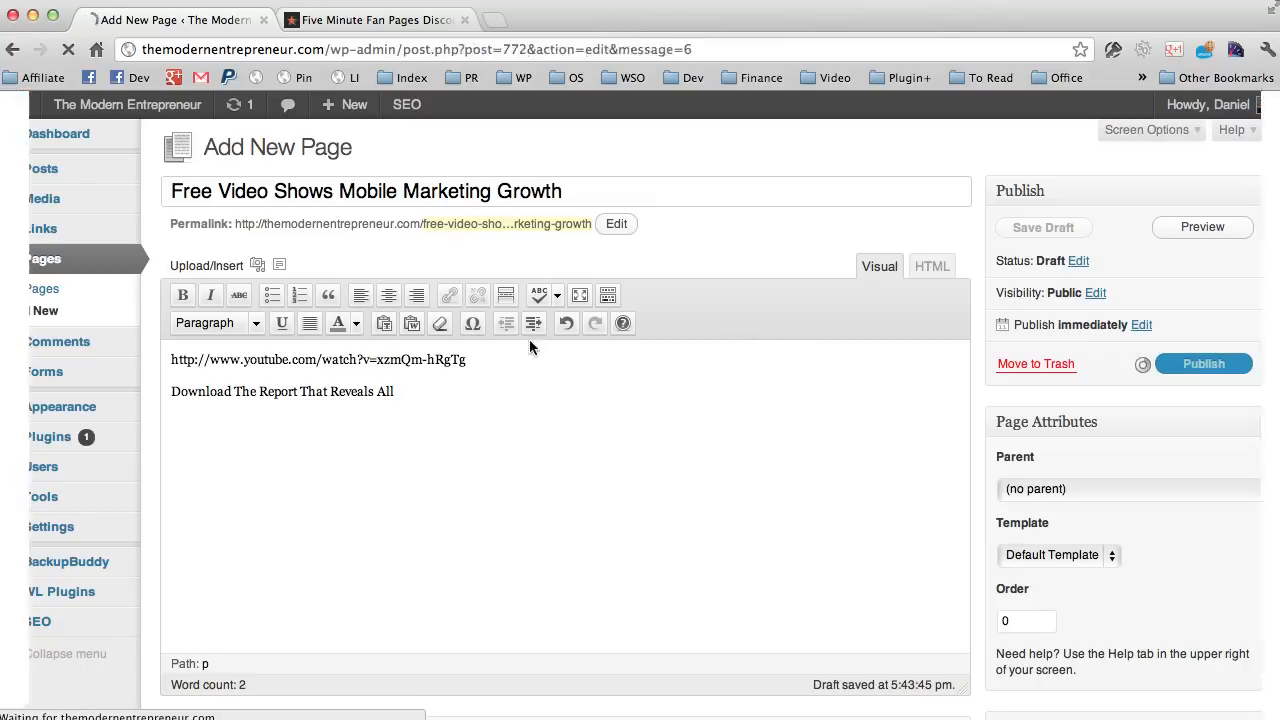
{"action": "left_click", "coordinate": [1204, 364]}
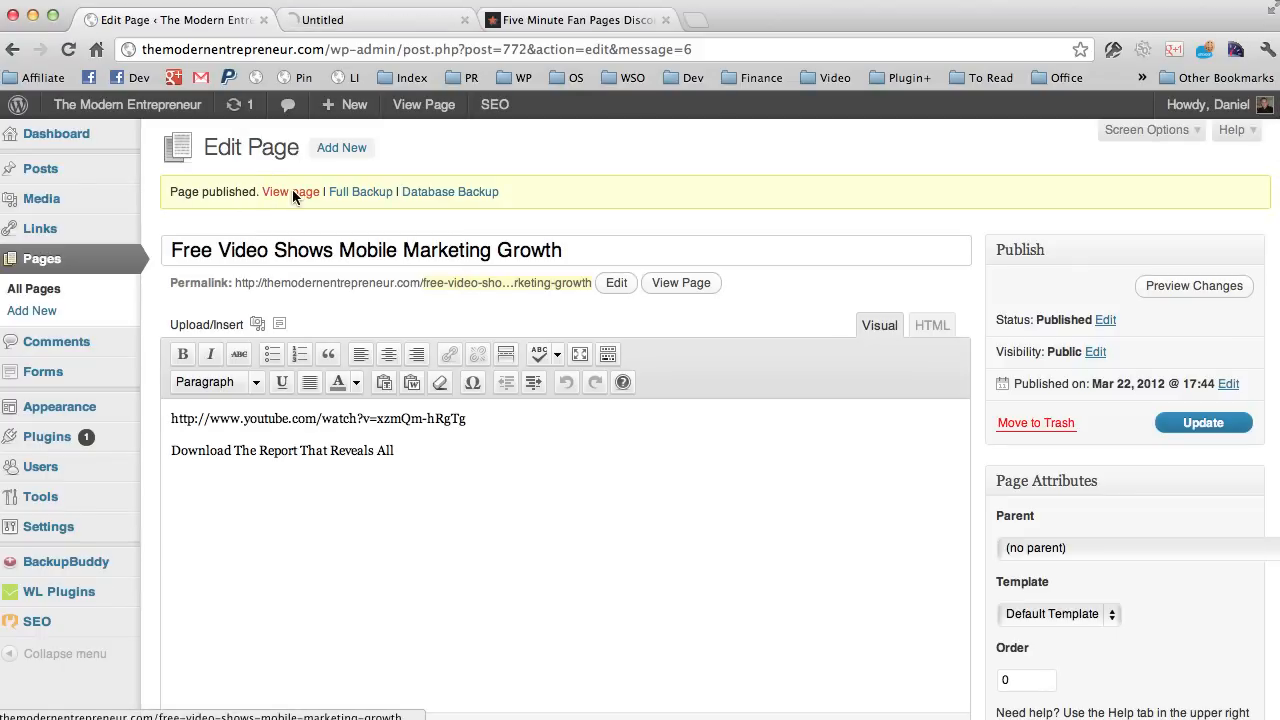
{"action": "left_click", "coordinate": [292, 192]}
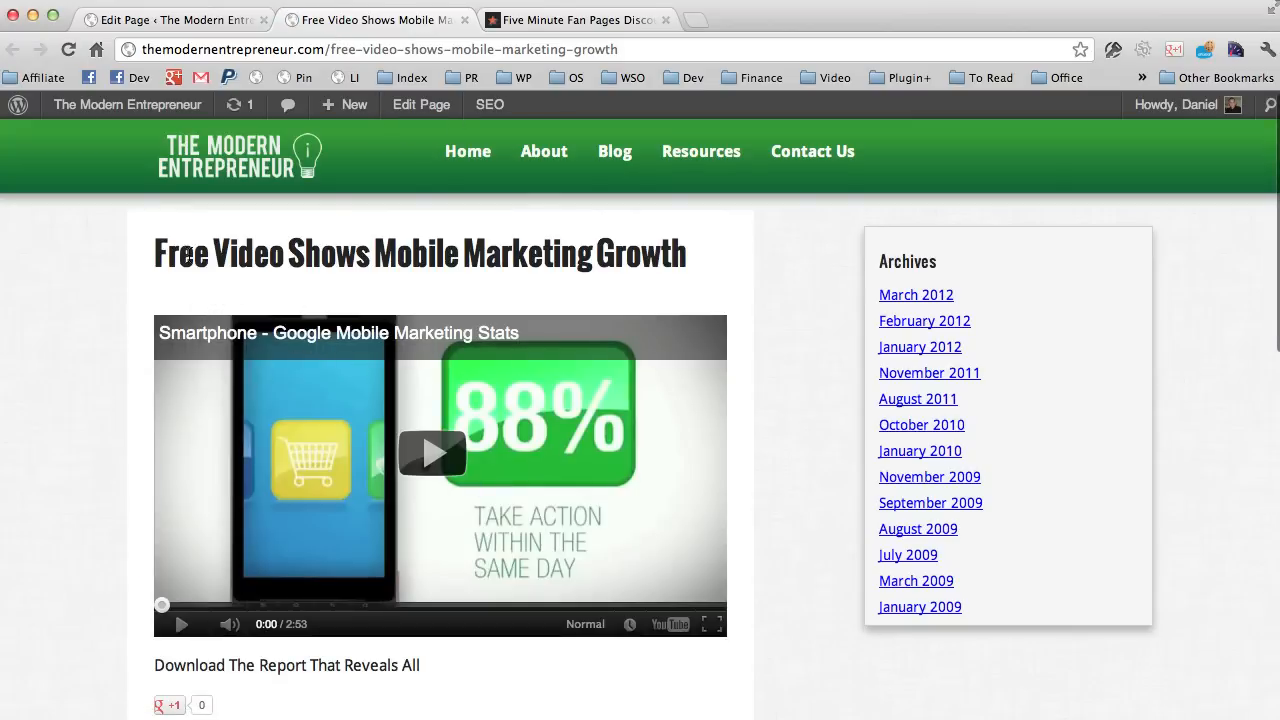
{"action": "scroll", "scroll_direction": "down", "scroll_amount": 3}
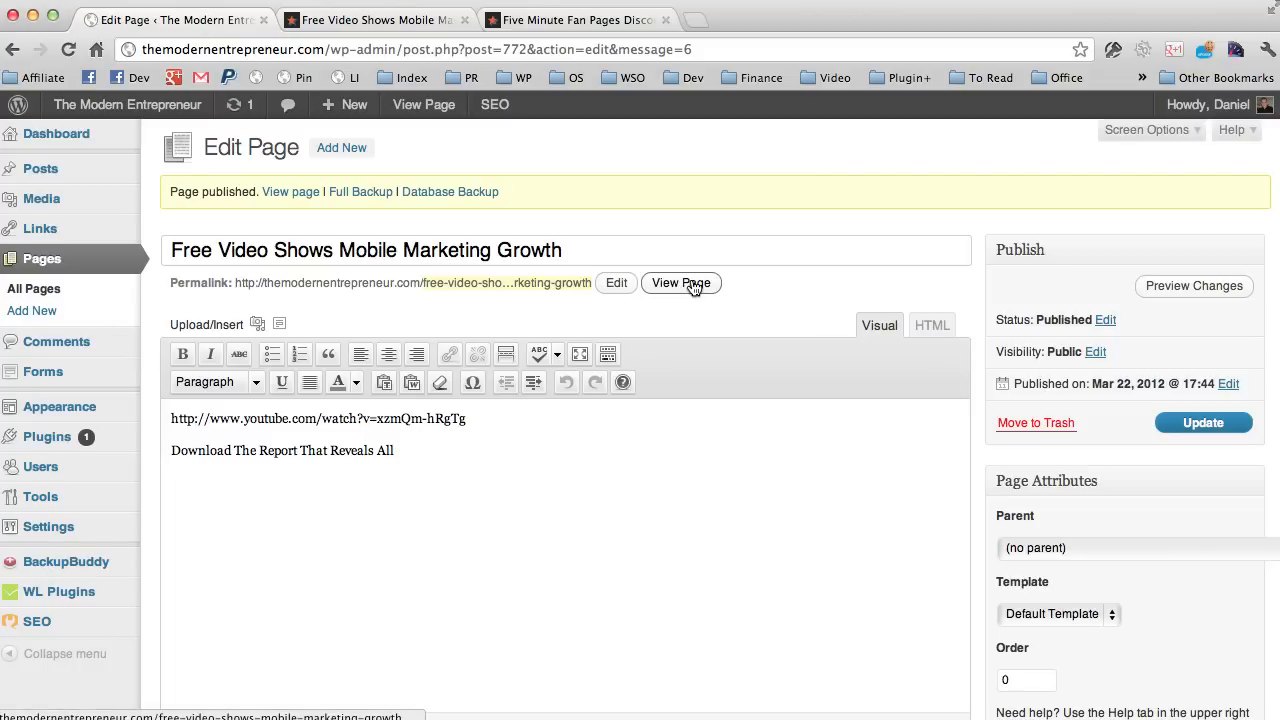
{"action": "mouse_move", "coordinate": [1274, 508]}
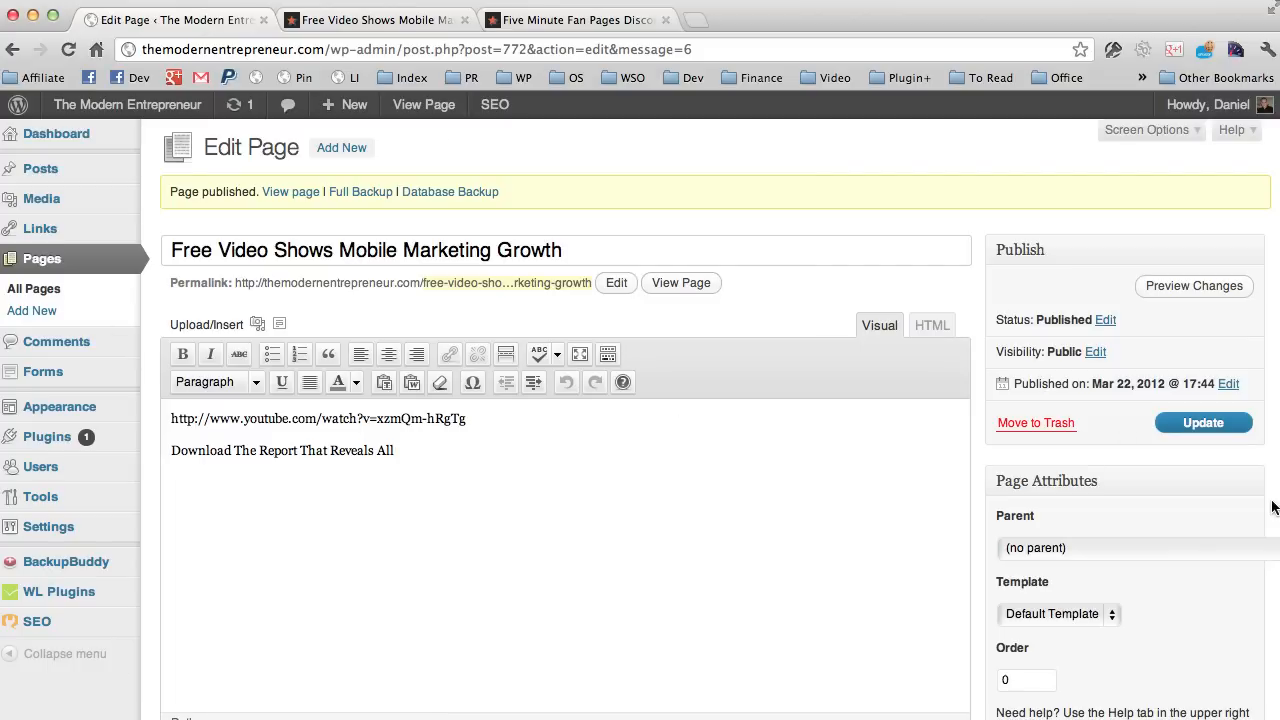
Set the page template to Landing Page in Page Attributes and update the page.
{"action": "scroll", "scroll_direction": "down", "scroll_amount": 3}
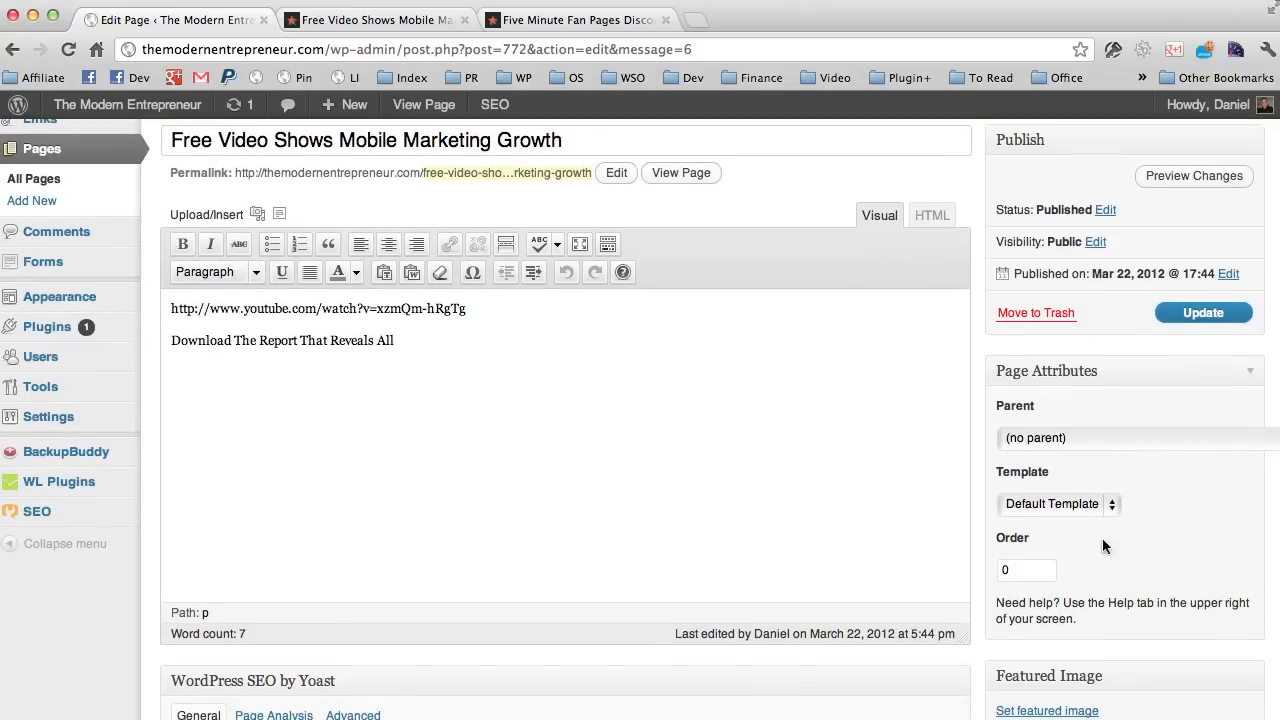
{"action": "left_click", "coordinate": [1056, 504]}
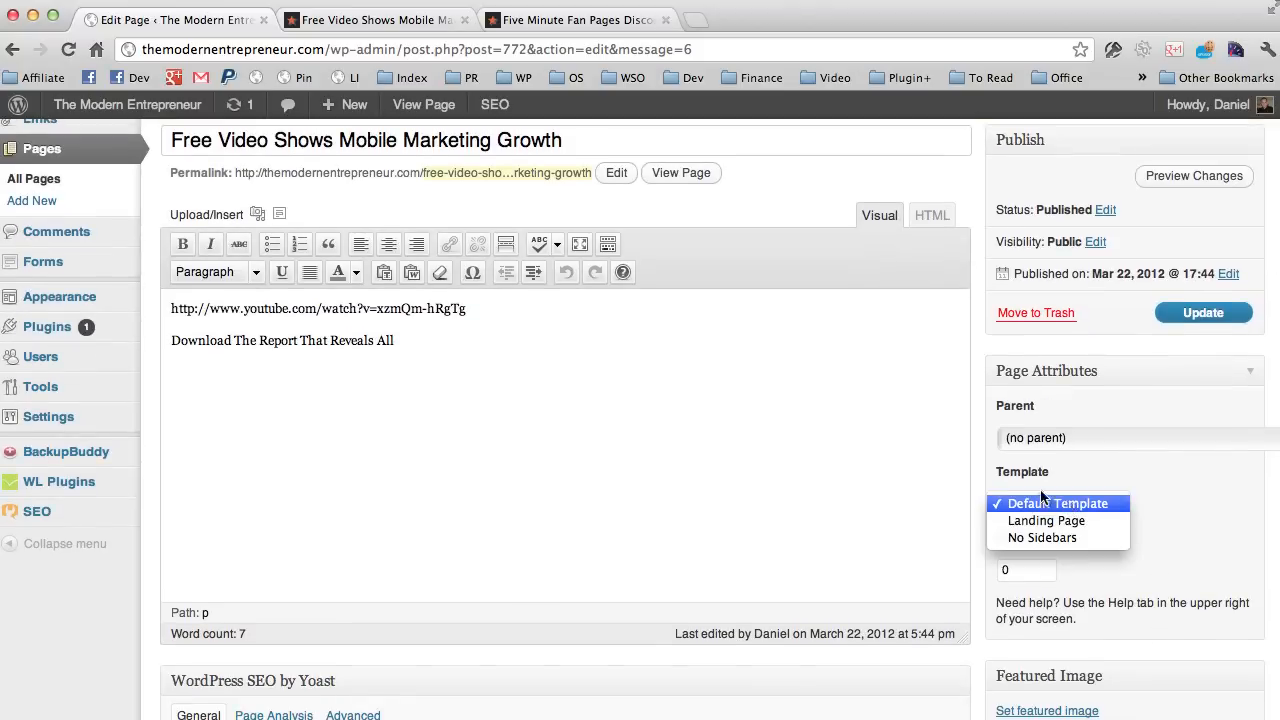
{"action": "mouse_move", "coordinate": [1042, 538]}
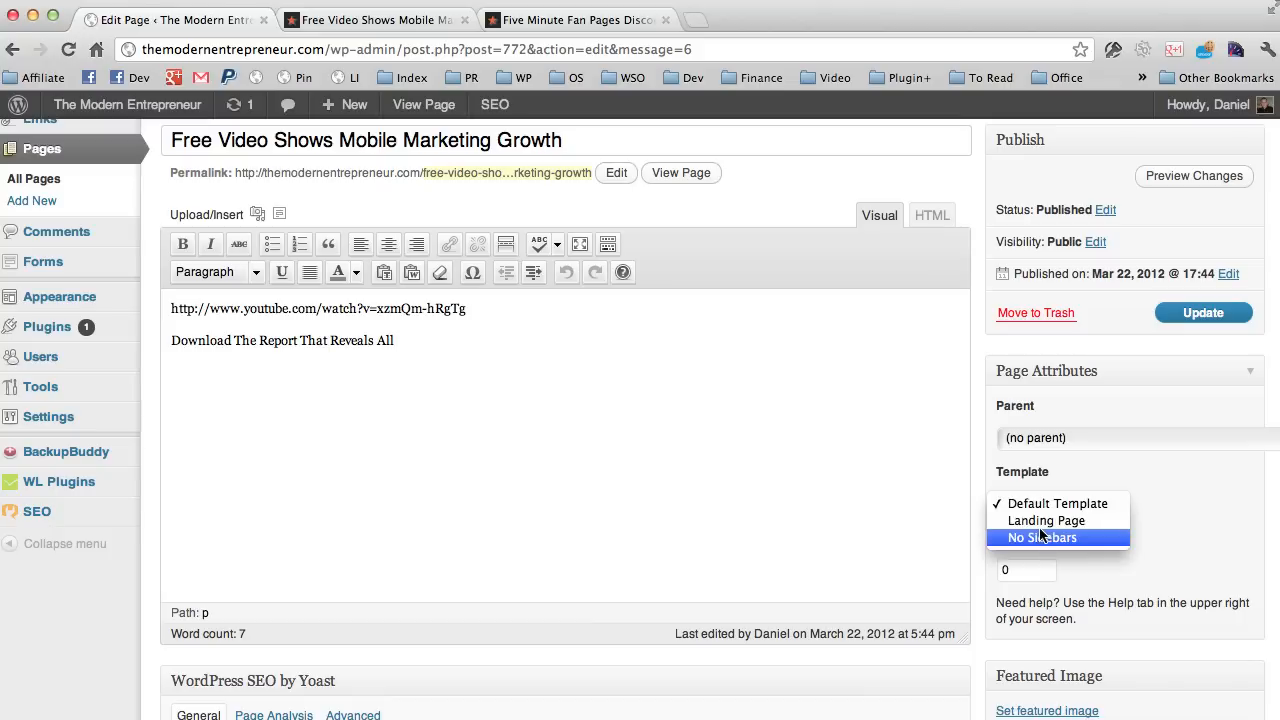
{"action": "left_click", "coordinate": [1042, 536]}
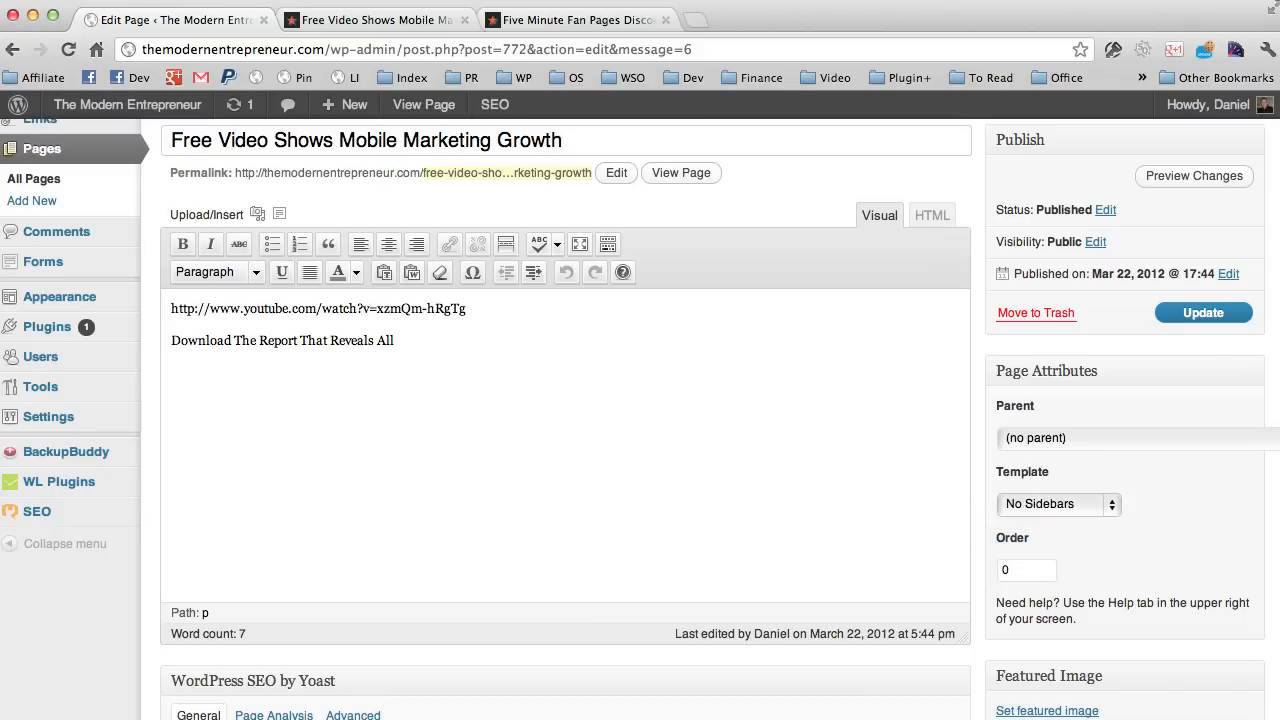
{"action": "left_click", "coordinate": [1204, 312]}
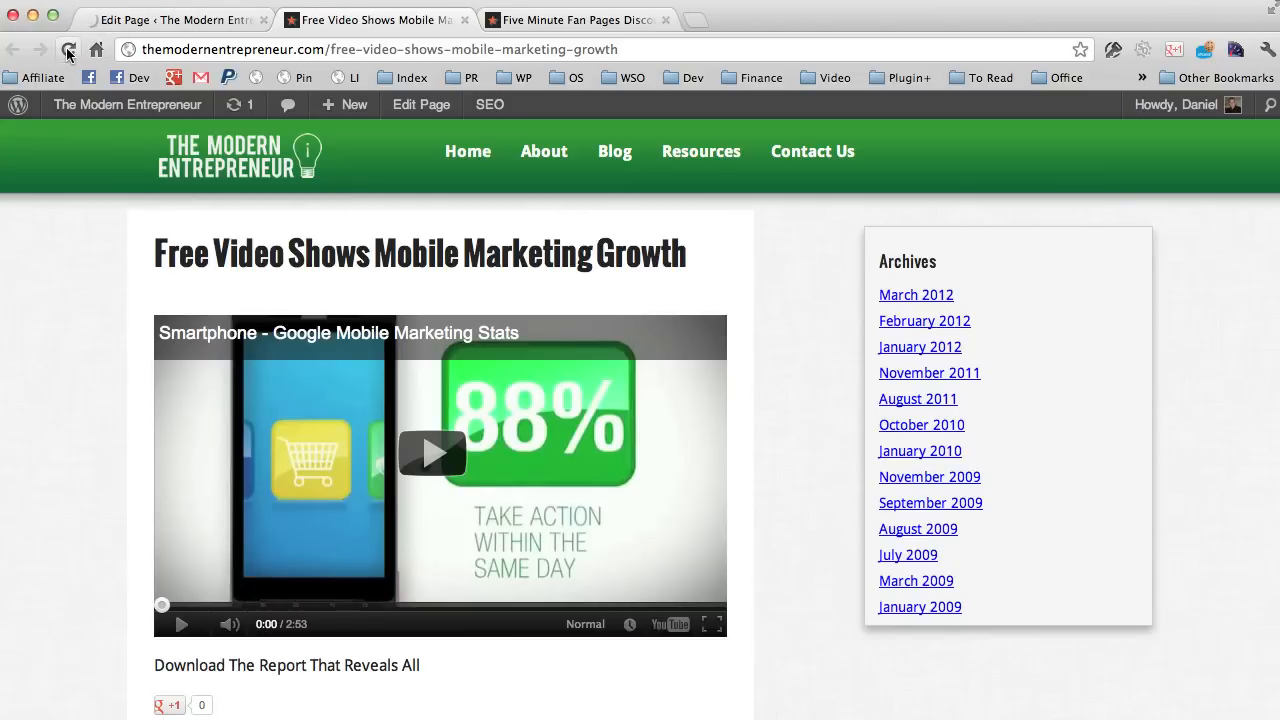
Reload the live page to confirm the full-width video without the Archives sidebar.
{"action": "left_click", "coordinate": [68, 48]}
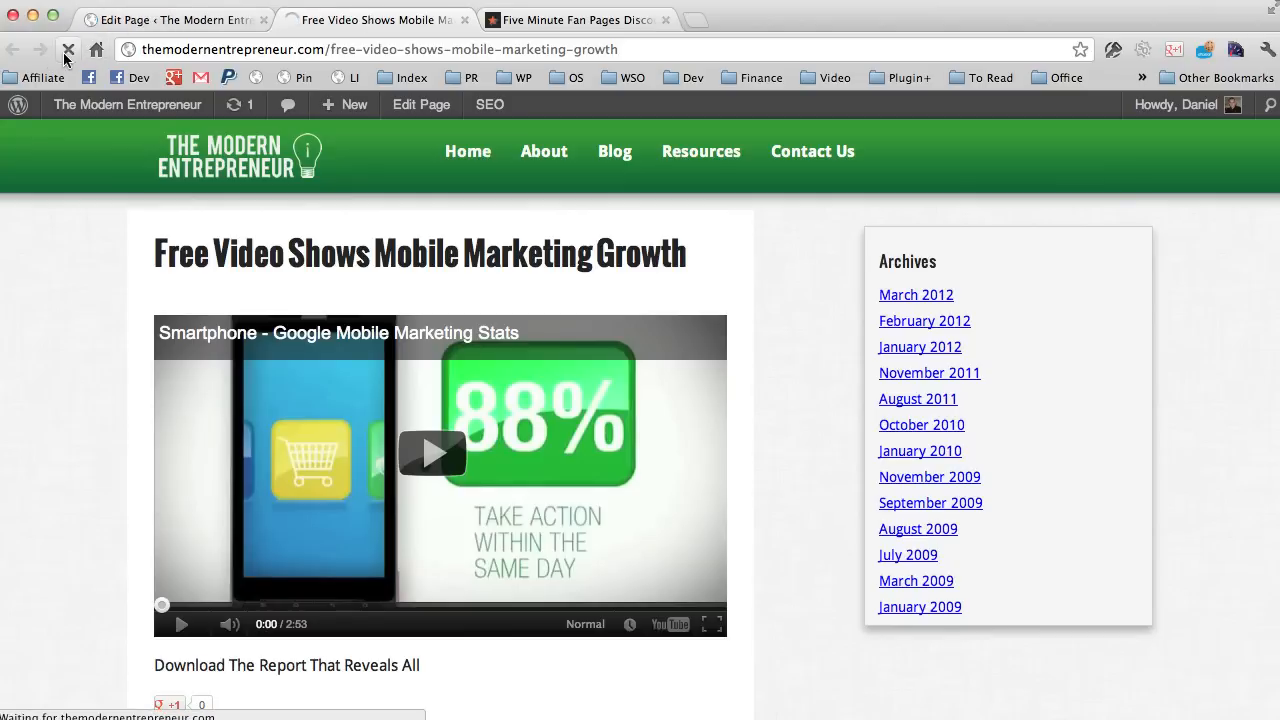
{"action": "scroll", "scroll_direction": "down", "scroll_amount": 3}
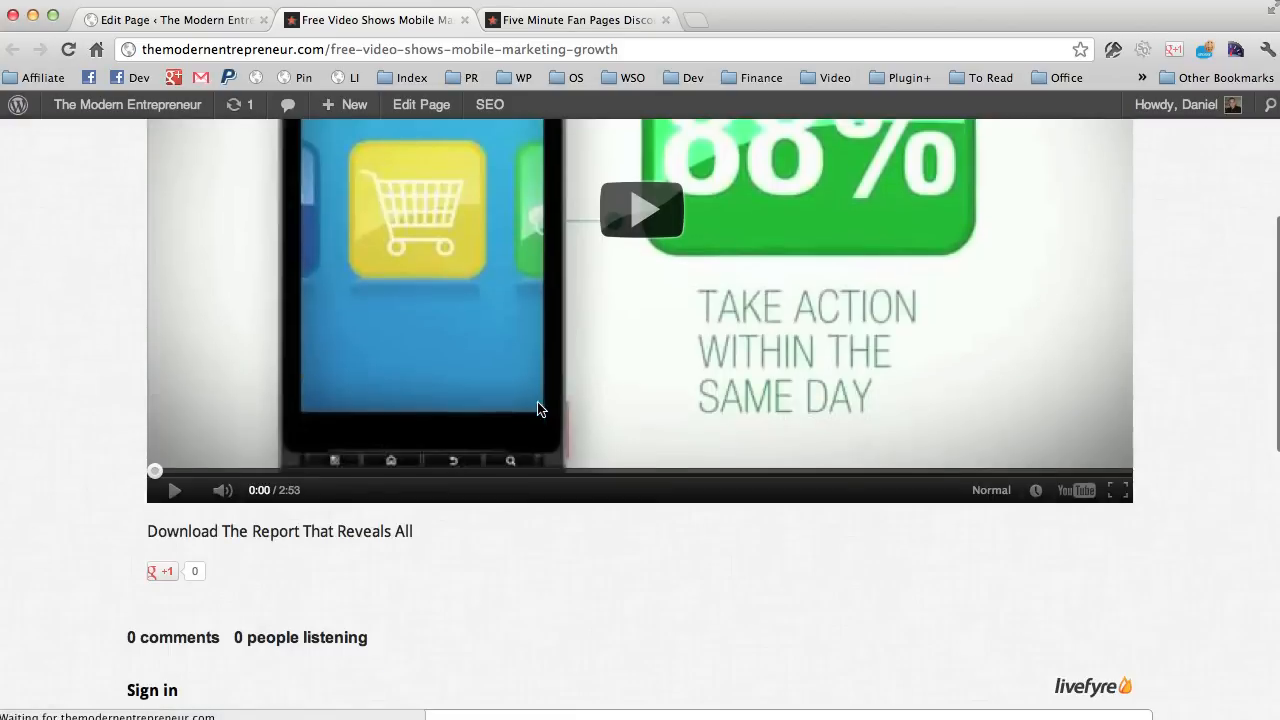
{"action": "scroll", "scroll_direction": "down", "scroll_amount": 3}
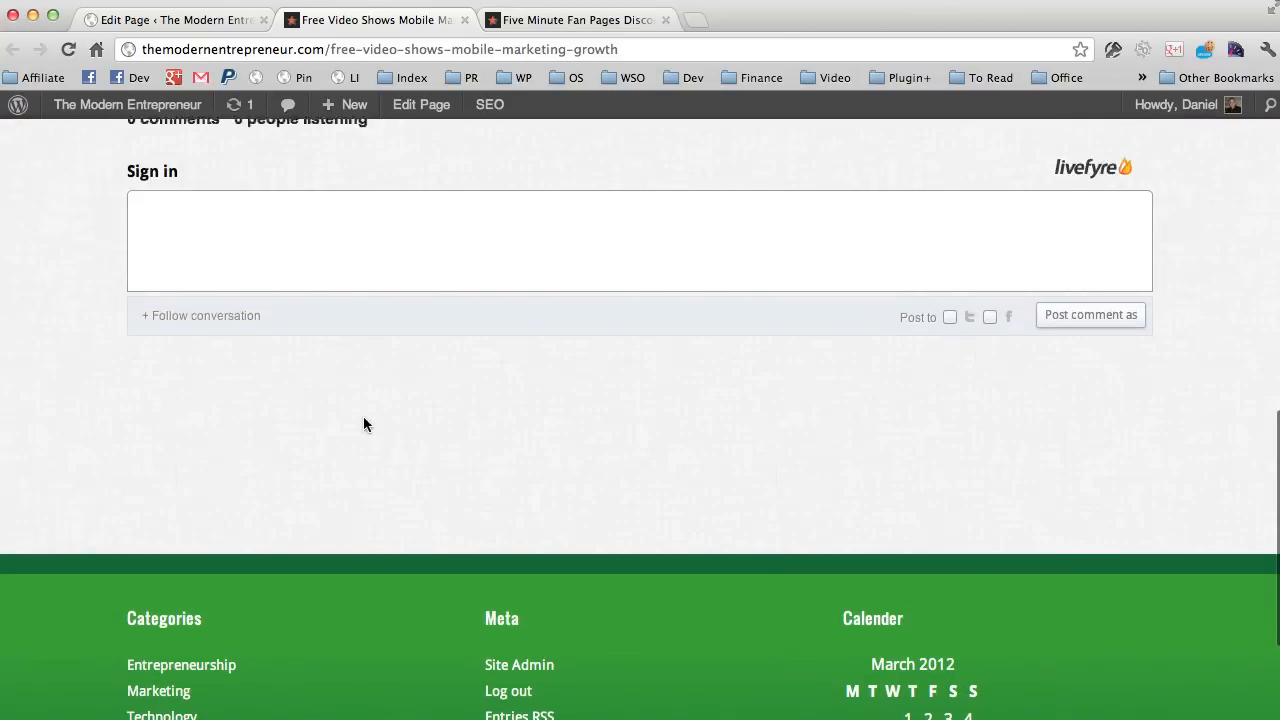
{"action": "scroll", "scroll_direction": "up", "scroll_amount": 3}
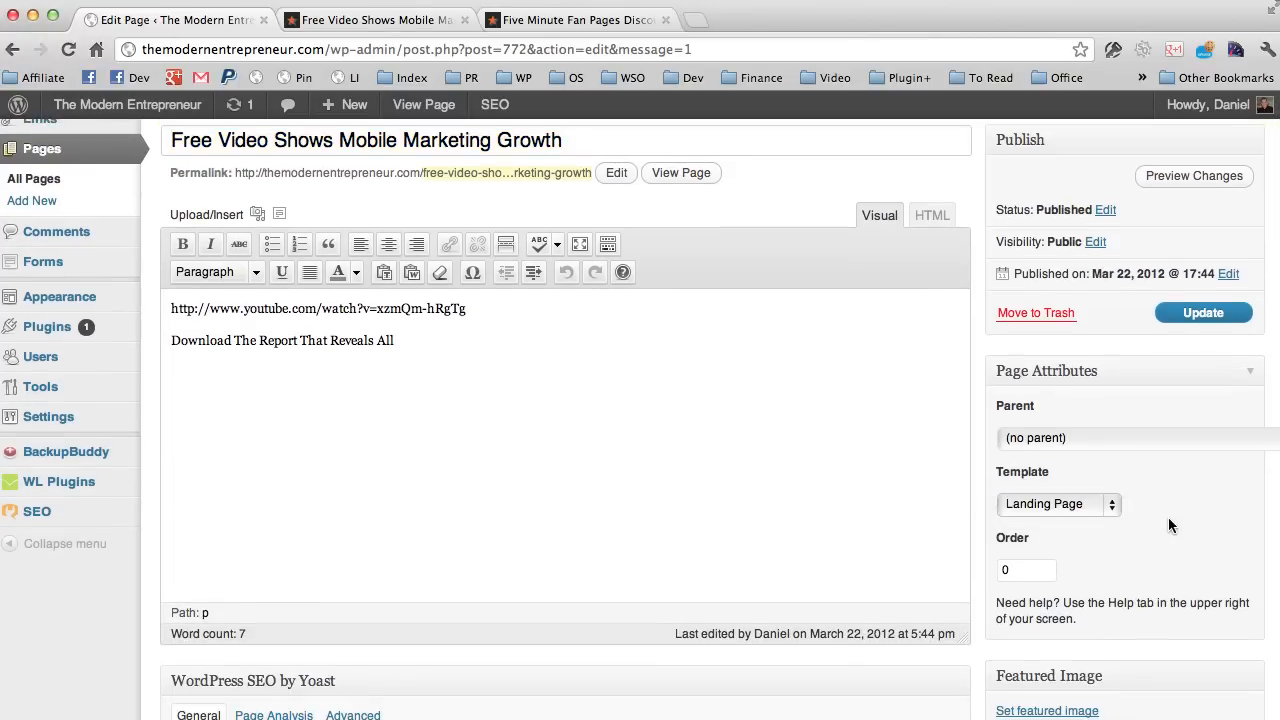
Review the Edit Page boxes and Screen Options, including WishList Member protection, then view the live page.
{"action": "scroll", "scroll_direction": "down", "scroll_amount": 3}
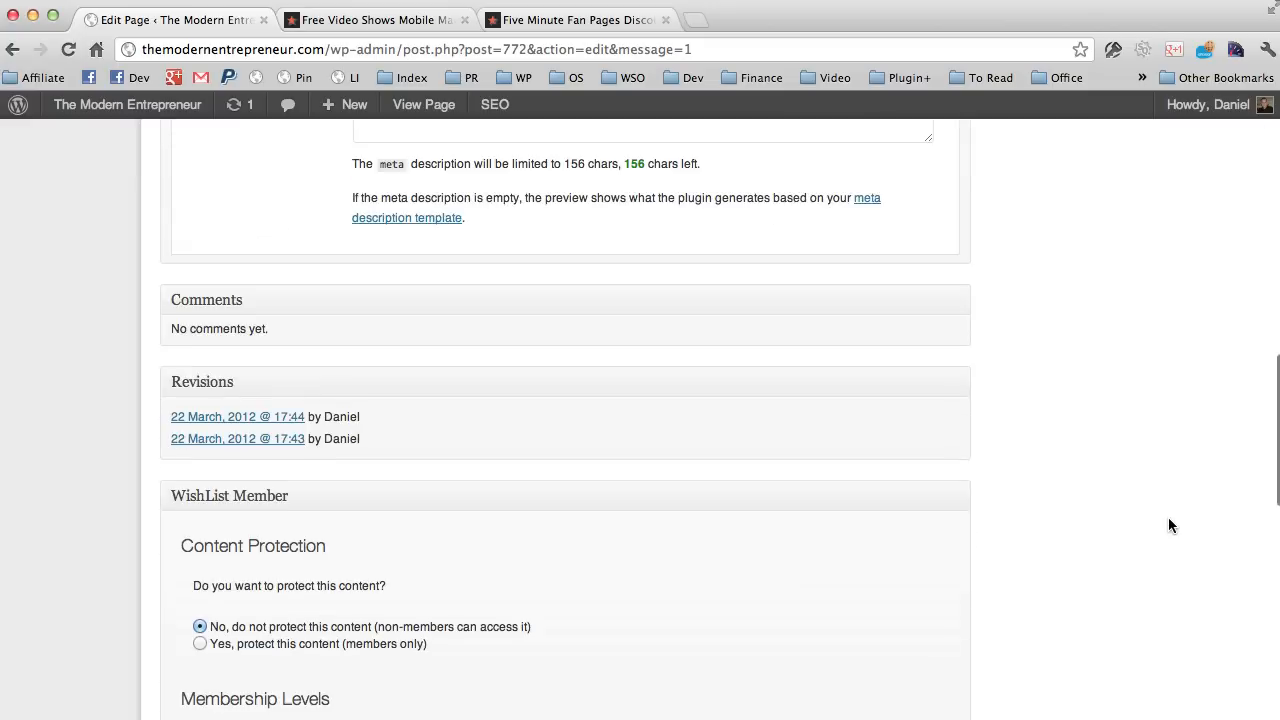
{"action": "scroll", "scroll_direction": "down", "scroll_amount": 3}
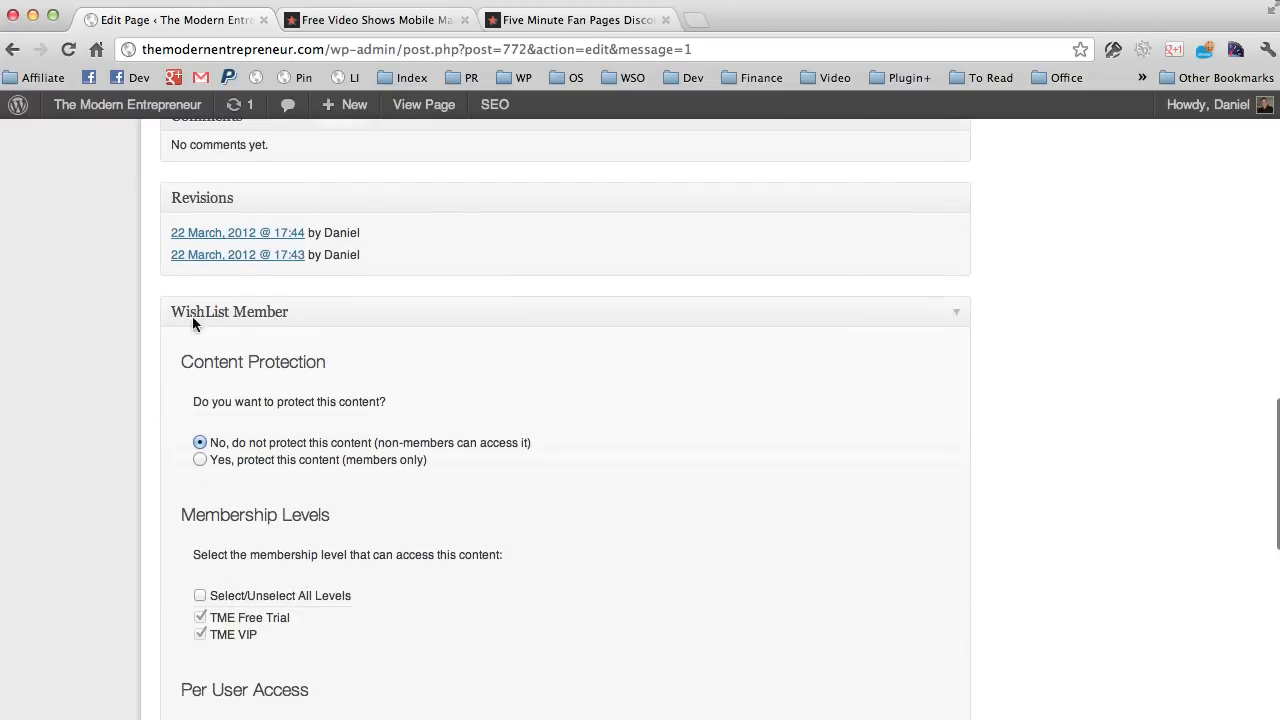
{"action": "scroll", "scroll_direction": "up", "scroll_amount": 3}
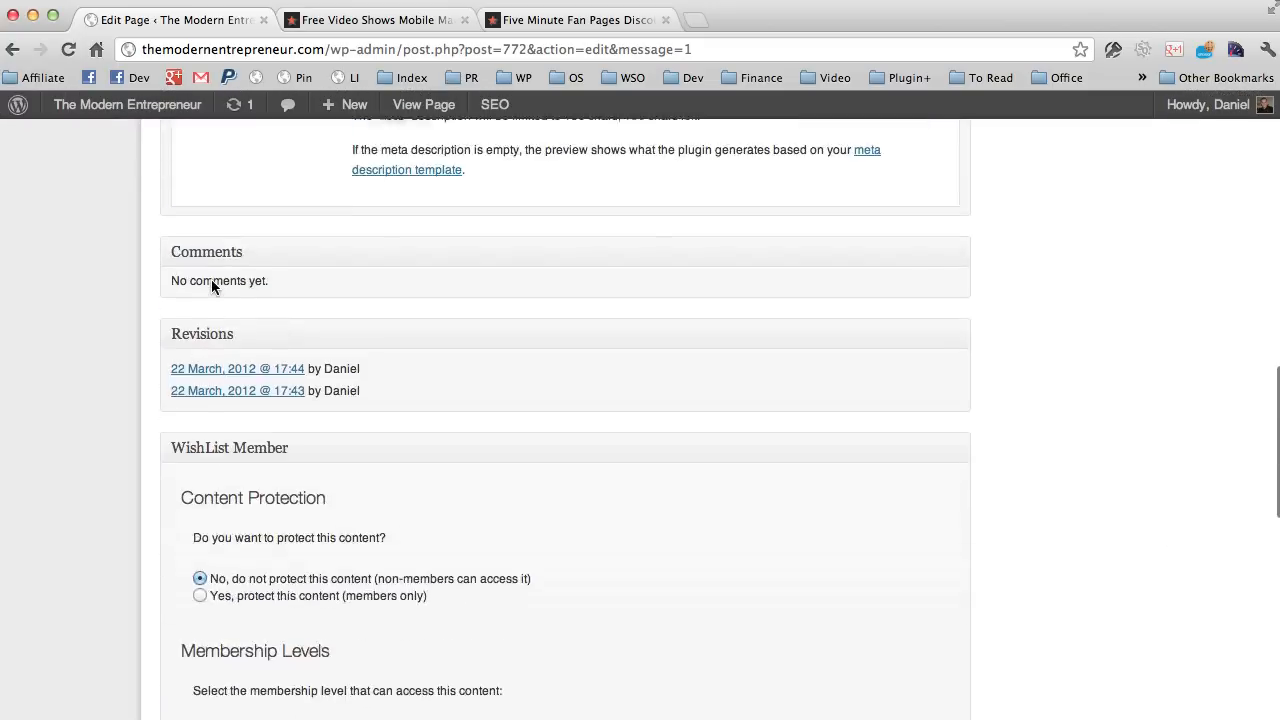
{"action": "scroll", "scroll_direction": "down", "scroll_amount": 3}
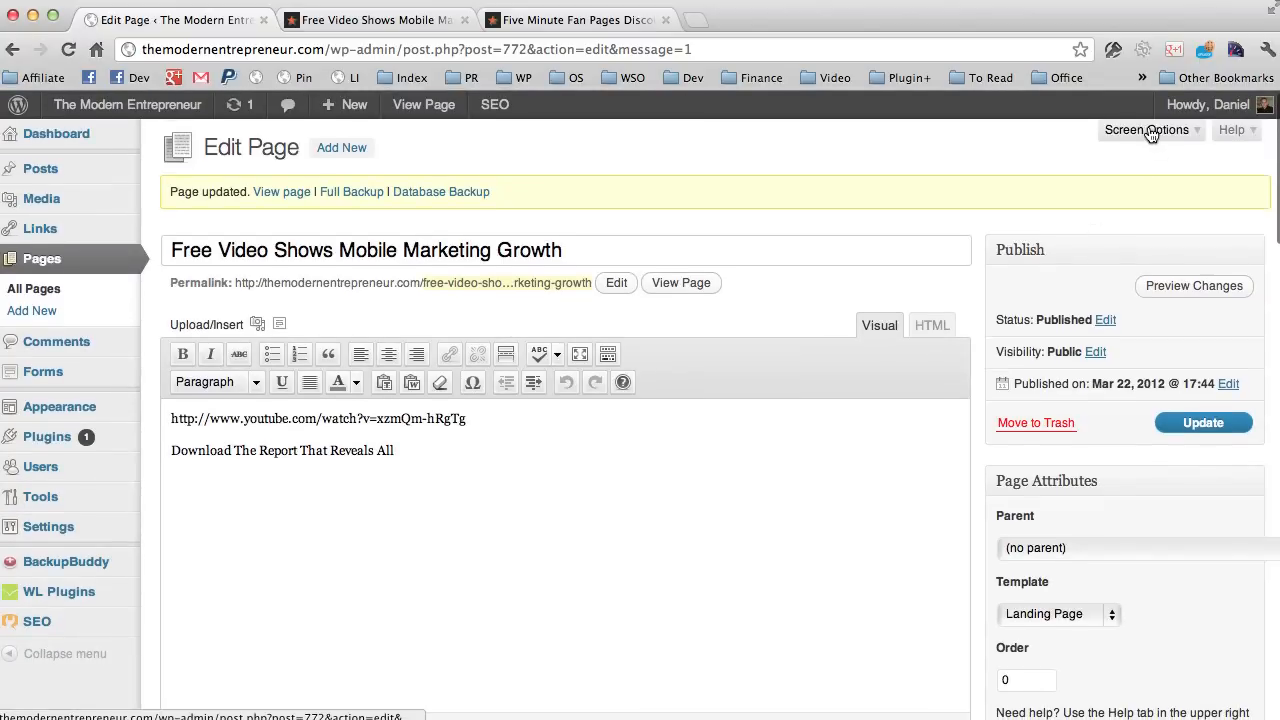
{"action": "left_click", "coordinate": [1148, 130]}
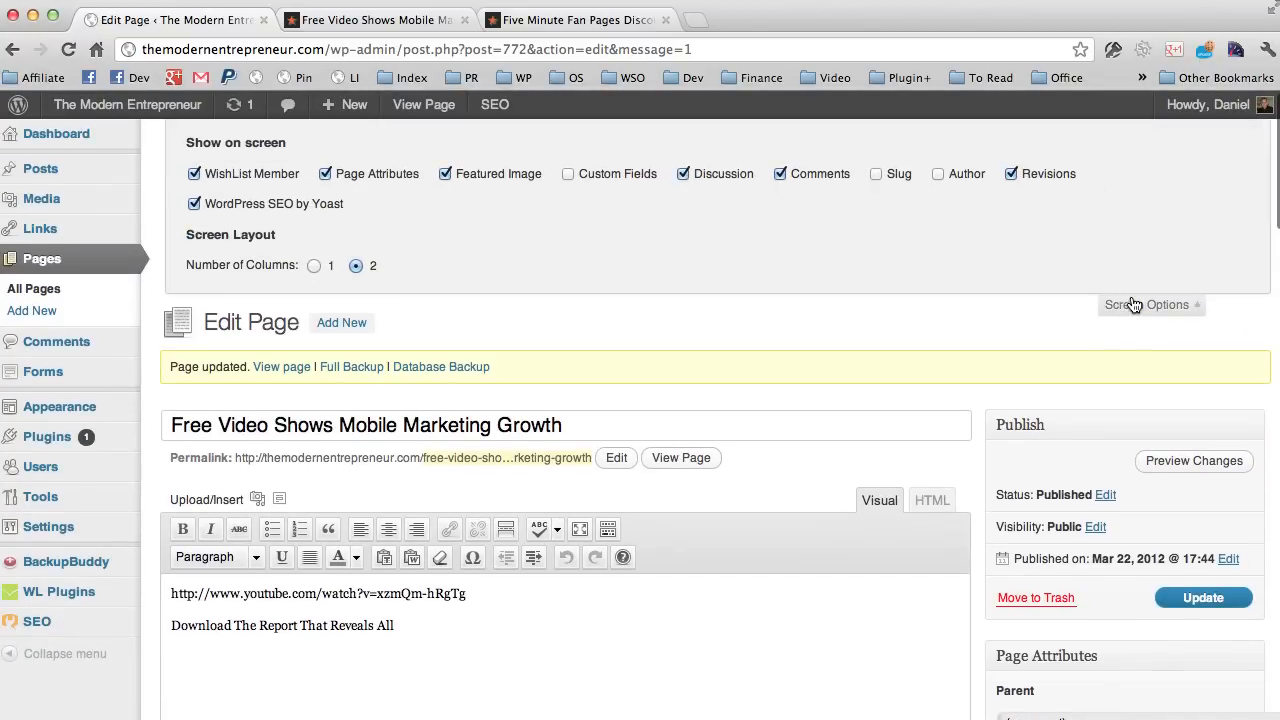
{"action": "scroll", "scroll_direction": "down", "scroll_amount": 3}
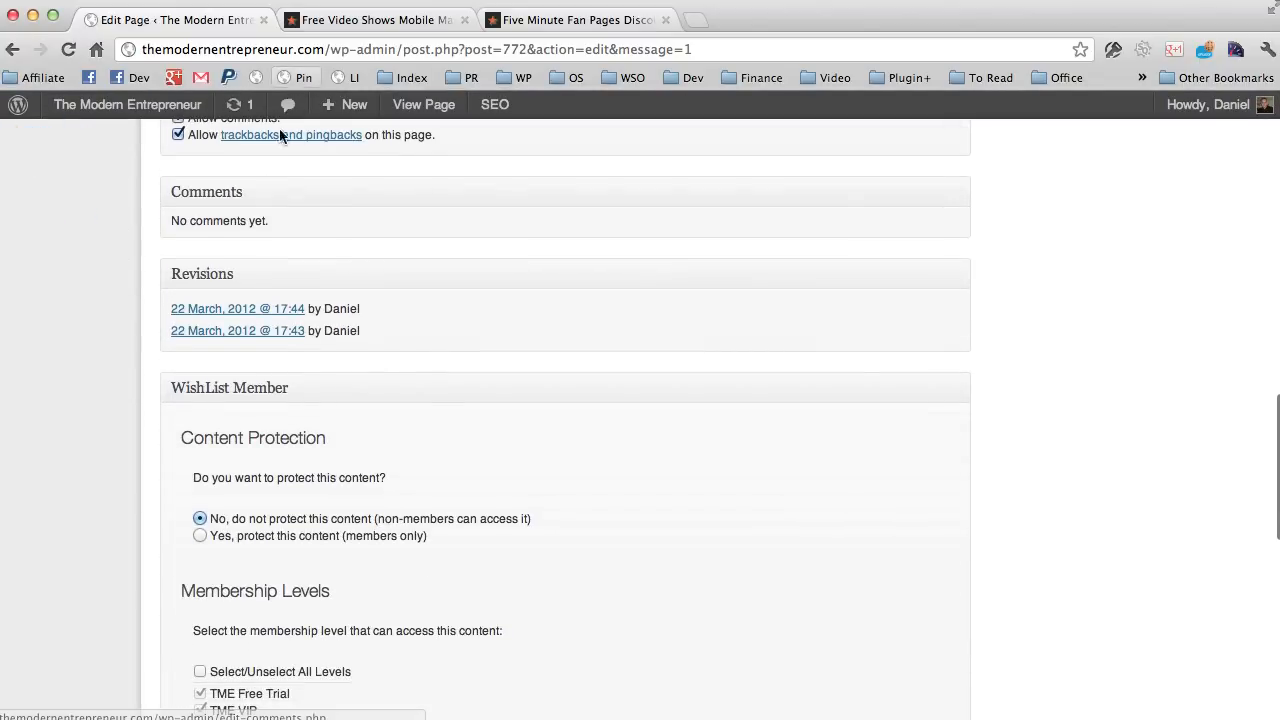
{"action": "scroll", "scroll_direction": "up", "scroll_amount": 3}
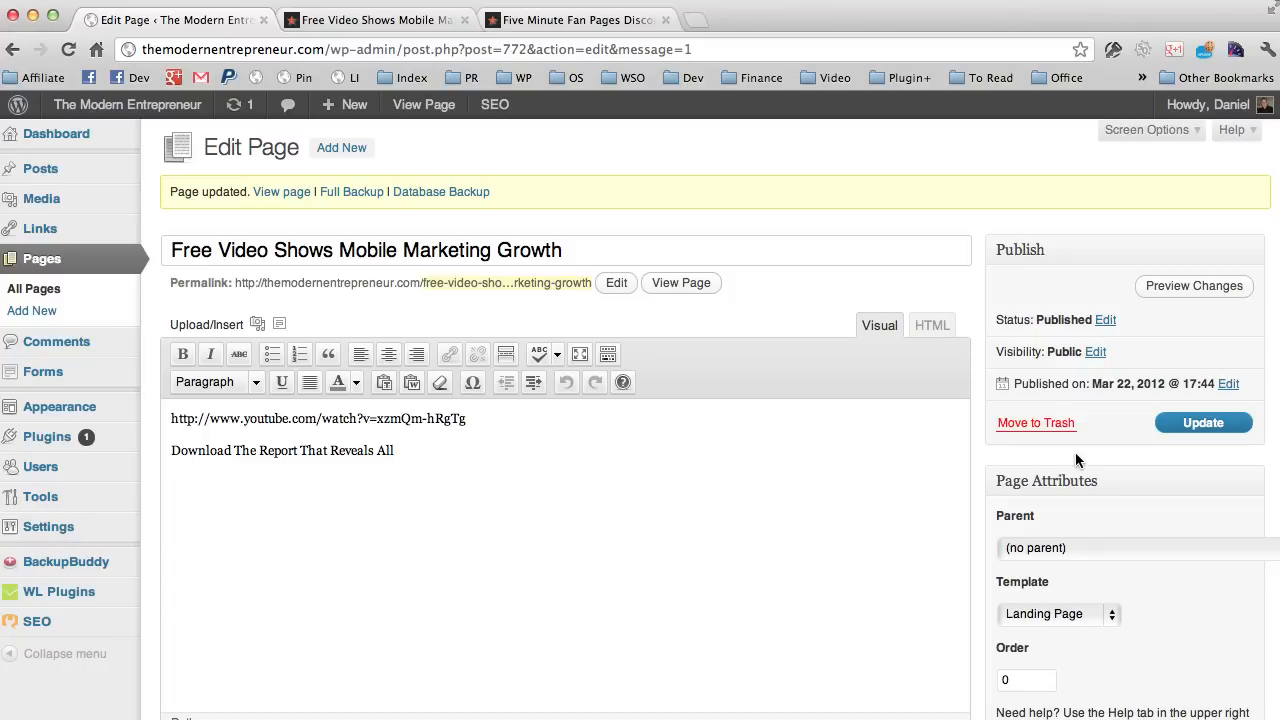
{"action": "mouse_move", "coordinate": [1216, 440]}
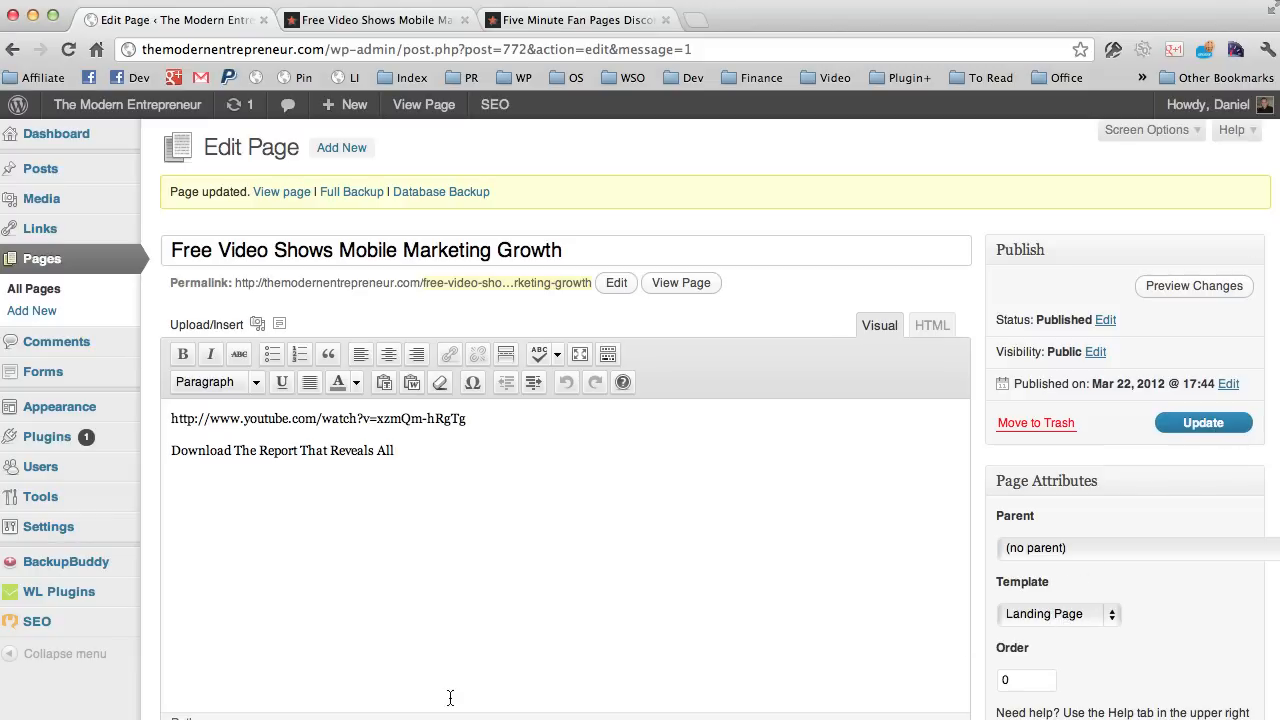
{"action": "left_click", "coordinate": [1204, 422]}
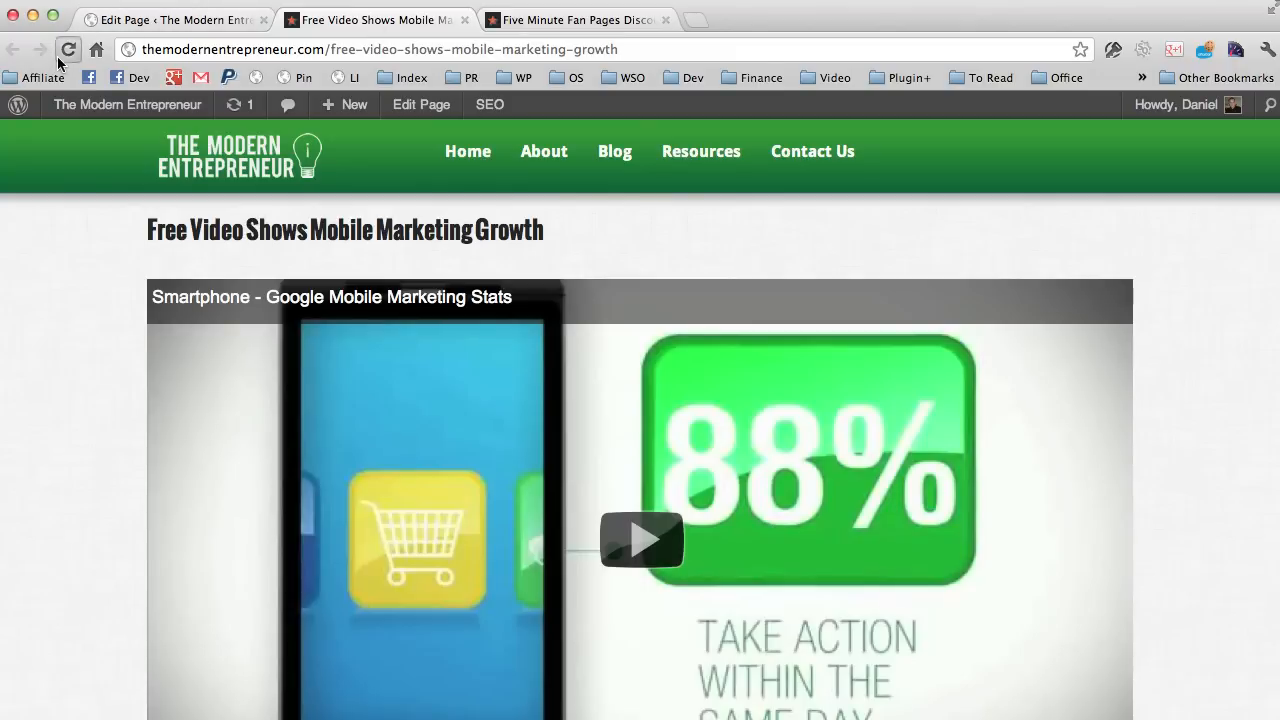
Reload the live landing page and narrow the window to confirm the embedded video scales down.
{"action": "left_click", "coordinate": [68, 48]}
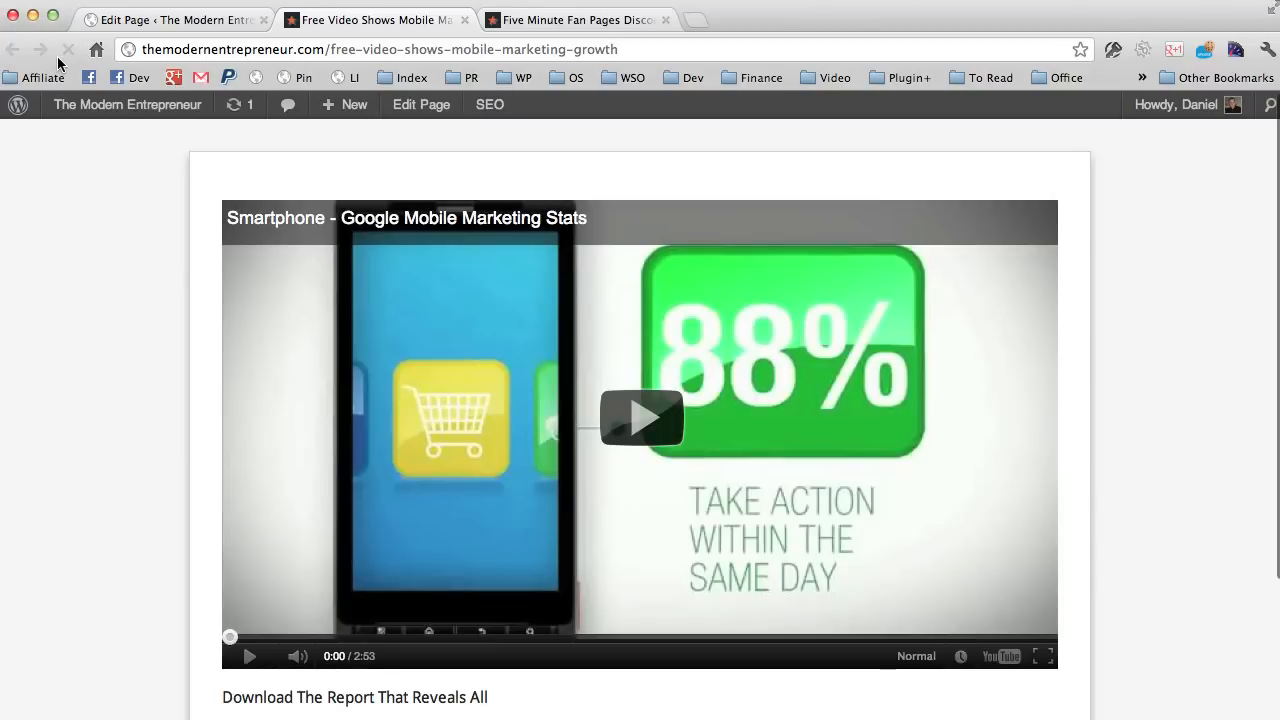
{"action": "scroll", "scroll_direction": "down", "scroll_amount": 3}
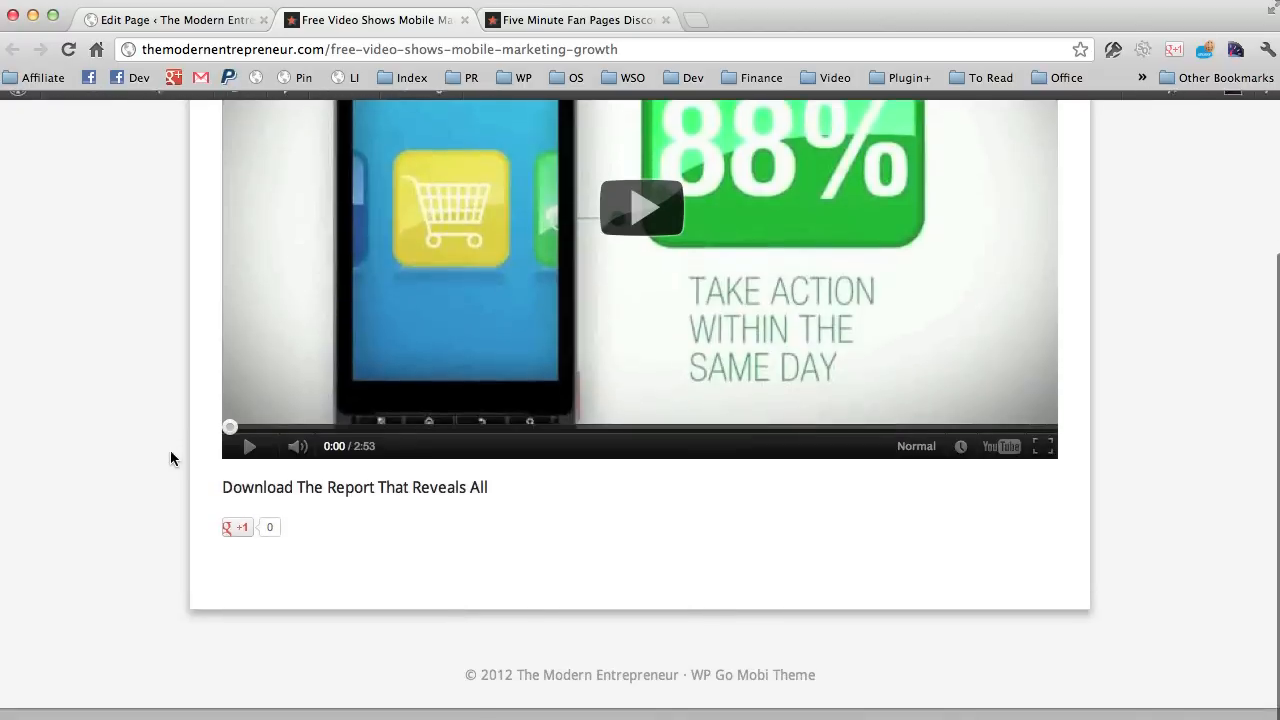
{"action": "scroll", "scroll_direction": "up", "scroll_amount": 3}
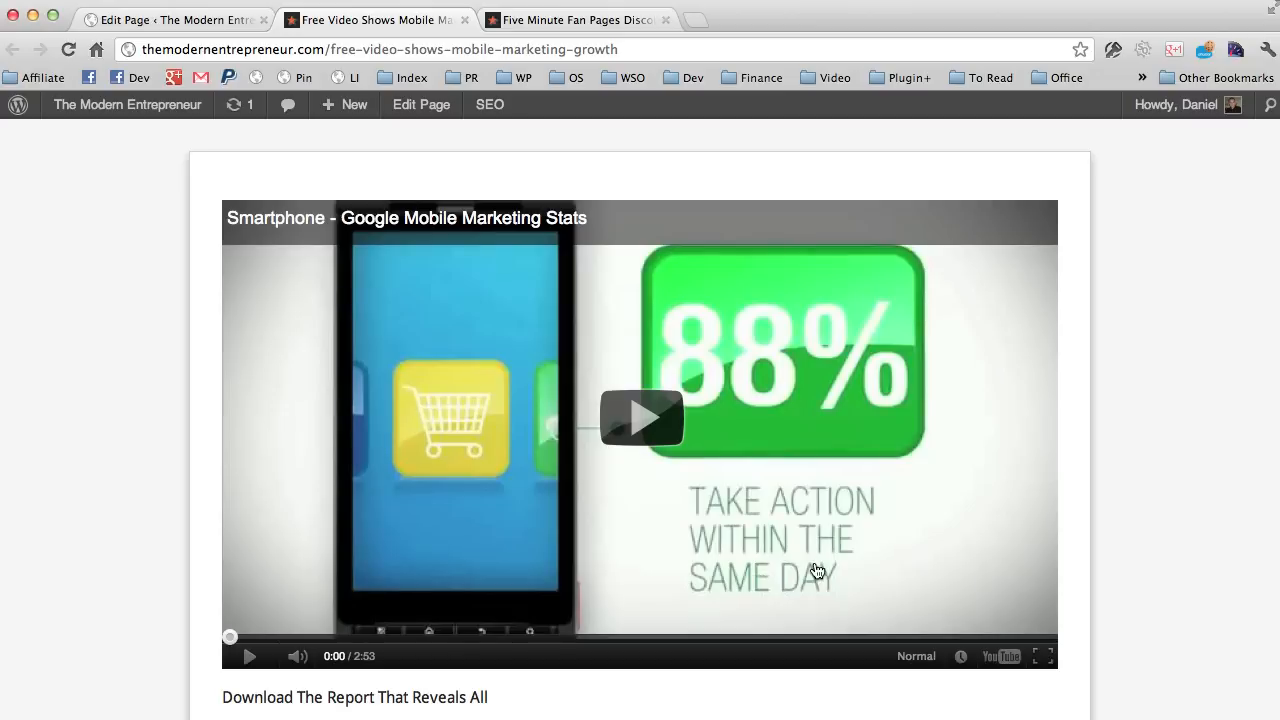
{"action": "mouse_move", "coordinate": [190, 478]}
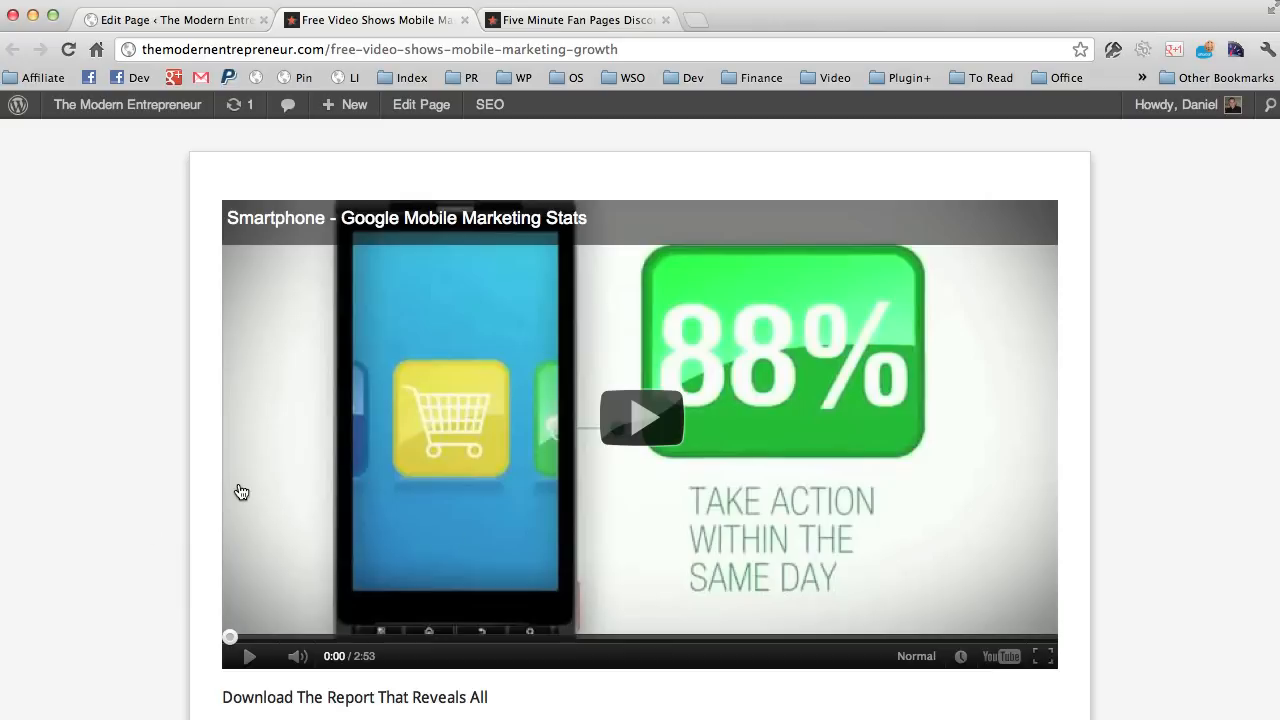
{"action": "mouse_move", "coordinate": [1092, 440]}
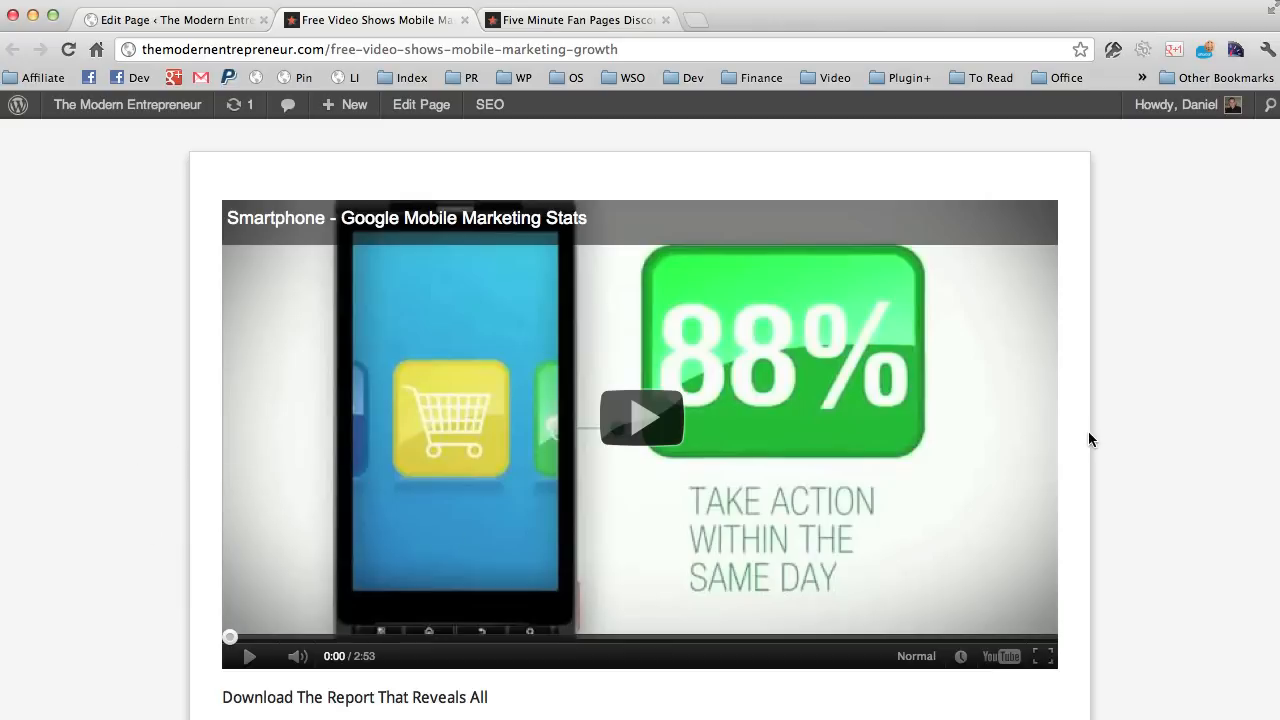
{"action": "mouse_move", "coordinate": [424, 244]}
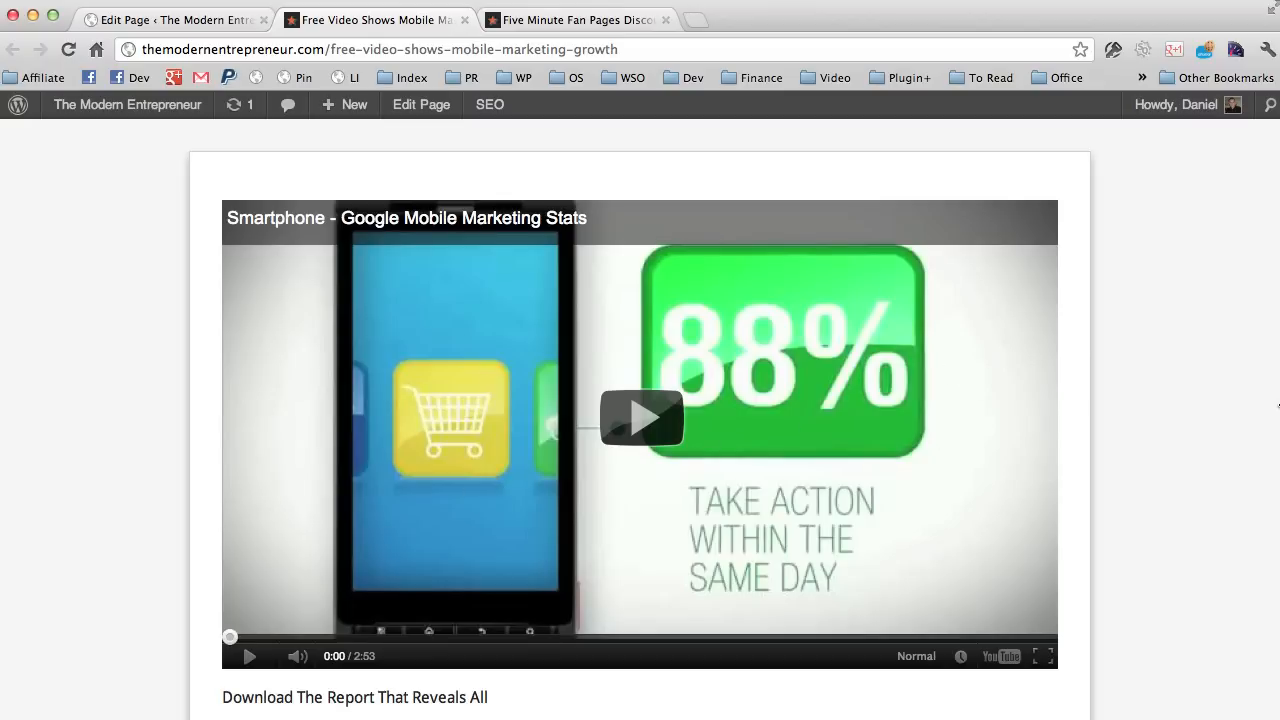
{"action": "left_click_drag", "start_coordinate": [1278, 380], "coordinate": [1016, 382]}
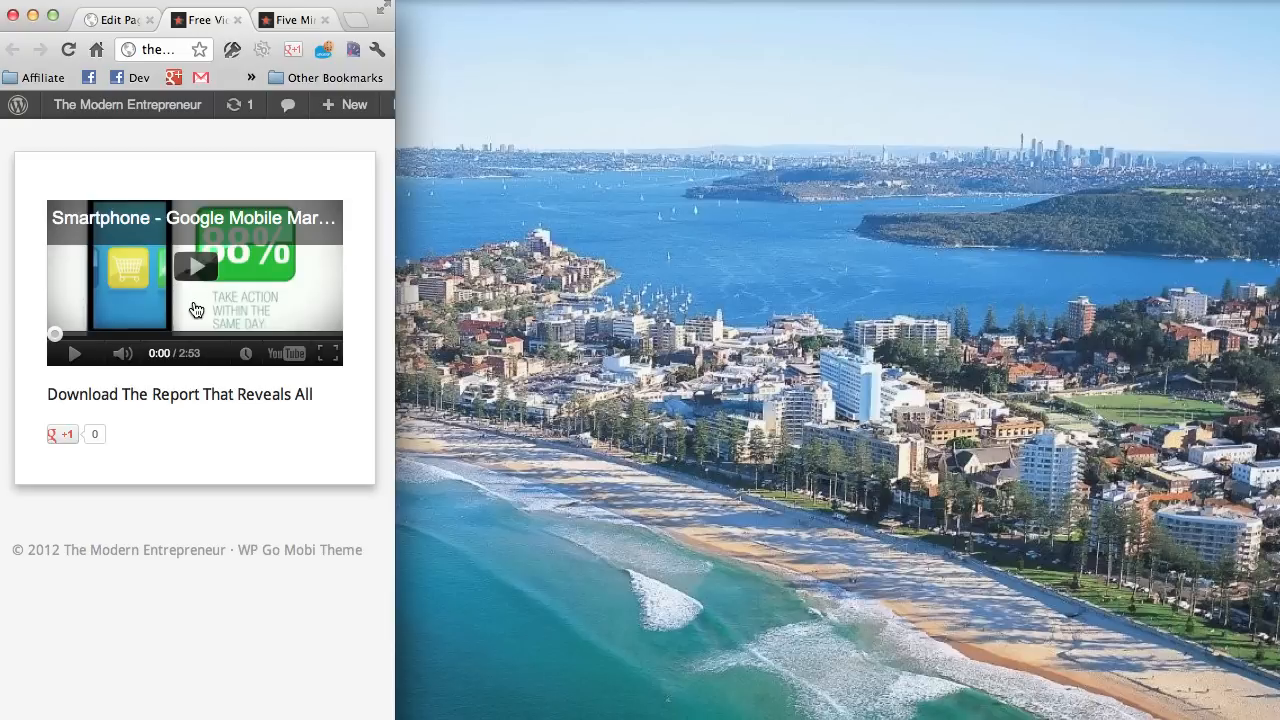
{"action": "mouse_move", "coordinate": [396, 312]}
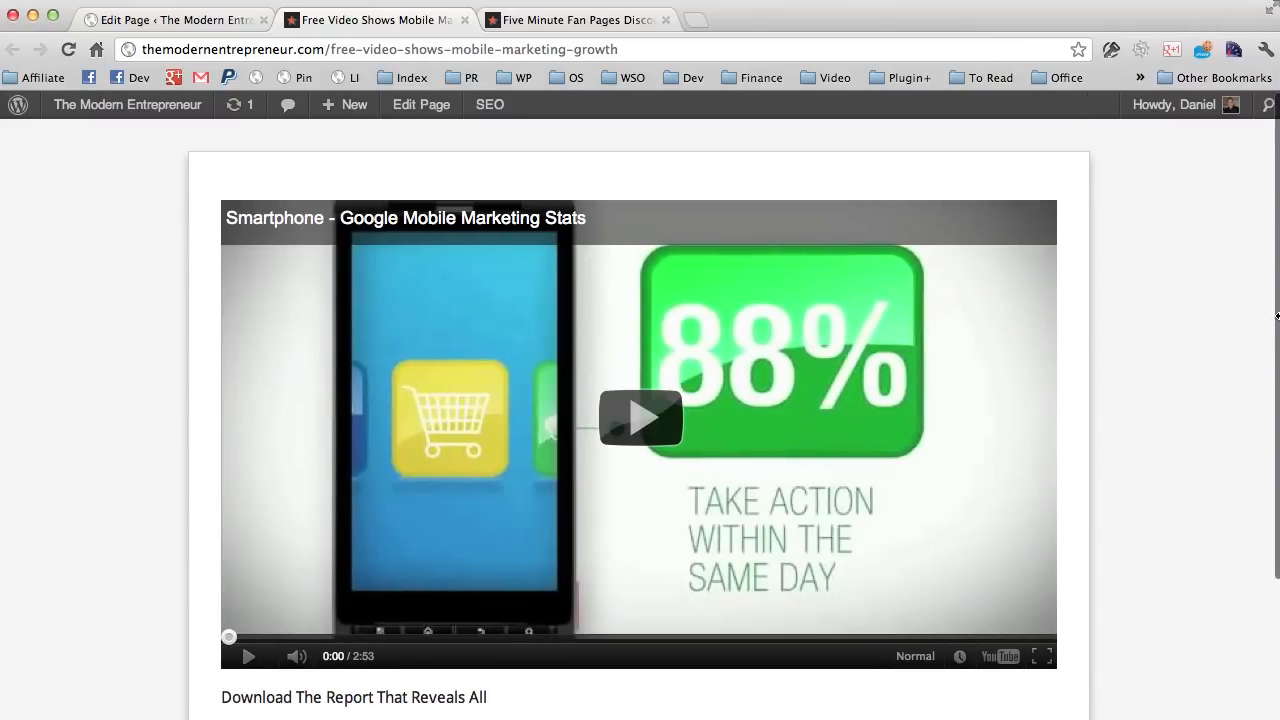
{"action": "scroll", "scroll_direction": "down", "scroll_amount": 3}
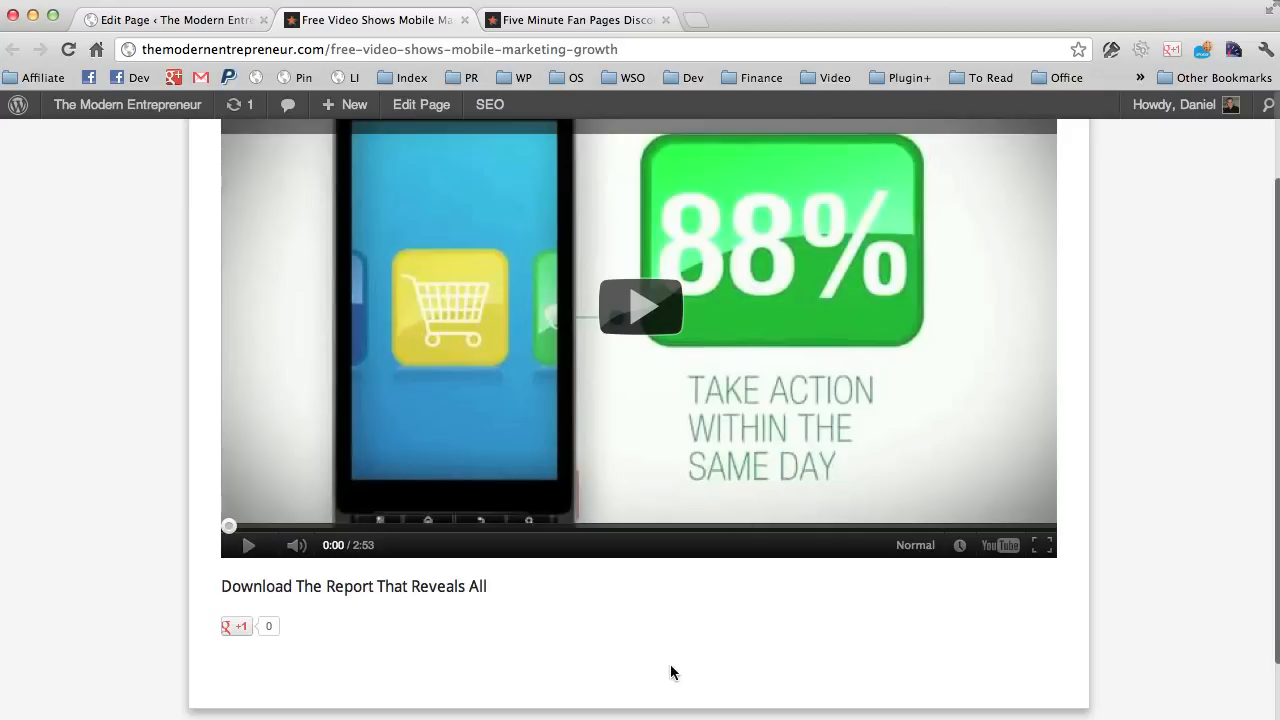
{"action": "mouse_move", "coordinate": [292, 628]}
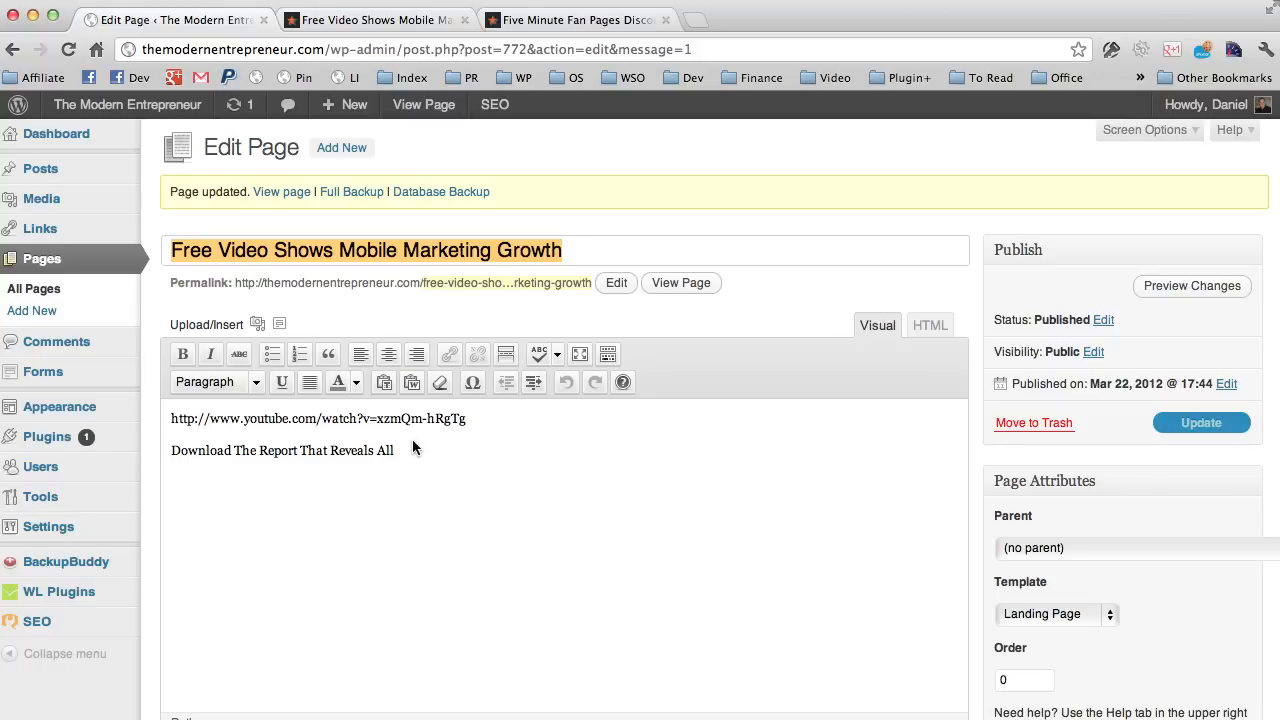
Format 'Download The Report That Reveals All' as a blockquote, update the page and view it live.
{"action": "triple_click", "coordinate": [280, 448]}
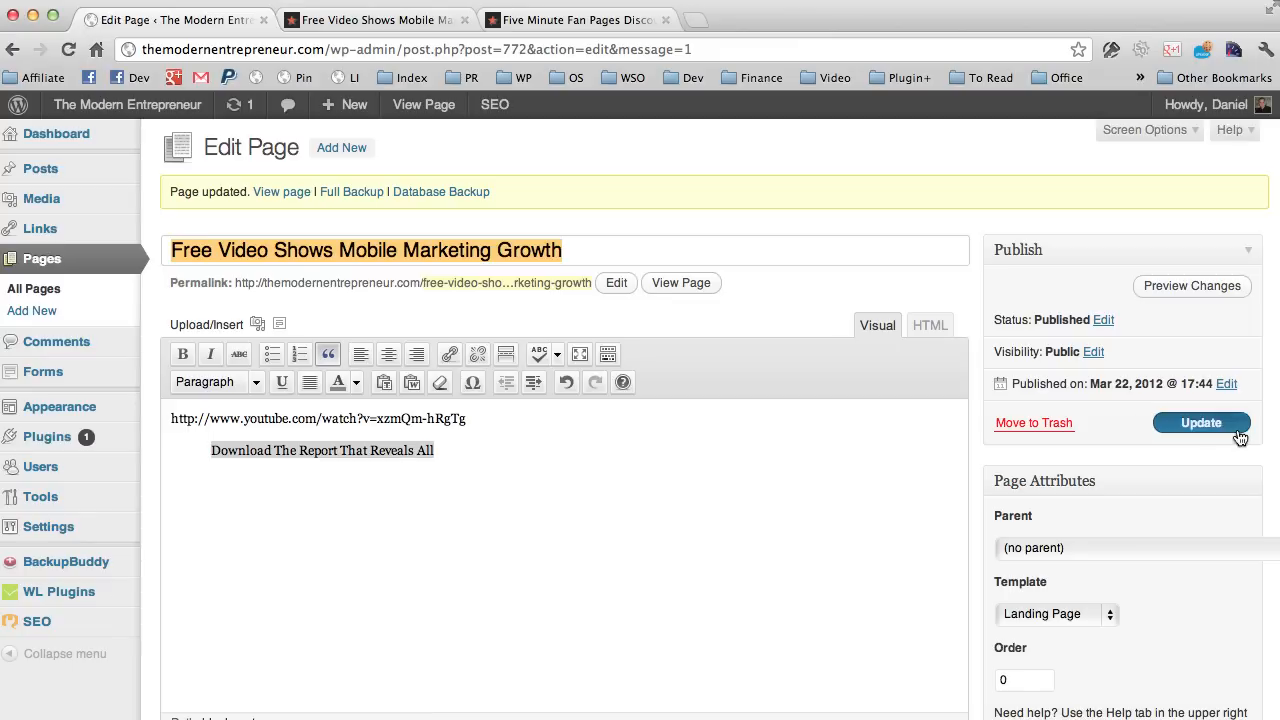
{"action": "left_click", "coordinate": [1200, 422]}
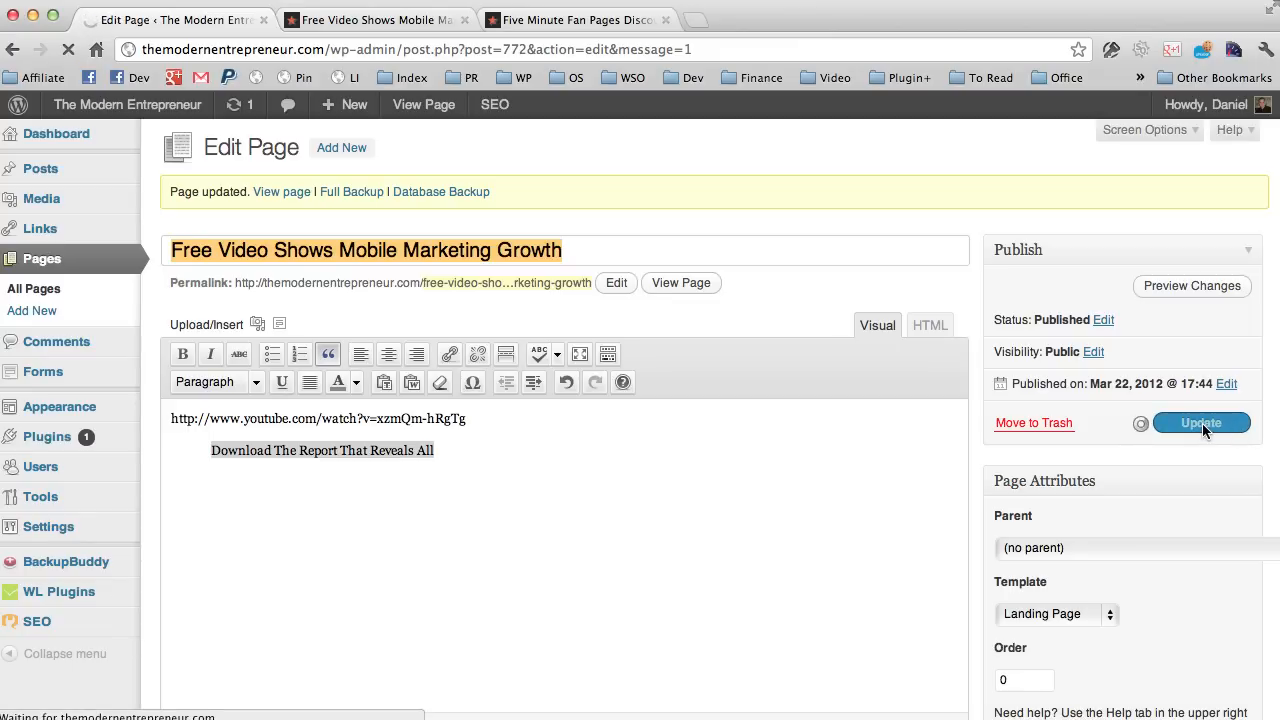
{"action": "left_click", "coordinate": [1200, 422]}
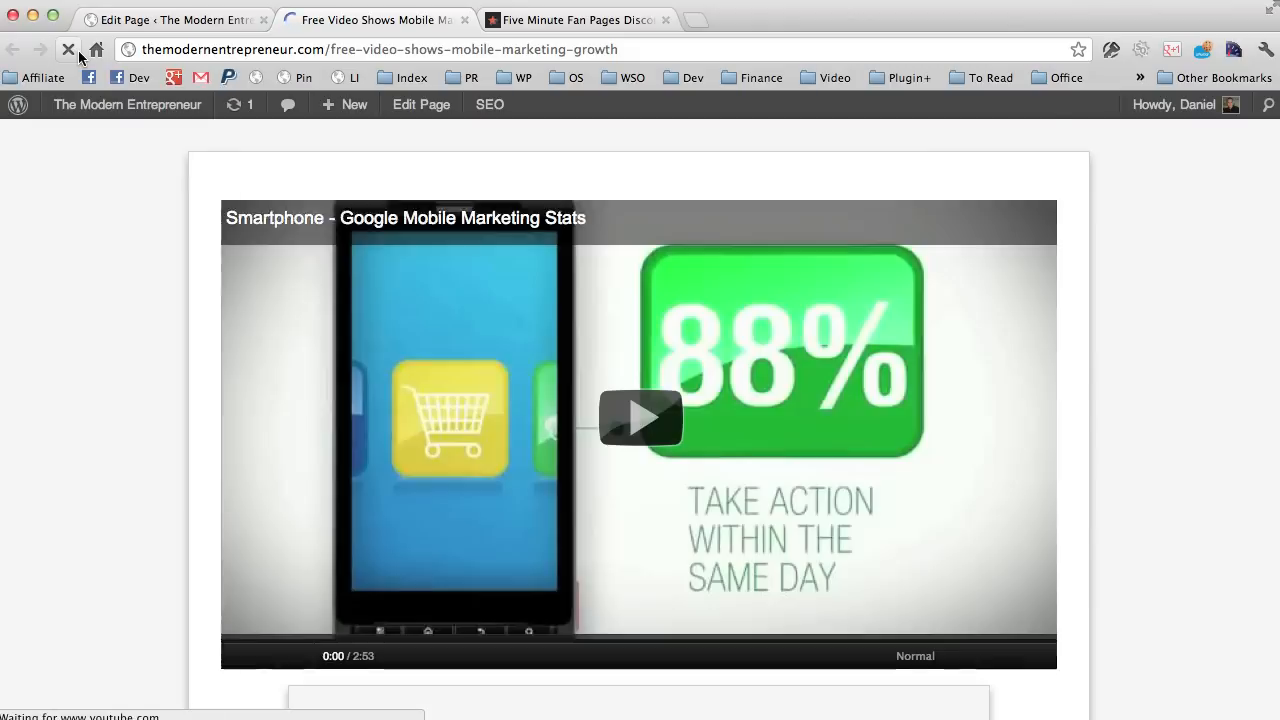
{"action": "scroll", "scroll_direction": "down", "scroll_amount": 3}
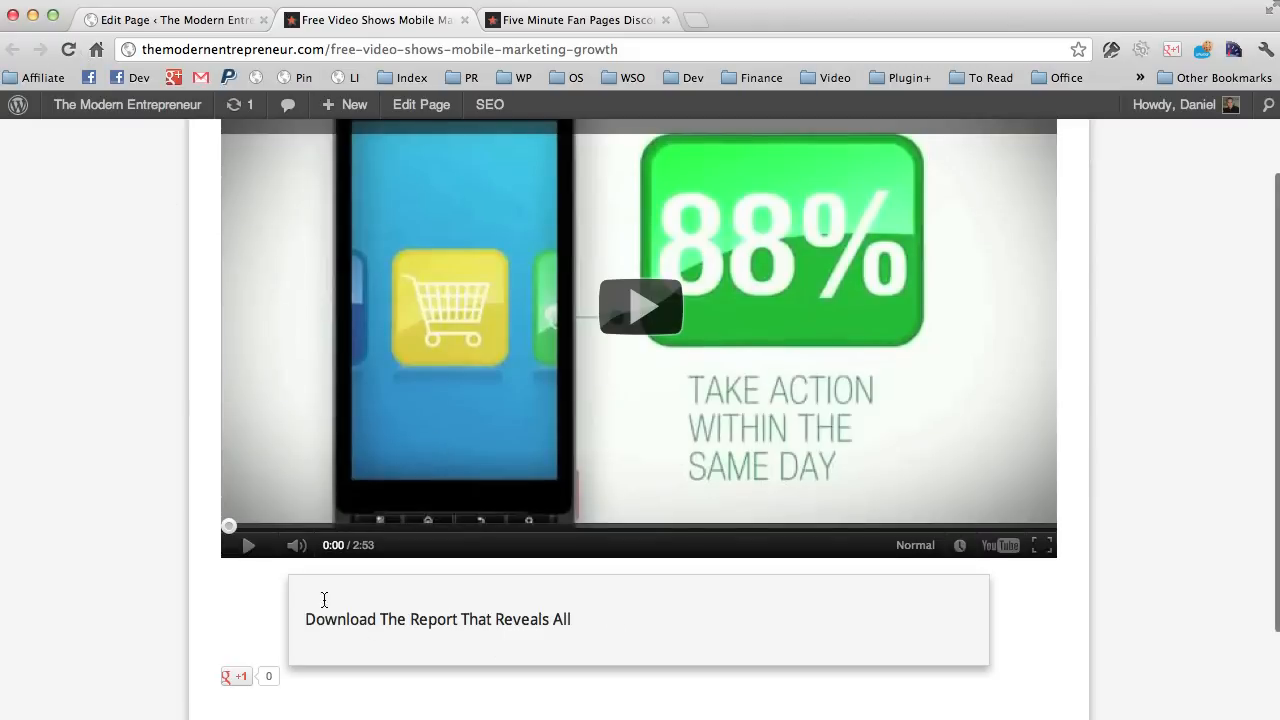
{"action": "scroll", "scroll_direction": "down", "scroll_amount": 3}
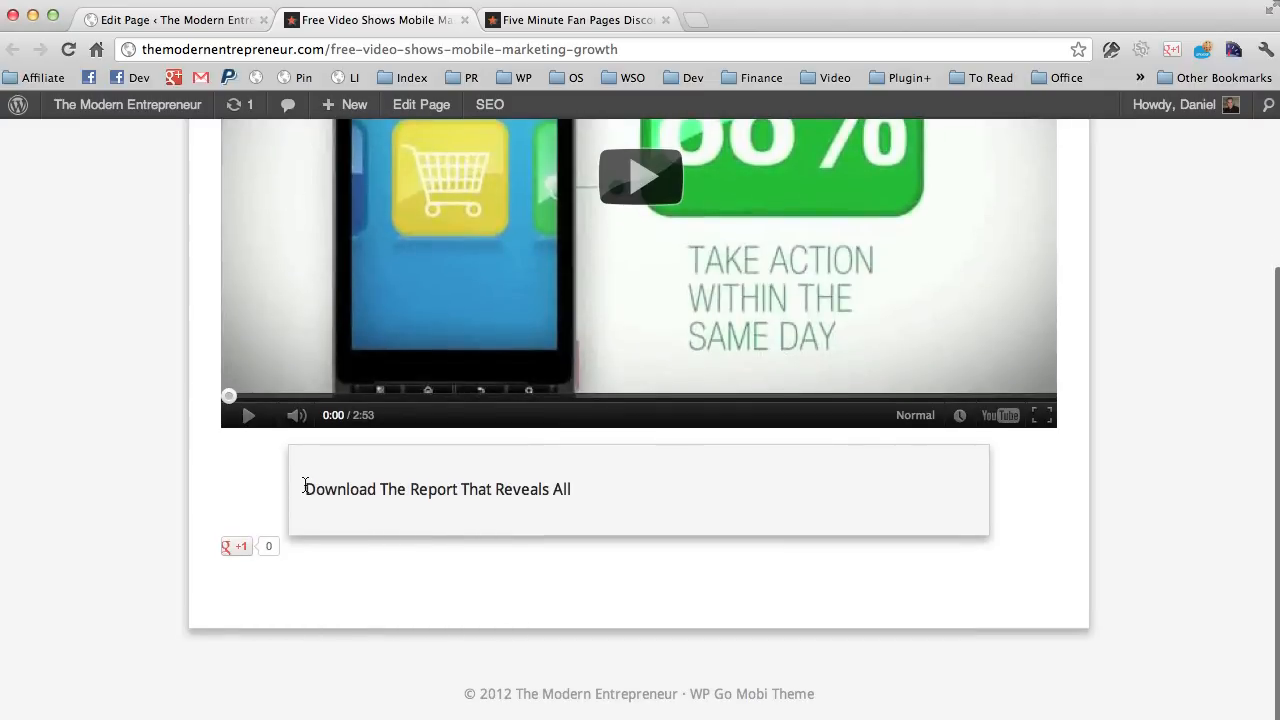
{"action": "mouse_move", "coordinate": [732, 486]}
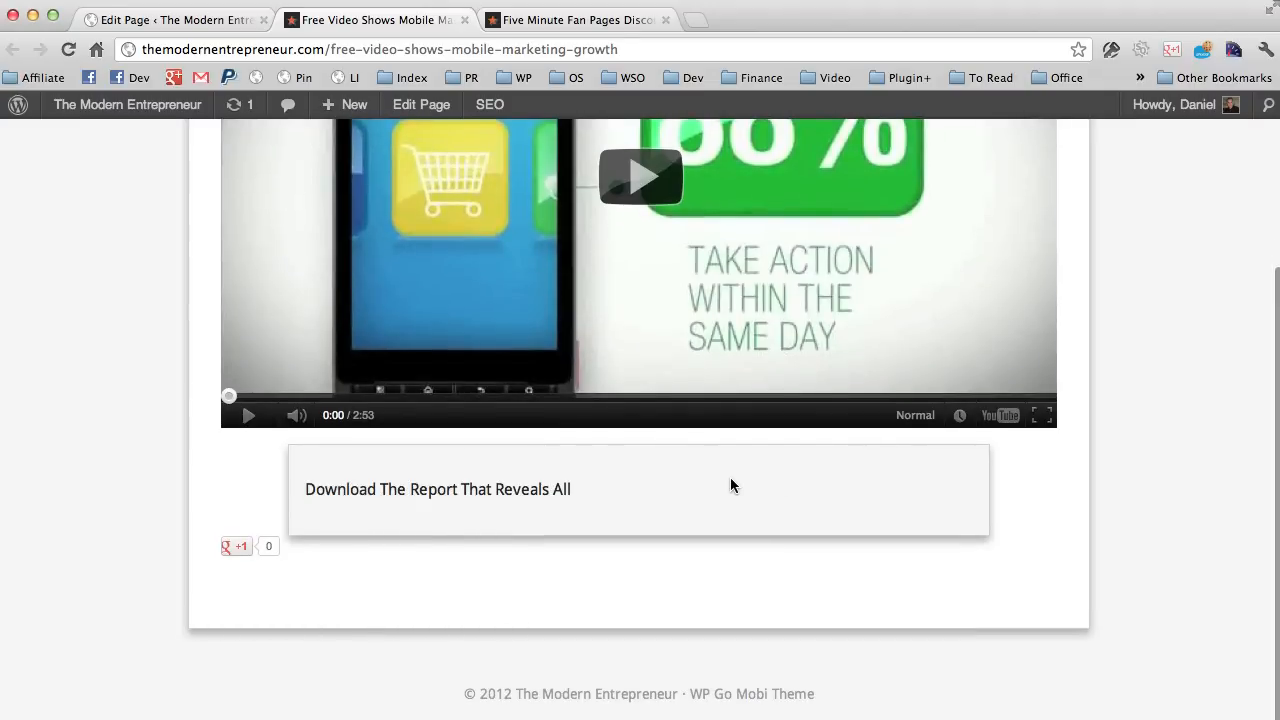
{"action": "mouse_move", "coordinate": [688, 492]}
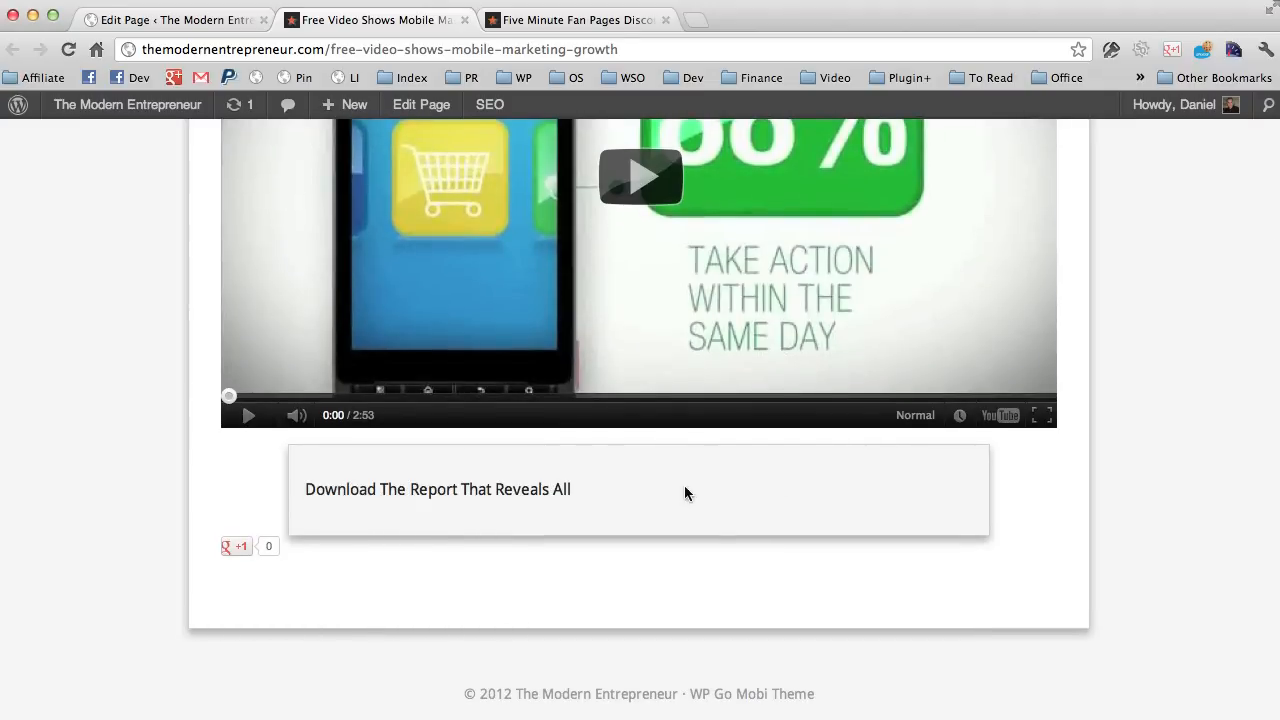